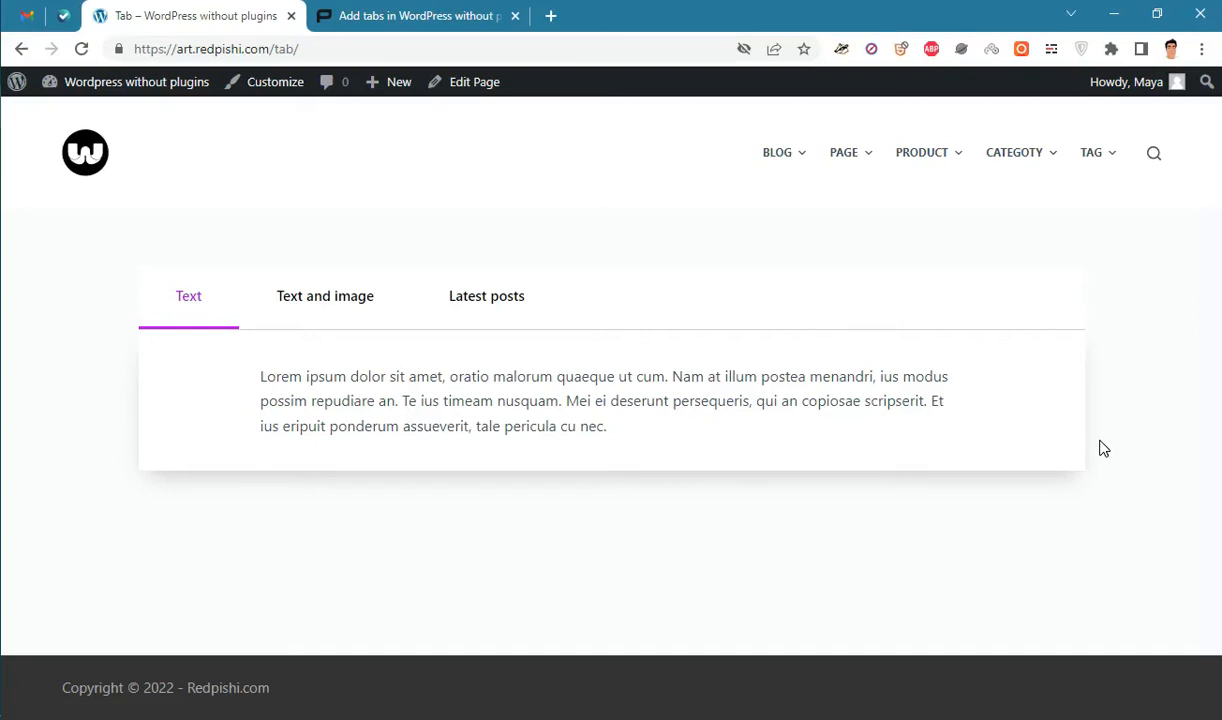
Switch between the Text and image and Text tabs, scrolling through the image tab's content
{"action": "left_click", "coordinate": [317, 296]}
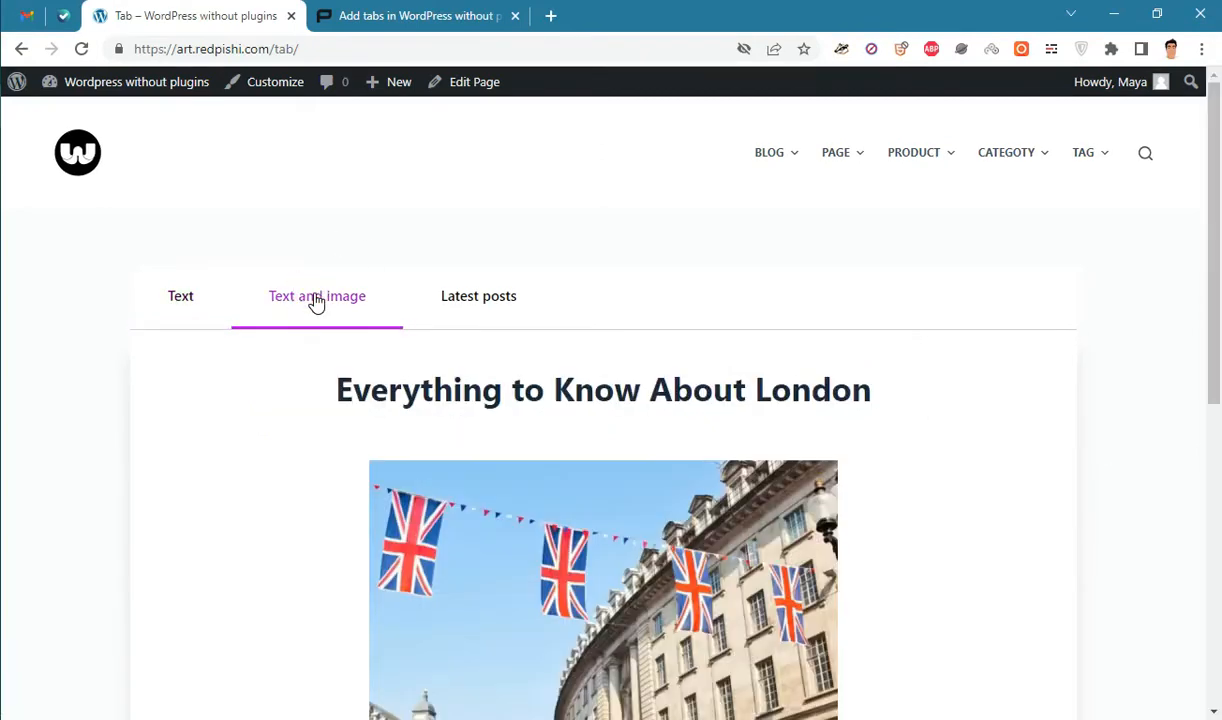
{"action": "left_click", "coordinate": [180, 296]}
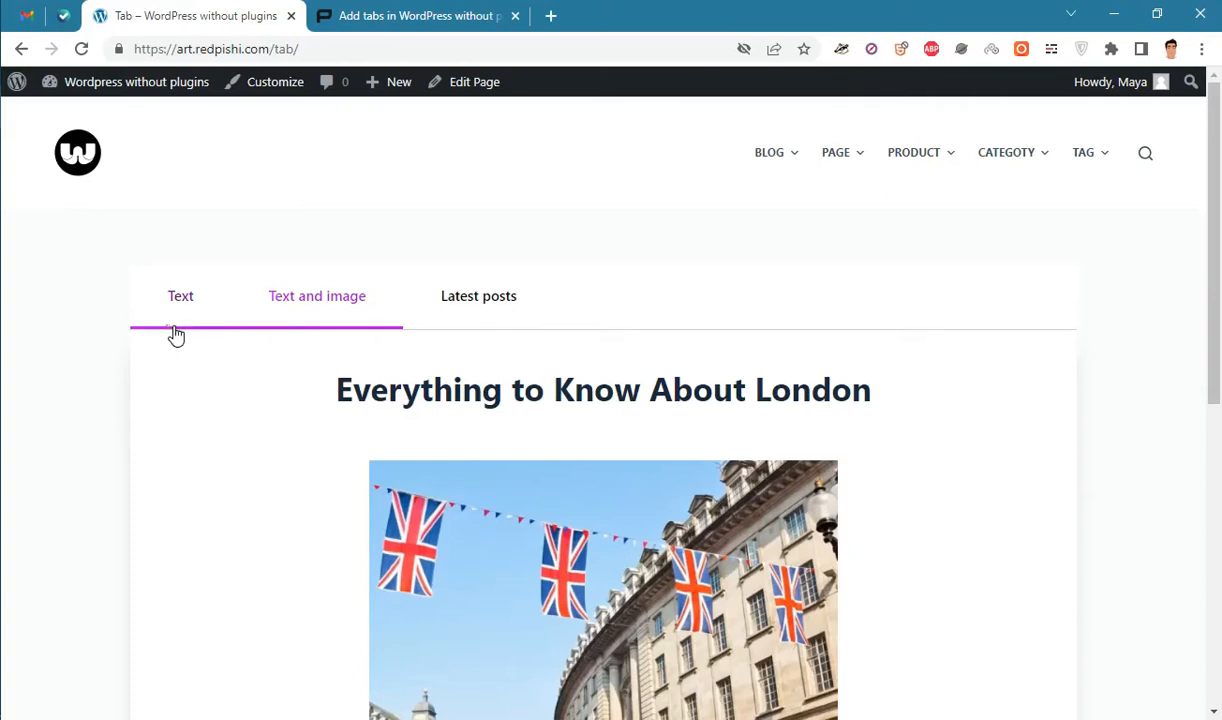
{"action": "left_click", "coordinate": [180, 295]}
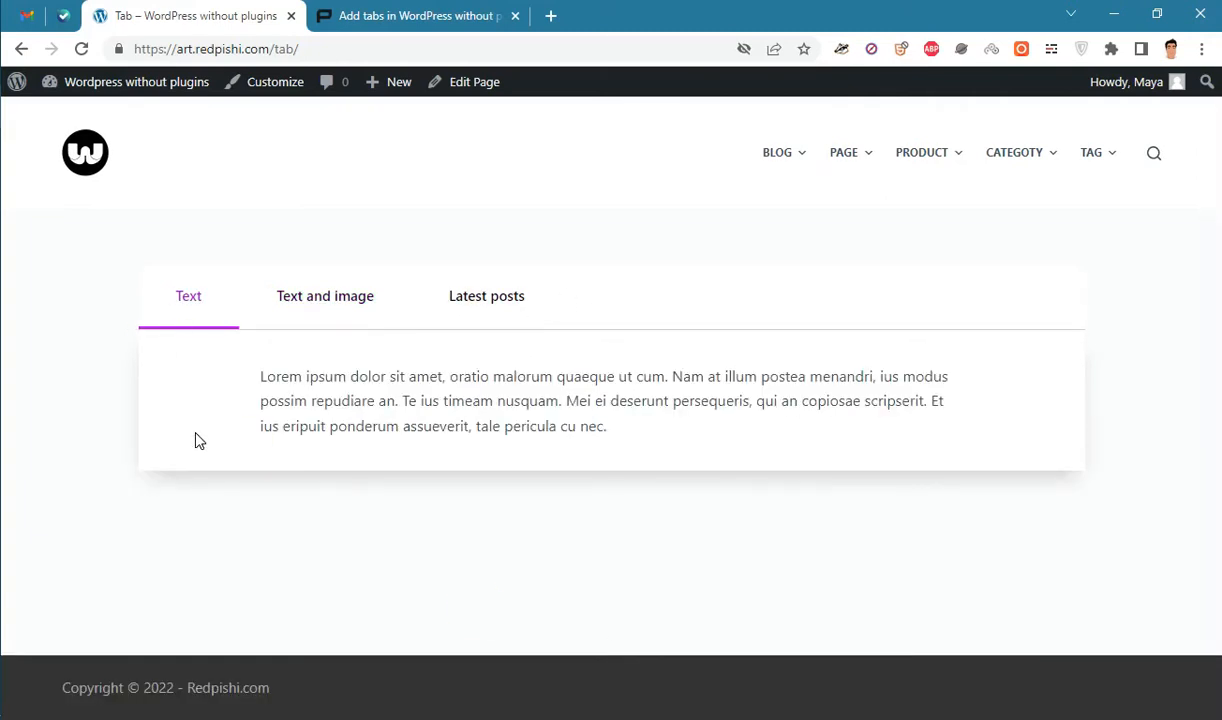
{"action": "left_click", "coordinate": [317, 296]}
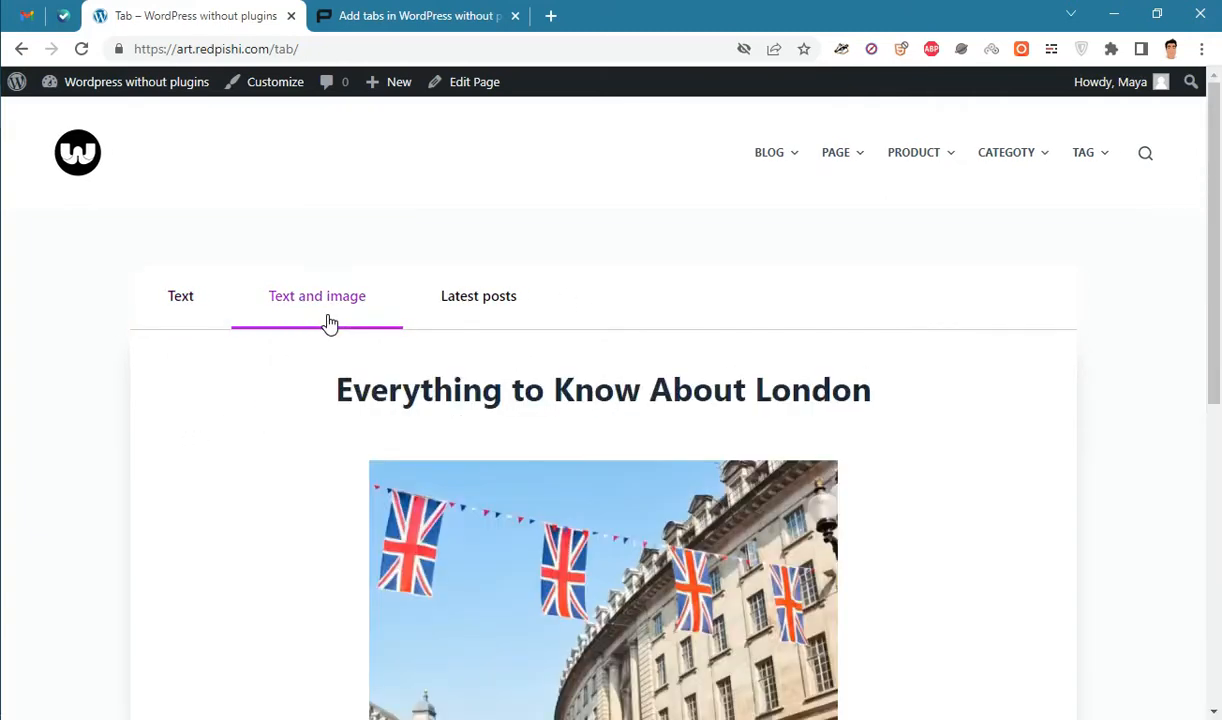
{"action": "scroll", "scroll_direction": "down", "scroll_amount": 3}
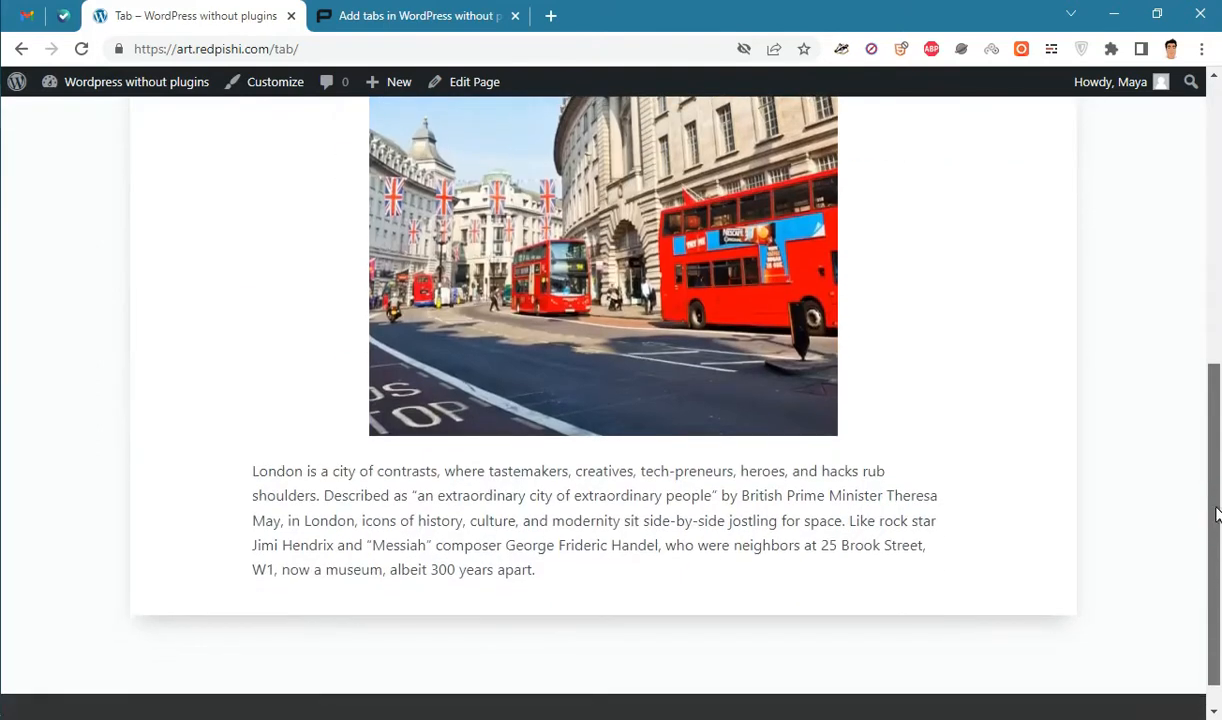
{"action": "scroll", "scroll_direction": "up", "scroll_amount": 3}
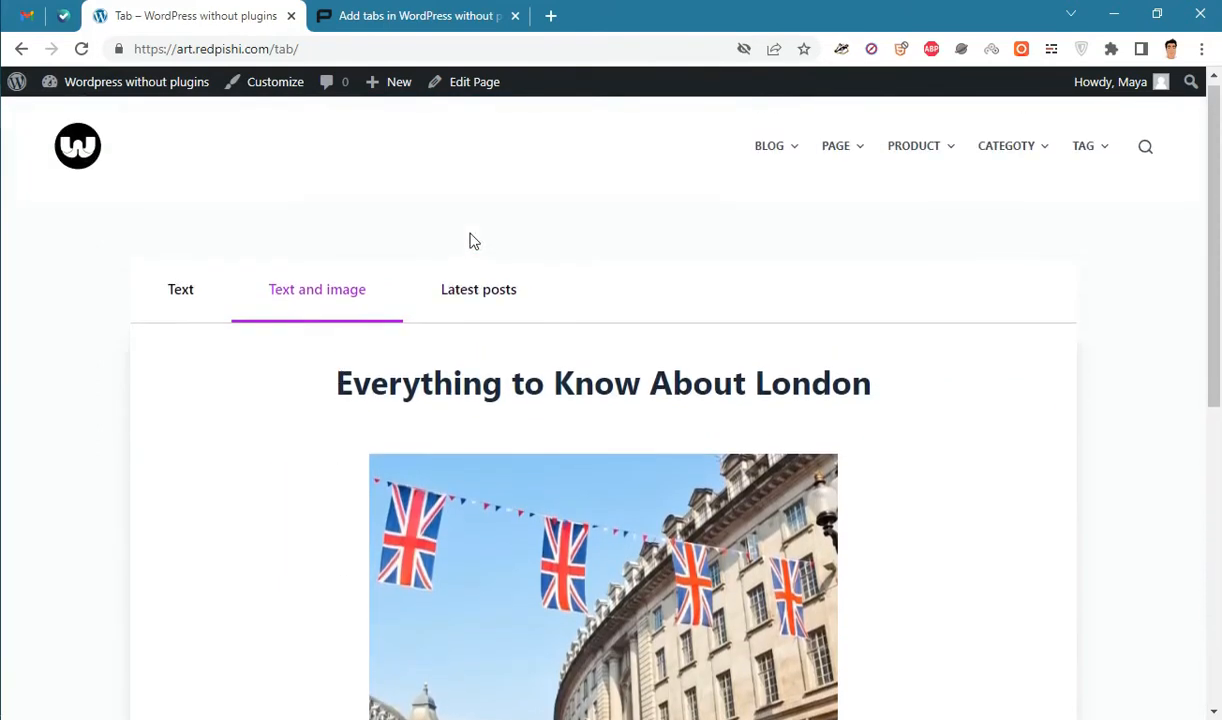
Browse the Latest posts and Text and image tabs, ending on Latest posts
{"action": "left_click", "coordinate": [478, 289]}
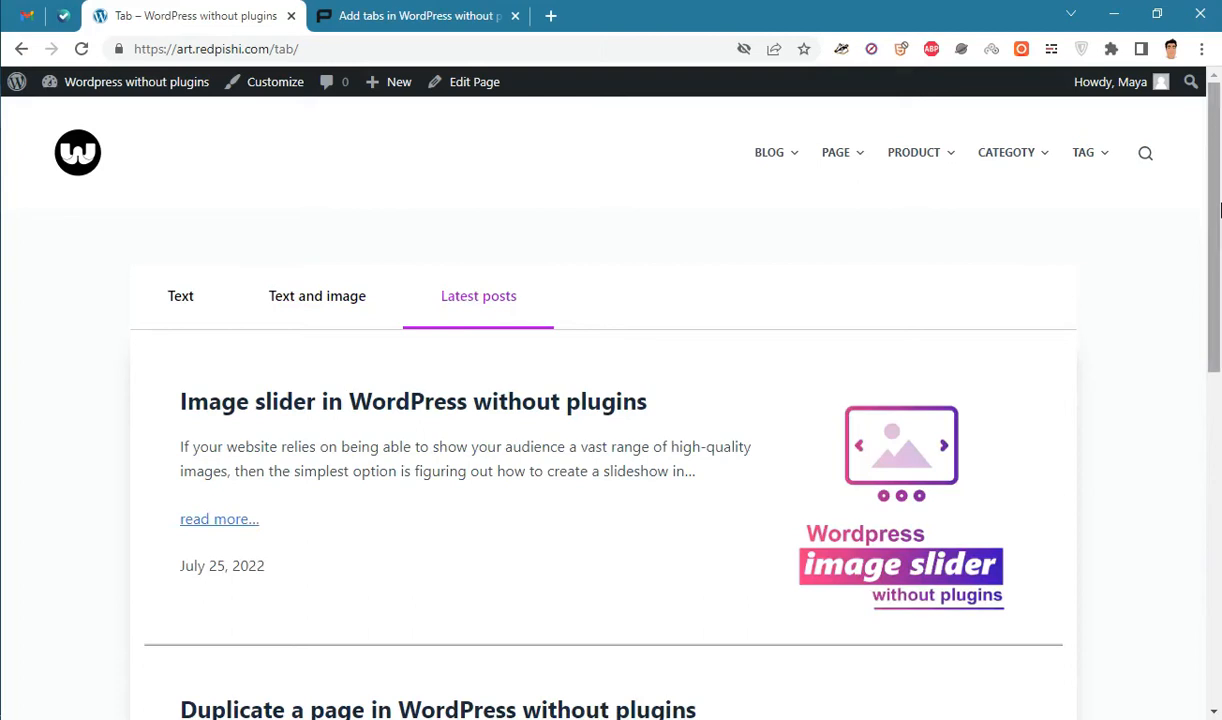
{"action": "scroll", "scroll_direction": "down", "scroll_amount": 3}
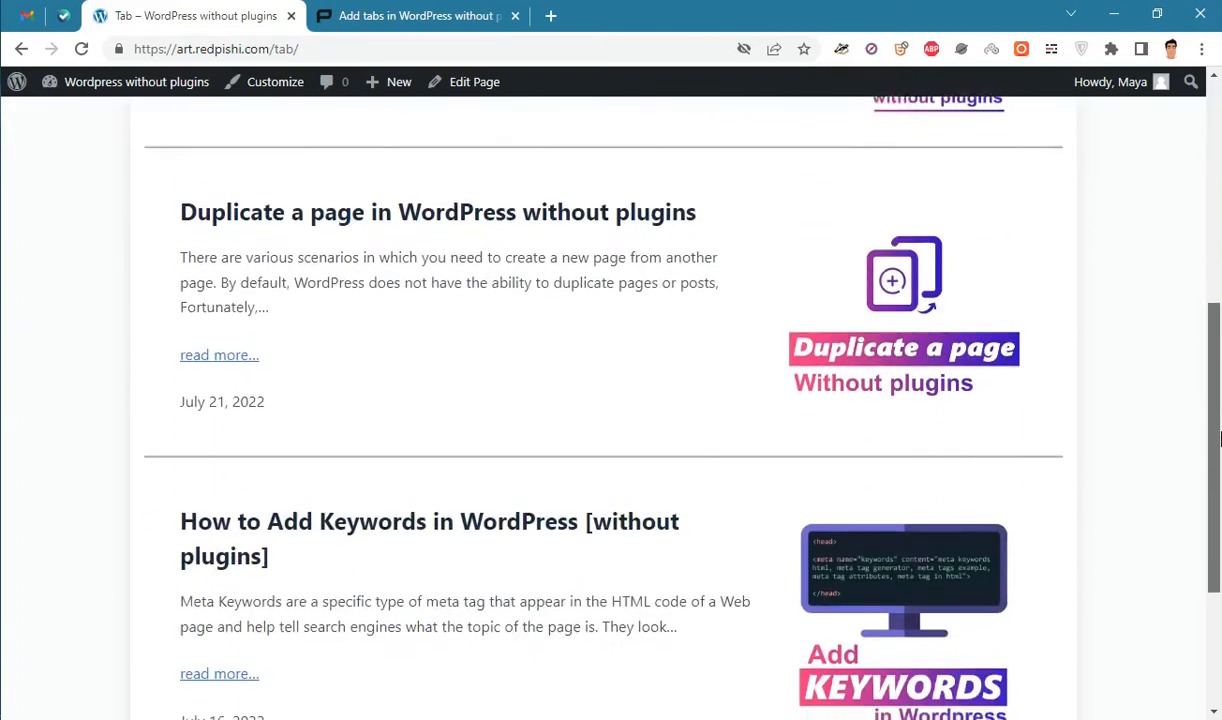
{"action": "scroll", "scroll_direction": "up", "scroll_amount": 3}
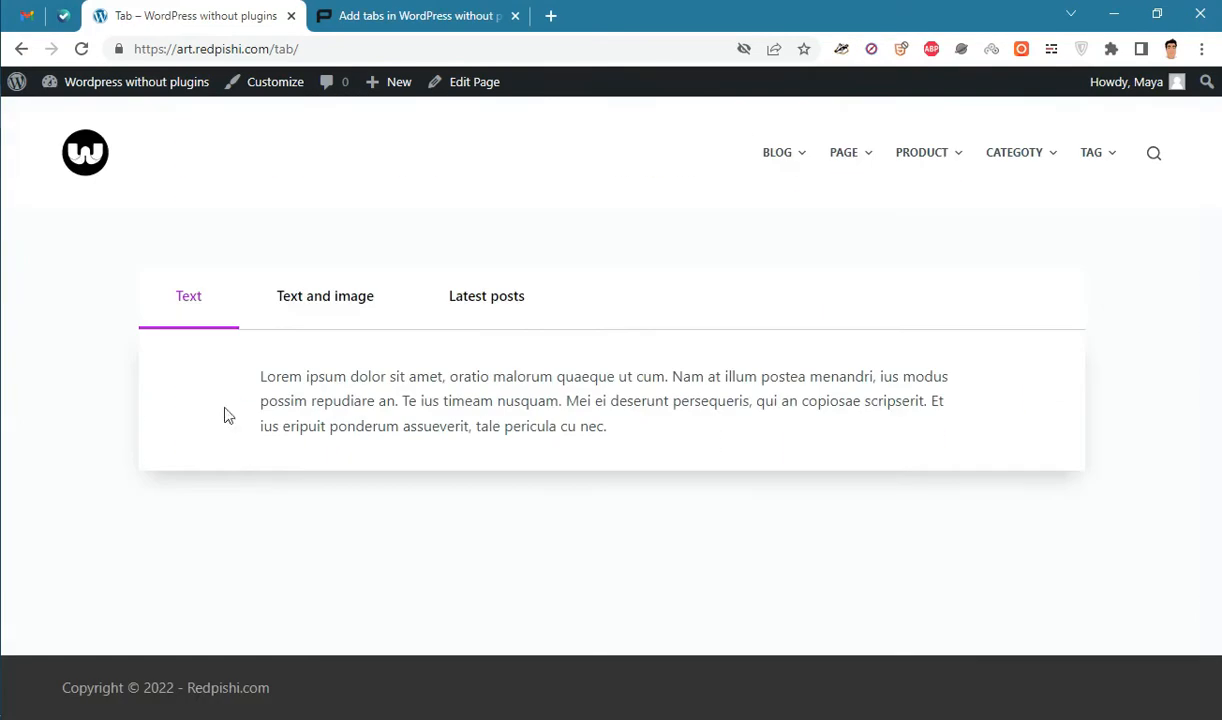
{"action": "left_click", "coordinate": [317, 295]}
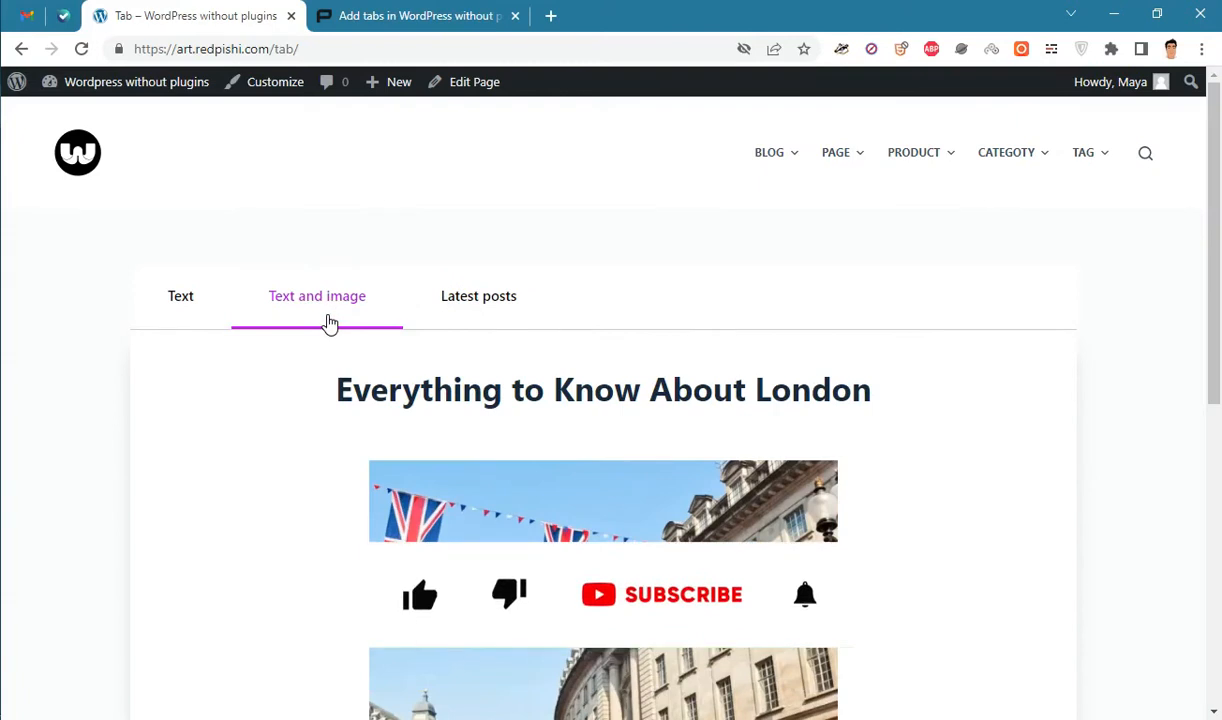
{"action": "scroll", "scroll_direction": "down", "scroll_amount": 3}
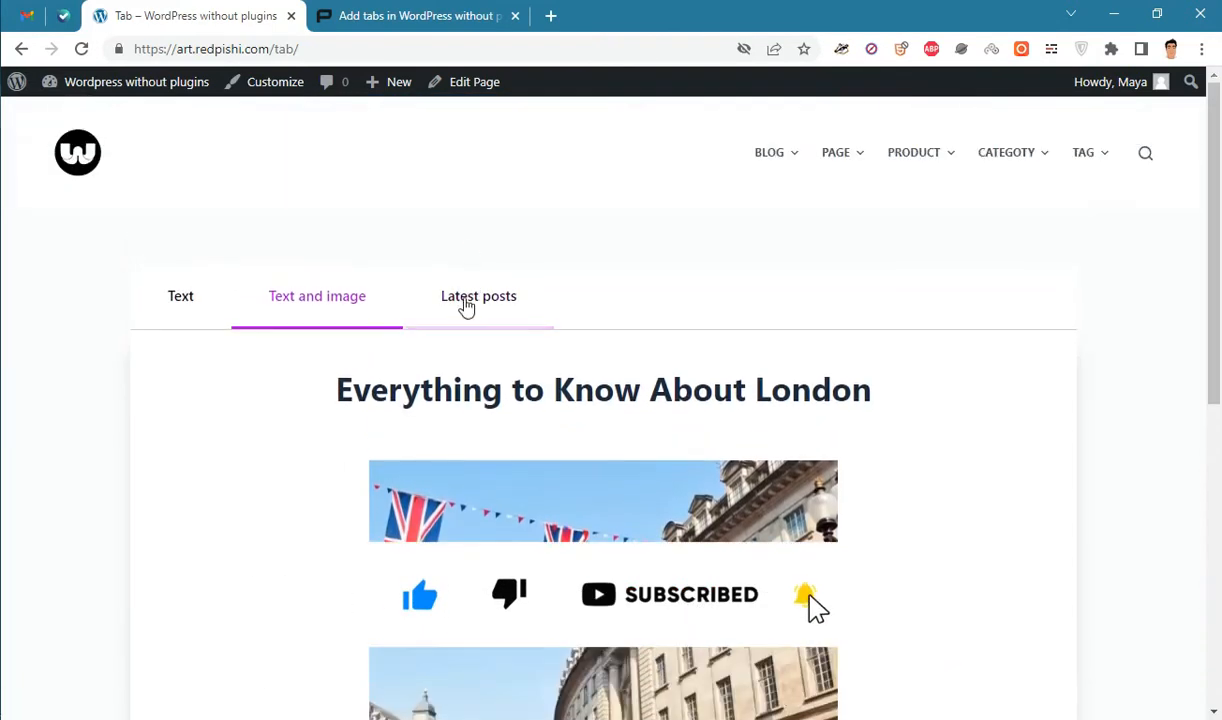
{"action": "left_click", "coordinate": [478, 296]}
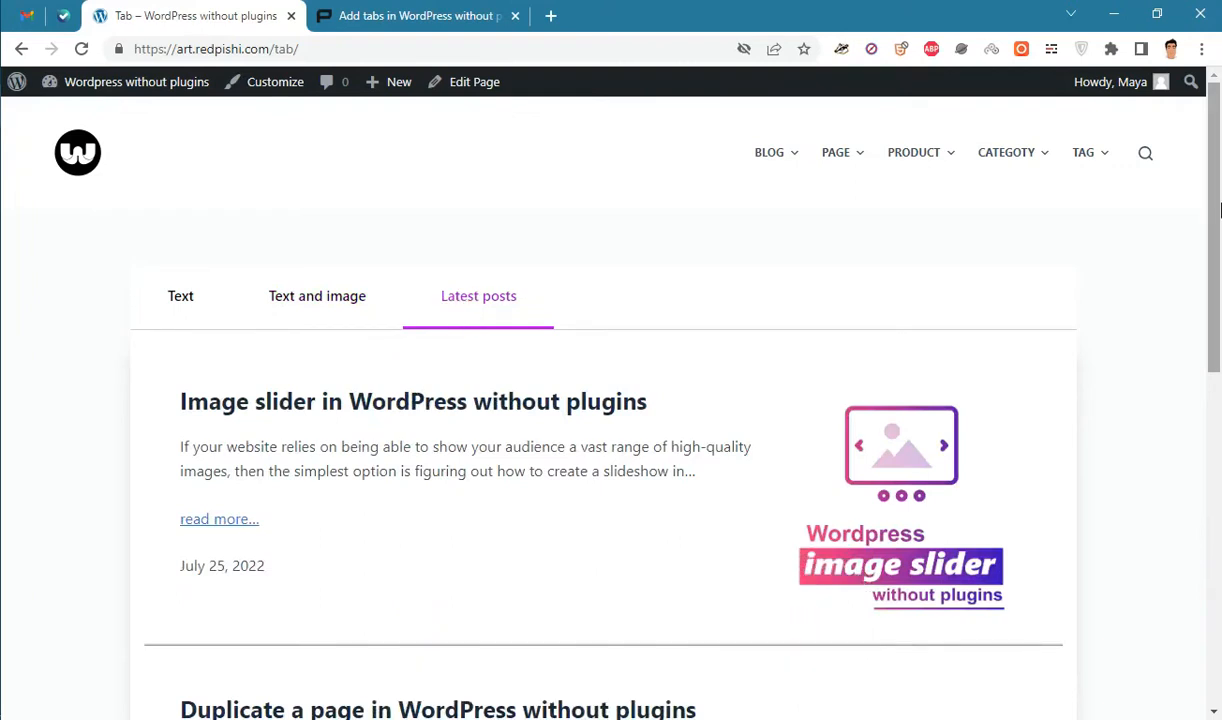
{"action": "scroll", "scroll_direction": "down", "scroll_amount": 3}
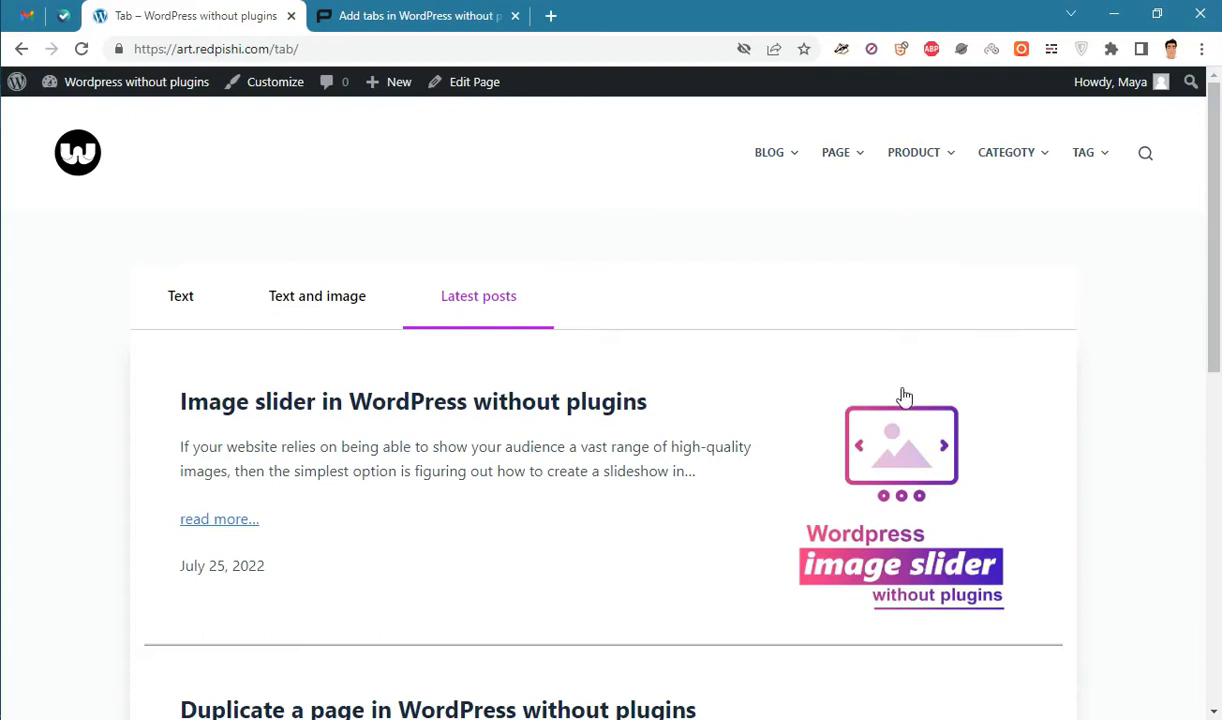
{"action": "mouse_move", "coordinate": [870, 445]}
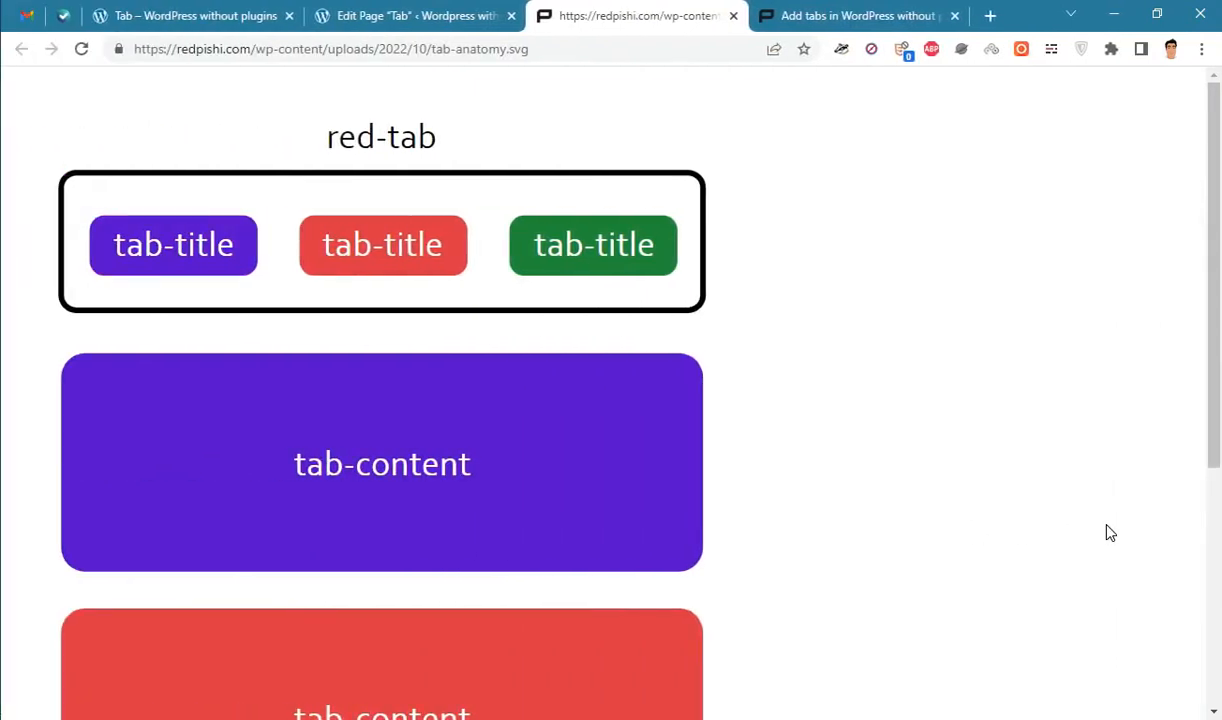
{"action": "mouse_move", "coordinate": [911, 354]}
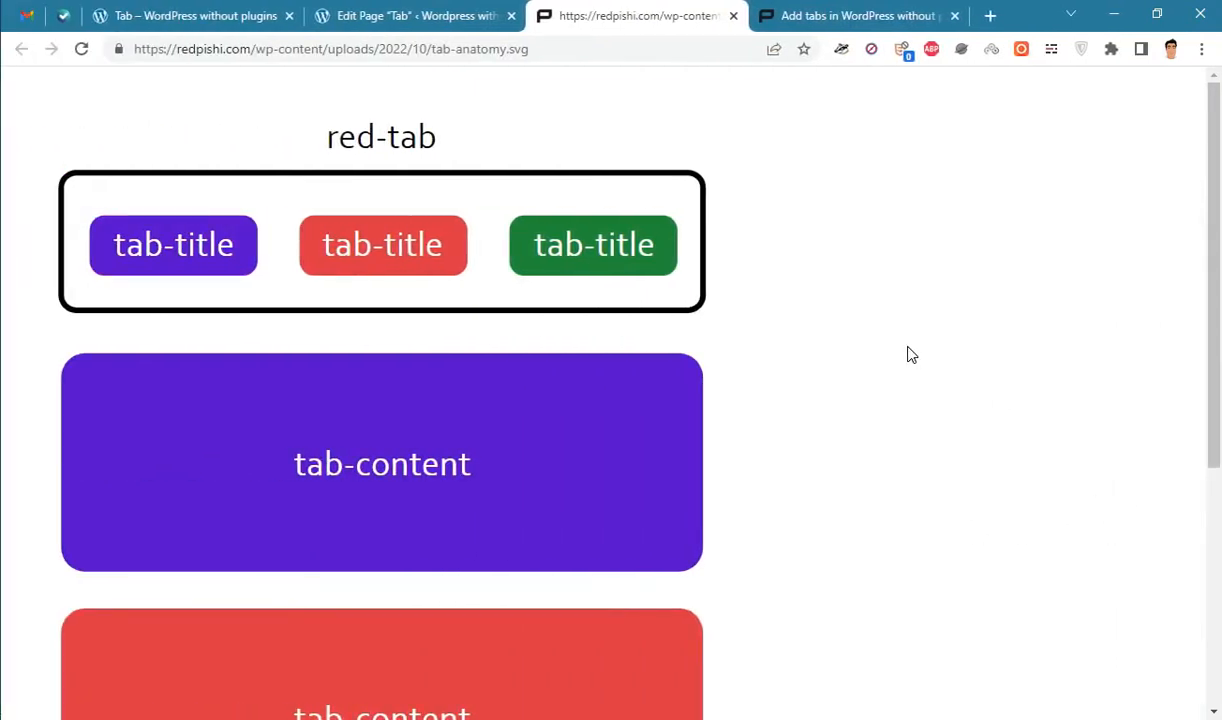
{"action": "mouse_move", "coordinate": [644, 189]}
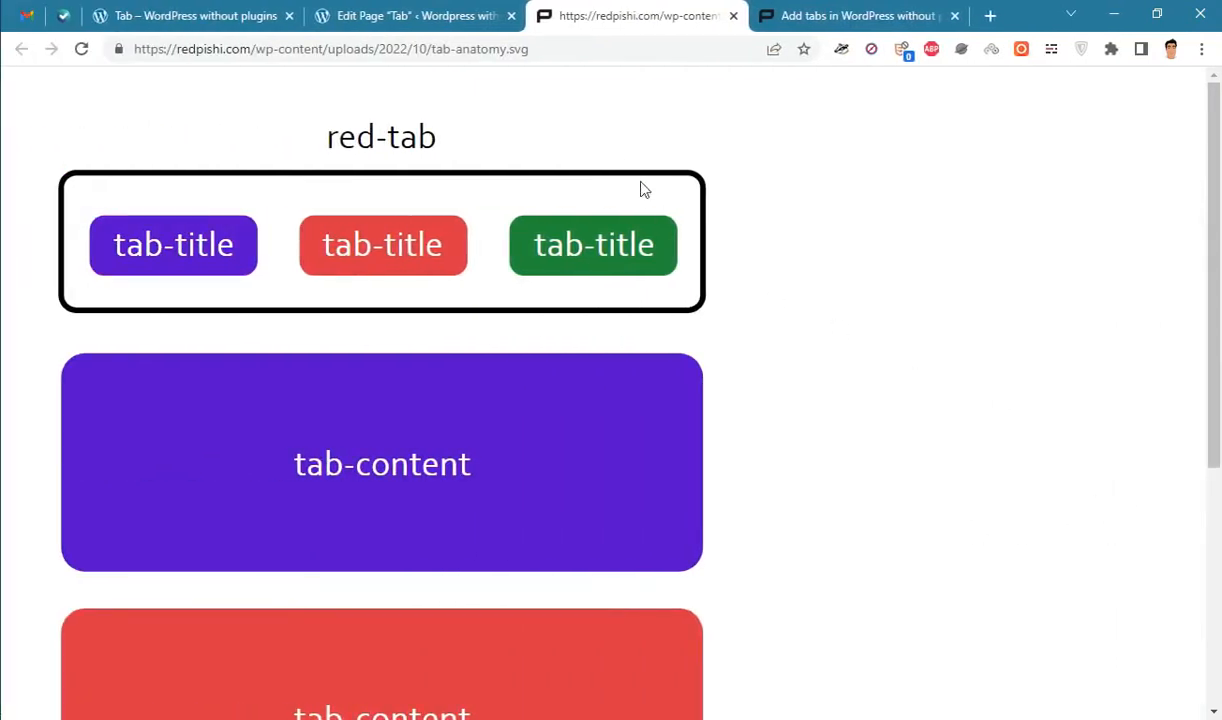
Insert a Buttons block under the Tabs title, found by searching 'bu' in the block library
{"action": "left_click", "coordinate": [410, 15]}
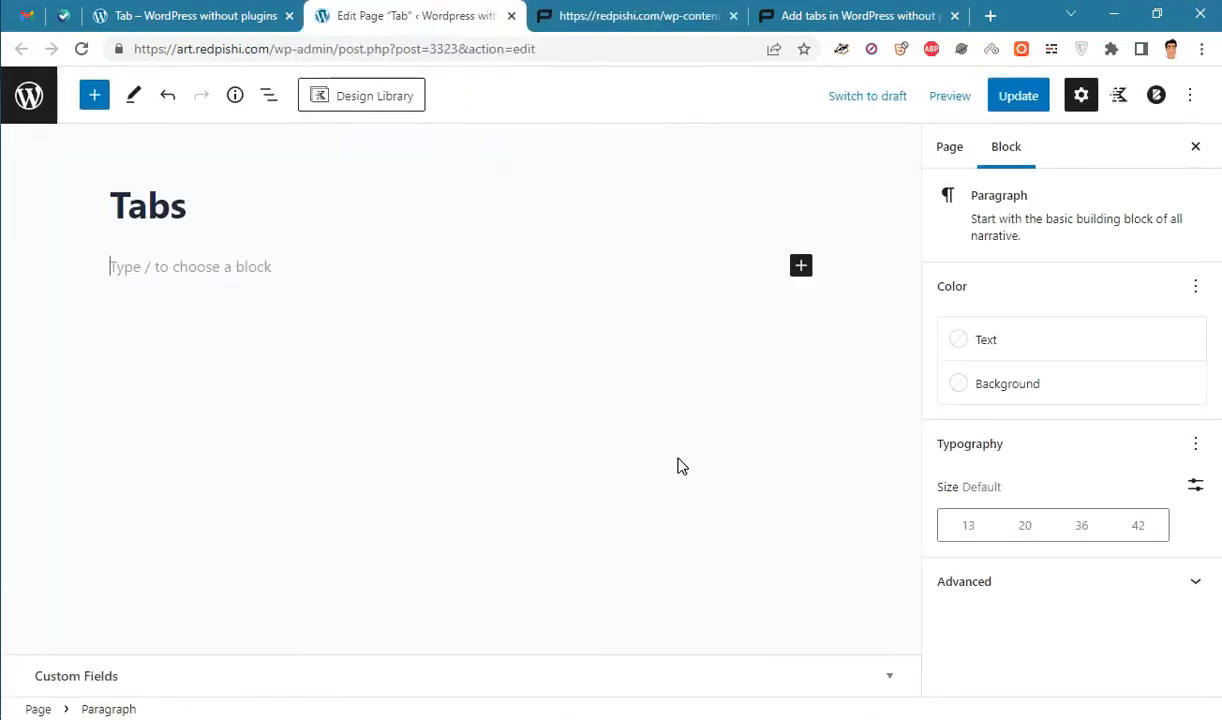
{"action": "mouse_move", "coordinate": [800, 265]}
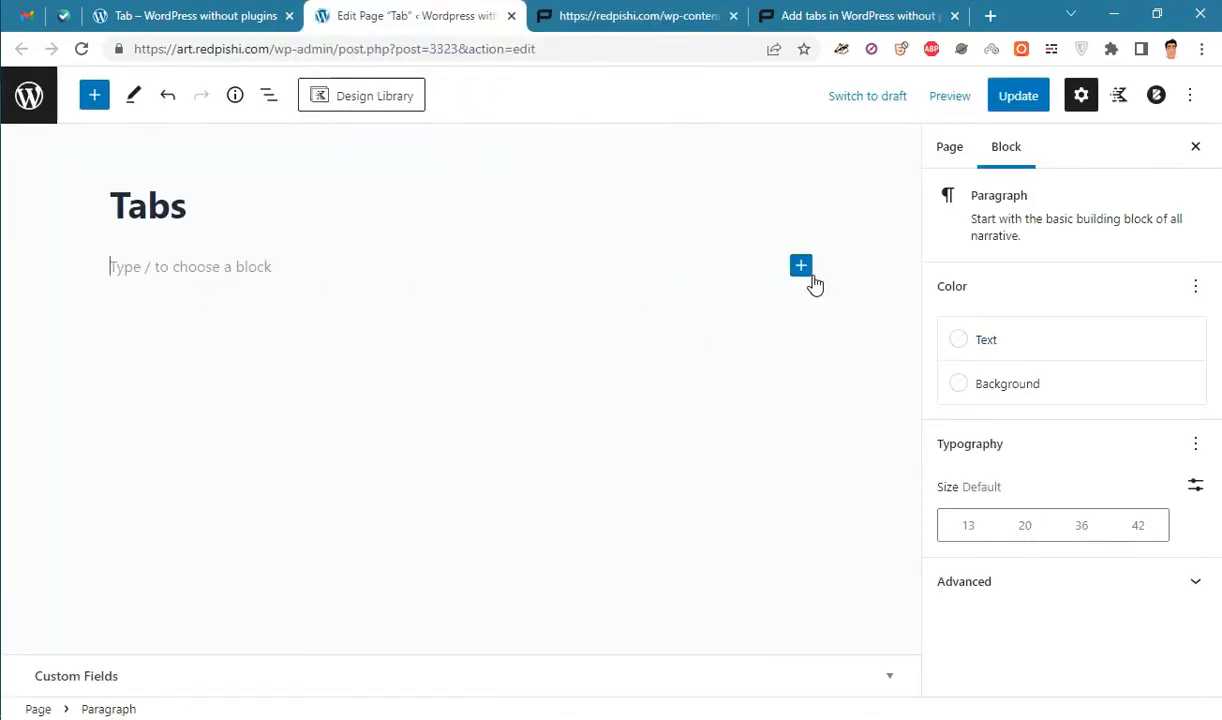
{"action": "left_click", "coordinate": [800, 265]}
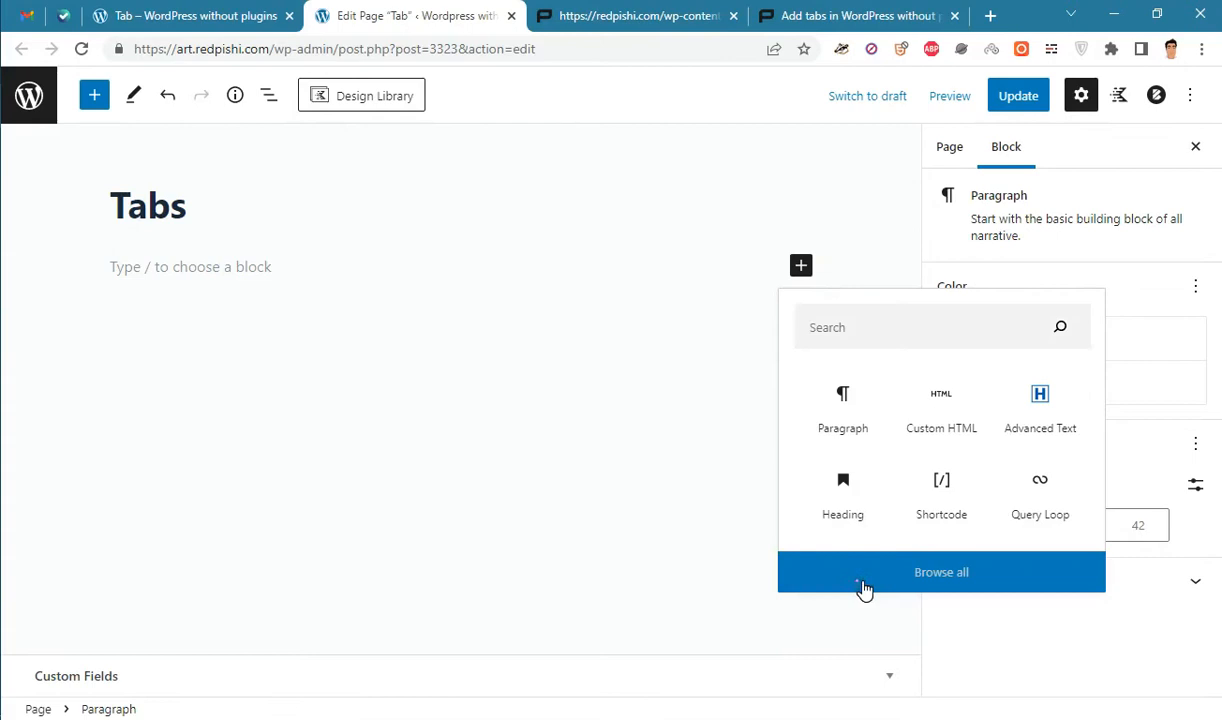
{"action": "left_click", "coordinate": [940, 571]}
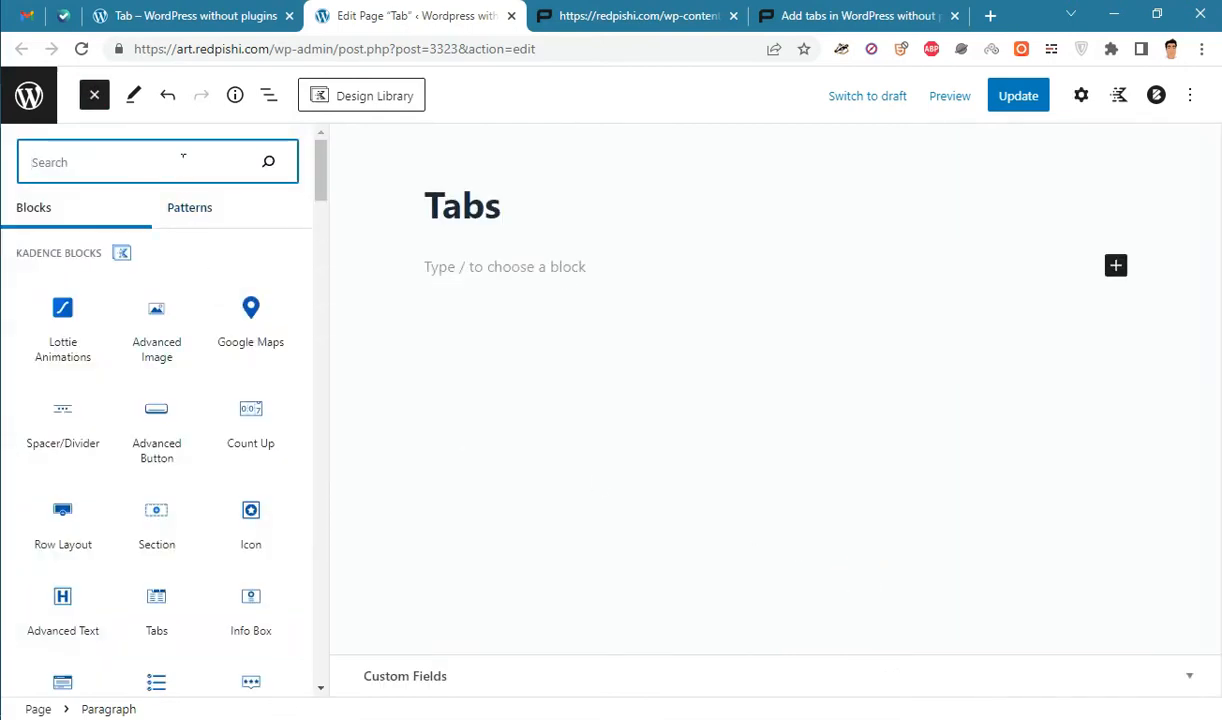
{"action": "type", "text": "bu"}
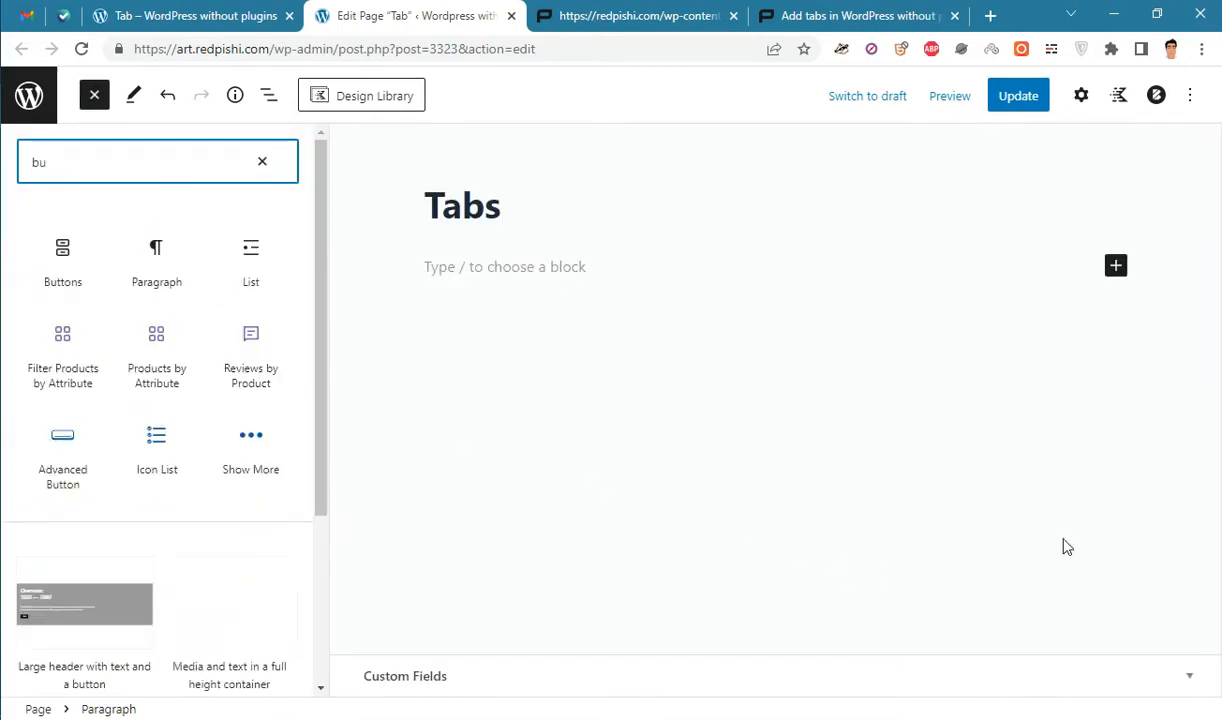
{"action": "left_click", "coordinate": [62, 260]}
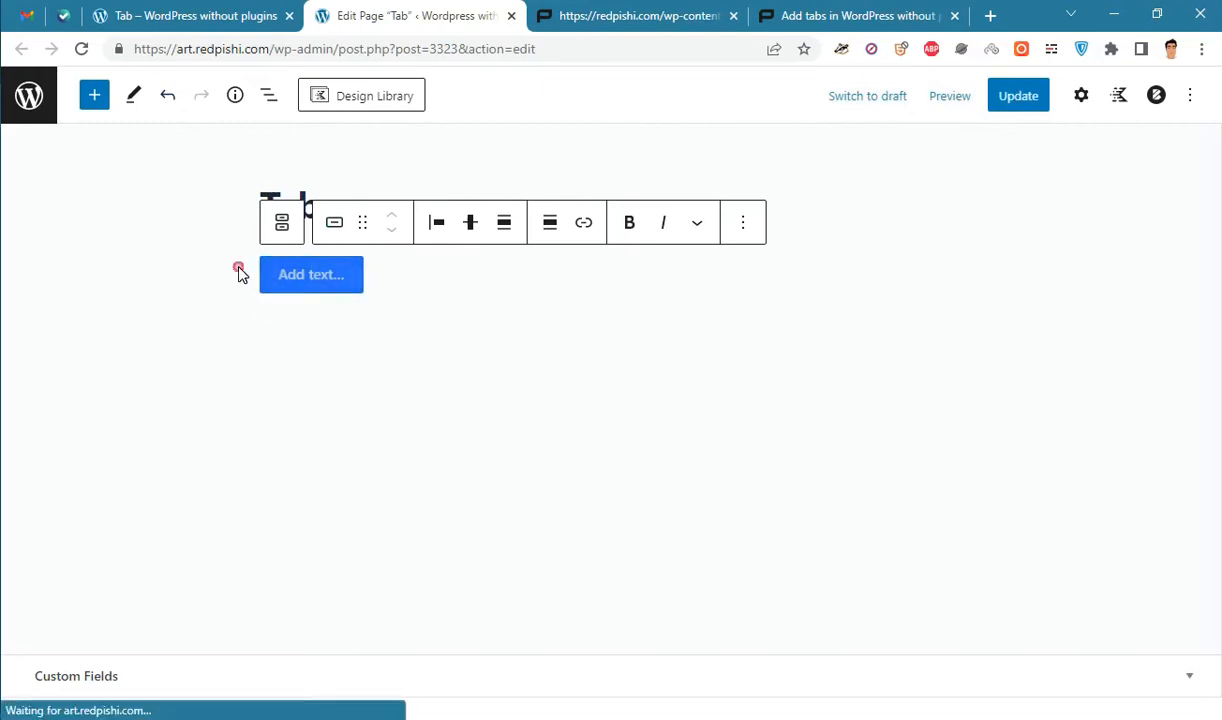
Label the first button 'Tab1'
{"action": "left_click", "coordinate": [268, 95]}
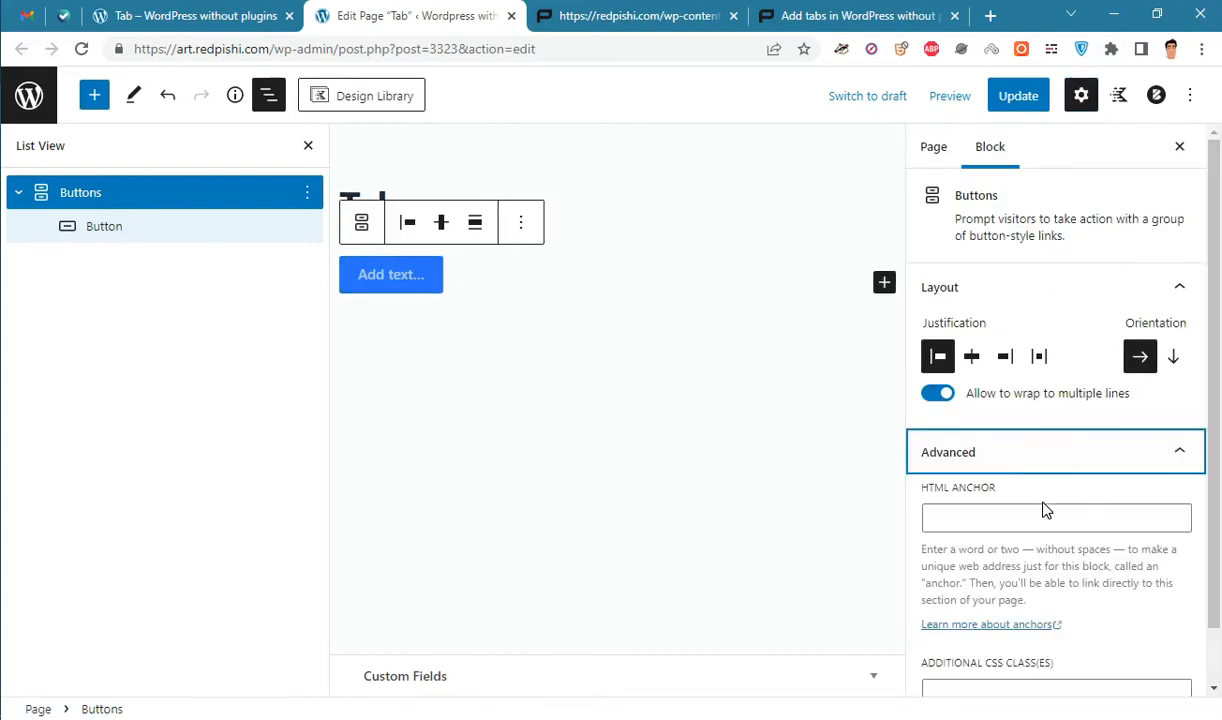
{"action": "left_click", "coordinate": [637, 15]}
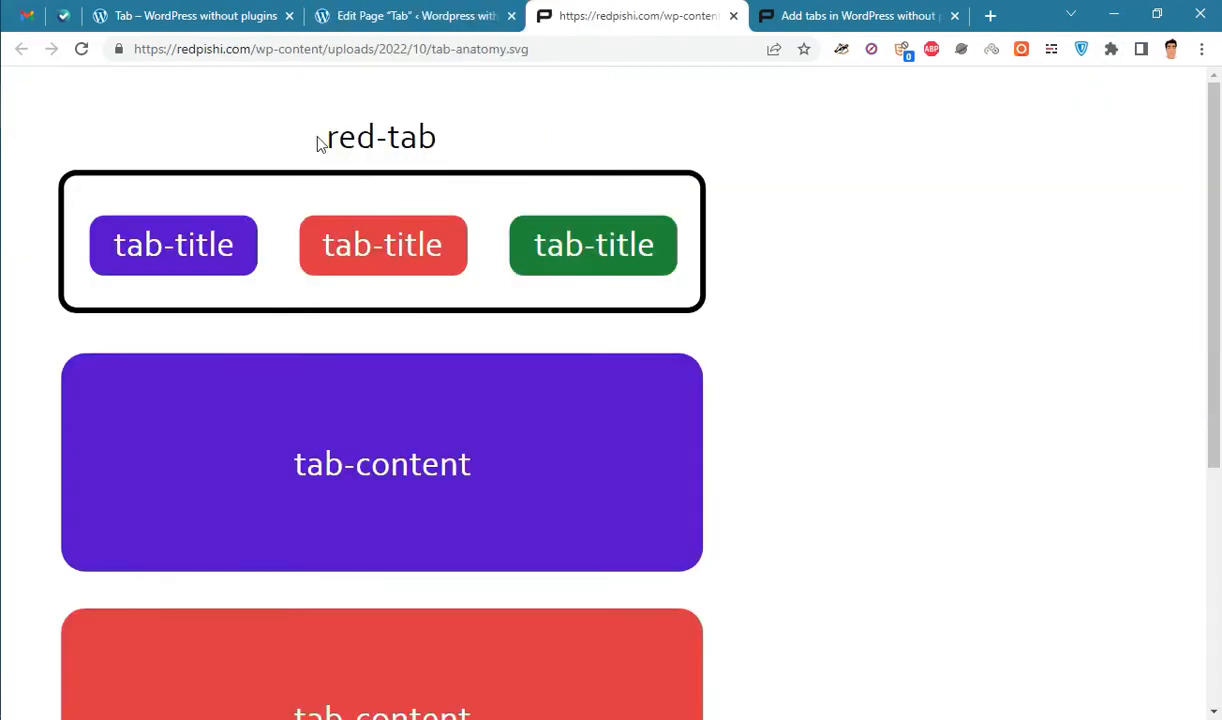
{"action": "right_click", "coordinate": [380, 137]}
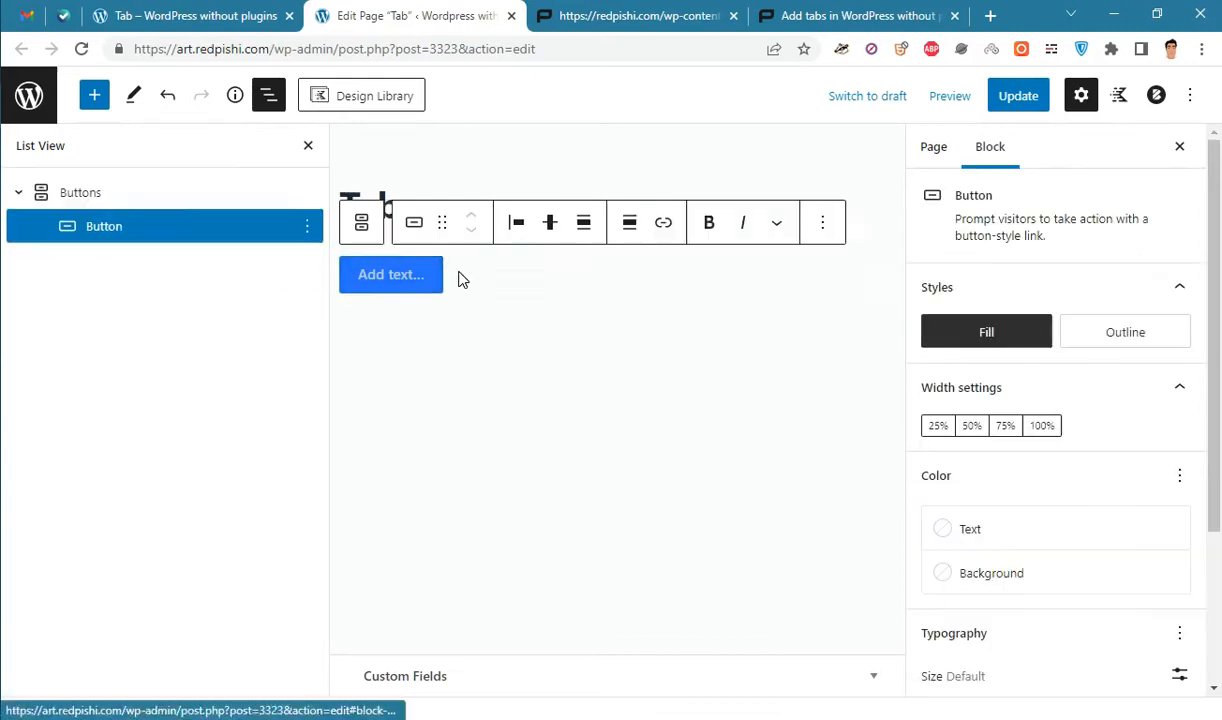
{"action": "type", "text": "Tab1"}
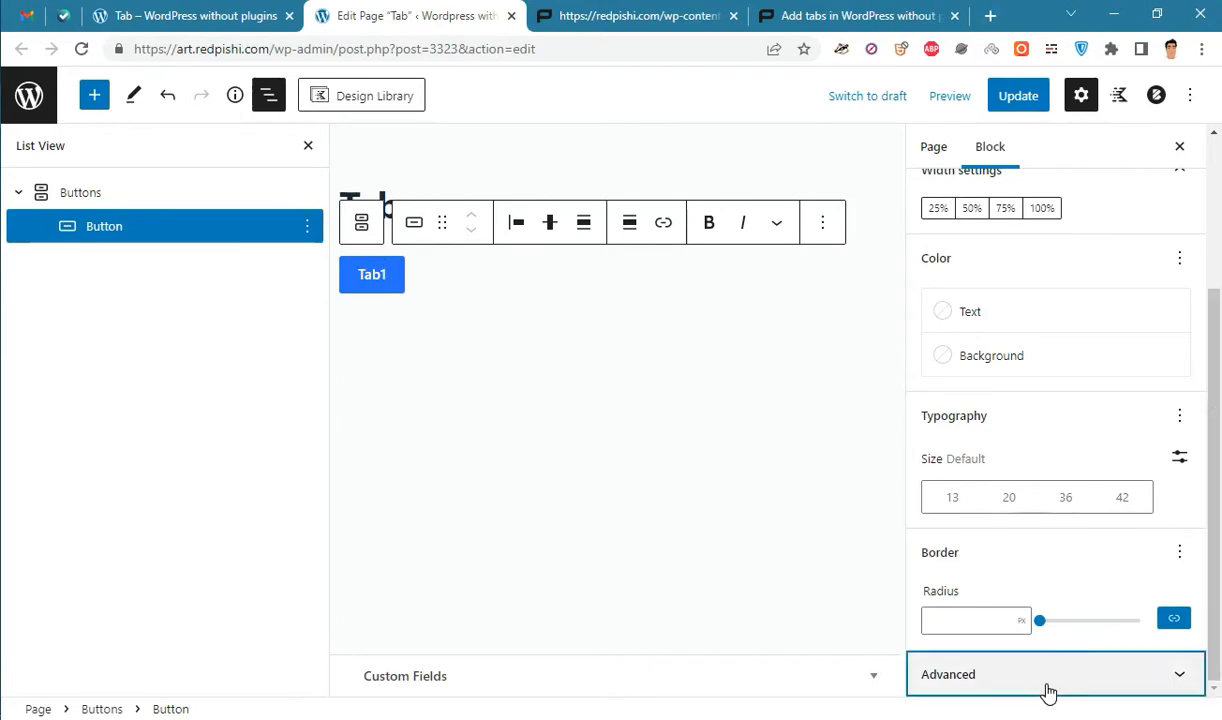
Add 'tab-title' to the button's Additional CSS class(es)
{"action": "left_click", "coordinate": [636, 16]}
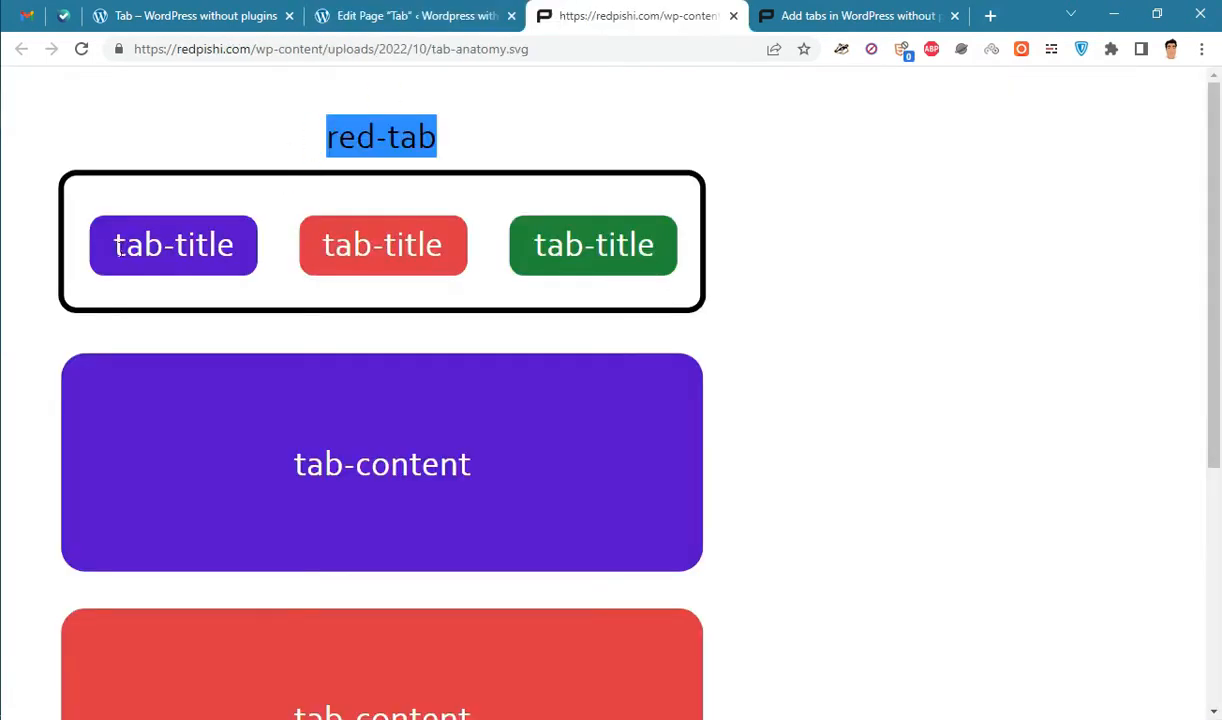
{"action": "right_click", "coordinate": [173, 245]}
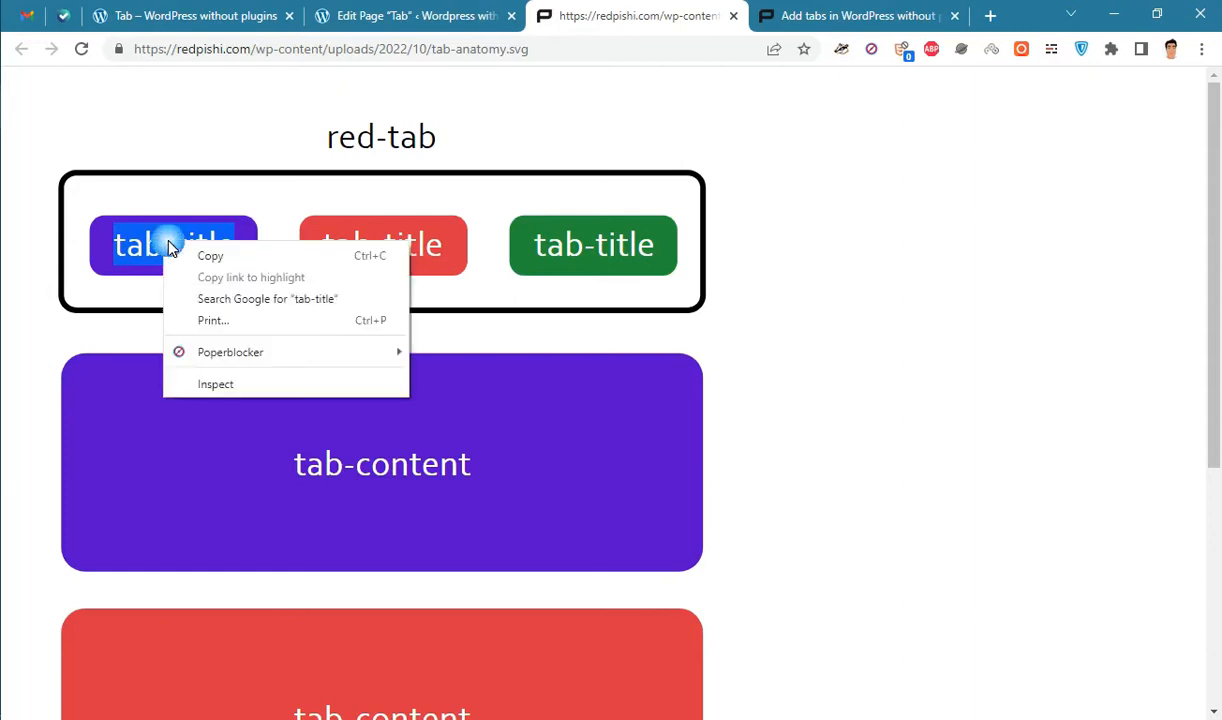
{"action": "left_click", "coordinate": [410, 15]}
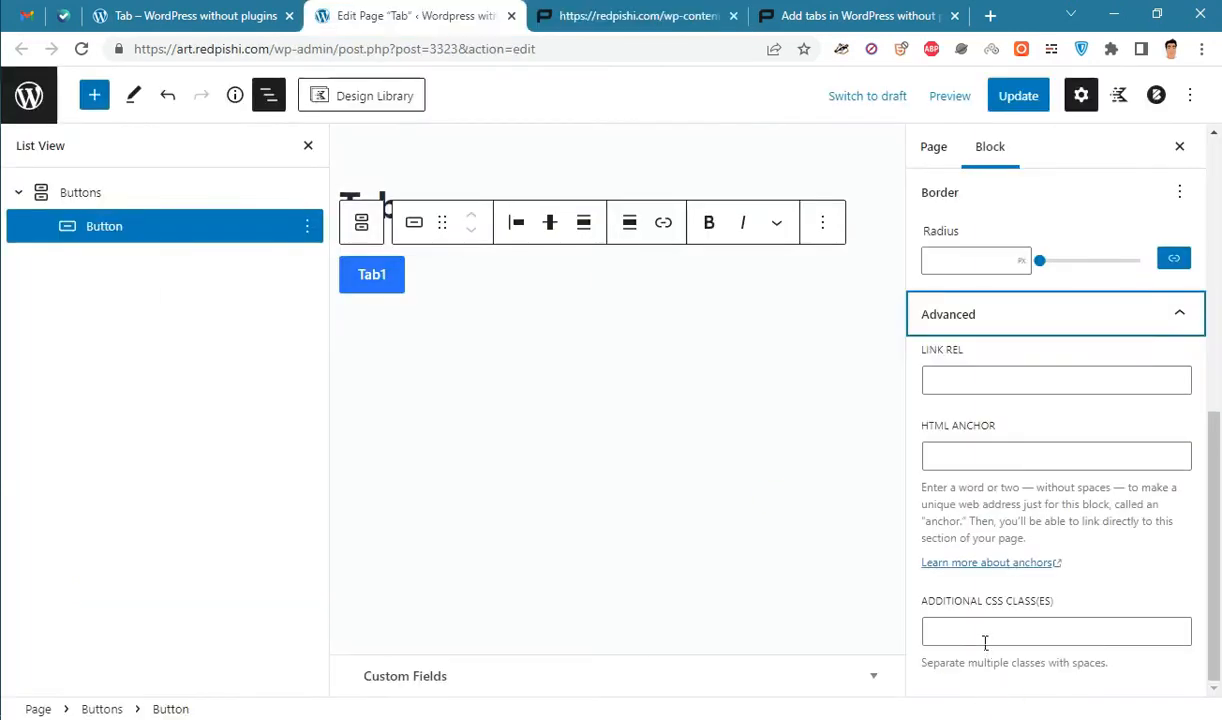
{"action": "type", "text": "tab-title"}
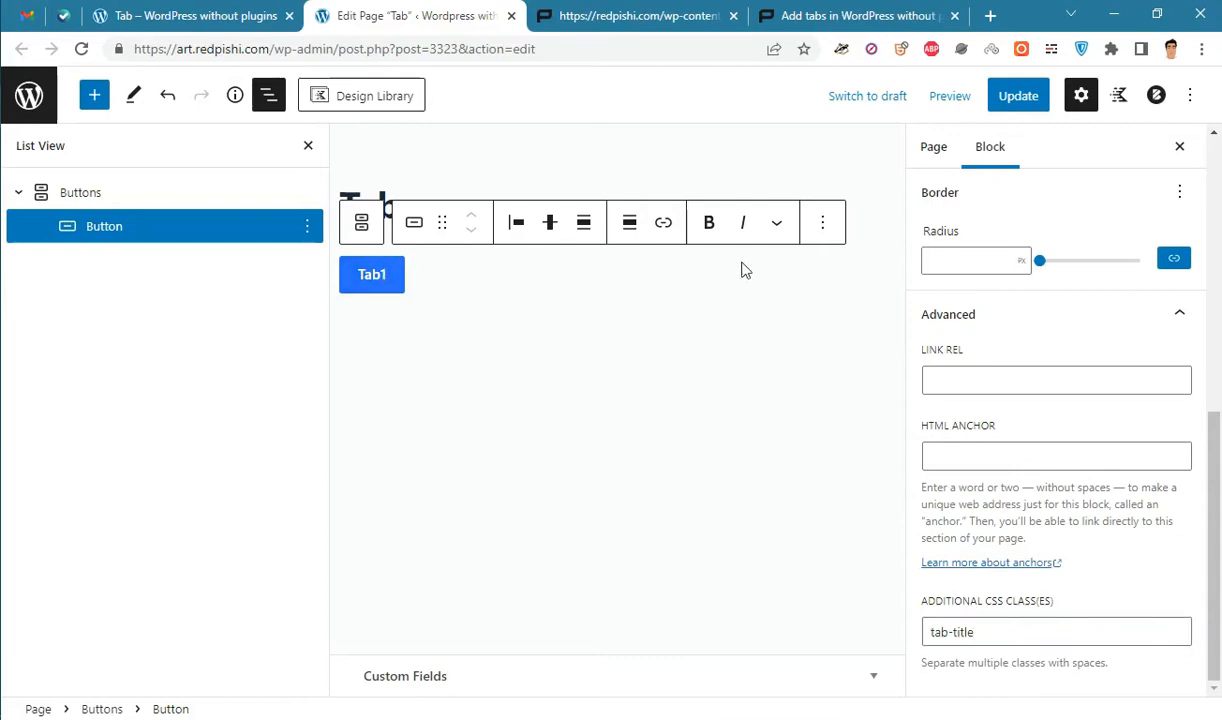
Duplicate the button, relabel the copy 'Tab2', and centre both buttons
{"action": "left_click", "coordinate": [822, 222]}
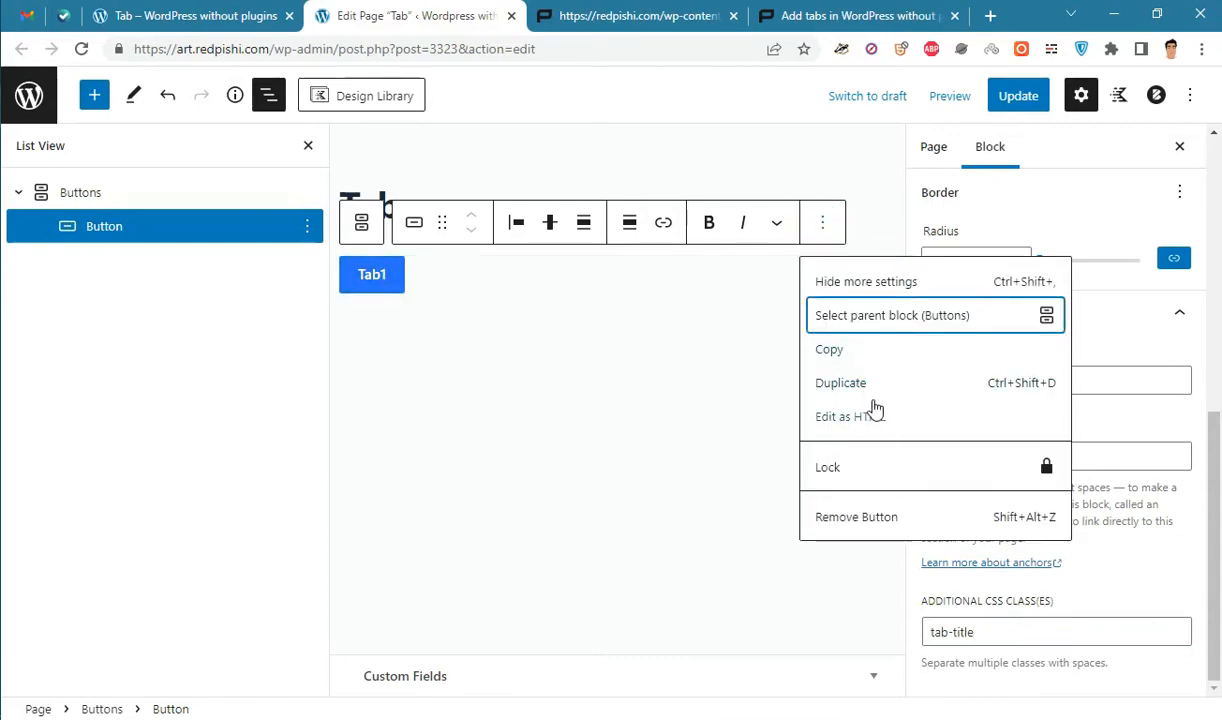
{"action": "left_click", "coordinate": [840, 382]}
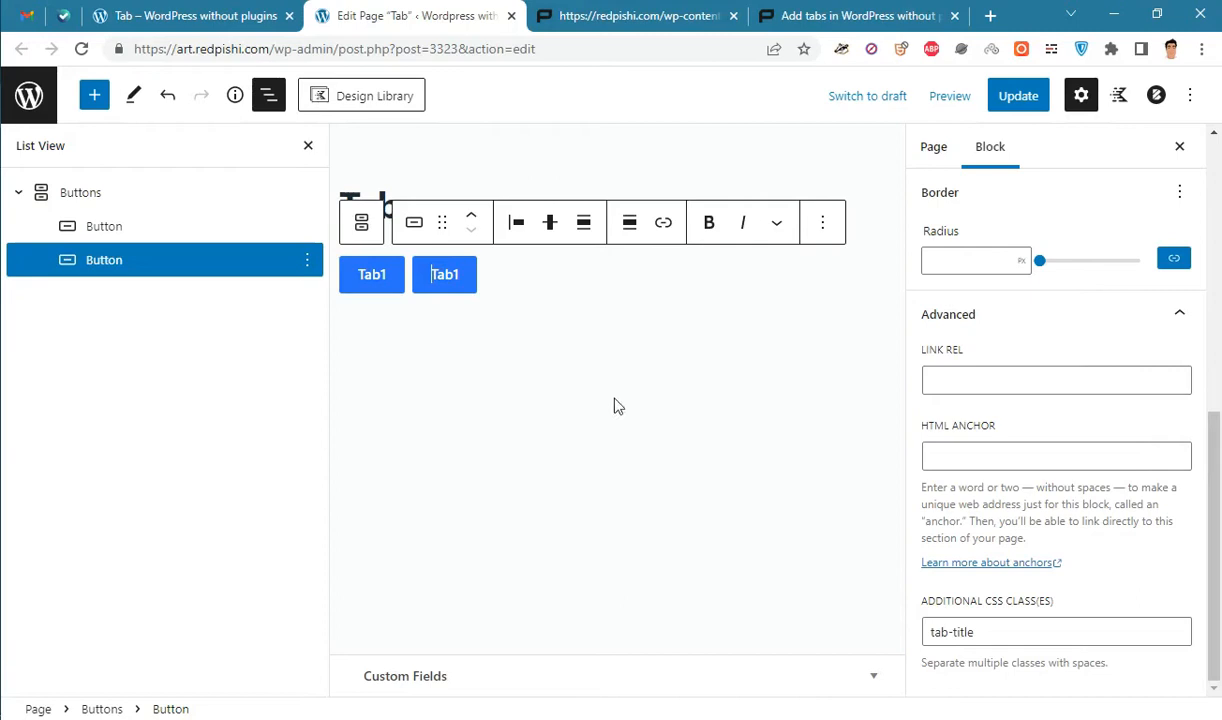
{"action": "left_click", "coordinate": [445, 274]}
{"action": "type", "text": "2"}
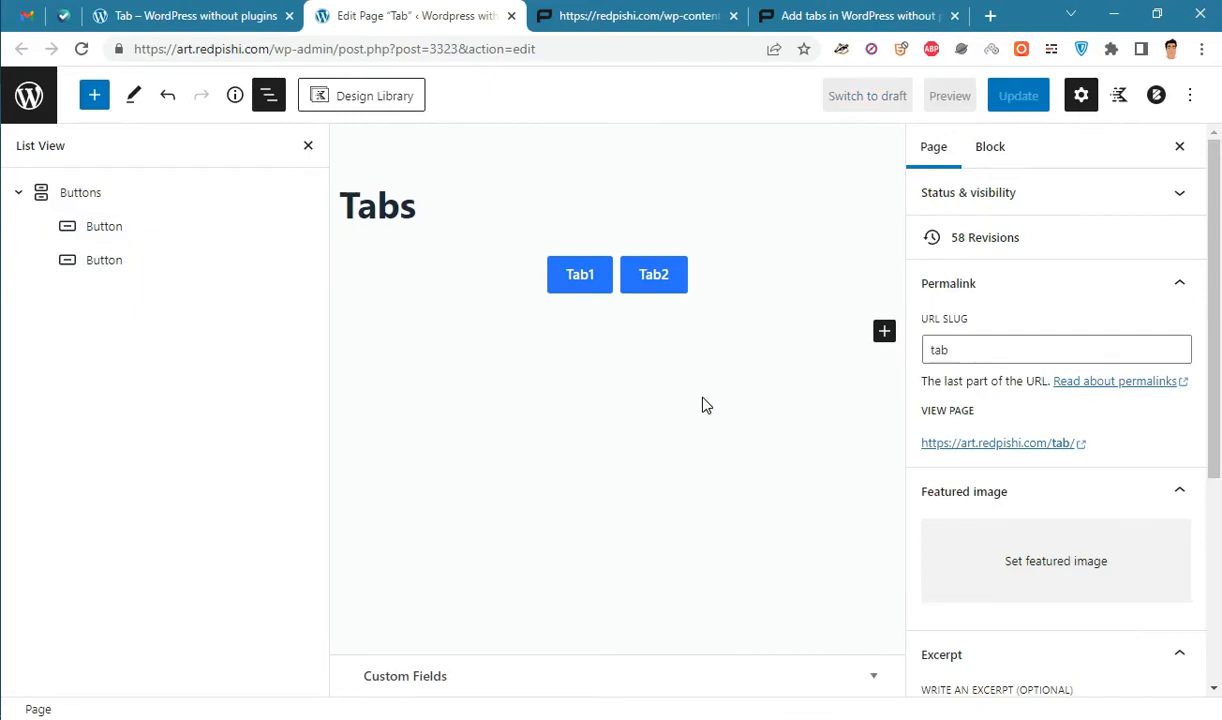
{"action": "left_click", "coordinate": [580, 274]}
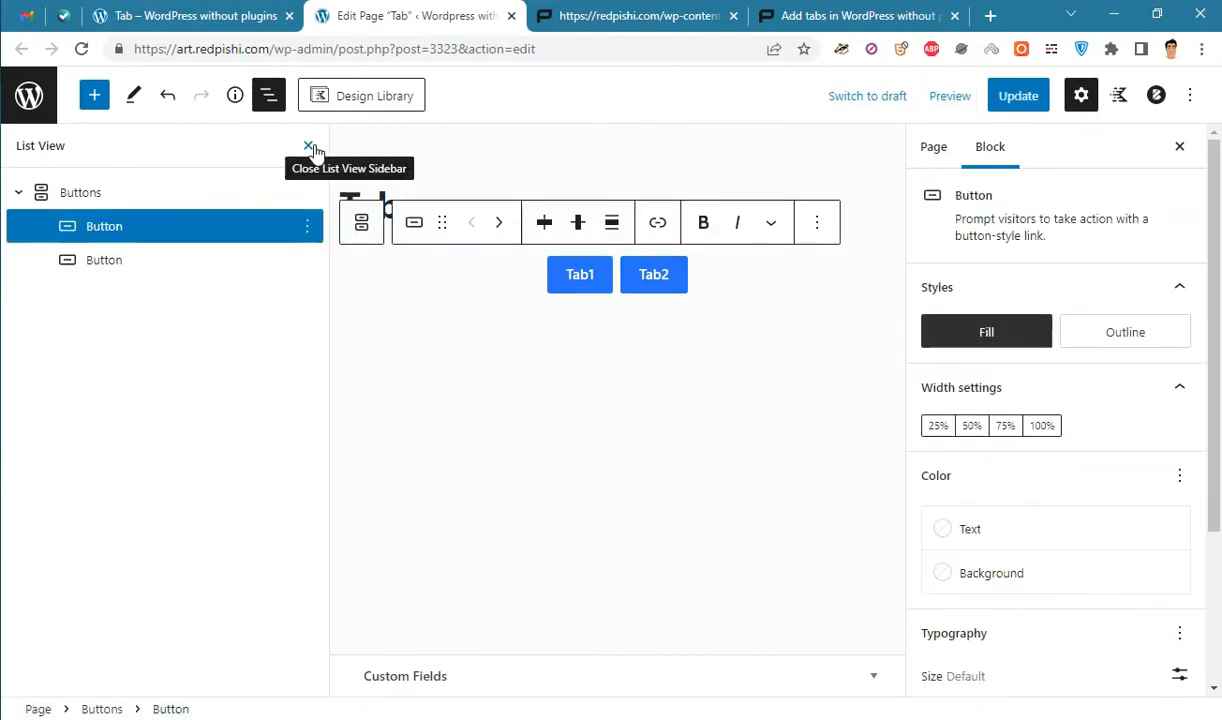
Group the first tab's heading and paragraph into one Group block
{"action": "left_click", "coordinate": [309, 146]}
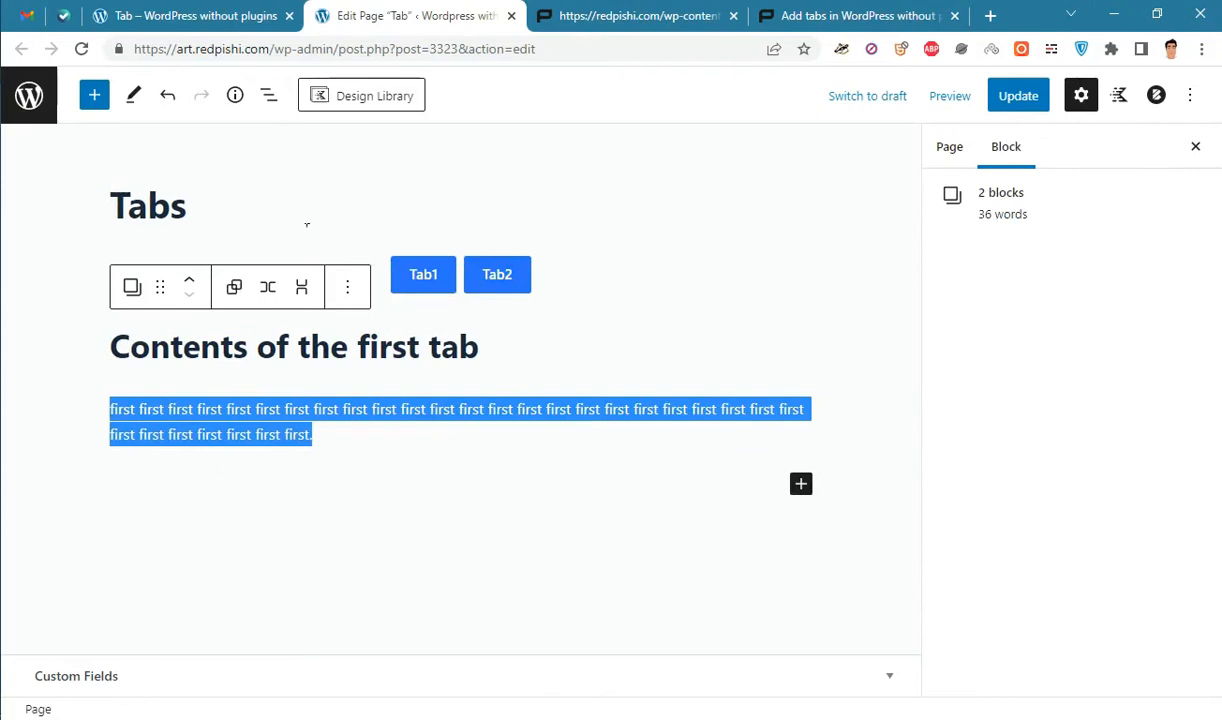
{"action": "left_click", "coordinate": [268, 95]}
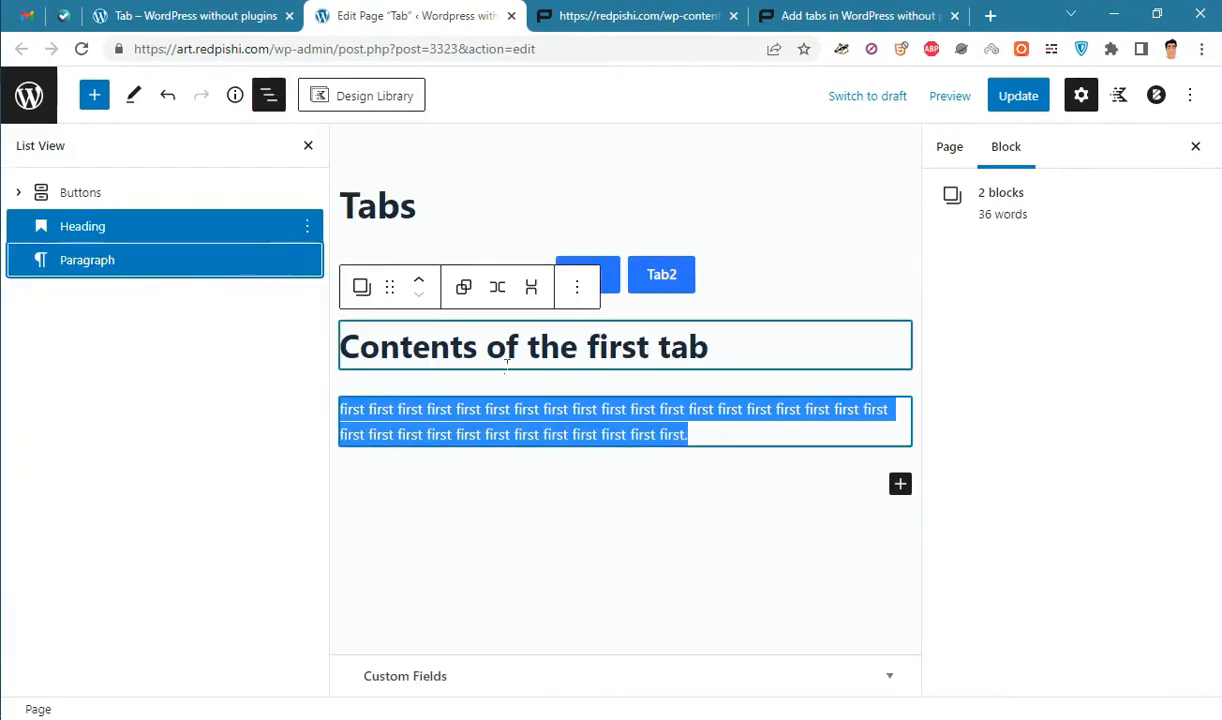
{"action": "left_click", "coordinate": [577, 287]}
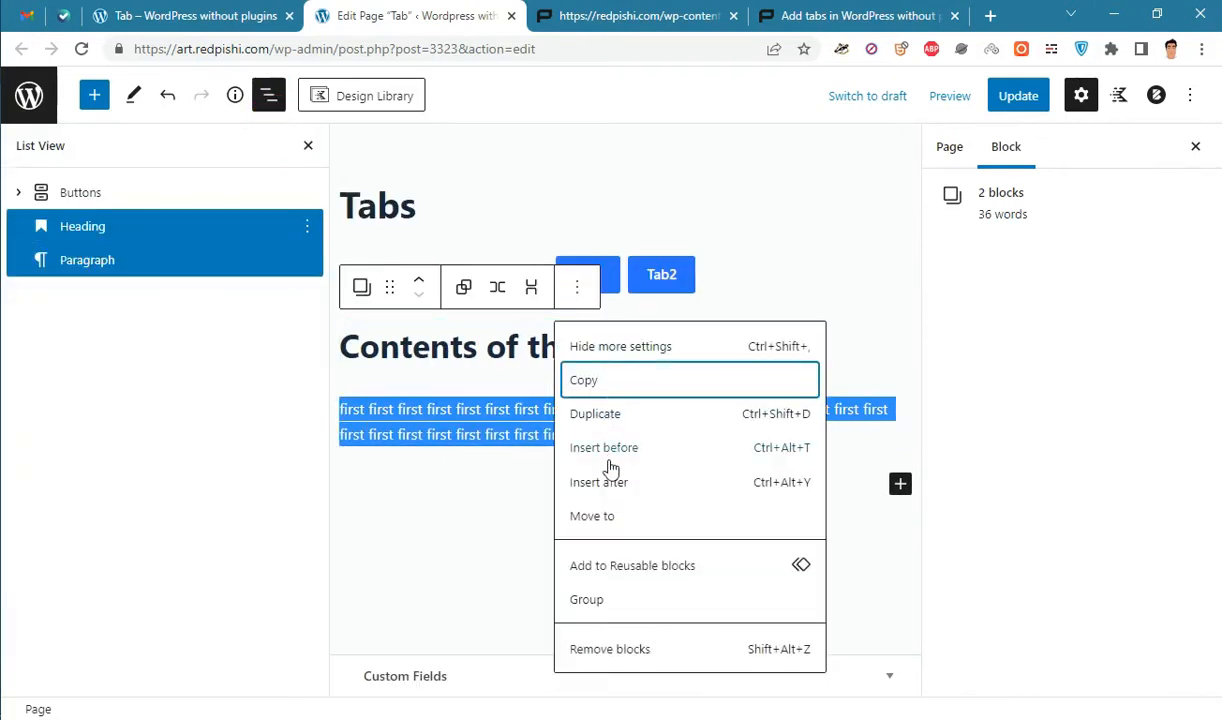
{"action": "left_click", "coordinate": [586, 599]}
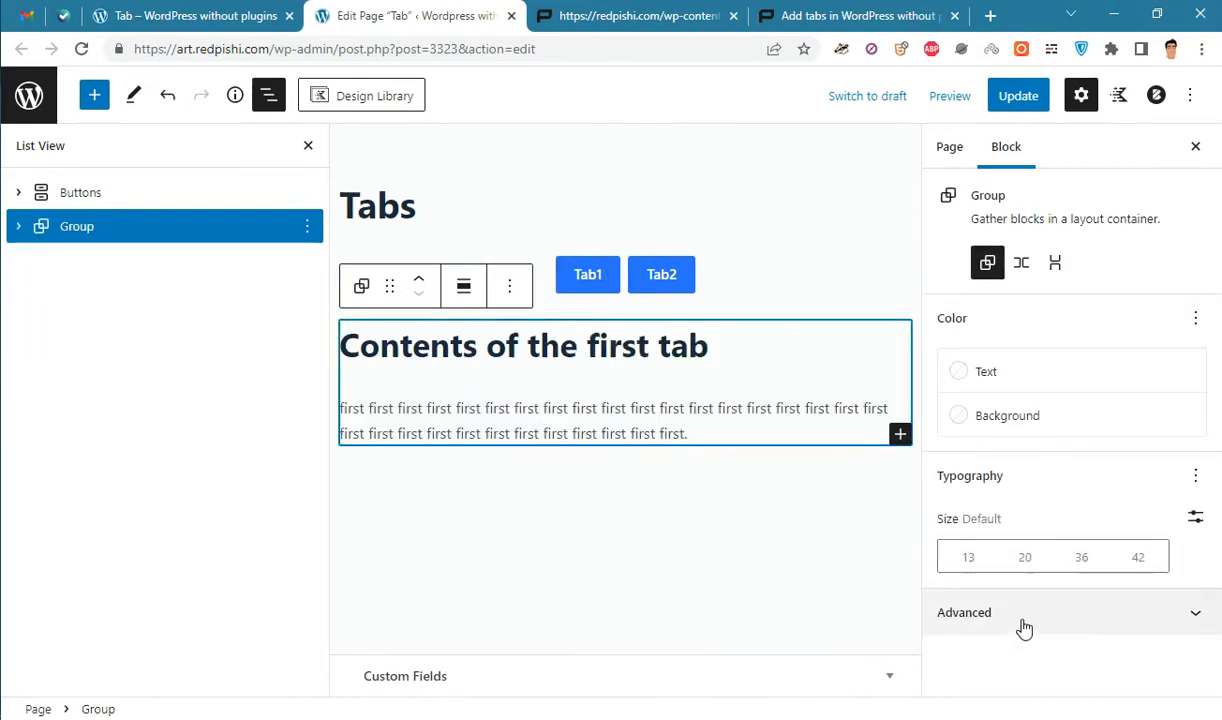
Give that group the 'tab-content' Additional CSS class
{"action": "left_click", "coordinate": [637, 15]}
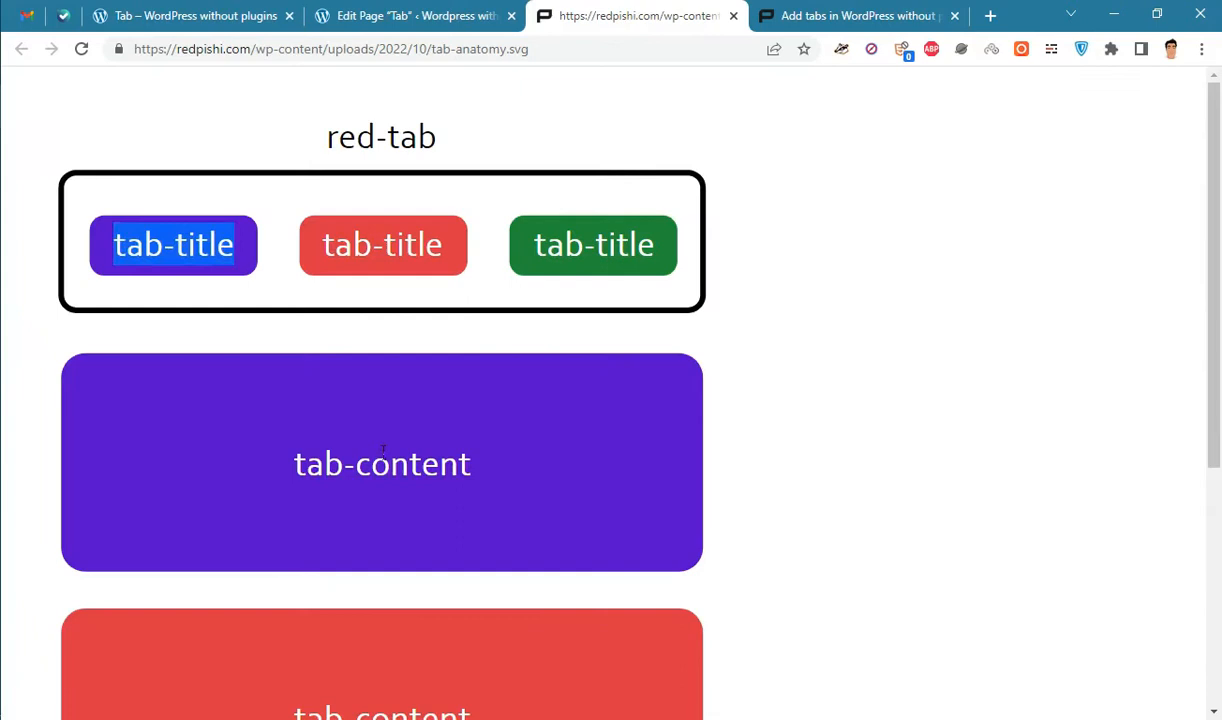
{"action": "key", "text": "ctrl+a"}
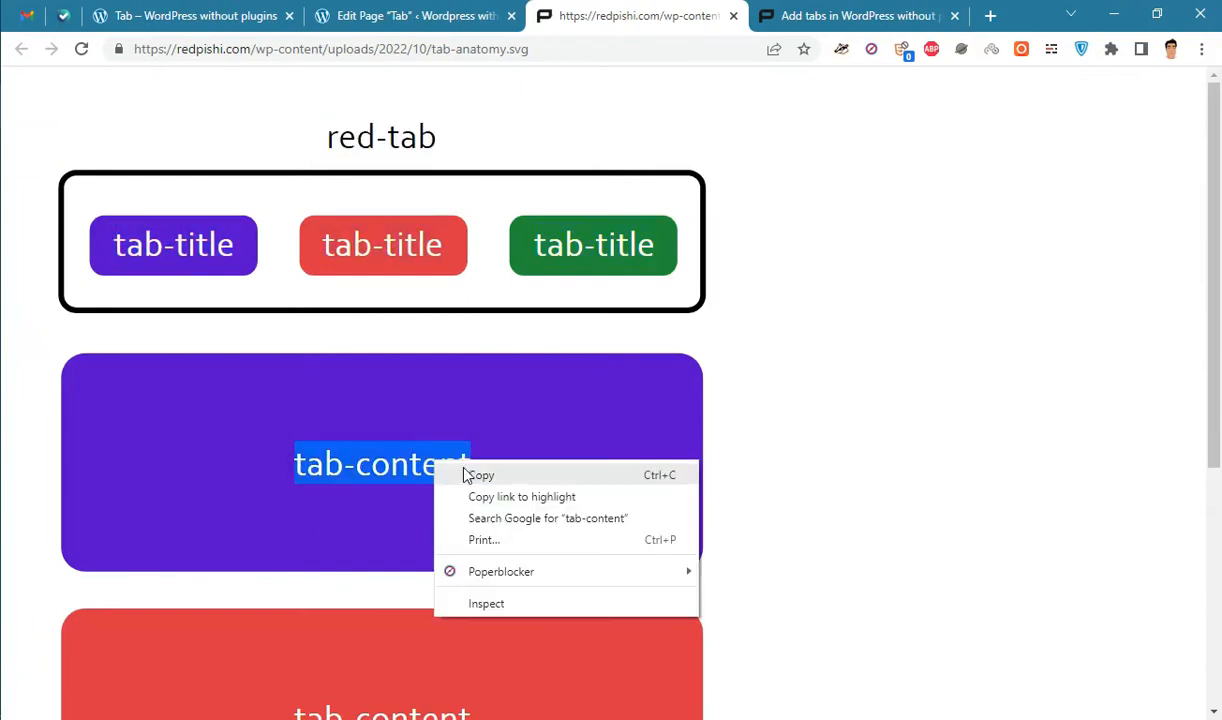
{"action": "left_click", "coordinate": [410, 16]}
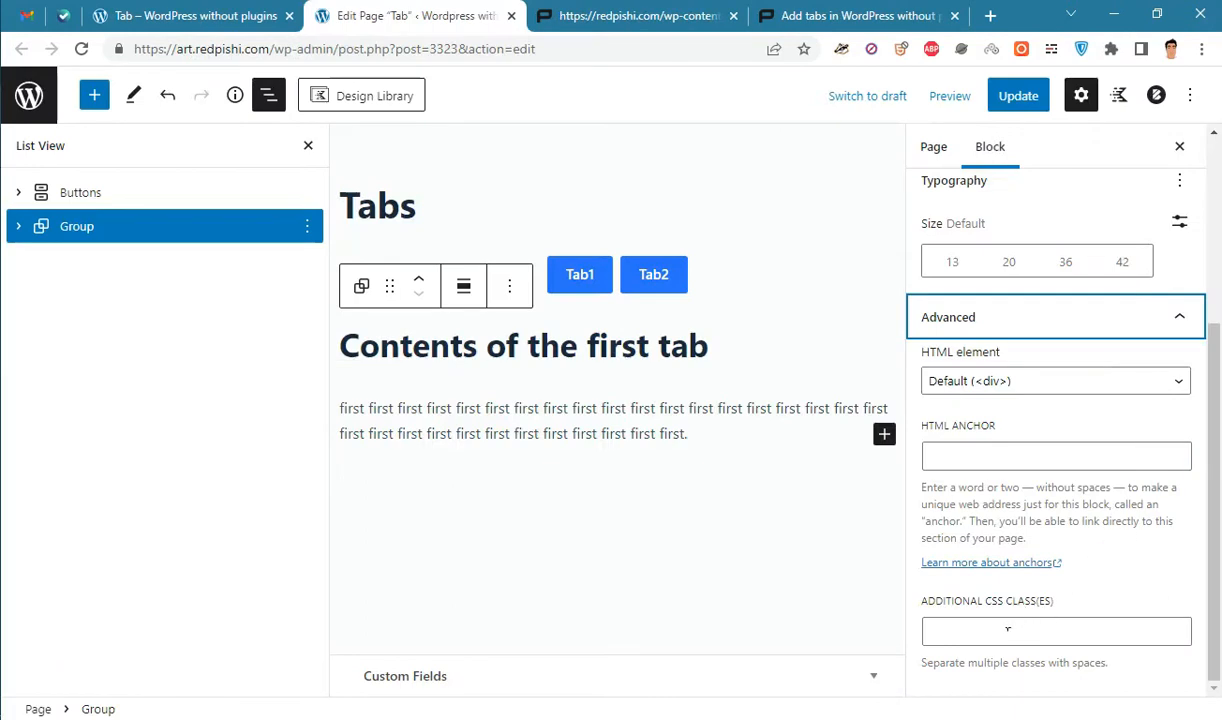
{"action": "type", "text": "tab-content"}
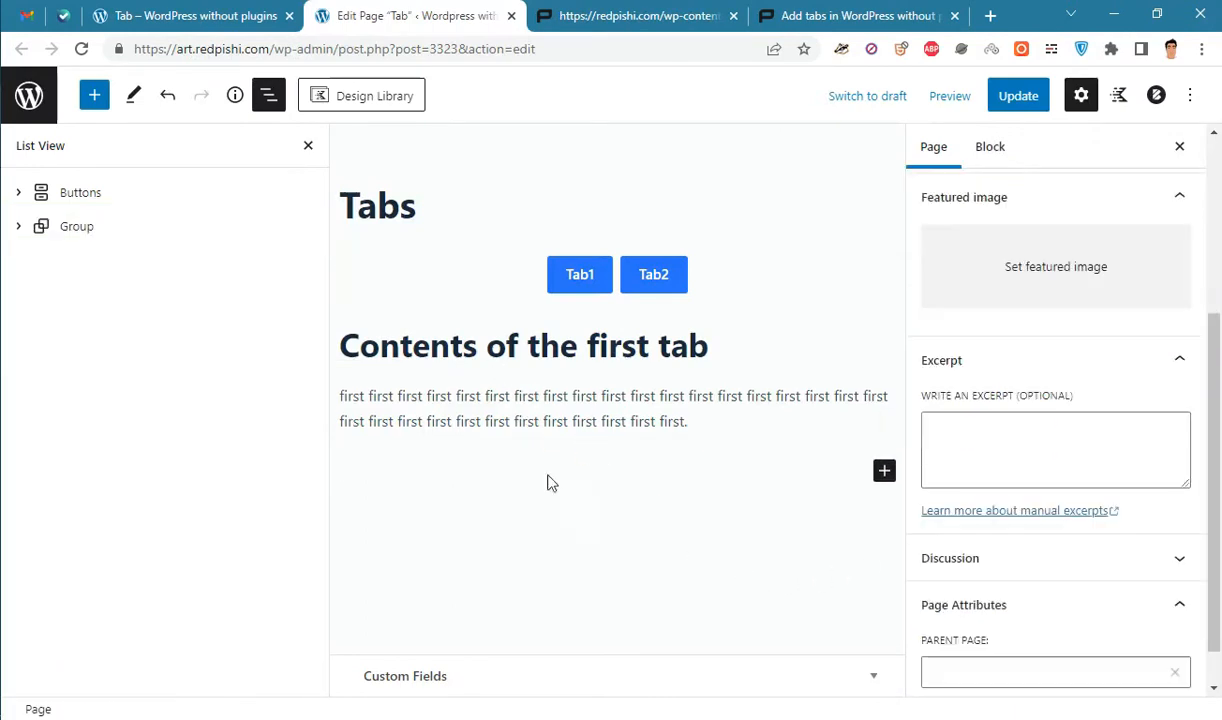
{"action": "mouse_move", "coordinate": [884, 471]}
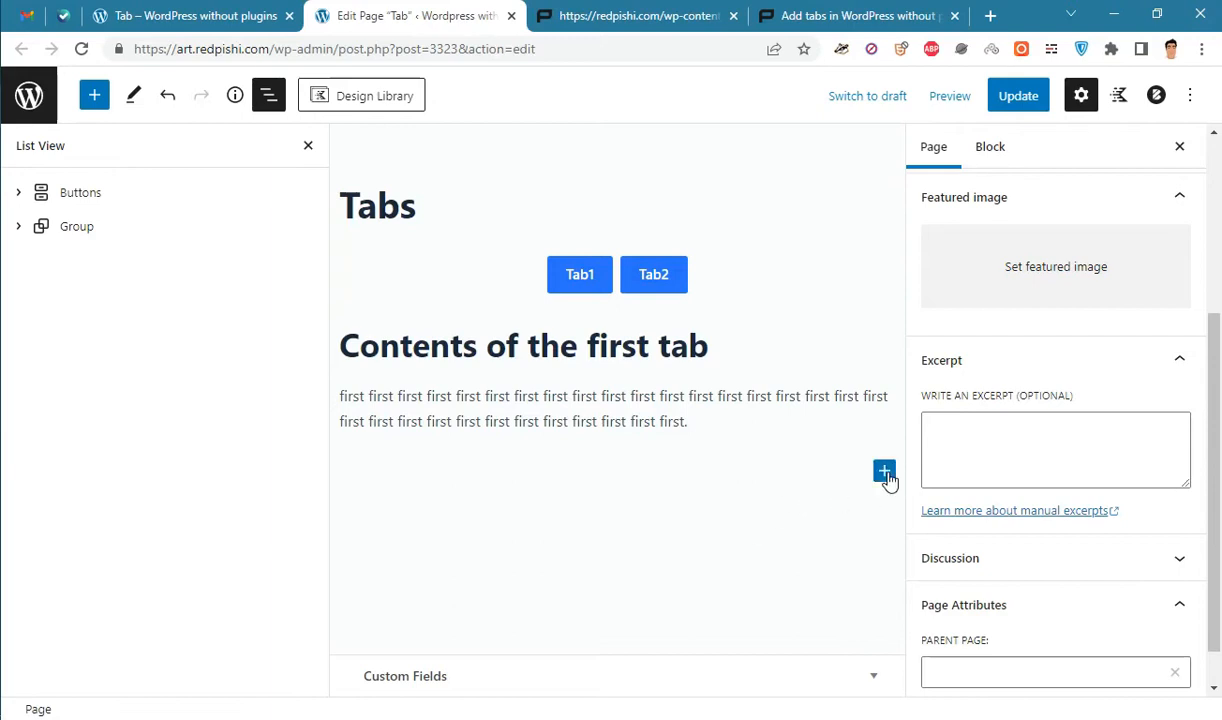
Add the second tab's heading and paragraph, then an Image block with the office photo
{"action": "left_click", "coordinate": [884, 471]}
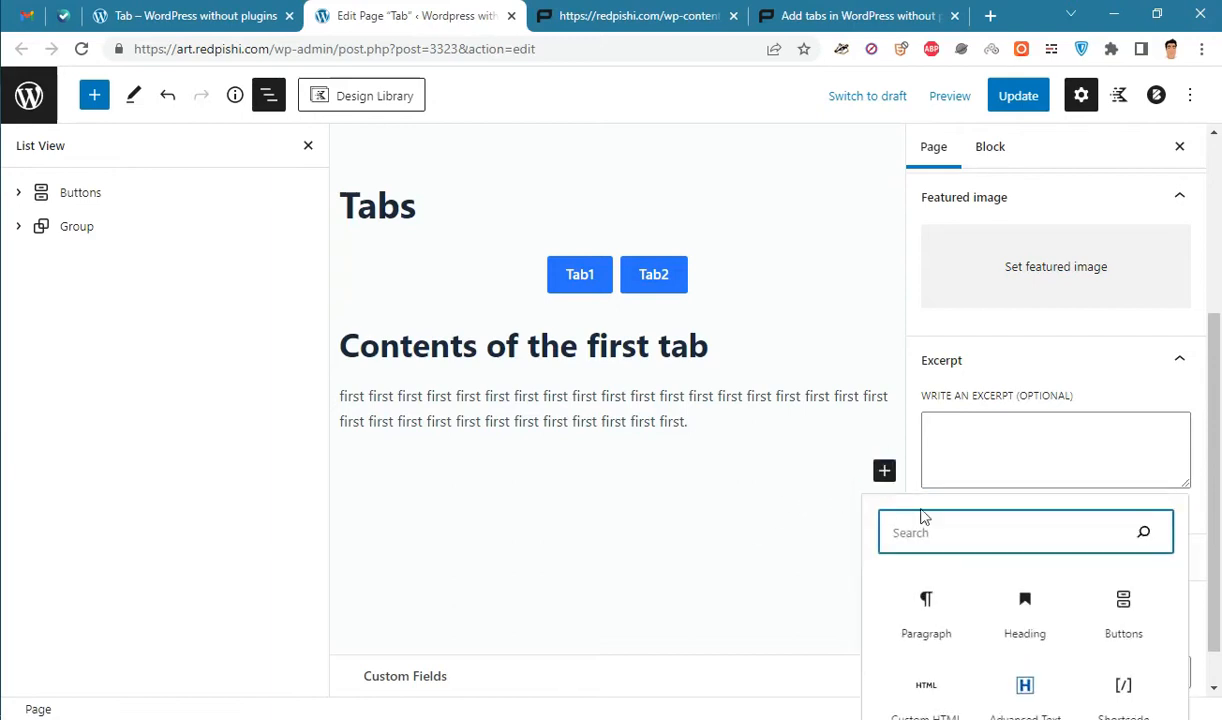
{"action": "left_click", "coordinate": [1024, 615]}
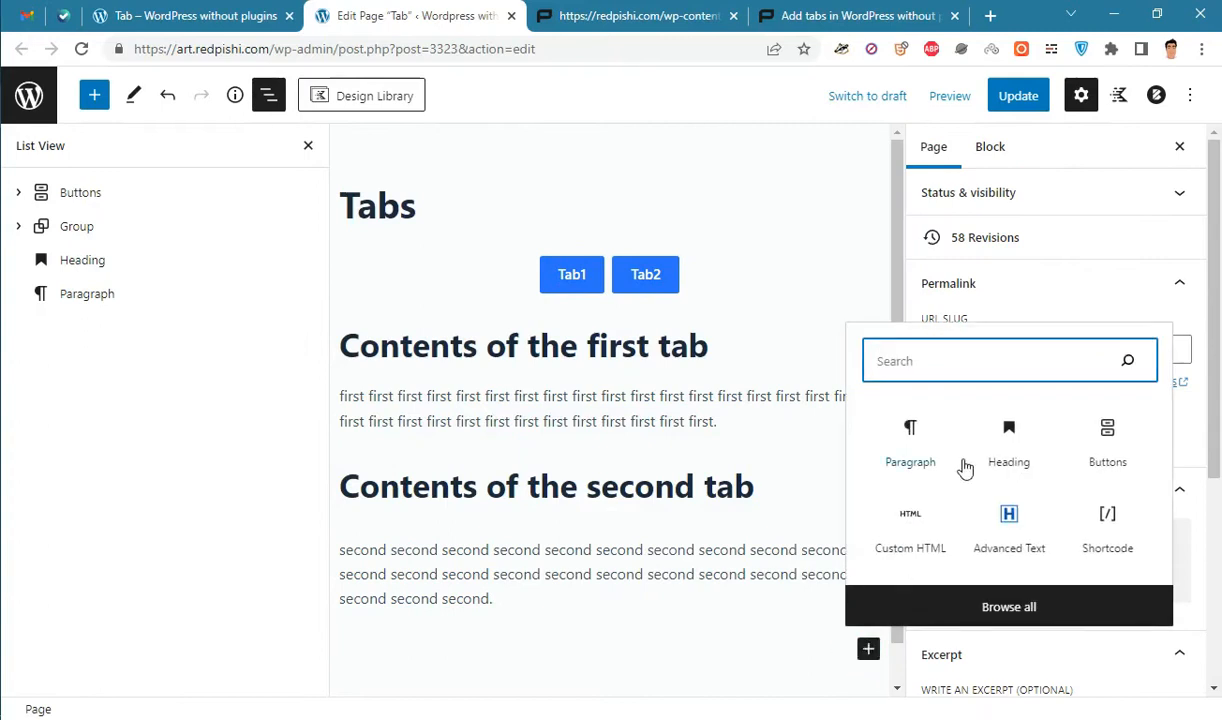
{"action": "type", "text": "i"}
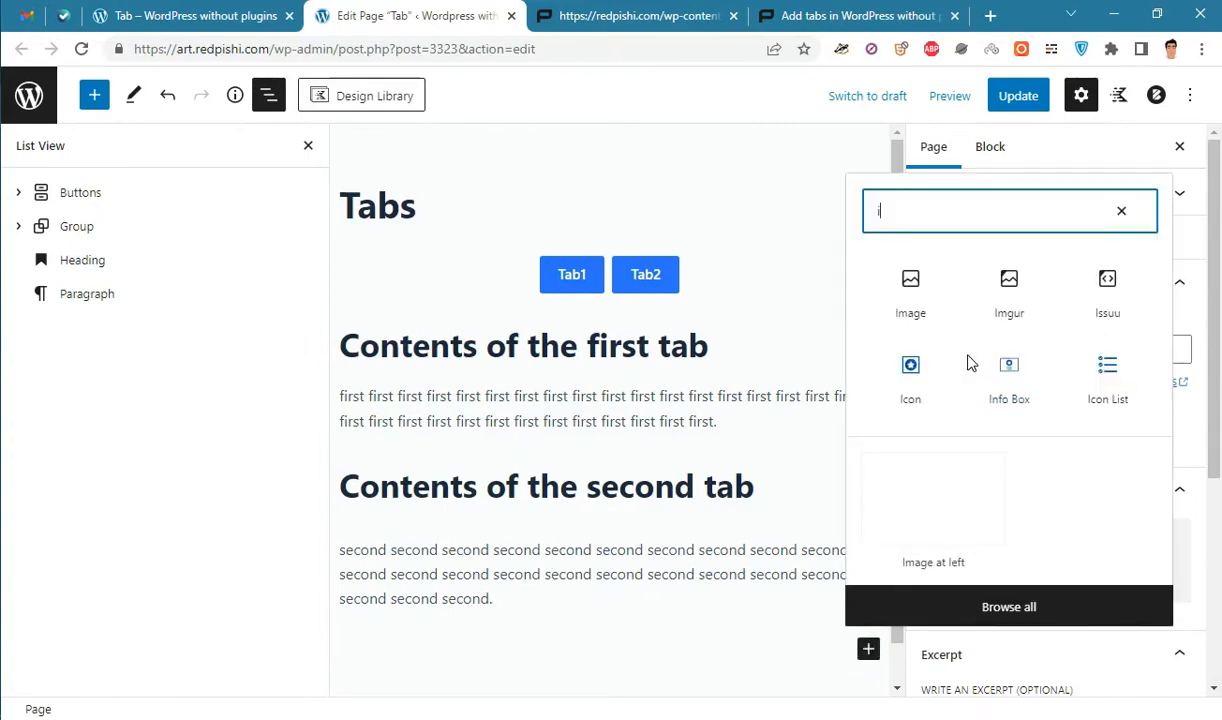
{"action": "type", "text": "ma"}
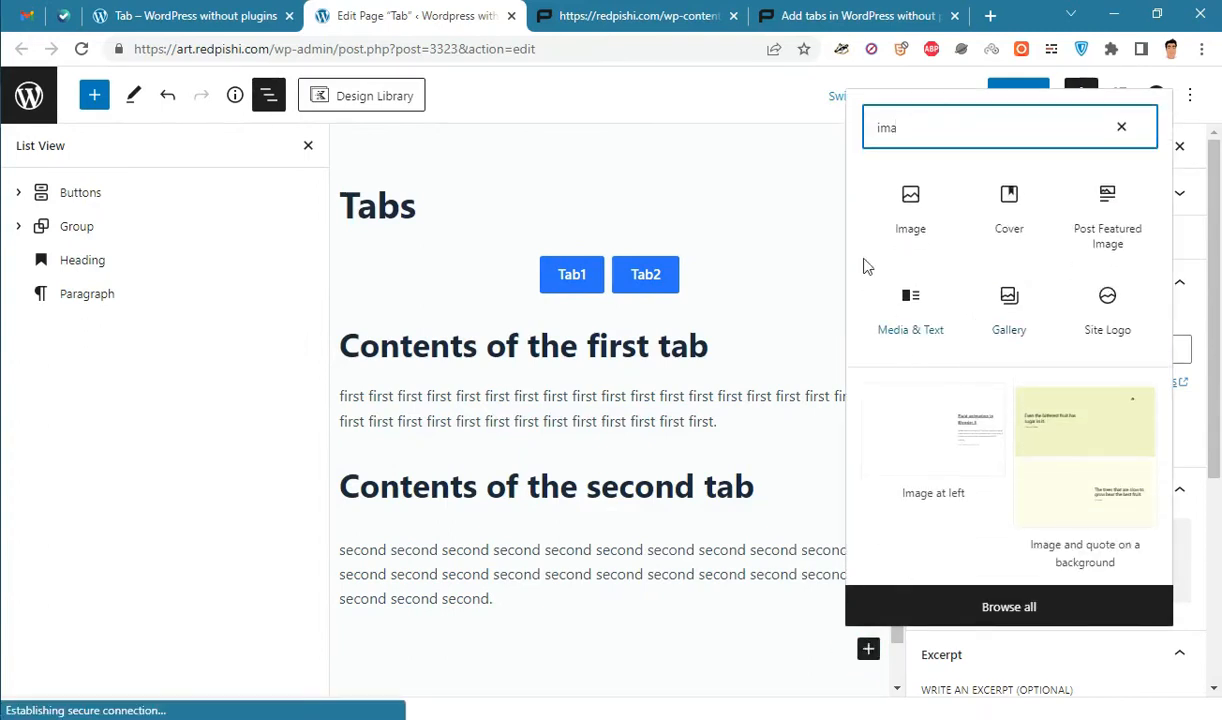
{"action": "left_click", "coordinate": [910, 207]}
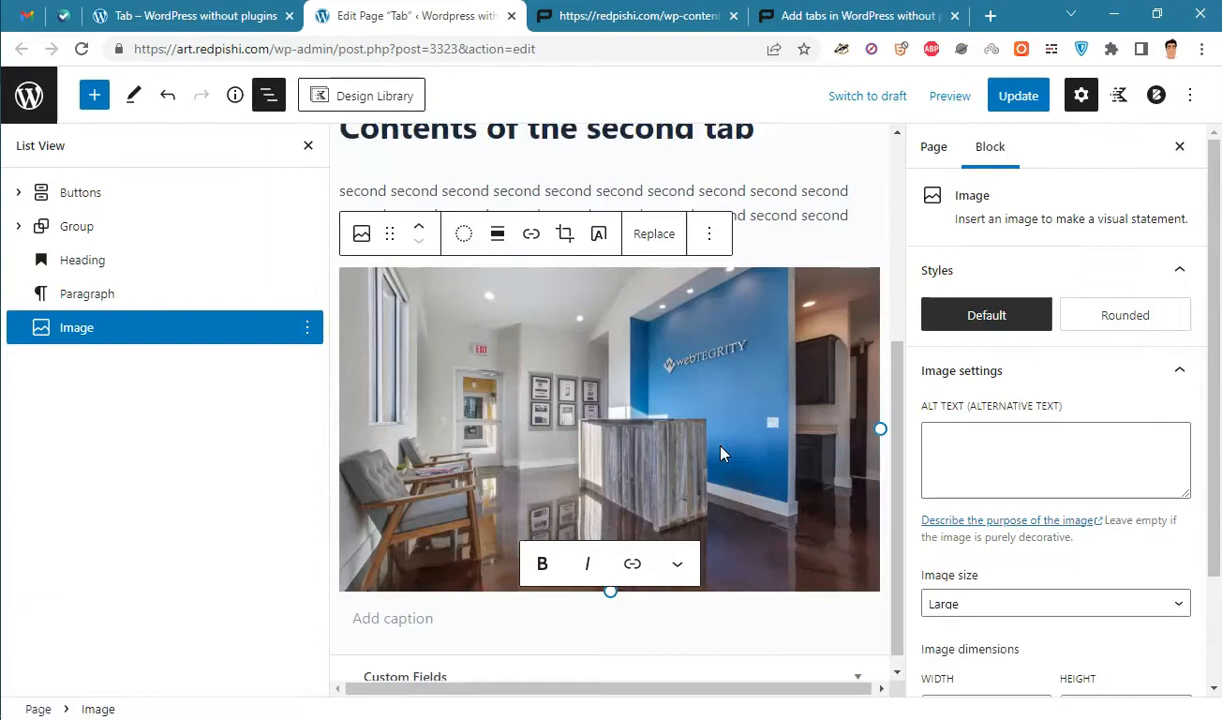
{"action": "left_click", "coordinate": [497, 233]}
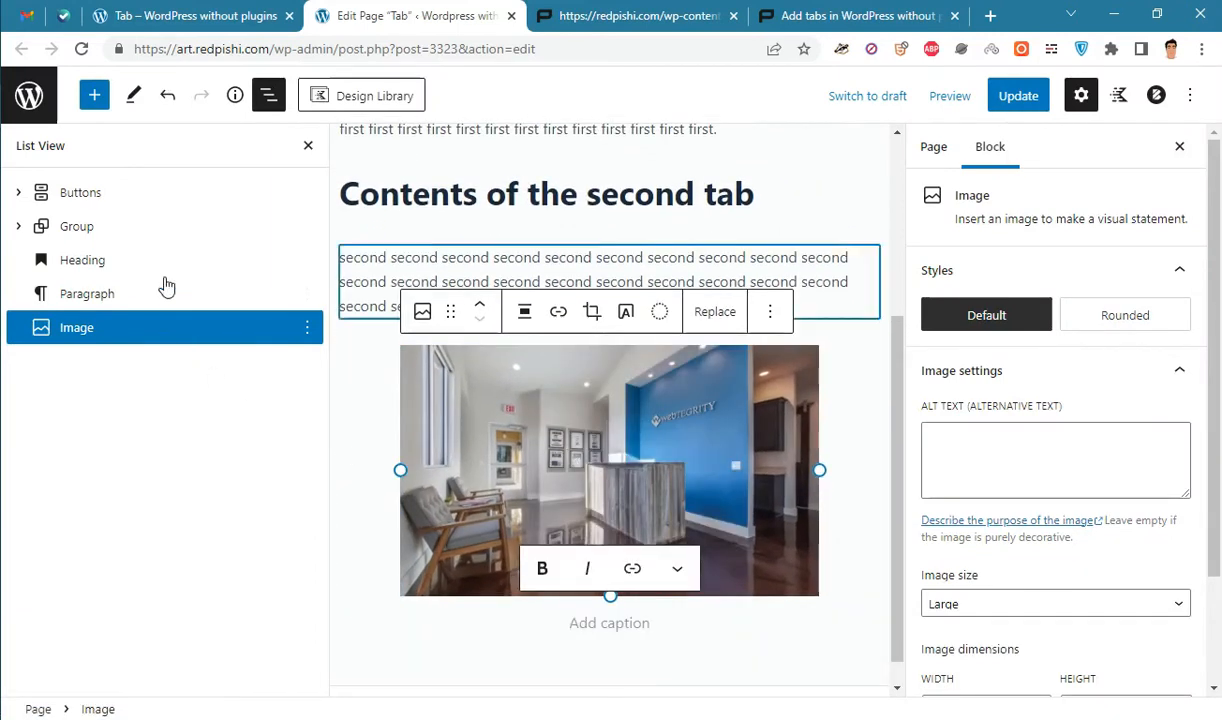
Group the second tab's heading, paragraph and image
{"action": "left_click", "coordinate": [82, 260]}
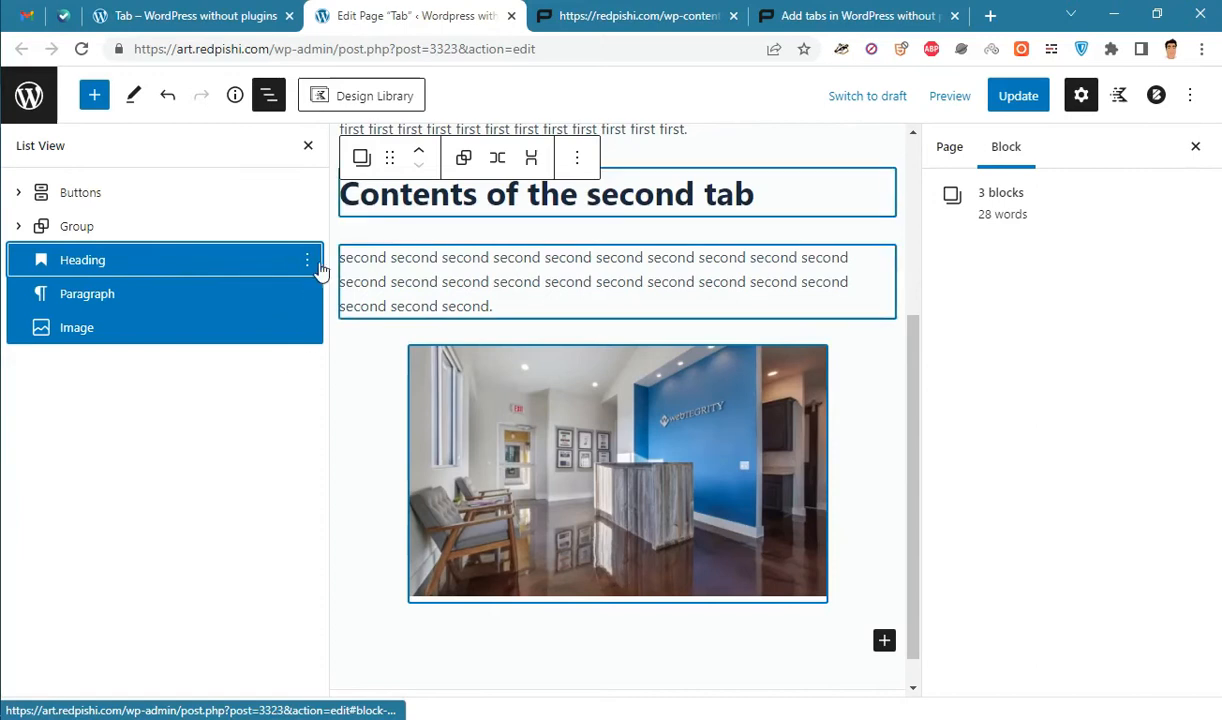
{"action": "left_click", "coordinate": [307, 260]}
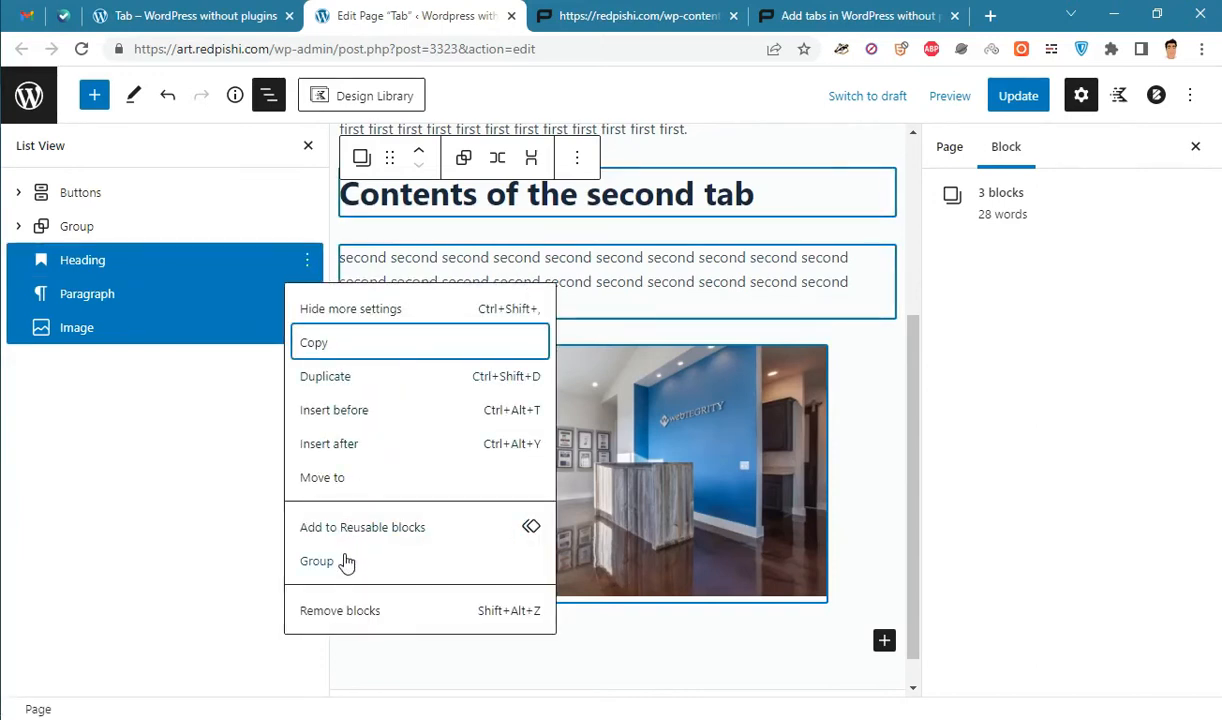
{"action": "left_click", "coordinate": [316, 561]}
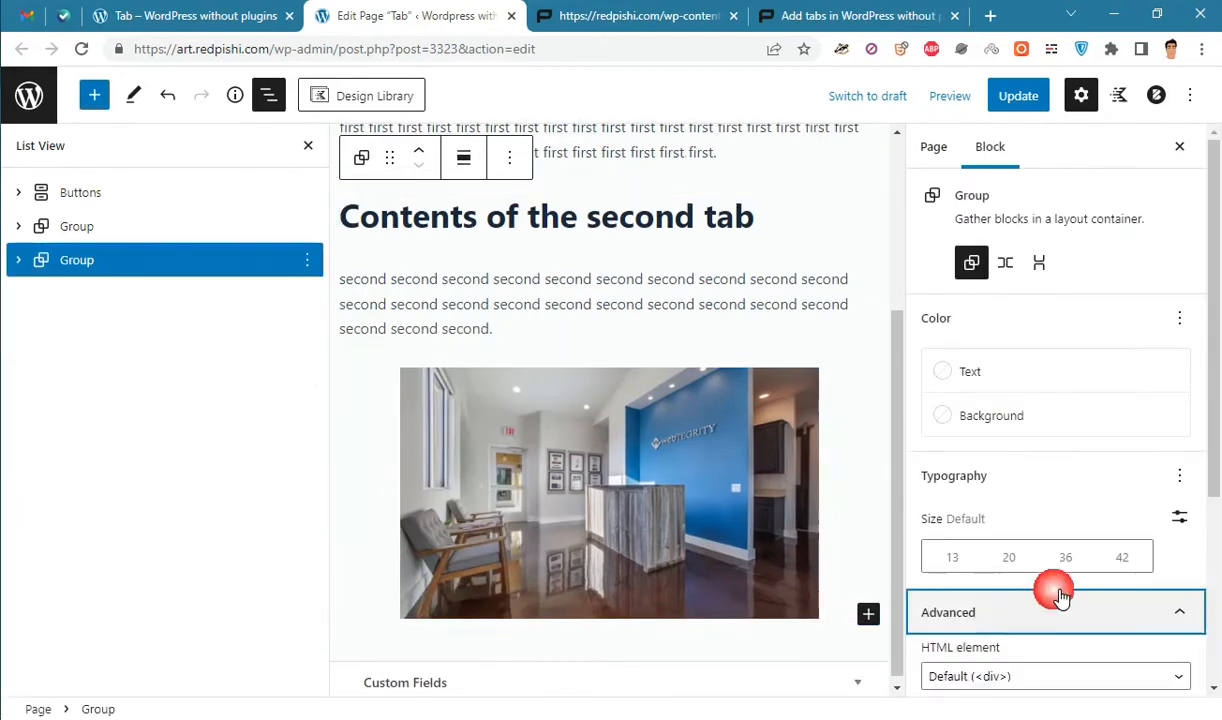
Give the new group the 'tab-content' class and update the page
{"action": "left_click", "coordinate": [637, 16]}
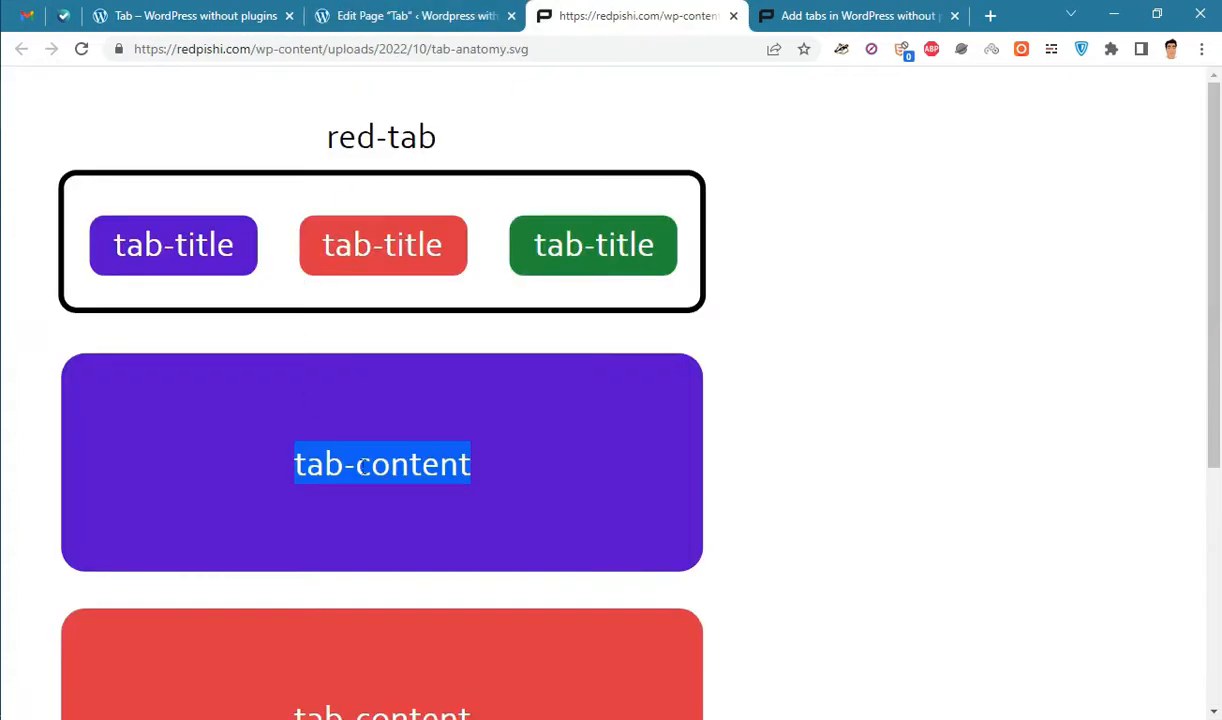
{"action": "left_click", "coordinate": [410, 15]}
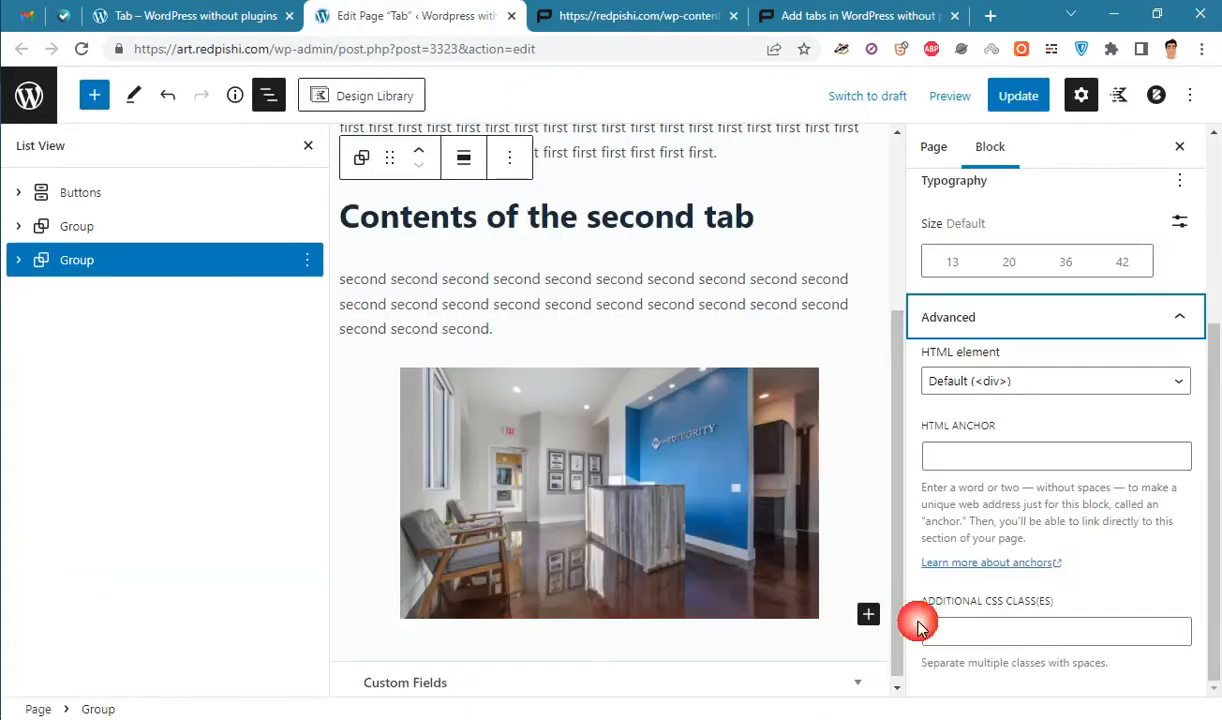
{"action": "right_click", "coordinate": [918, 625]}
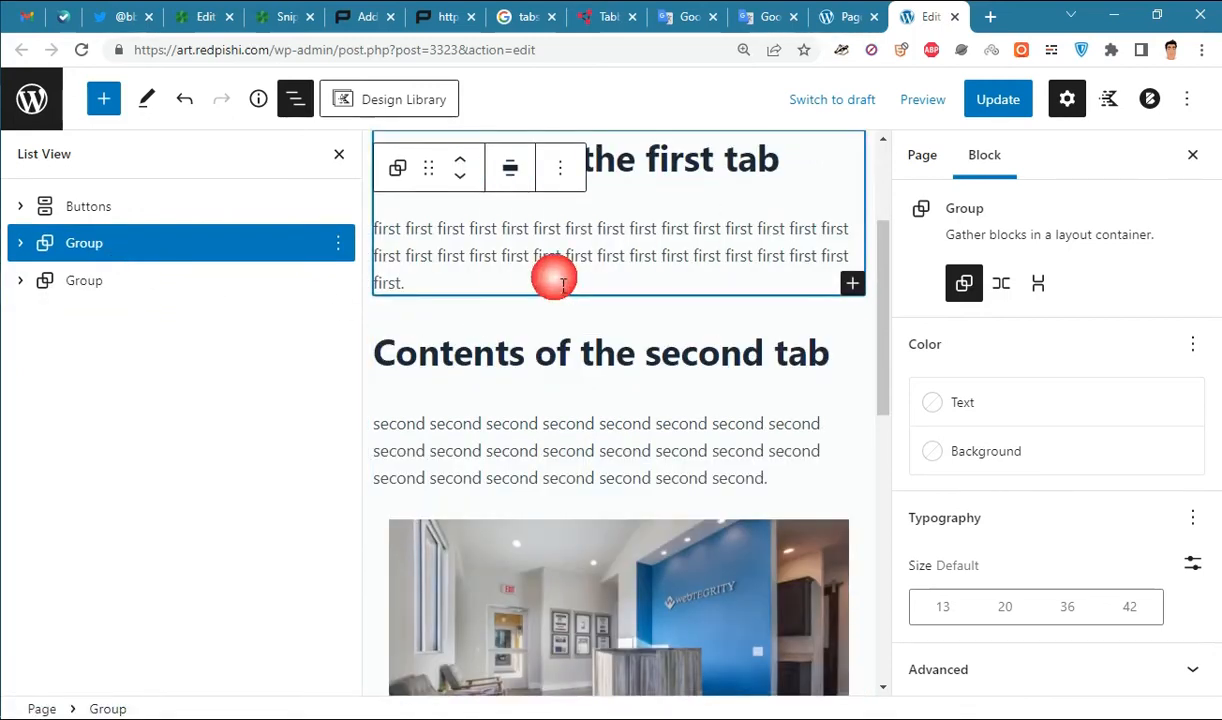
{"action": "left_click", "coordinate": [997, 99]}
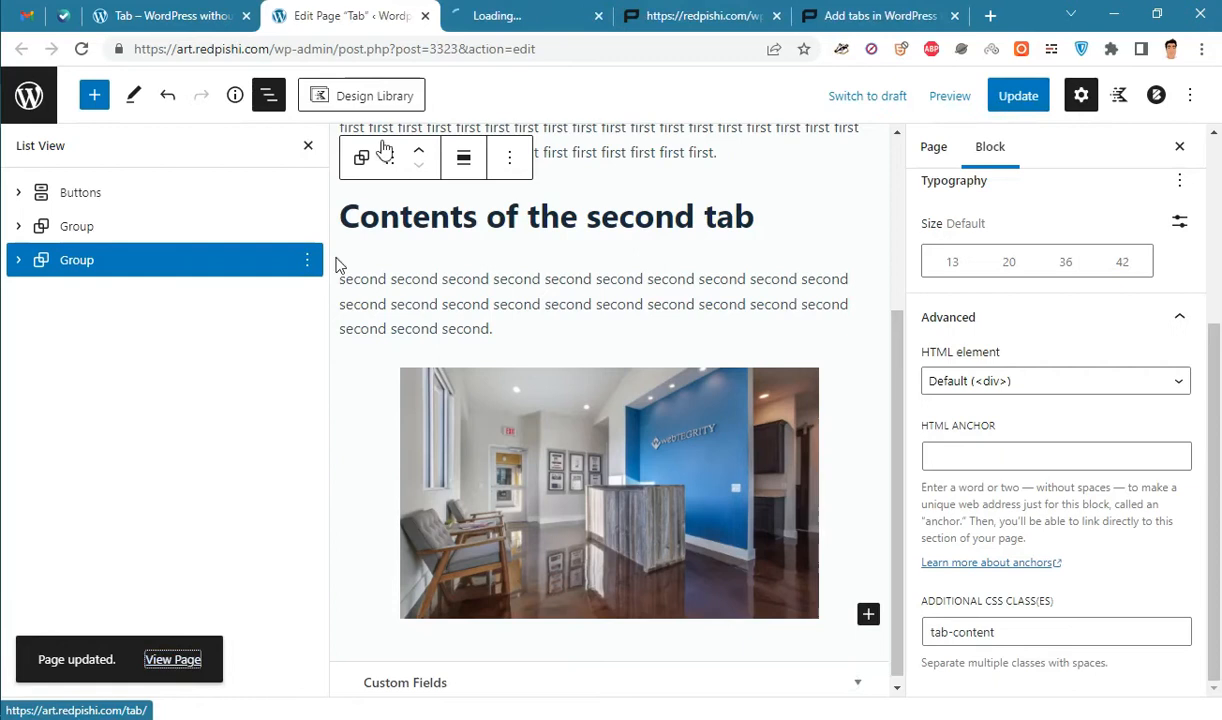
Check the live Tabs page, then return to the tutorial article
{"action": "left_click", "coordinate": [527, 15]}
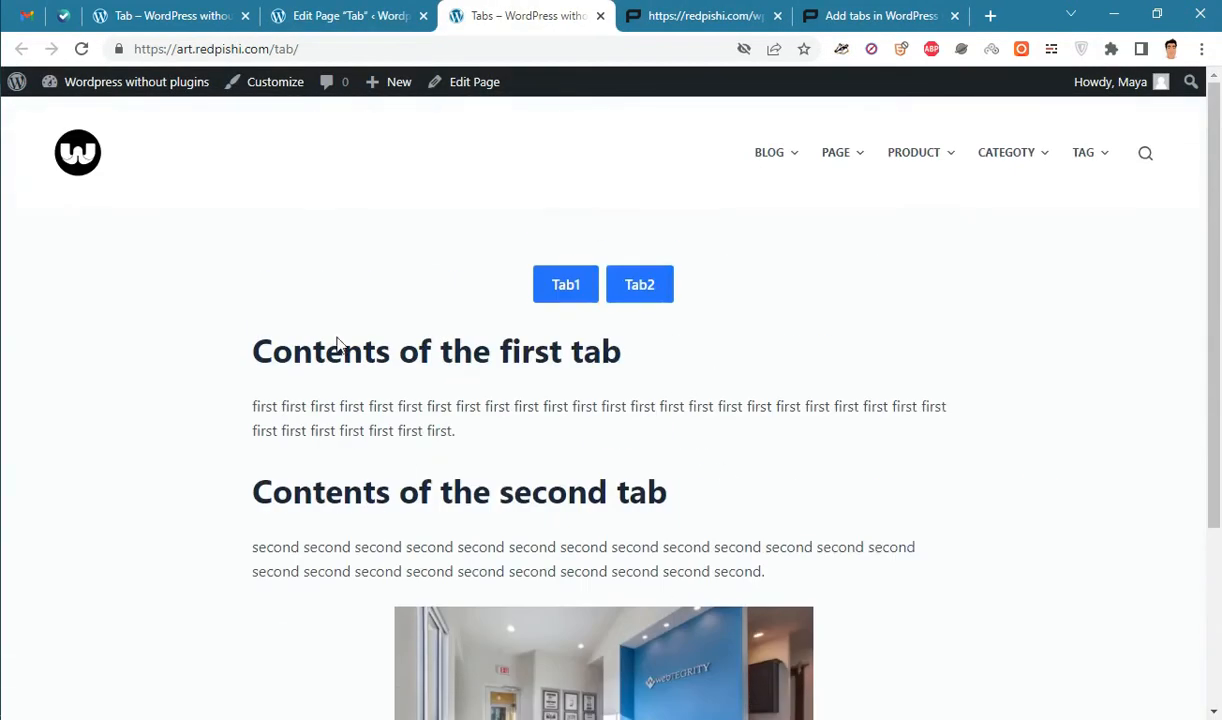
{"action": "mouse_move", "coordinate": [985, 310]}
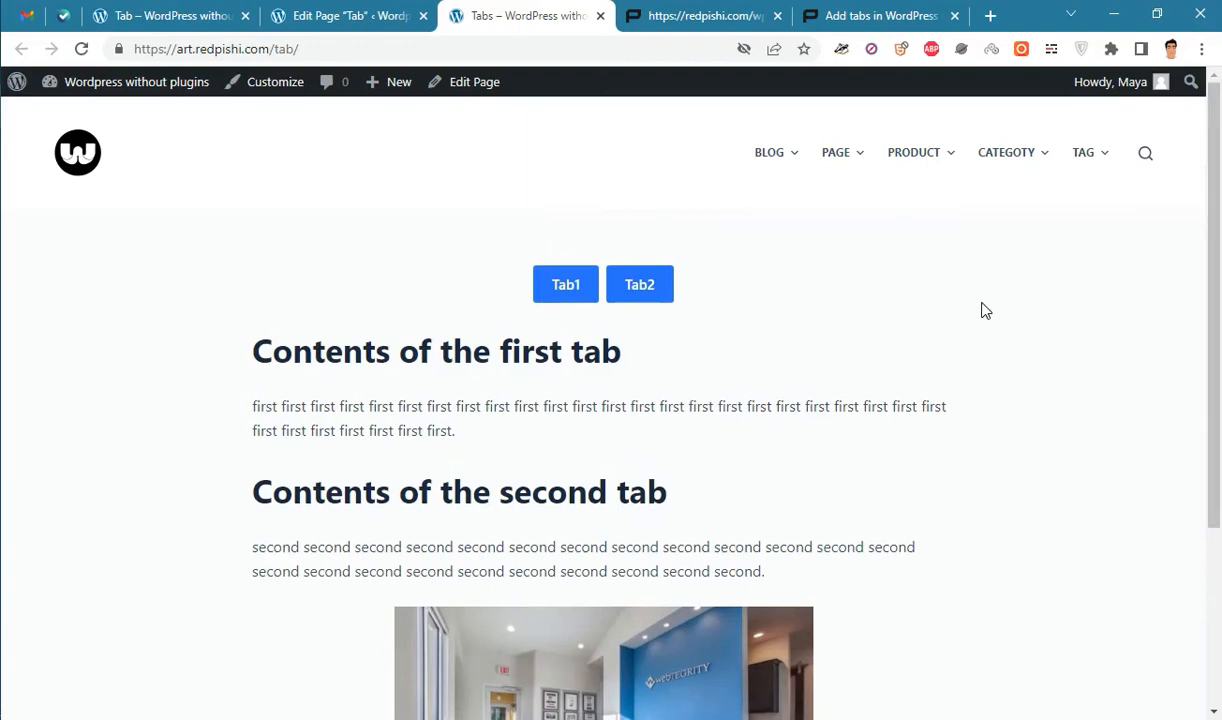
{"action": "left_click", "coordinate": [870, 15]}
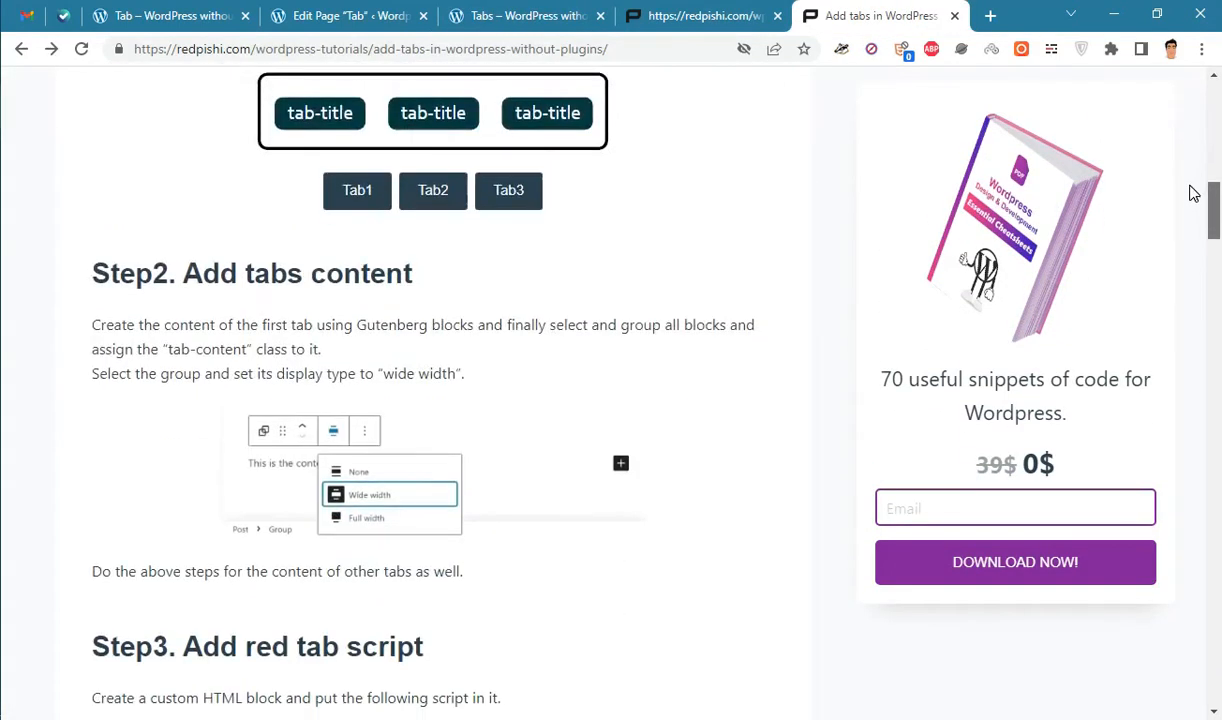
Copy the red tab script from tutorial Step 3 and return to the Tabs page editor
{"action": "scroll", "scroll_direction": "down", "scroll_amount": 3}
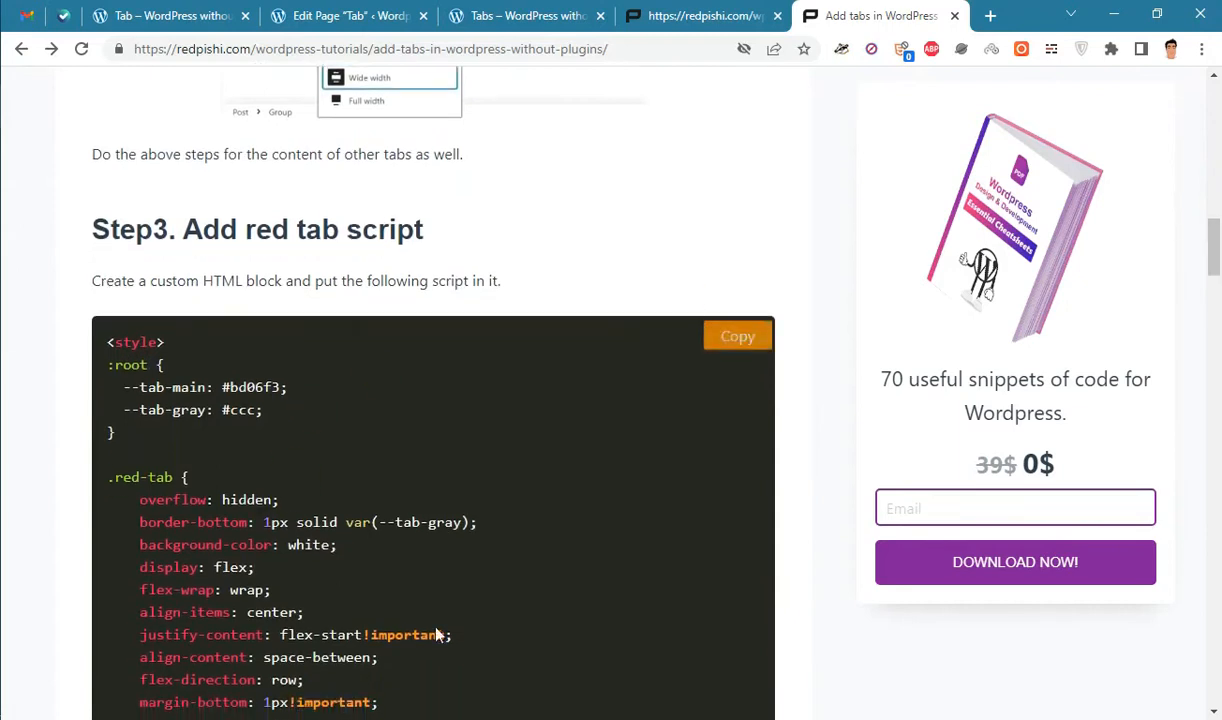
{"action": "left_click", "coordinate": [737, 335]}
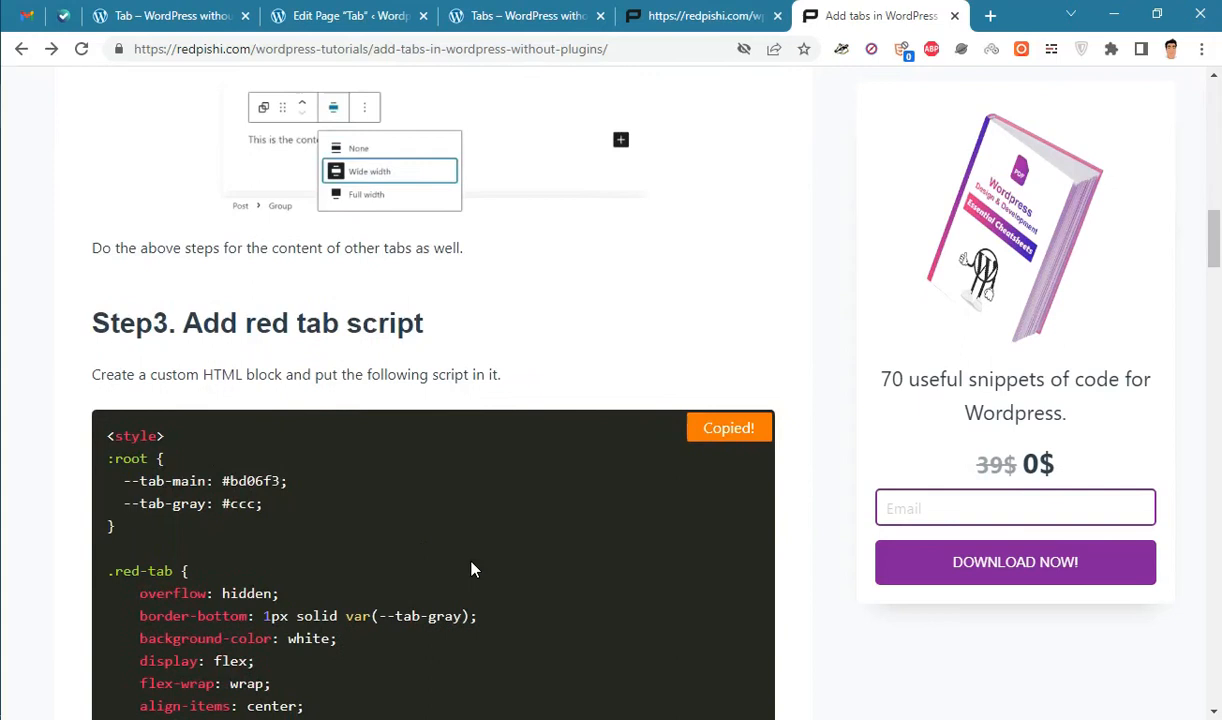
{"action": "left_click", "coordinate": [345, 16]}
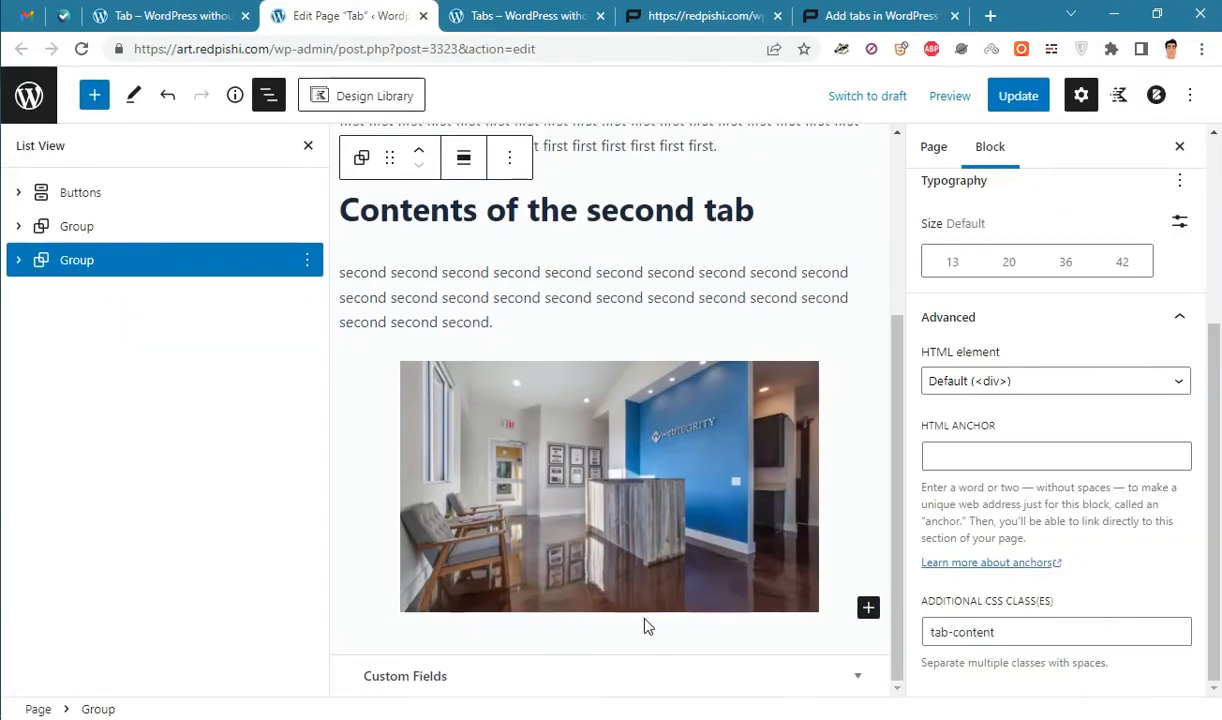
{"action": "mouse_move", "coordinate": [78, 94]}
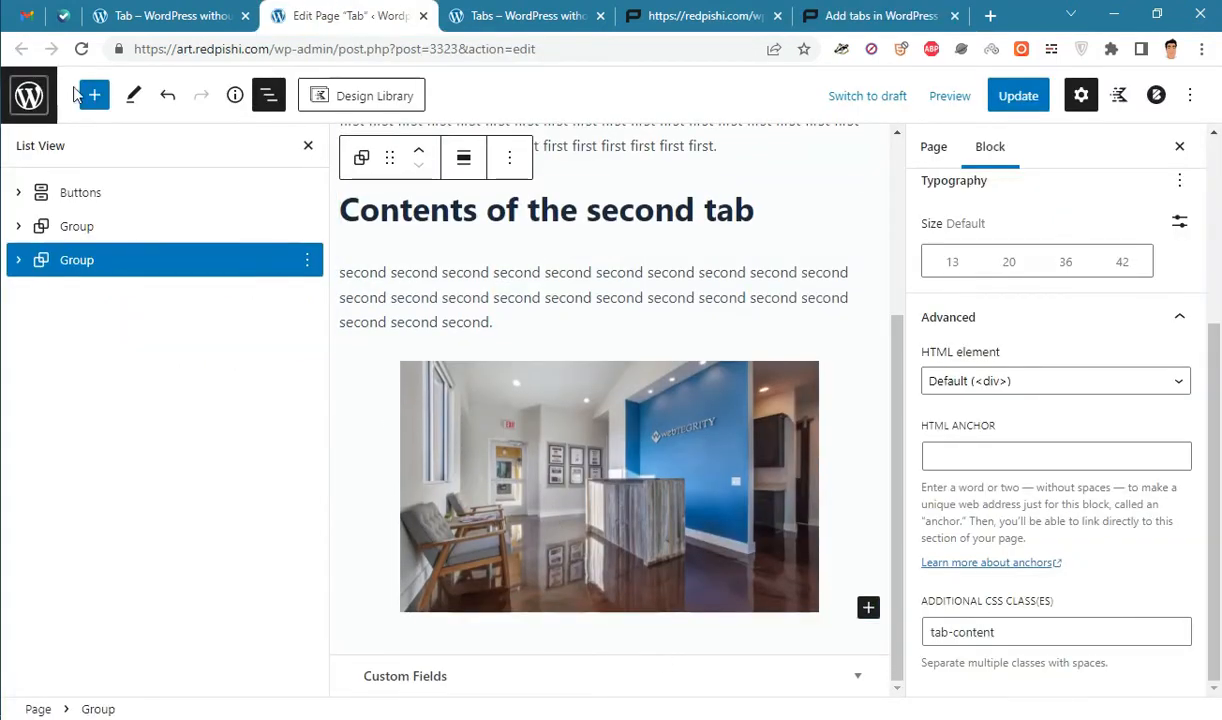
Add a Custom HTML block with the red tab code, update, and reload the live page
{"action": "left_click", "coordinate": [94, 95]}
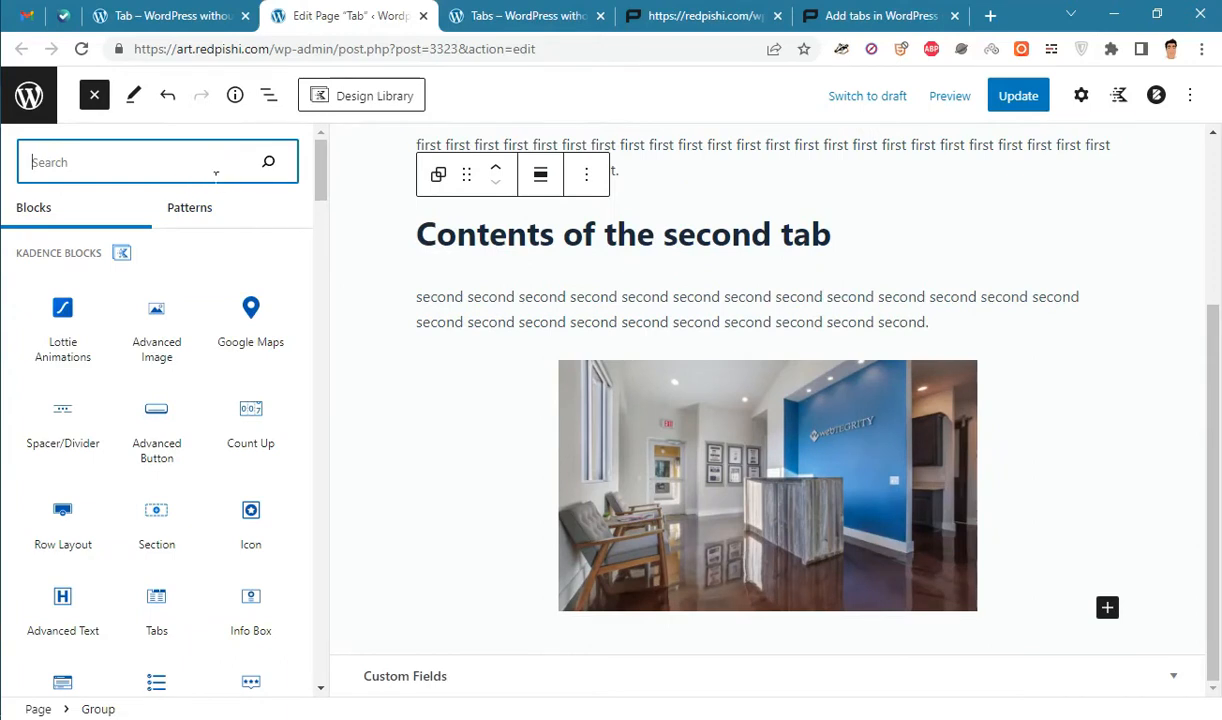
{"action": "type", "text": "cust"}
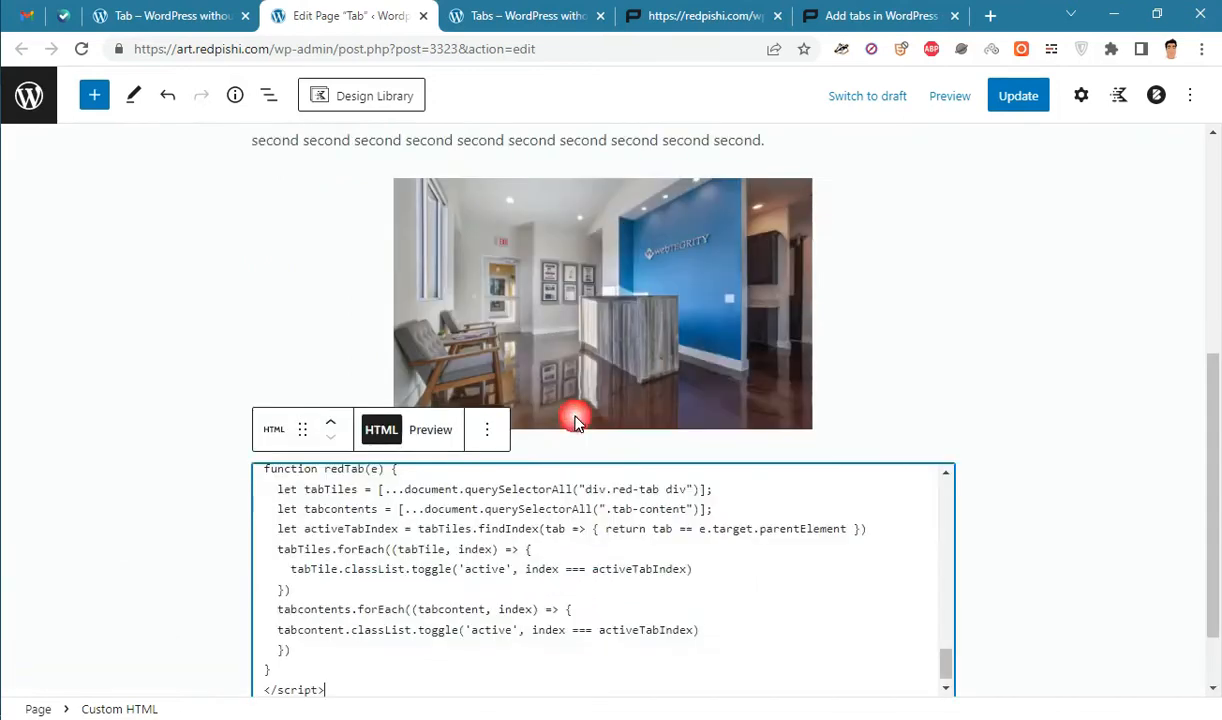
{"action": "left_click", "coordinate": [1018, 95]}
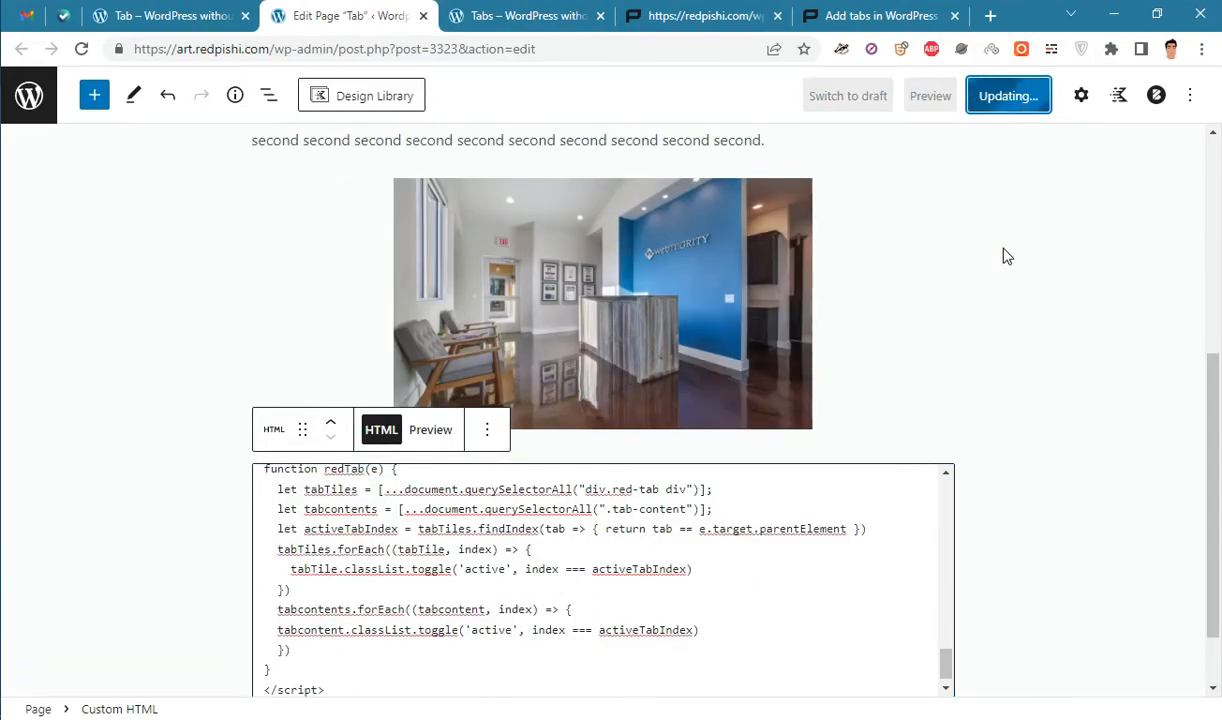
{"action": "left_click", "coordinate": [1008, 95]}
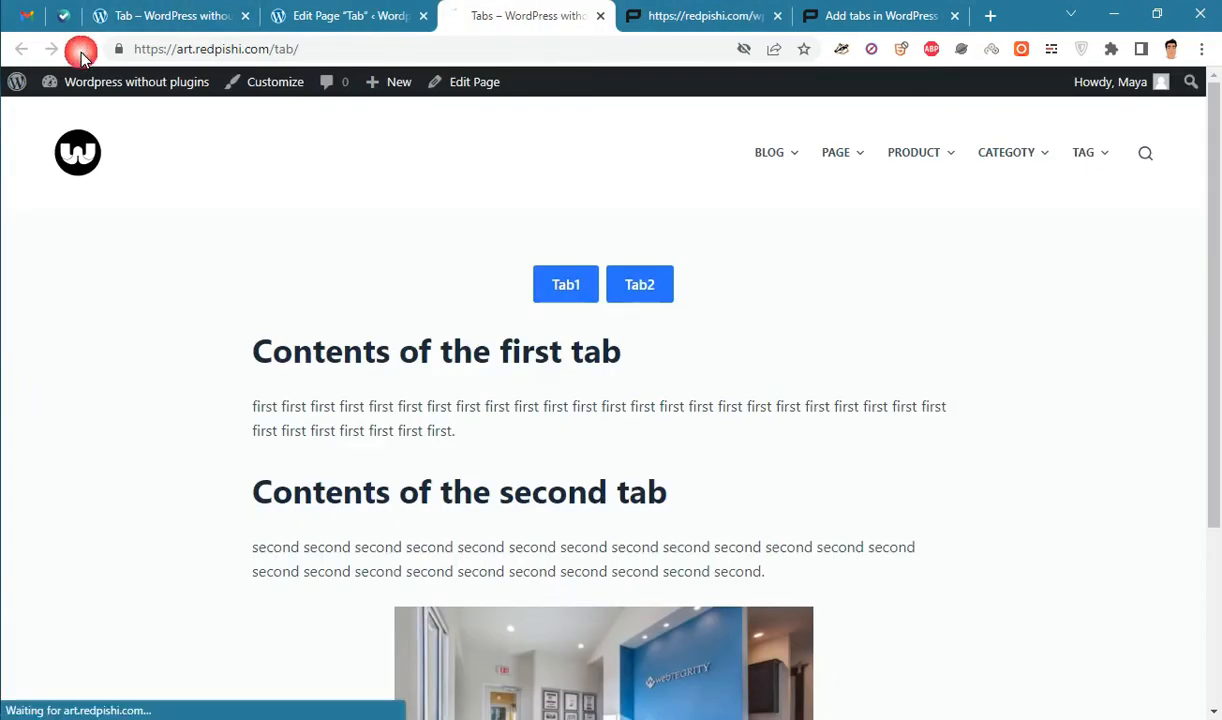
Reload the live page and switch between Tab2 and Tab1 to check each one's content
{"action": "left_click", "coordinate": [81, 48]}
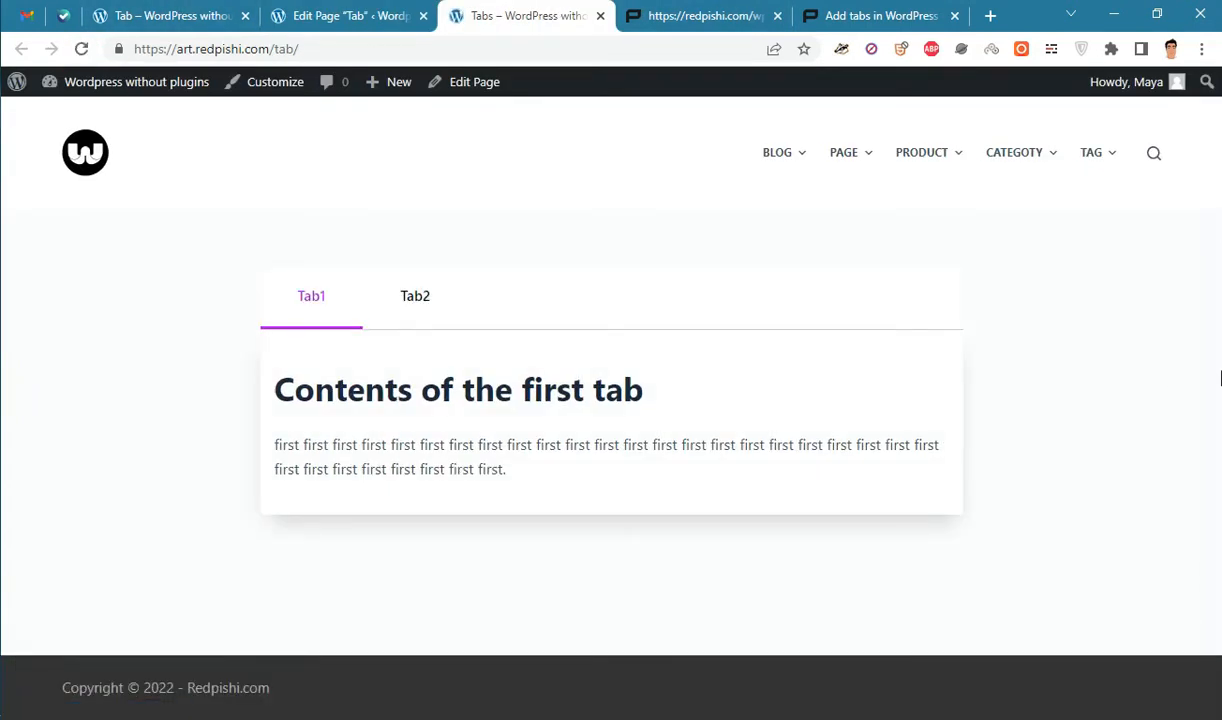
{"action": "mouse_move", "coordinate": [415, 296]}
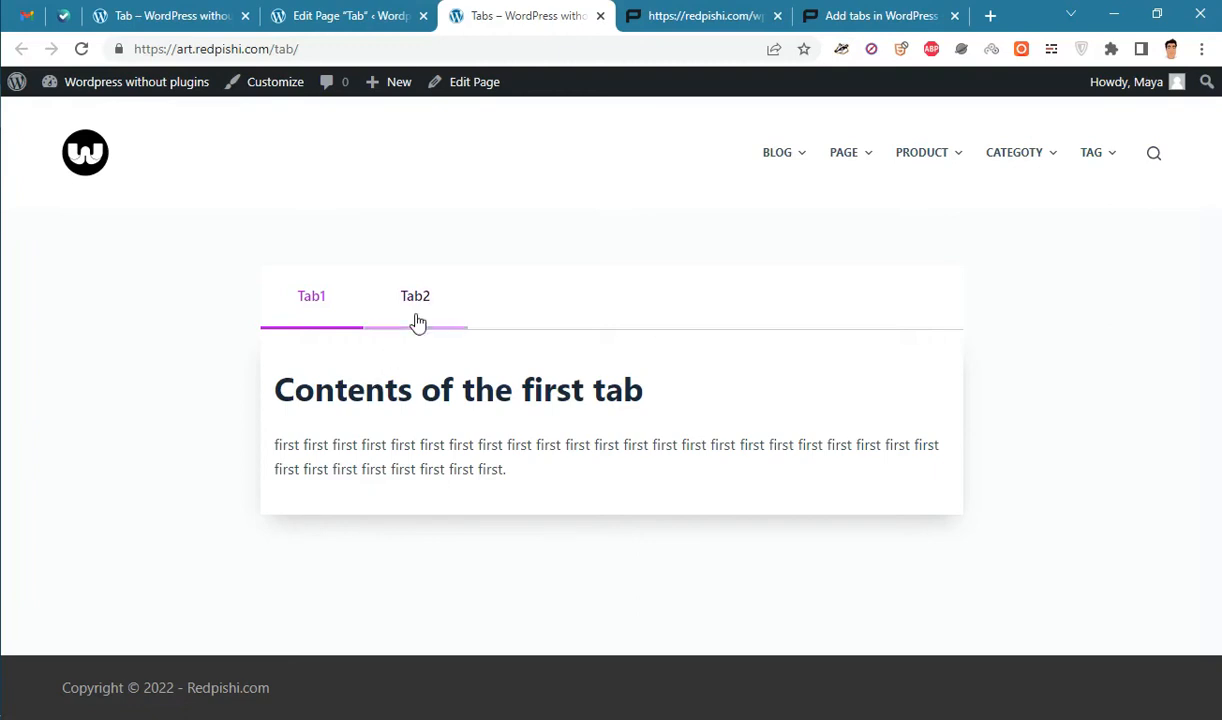
{"action": "left_click", "coordinate": [415, 295]}
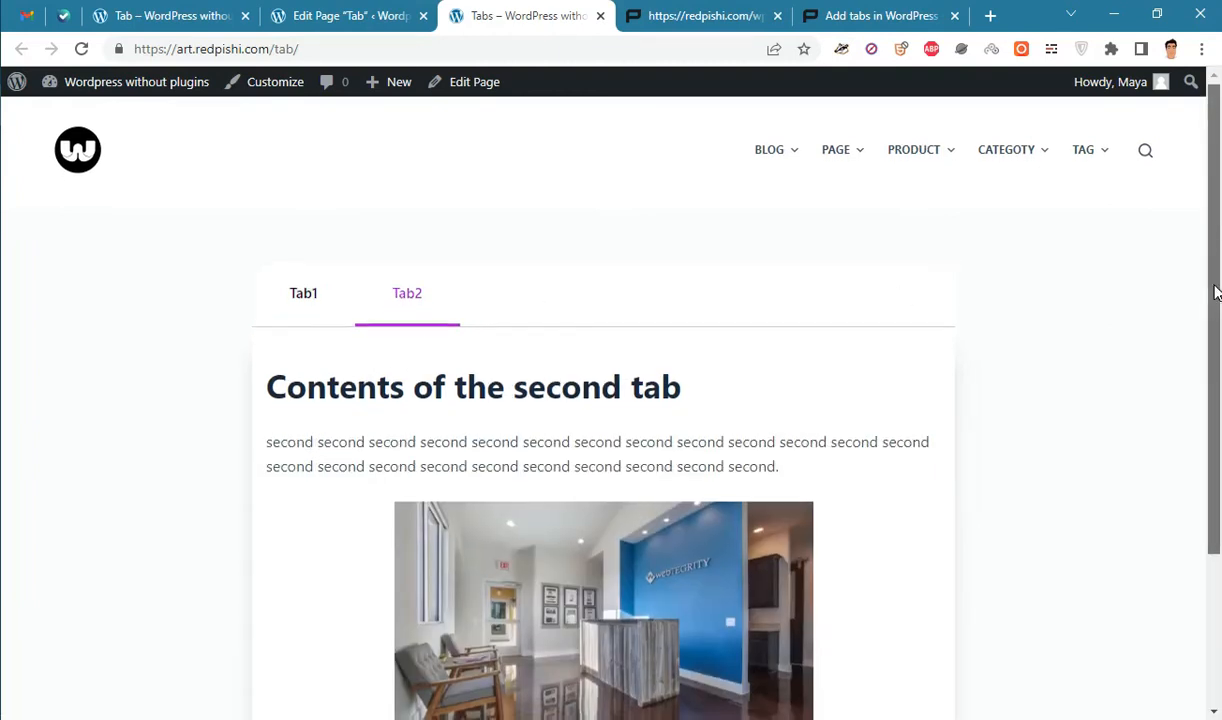
{"action": "scroll", "scroll_direction": "down", "scroll_amount": 3}
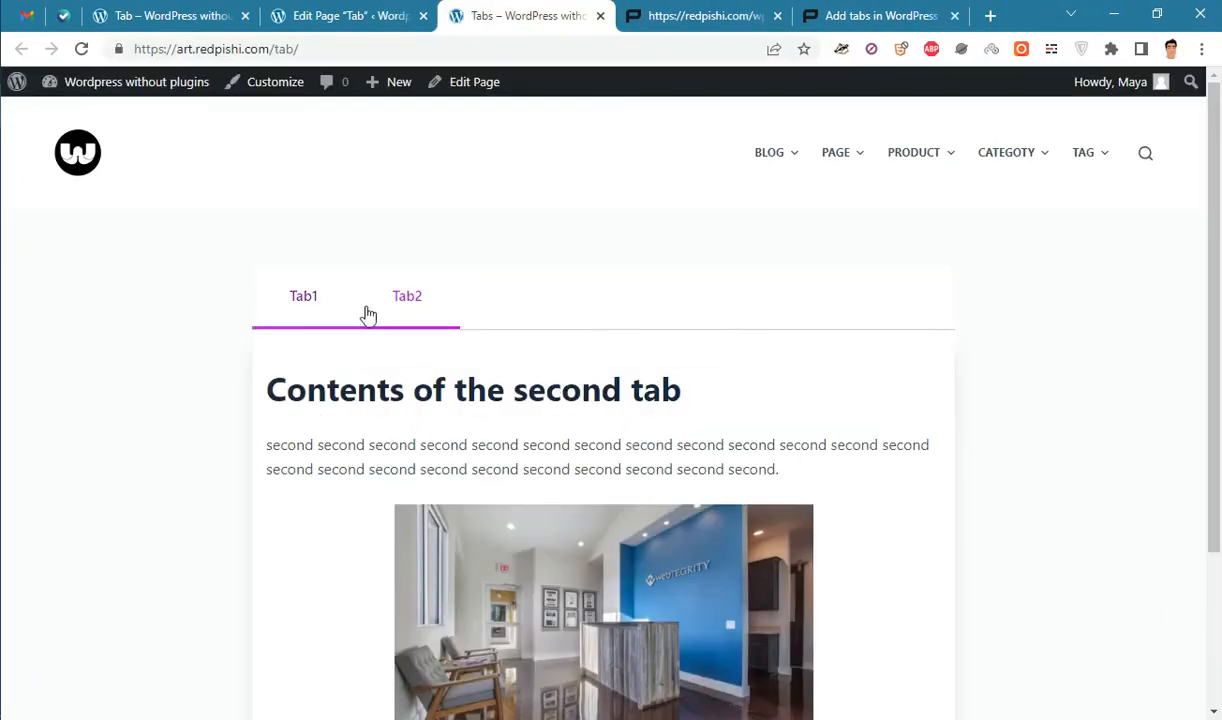
{"action": "left_click", "coordinate": [407, 296]}
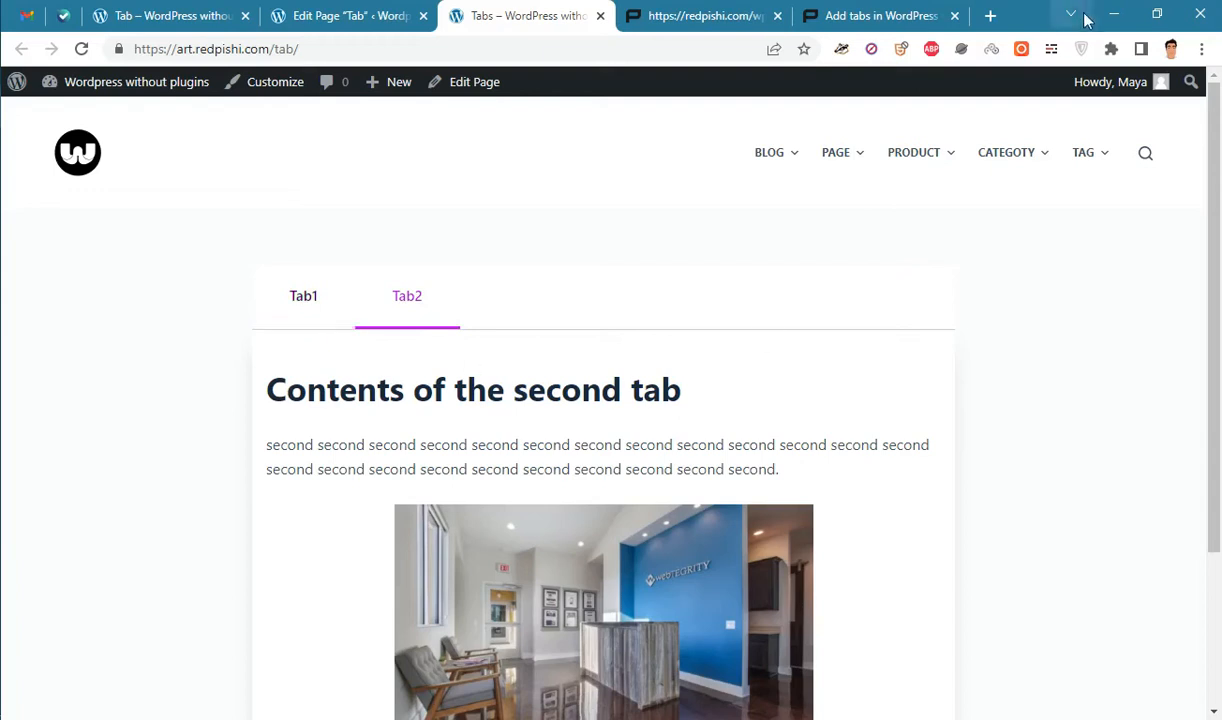
Search Google for 'online color picker' and pick the bright green #08c73b
{"action": "left_click", "coordinate": [988, 15]}
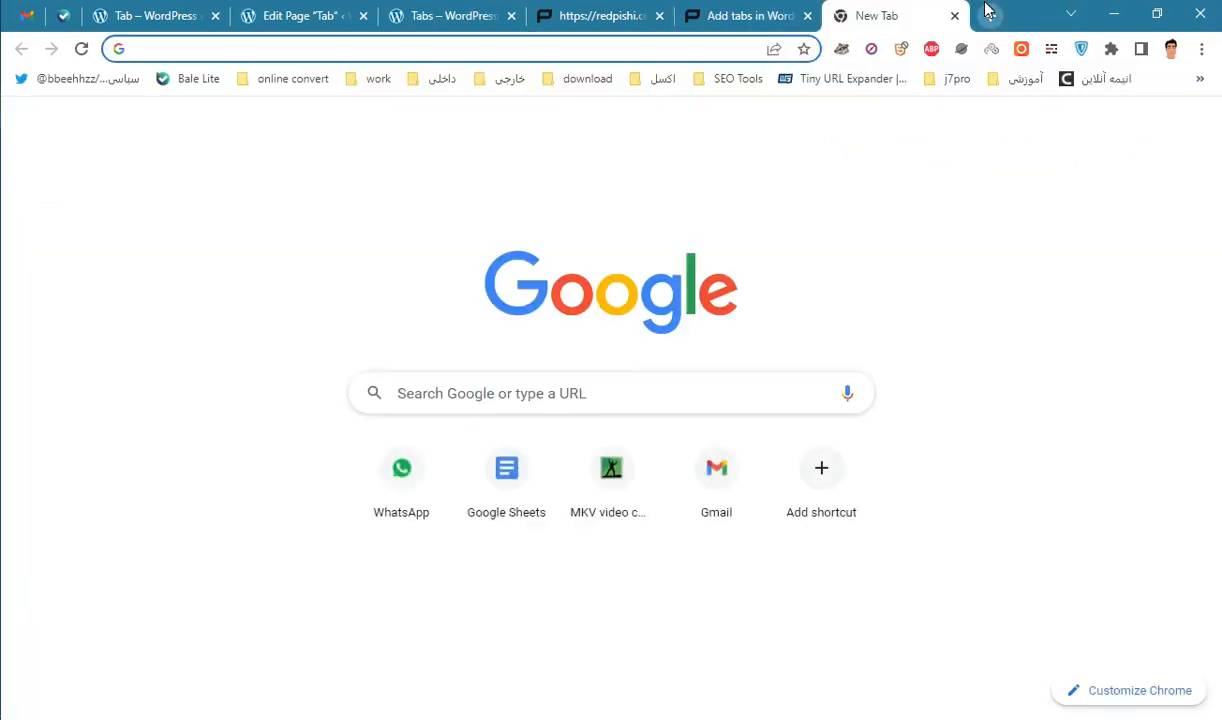
{"action": "type", "text": "online color picker"}
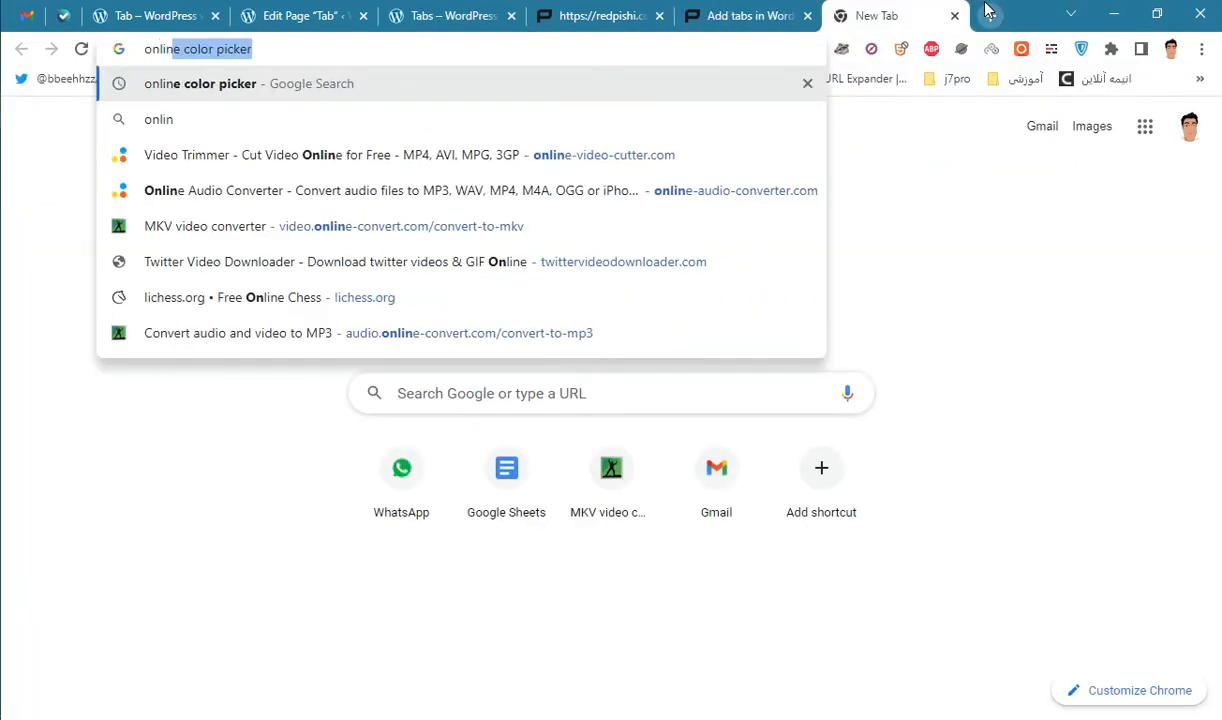
{"action": "left_click", "coordinate": [200, 83]}
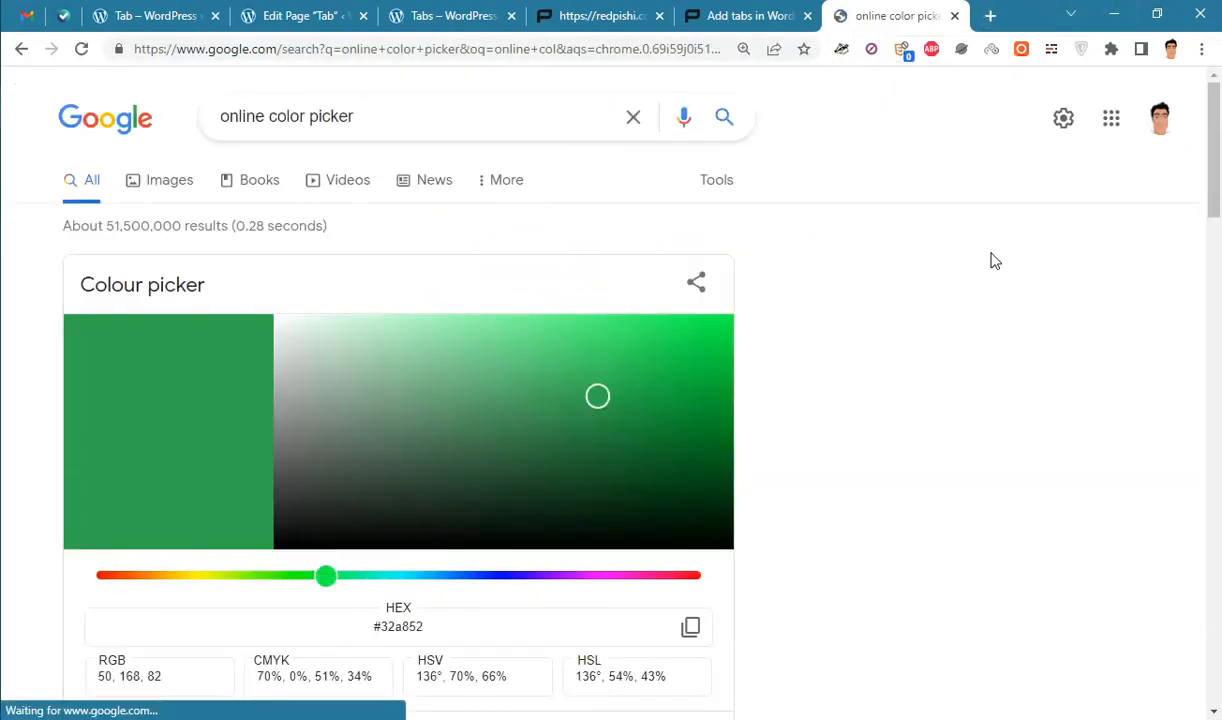
{"action": "left_click", "coordinate": [706, 384]}
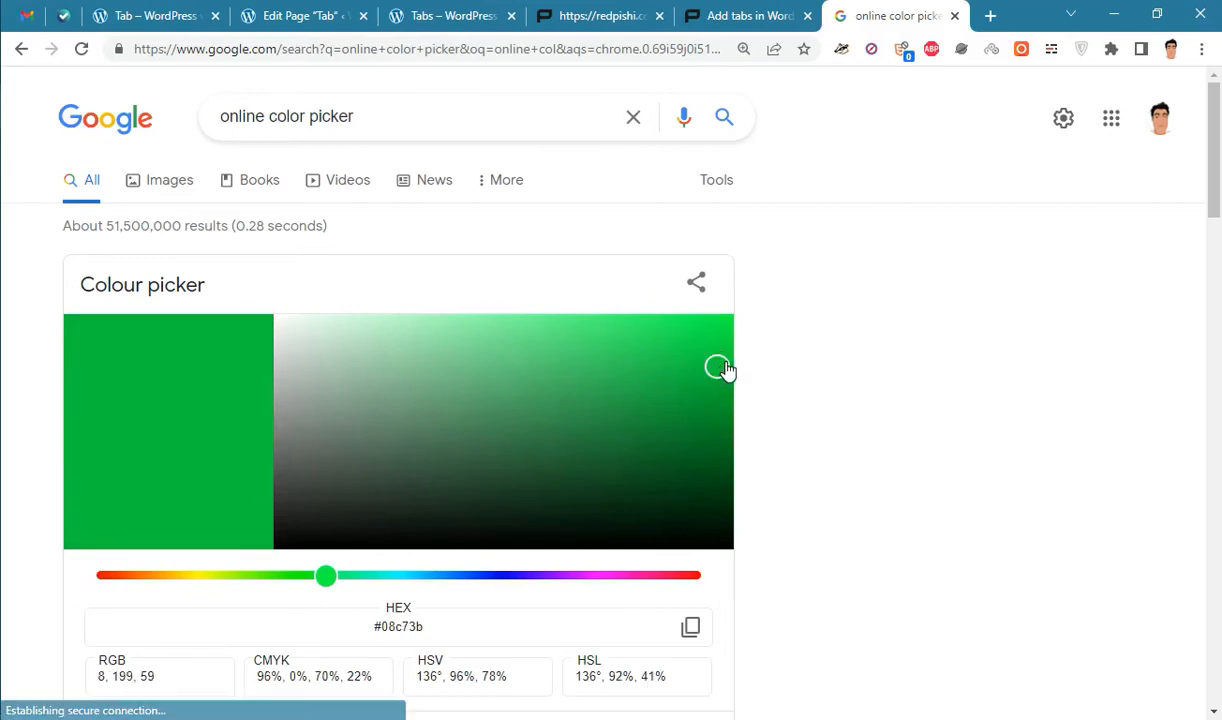
{"action": "scroll", "scroll_direction": "down", "scroll_amount": 3}
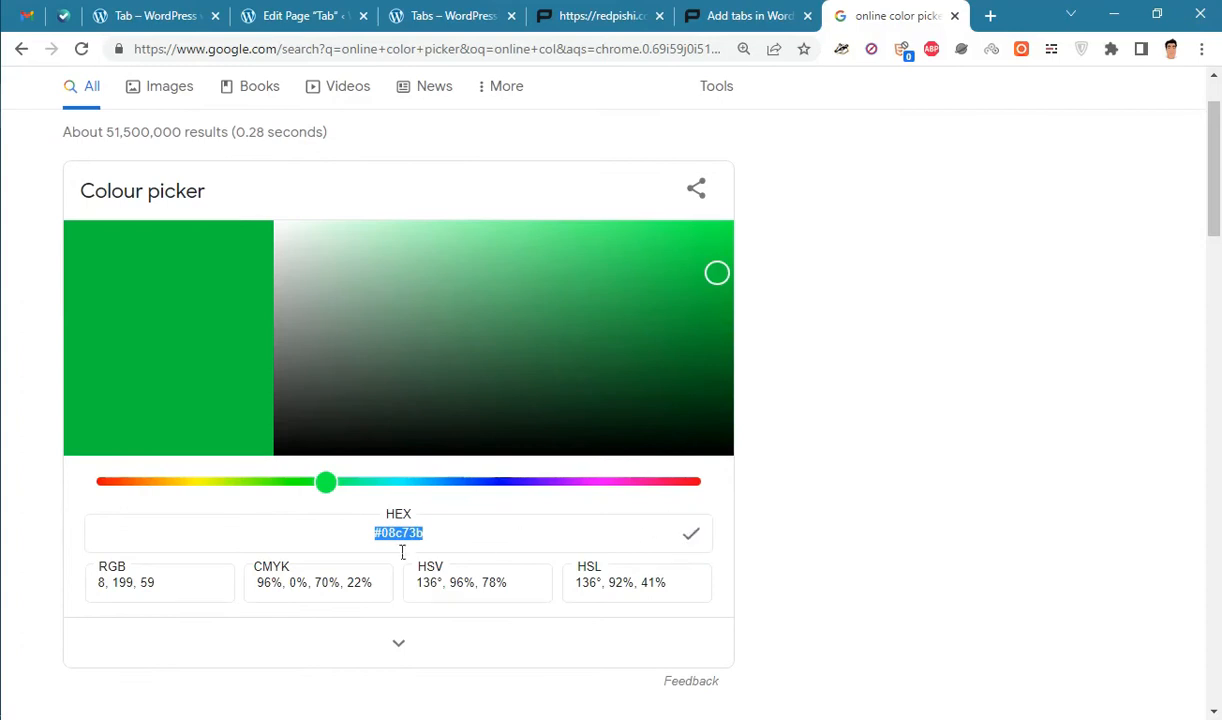
{"action": "left_click", "coordinate": [303, 15]}
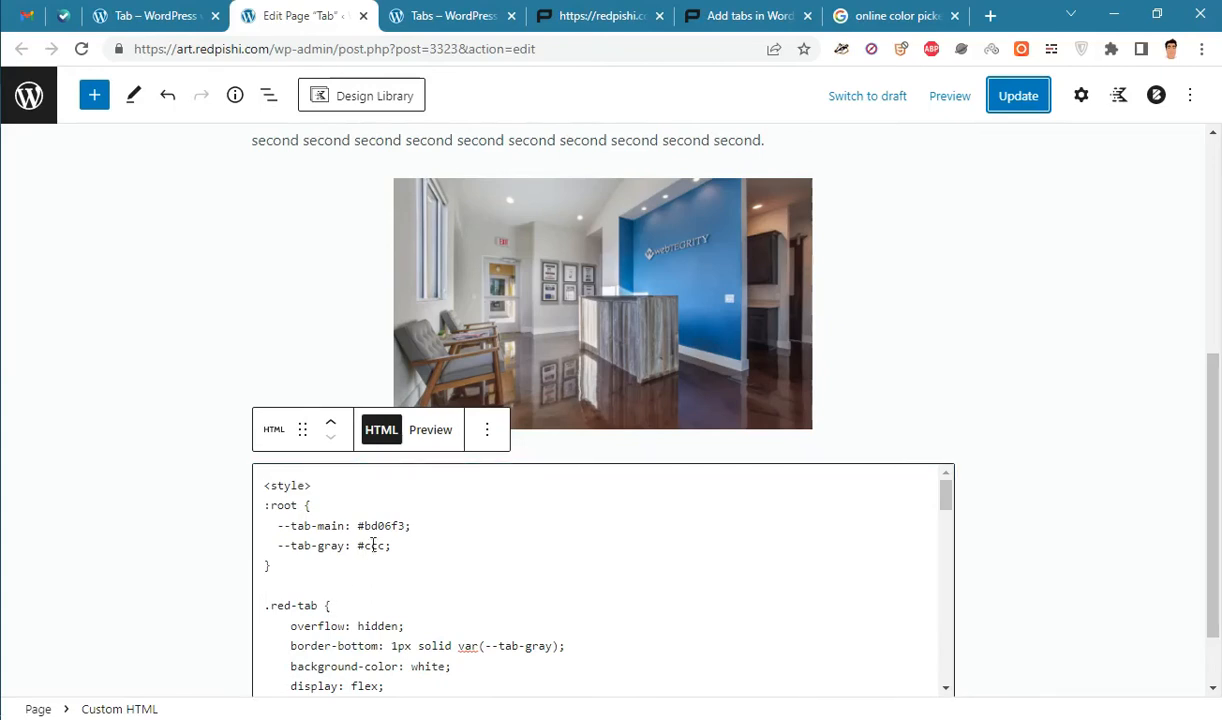
Replace the purple #bd06f3 tab colour with green #08c73b and update the page
{"action": "double_click", "coordinate": [377, 525]}
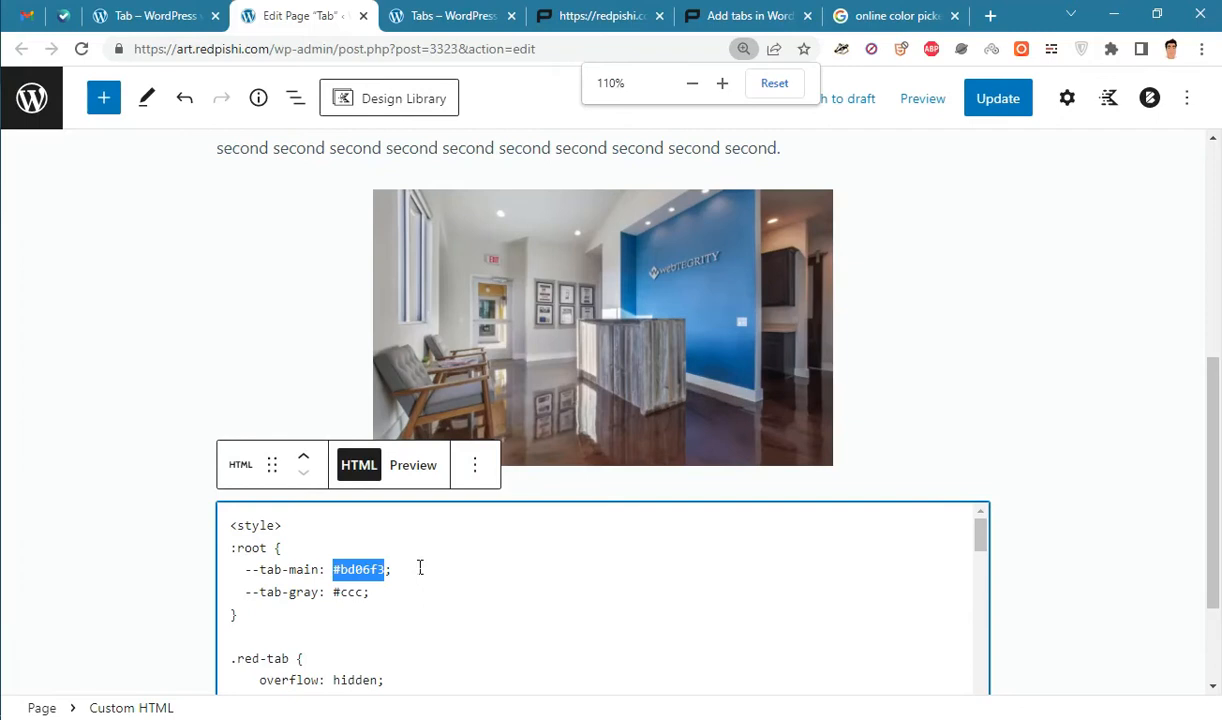
{"action": "right_click", "coordinate": [357, 569]}
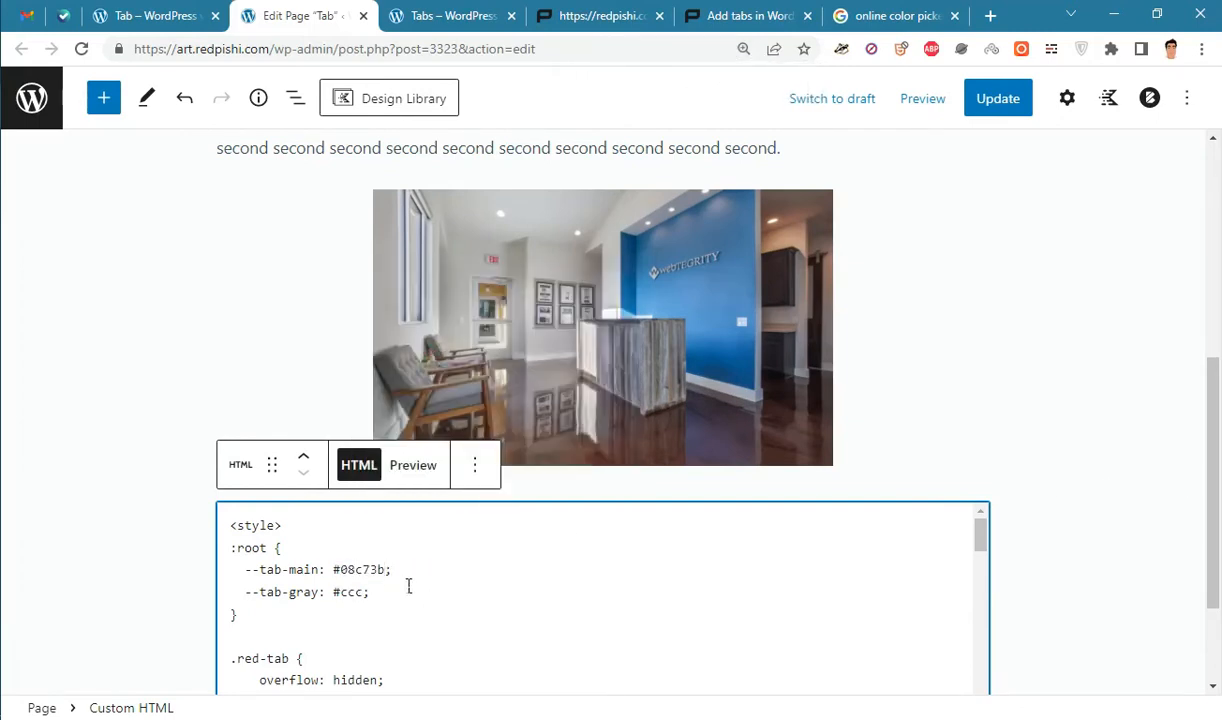
{"action": "left_click", "coordinate": [997, 98]}
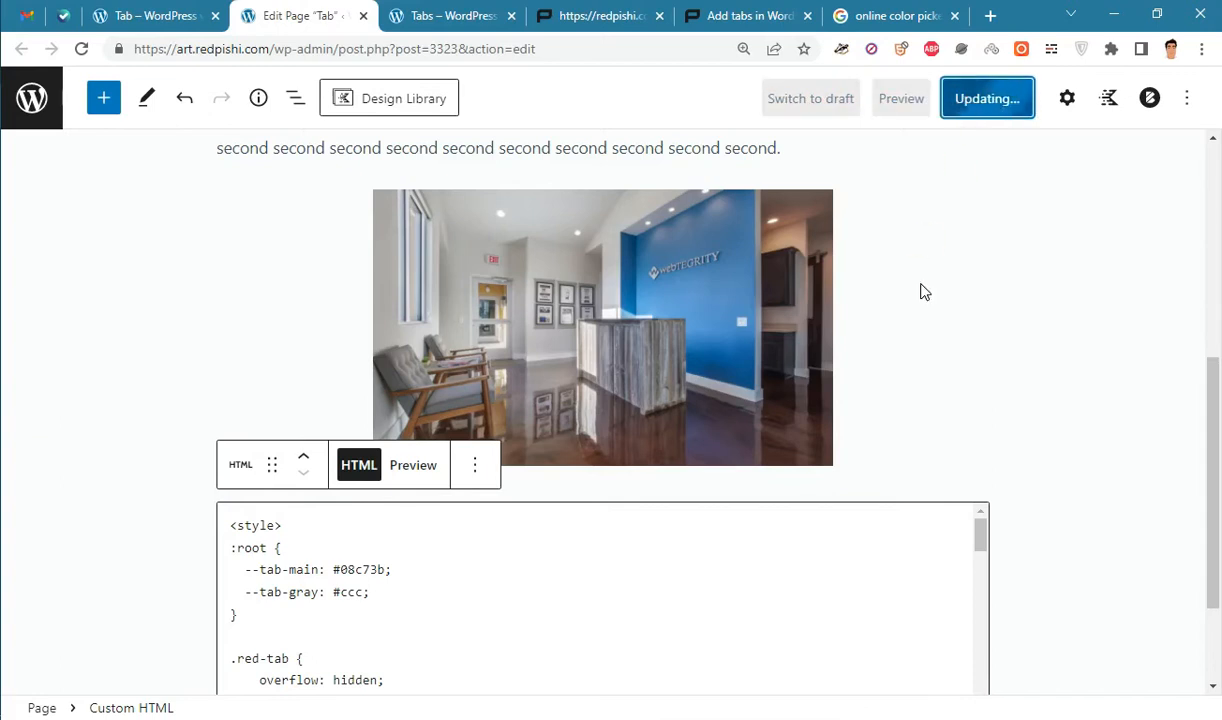
Reload the live page and click through the tabs to see them in green
{"action": "left_click", "coordinate": [445, 15]}
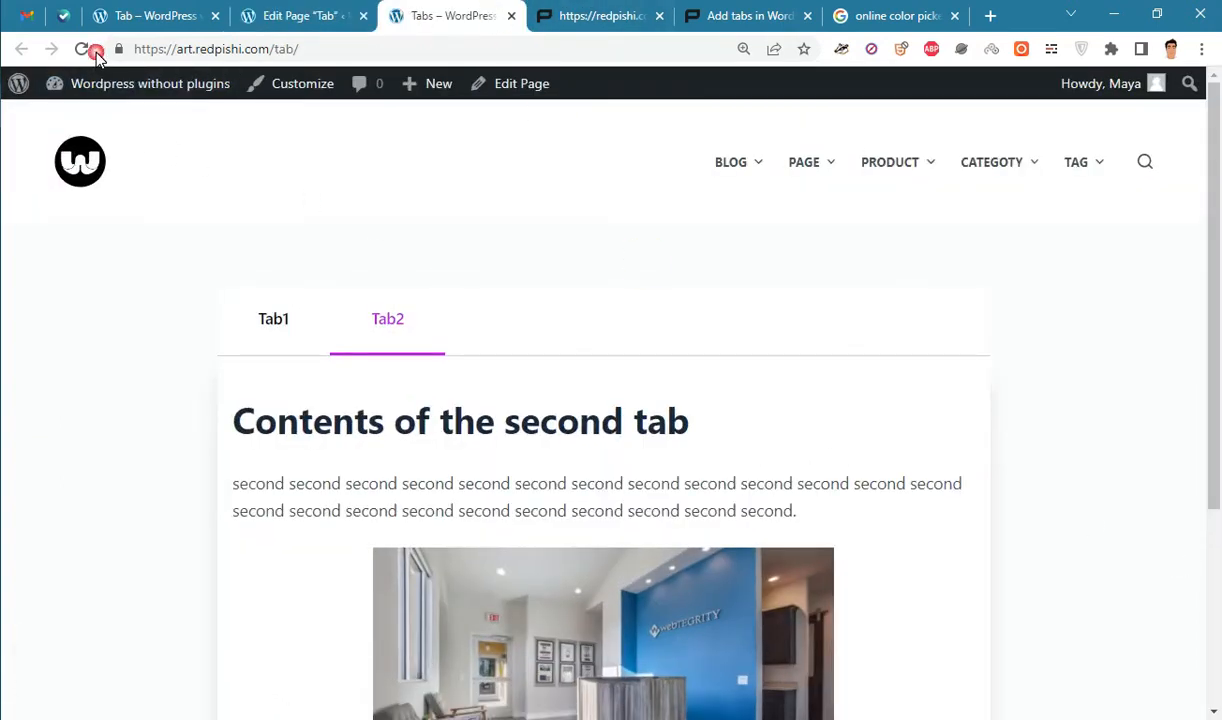
{"action": "left_click", "coordinate": [84, 49]}
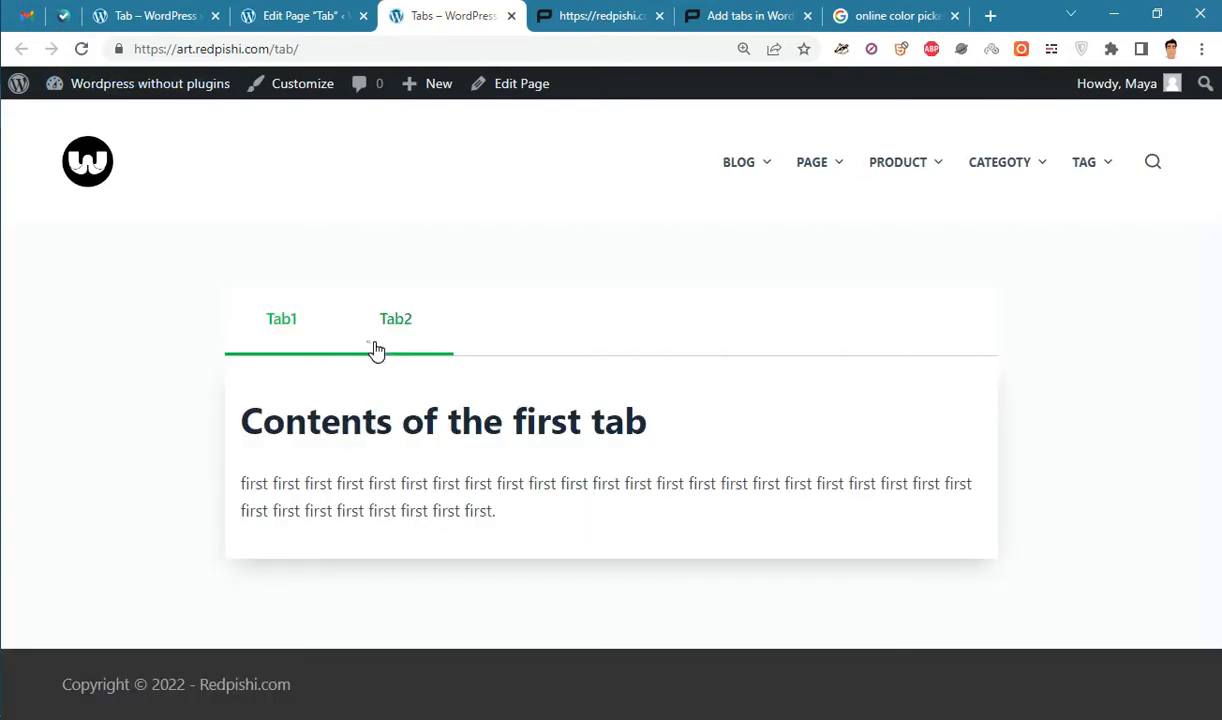
{"action": "left_click", "coordinate": [395, 318]}
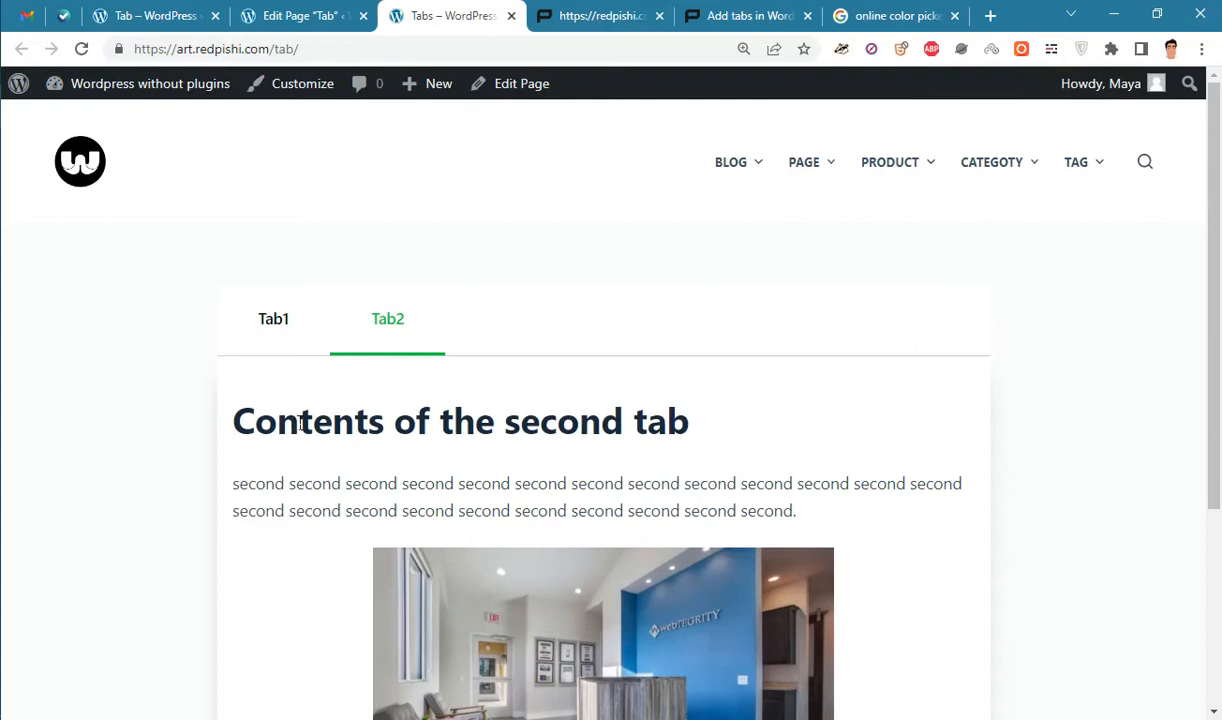
{"action": "left_click", "coordinate": [388, 318]}
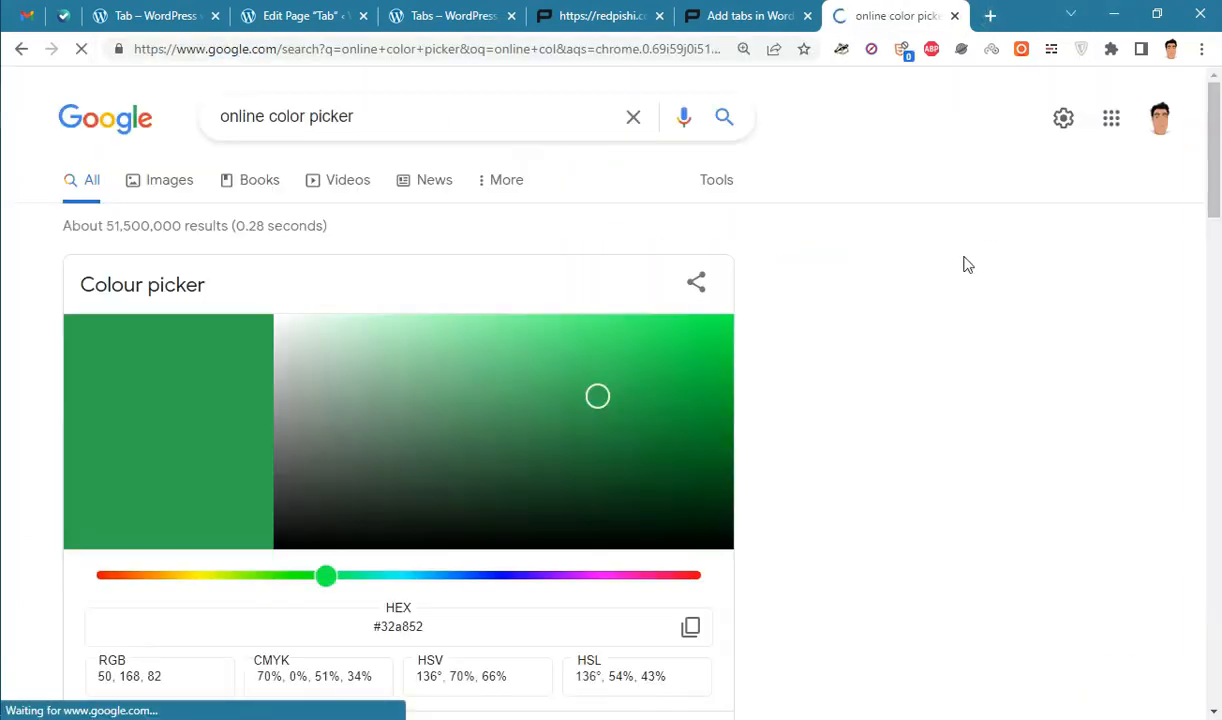
Adjust the colour picker to green #08c73b and copy its hex code
{"action": "left_click", "coordinate": [694, 393]}
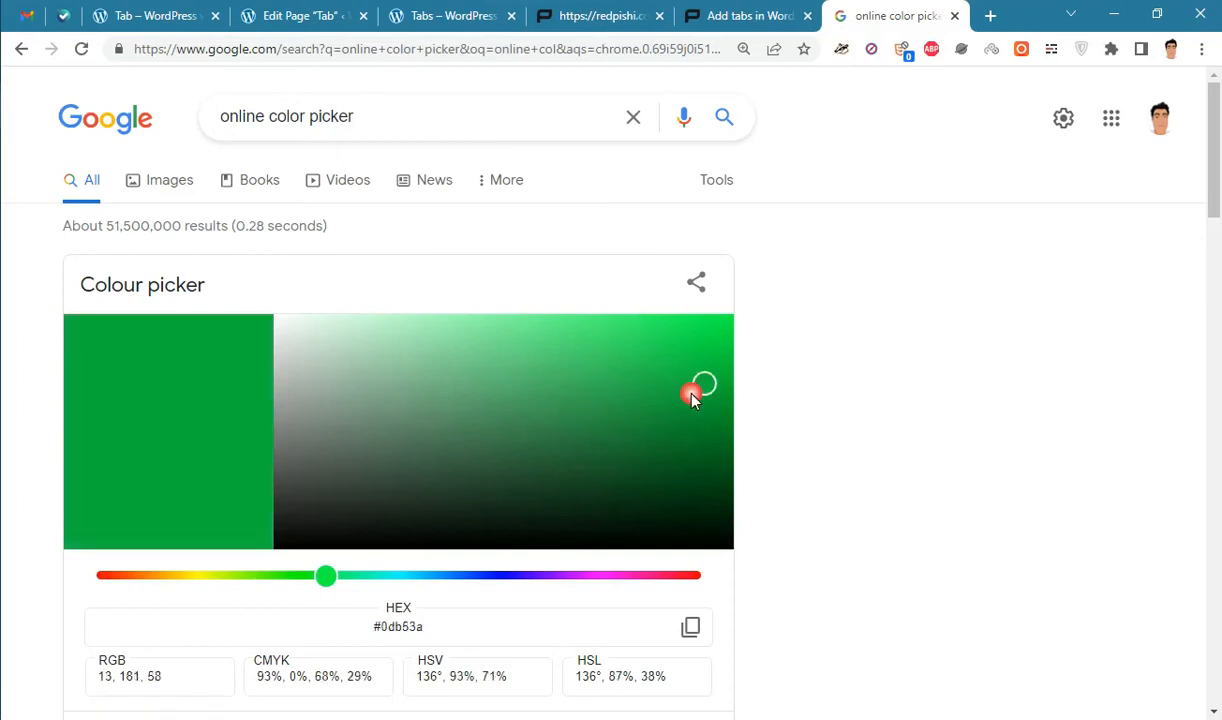
{"action": "left_click_drag", "start_coordinate": [695, 392], "coordinate": [718, 368]}
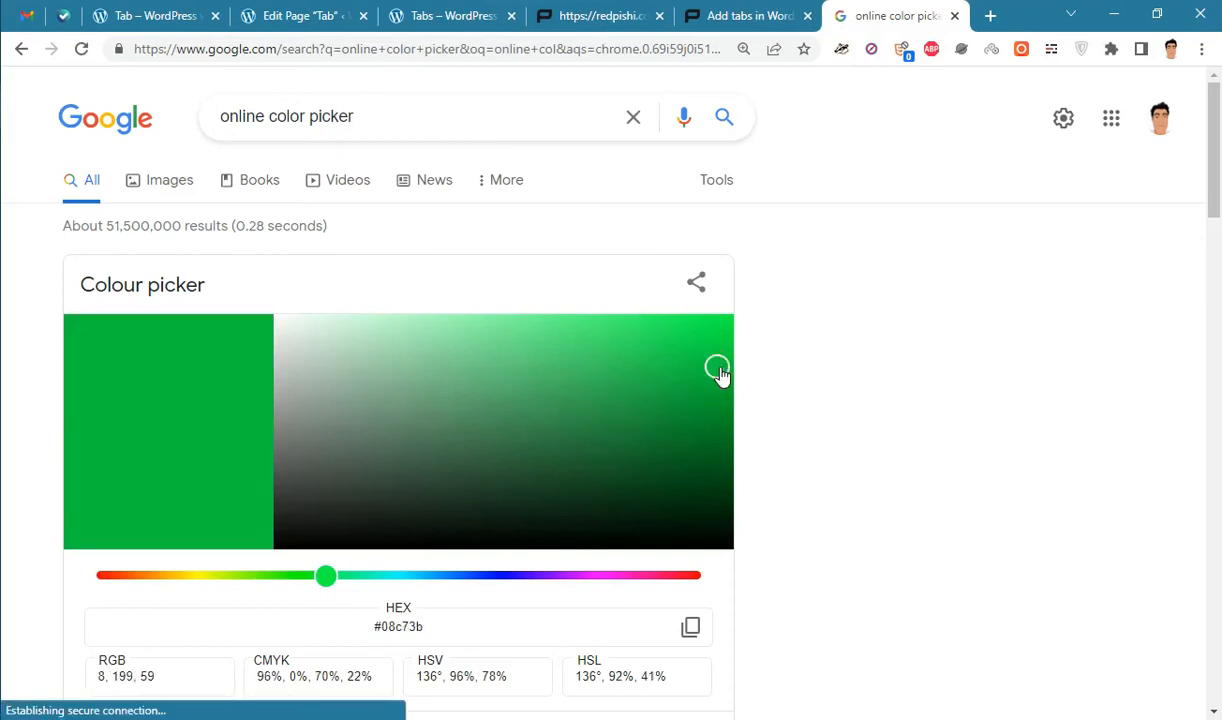
{"action": "mouse_move", "coordinate": [585, 284]}
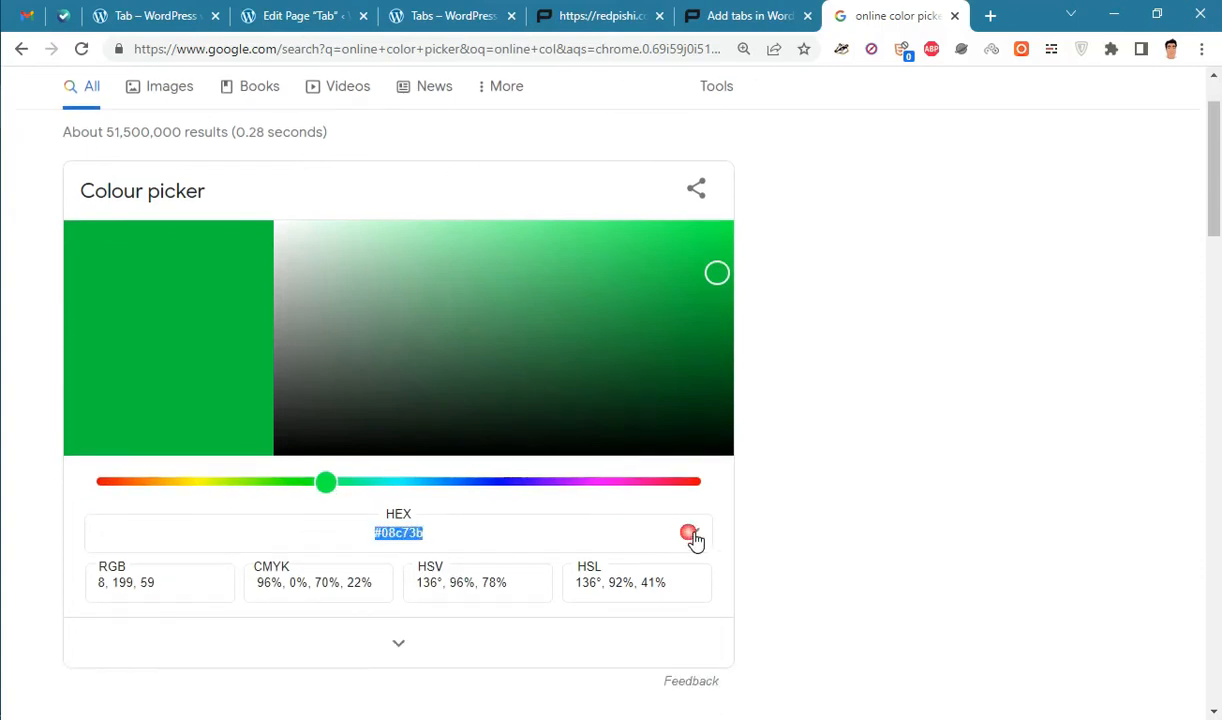
{"action": "left_click", "coordinate": [689, 533]}
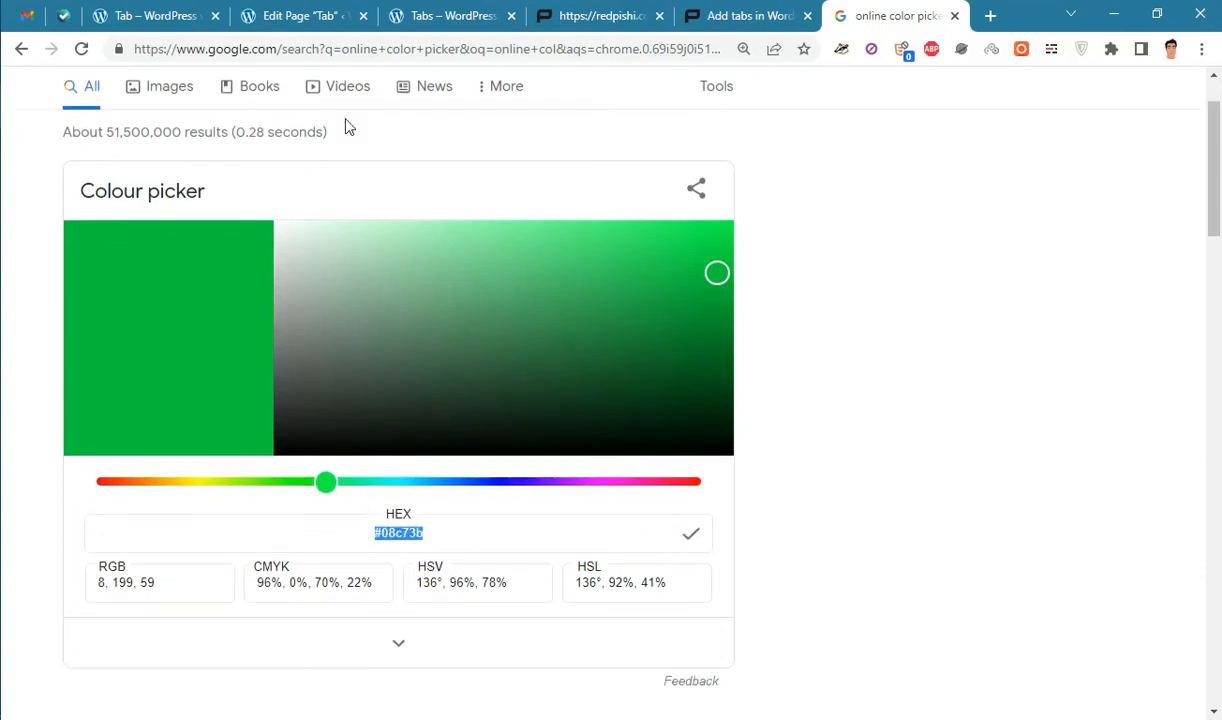
{"action": "left_click", "coordinate": [300, 16]}
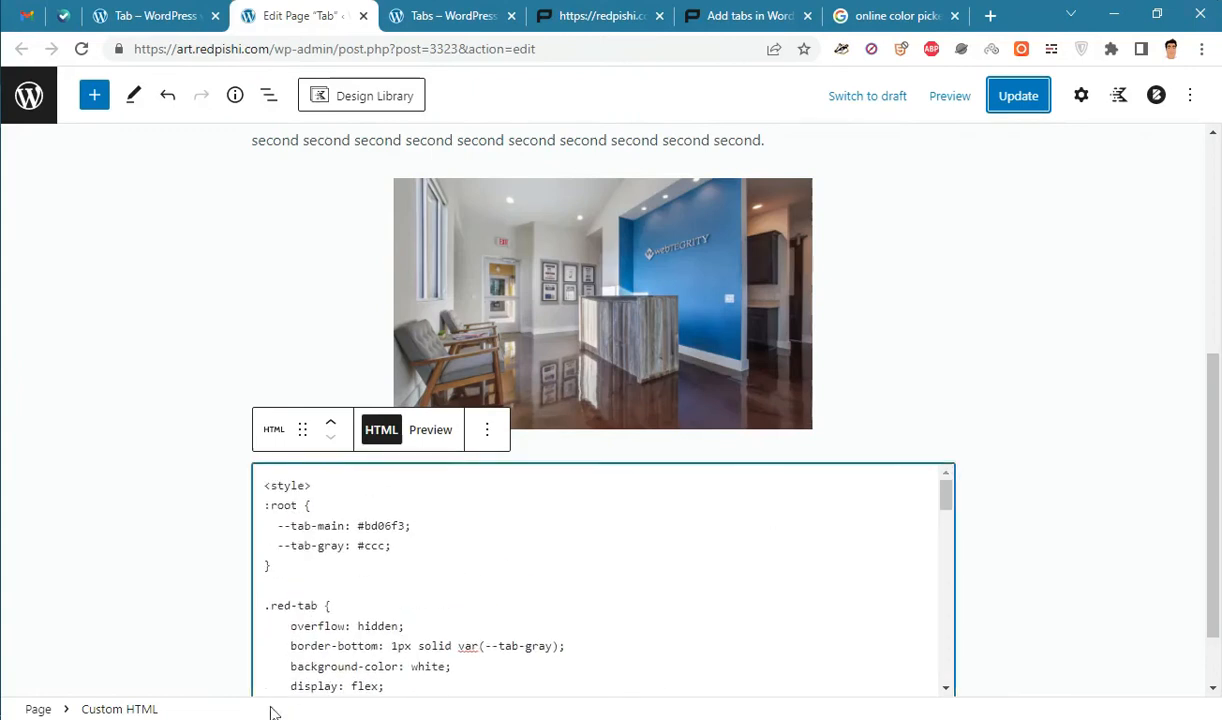
Set the main tab colour value to #08c73b and update the page
{"action": "double_click", "coordinate": [373, 525]}
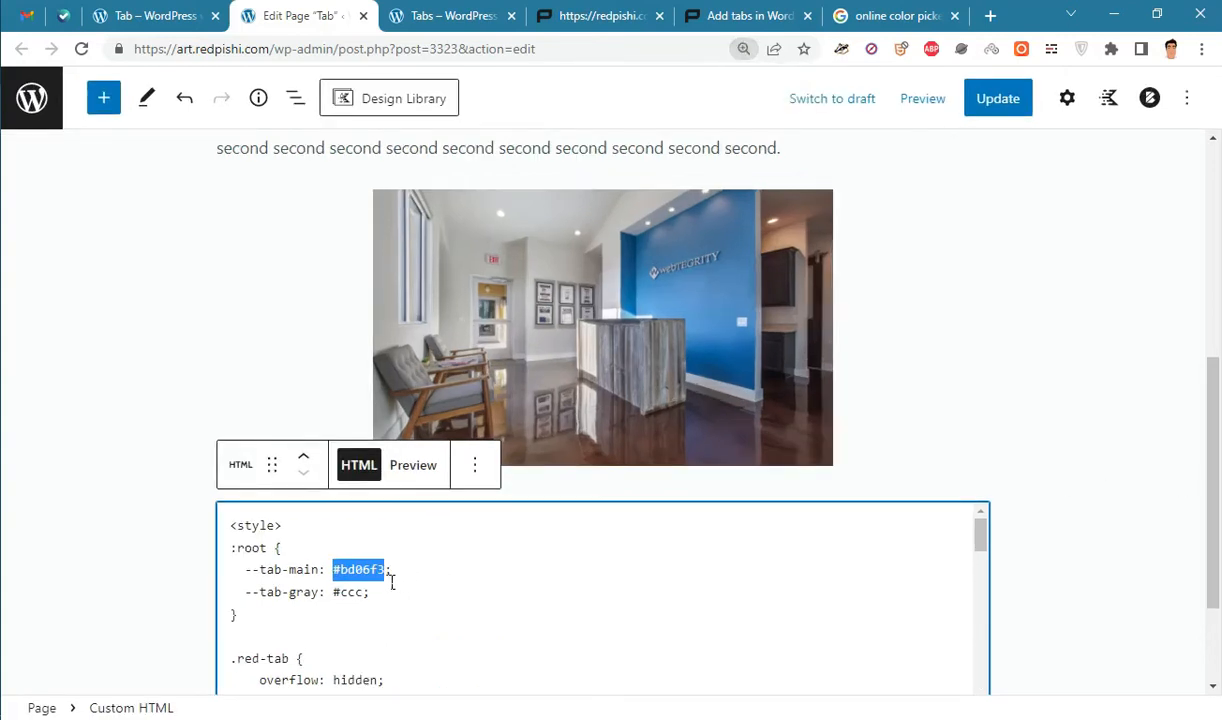
{"action": "type", "text": "#08c73b"}
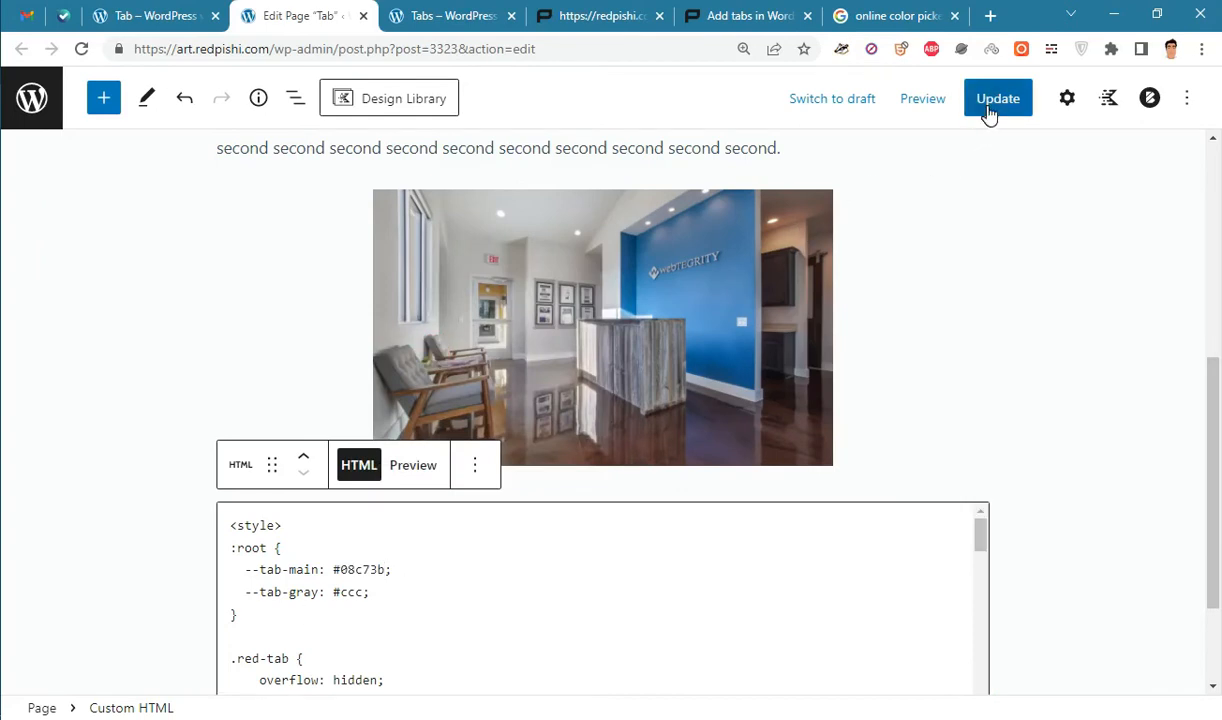
{"action": "left_click", "coordinate": [997, 98]}
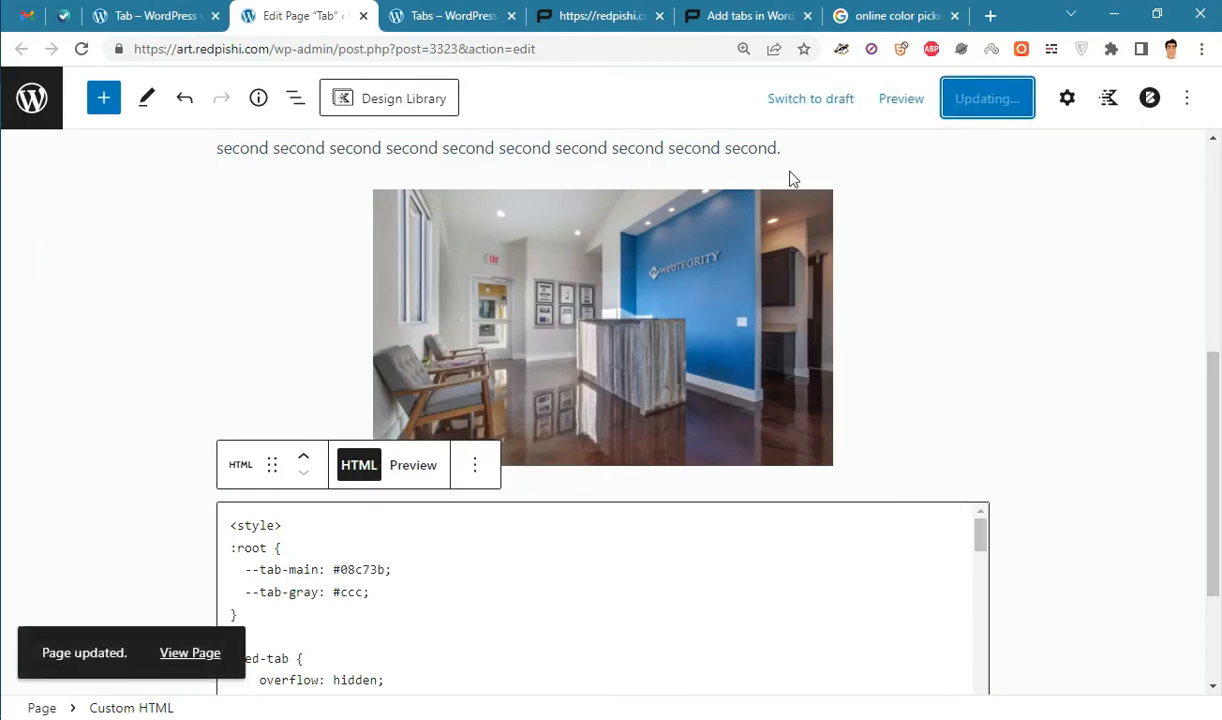
Reload the live page and switch Tab1, Tab2, then Tab1 to confirm switching
{"action": "left_click", "coordinate": [445, 15]}
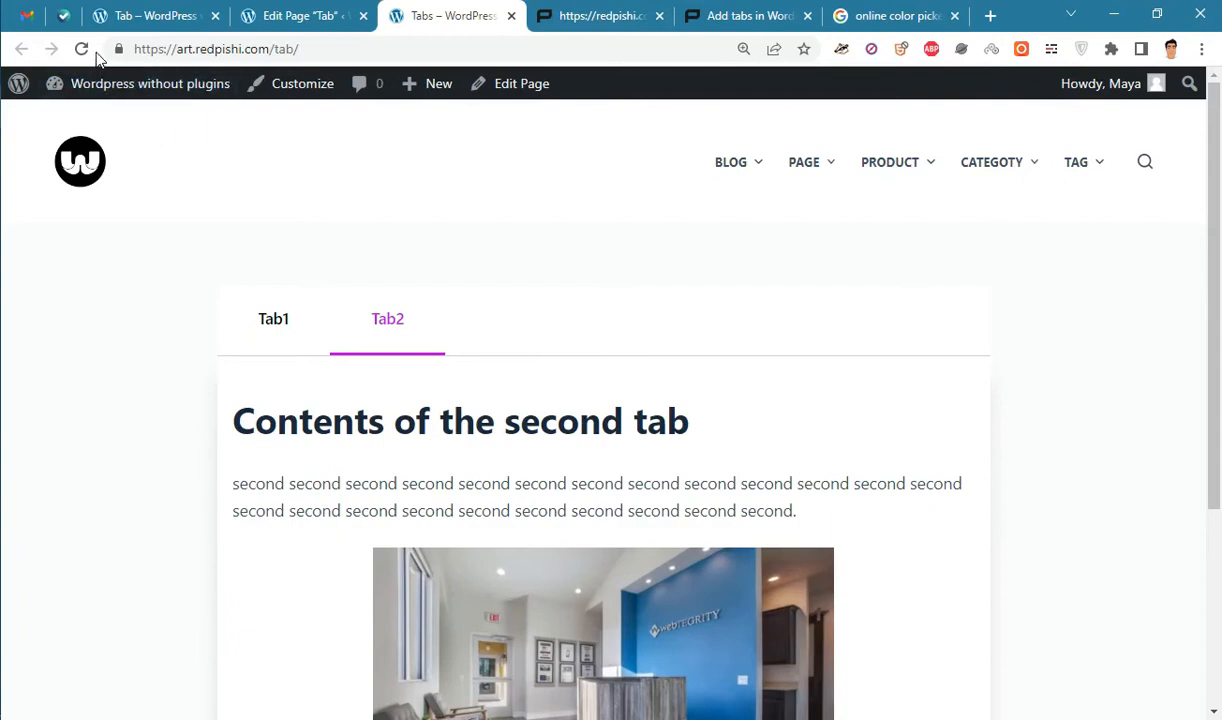
{"action": "left_click", "coordinate": [81, 48]}
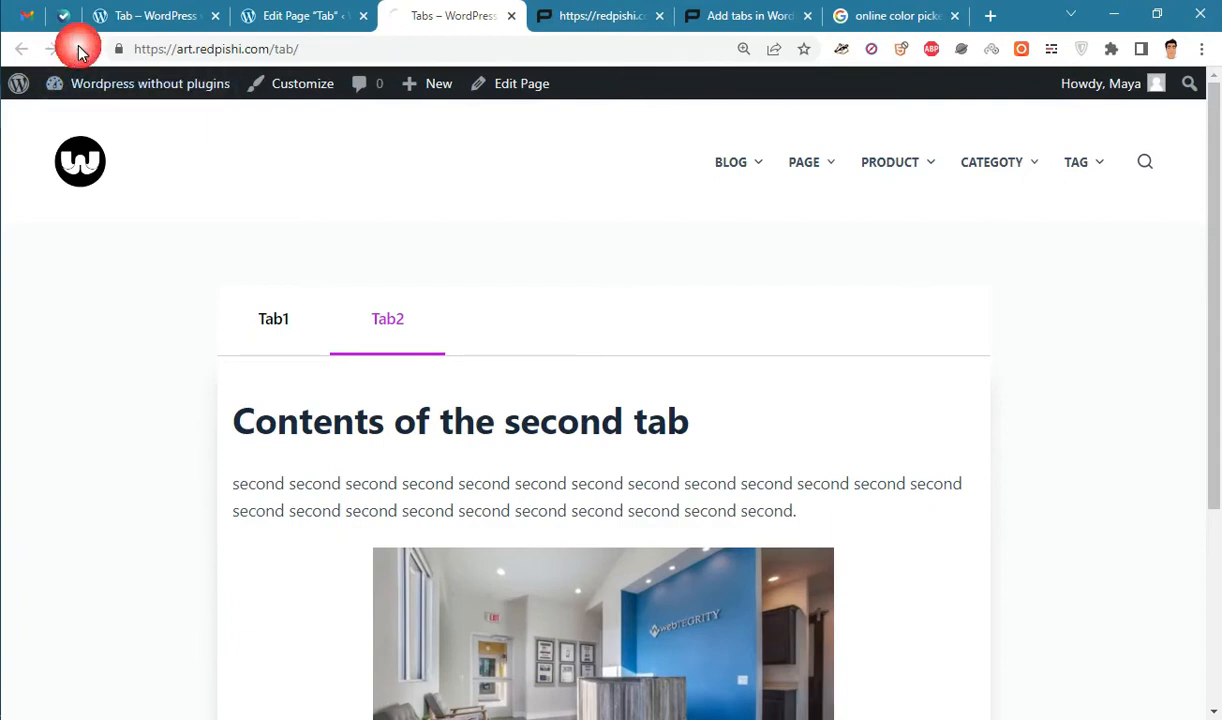
{"action": "left_click", "coordinate": [281, 318]}
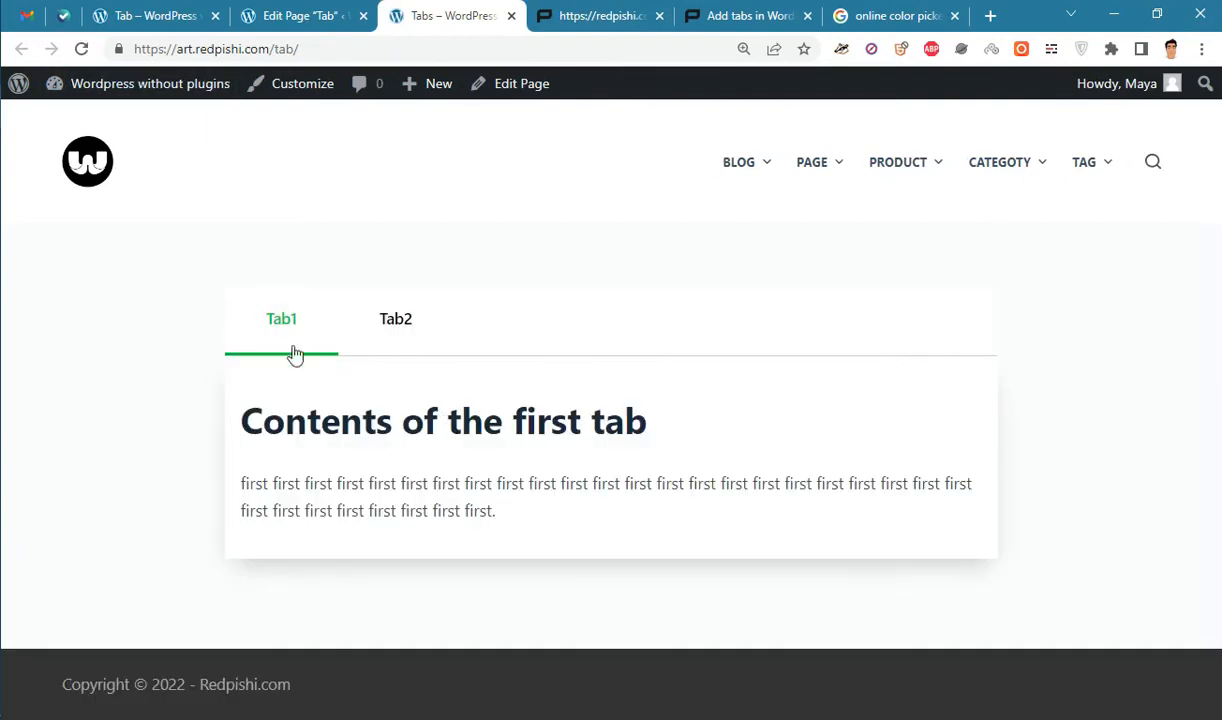
{"action": "left_click", "coordinate": [395, 318]}
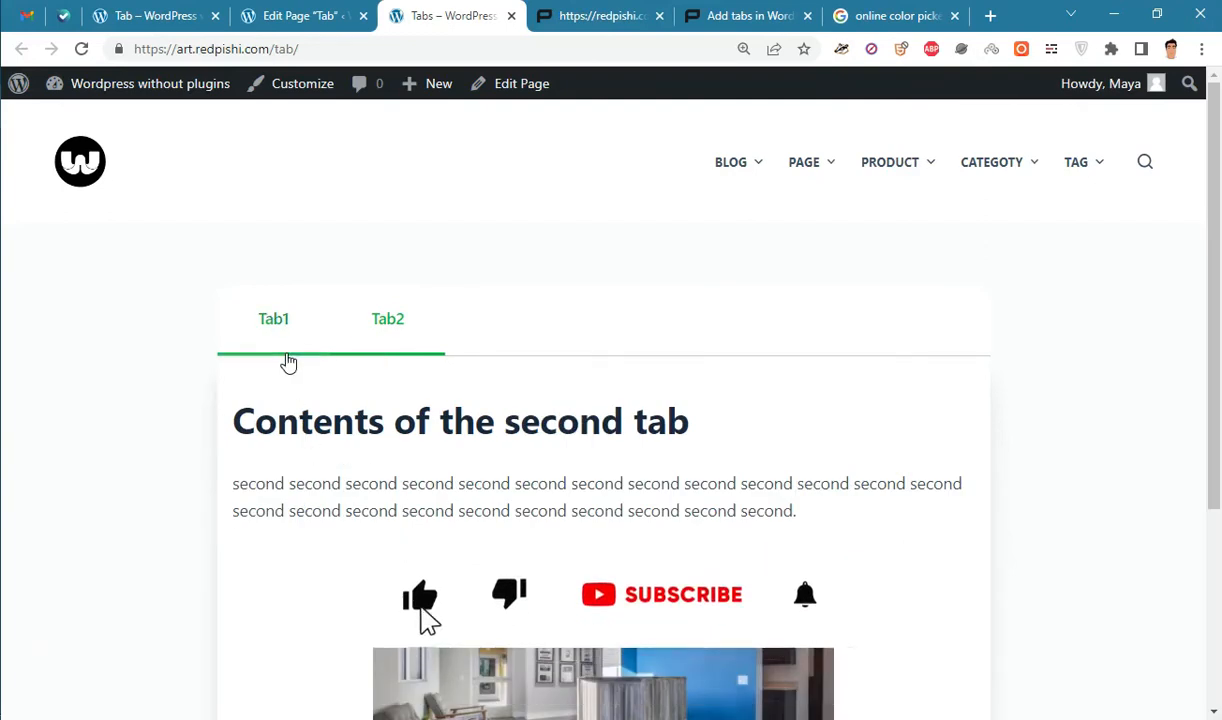
{"action": "left_click", "coordinate": [273, 318]}
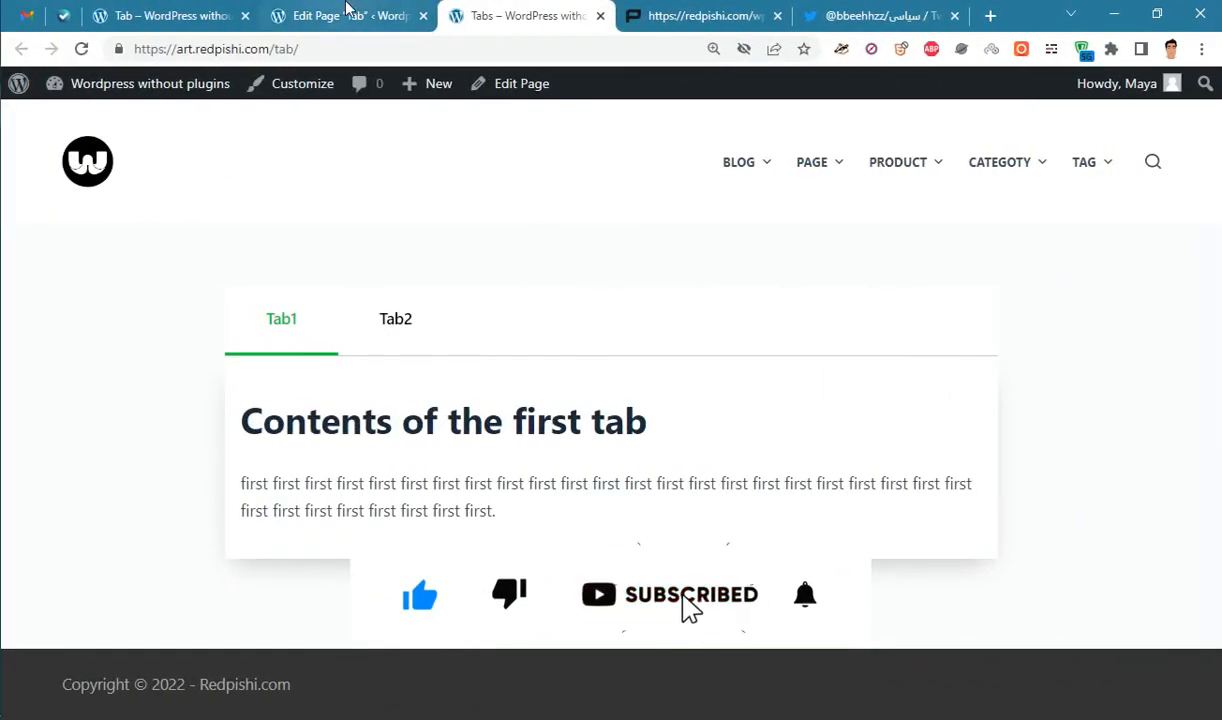
Duplicate the Tab2 button and label the copy 'Wordpress Tutorials'
{"action": "left_click", "coordinate": [348, 15]}
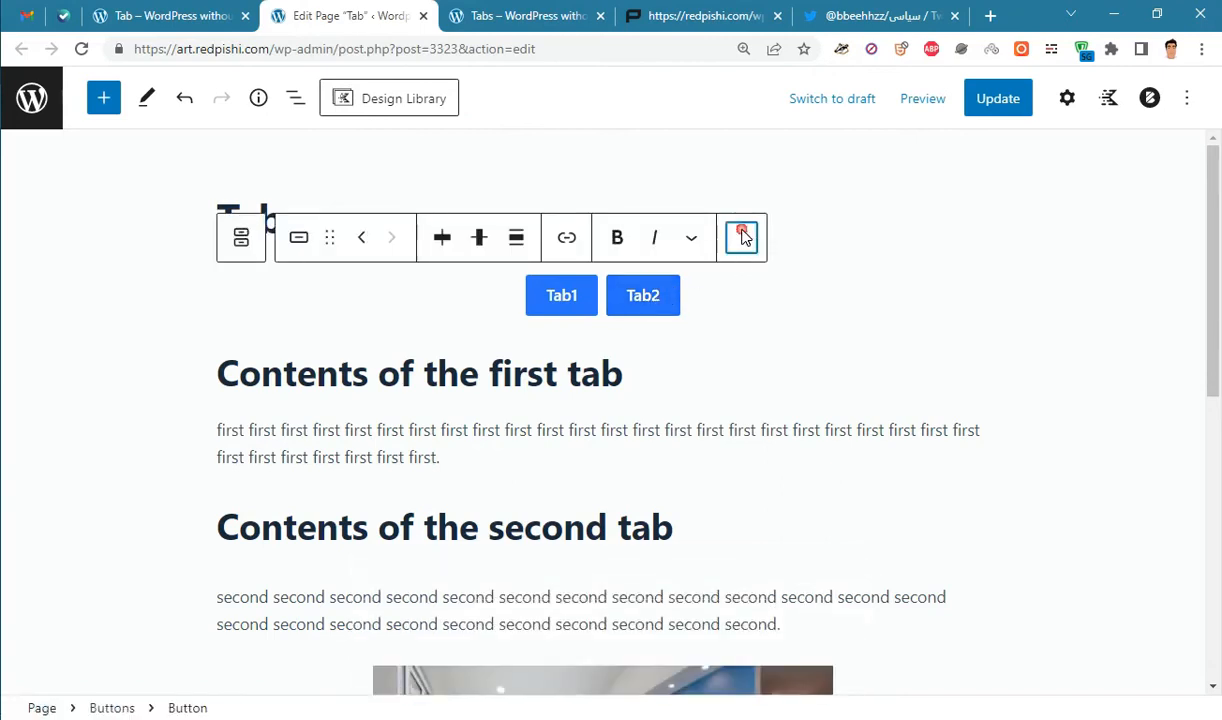
{"action": "left_click", "coordinate": [741, 237]}
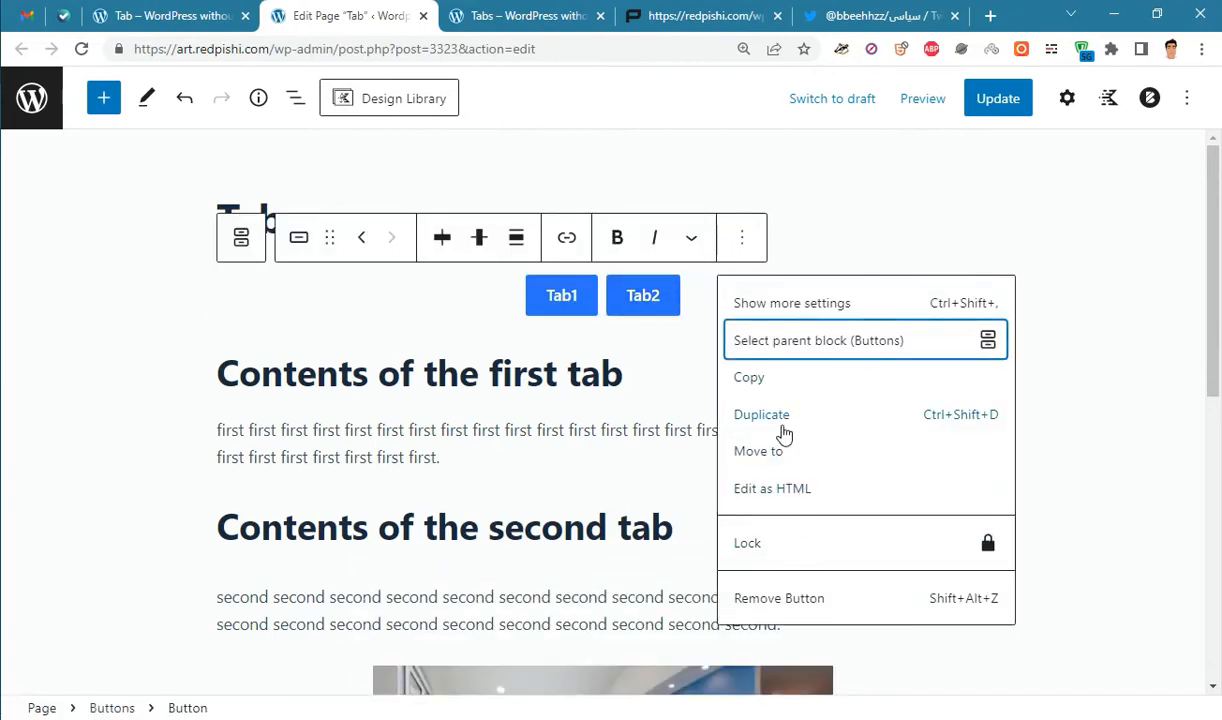
{"action": "left_click", "coordinate": [761, 414]}
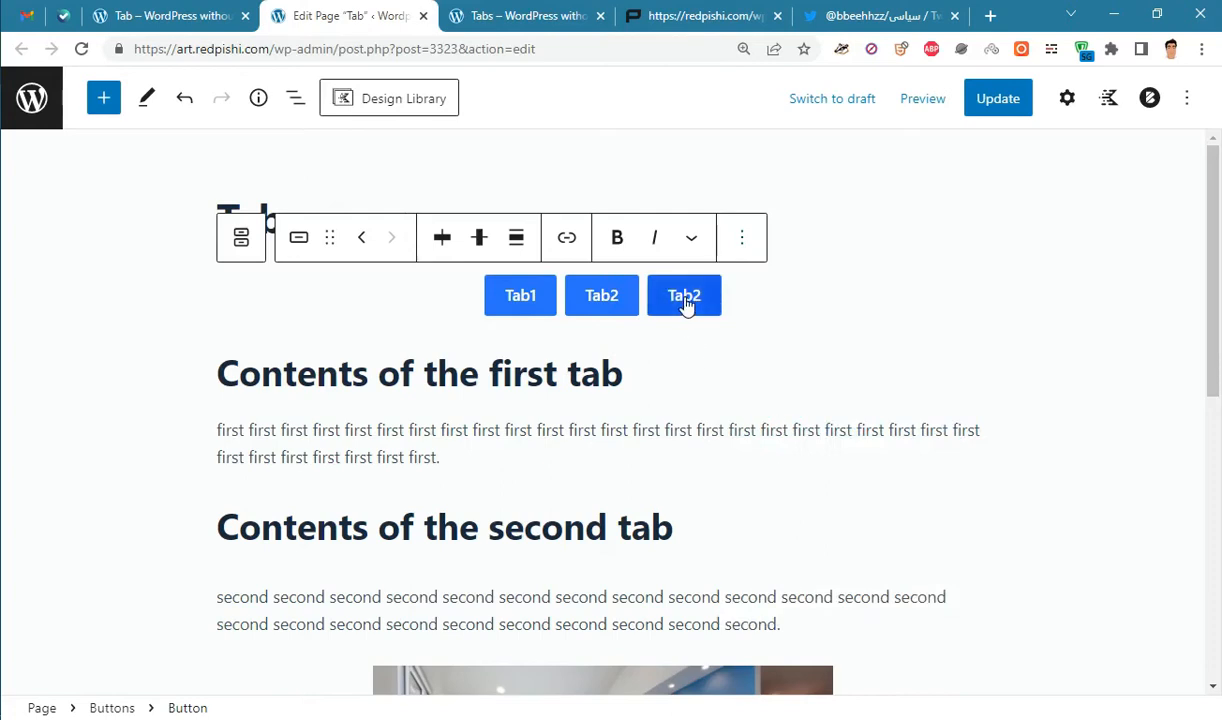
{"action": "type", "text": "Wordpress Tutorials"}
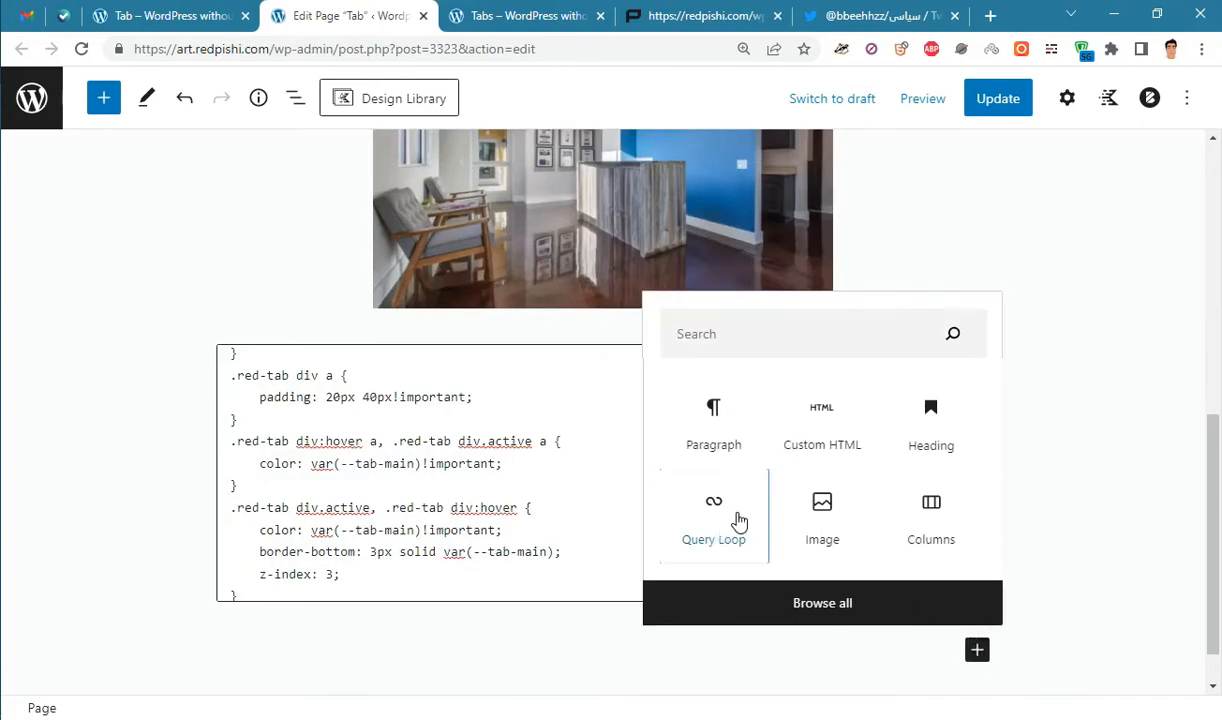
Insert a Query Loop and filter it to the wordpress-tutorials category
{"action": "left_click", "coordinate": [713, 518]}
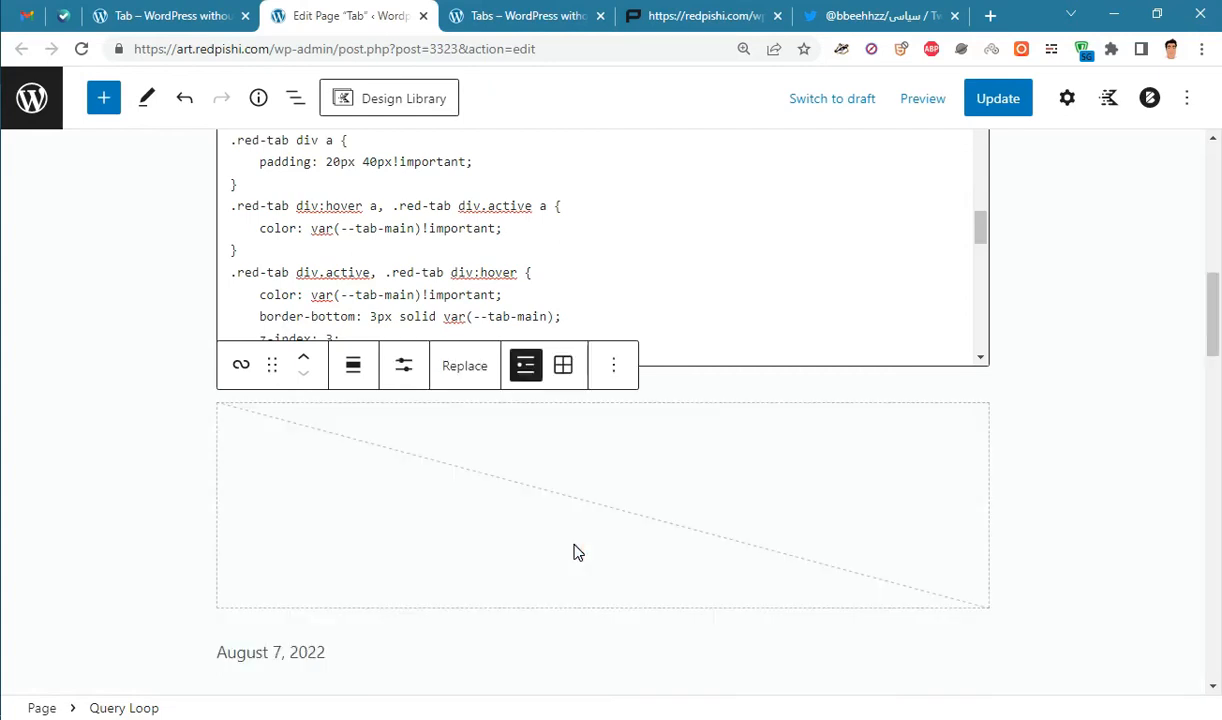
{"action": "left_click", "coordinate": [1067, 98]}
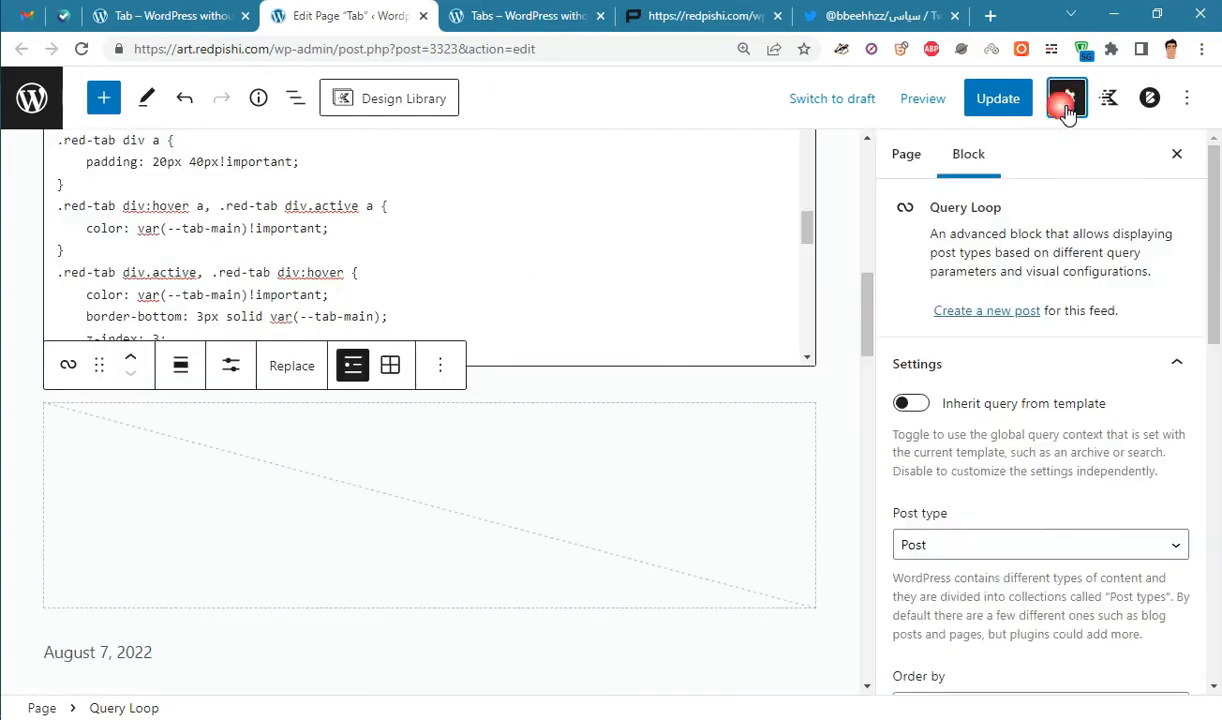
{"action": "scroll", "scroll_direction": "down", "scroll_amount": 3}
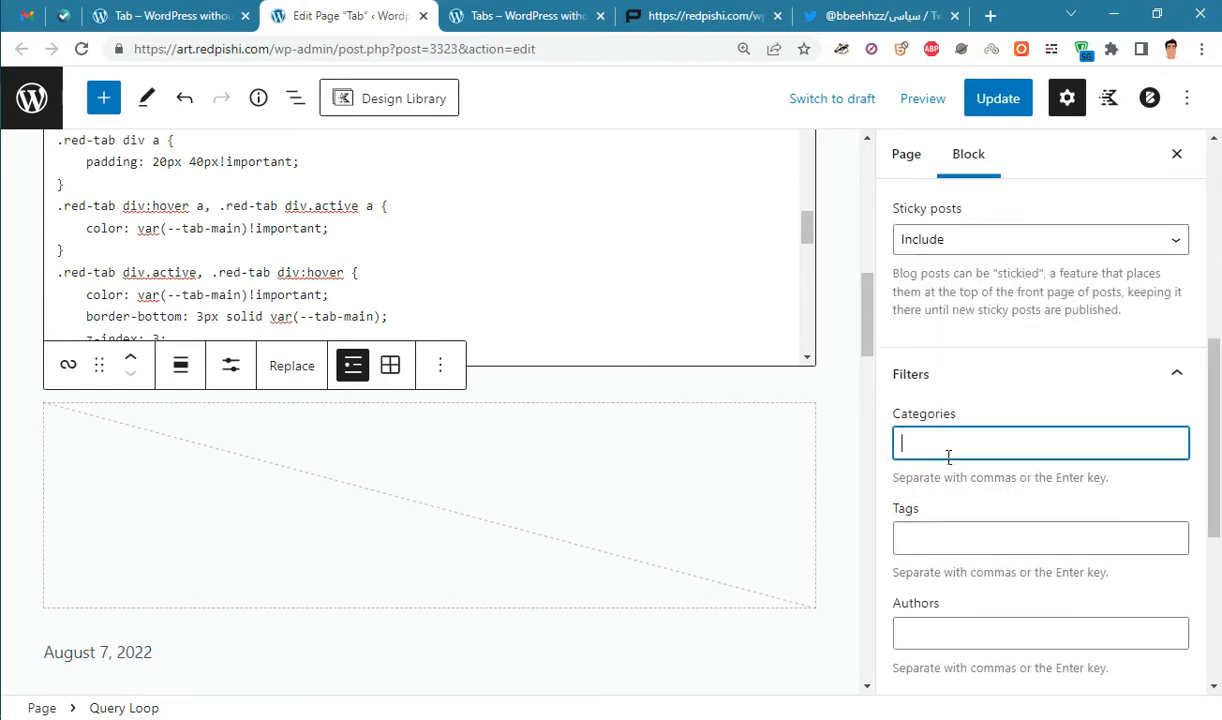
{"action": "type", "text": "wo"}
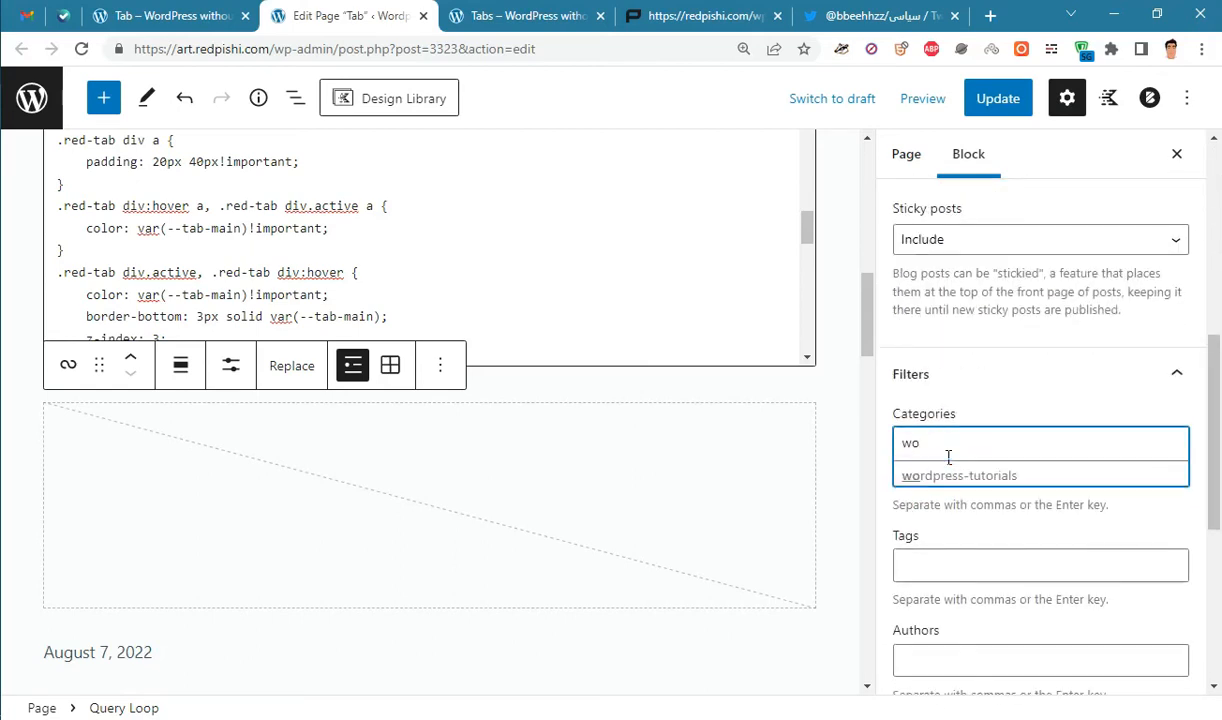
{"action": "left_click", "coordinate": [958, 475]}
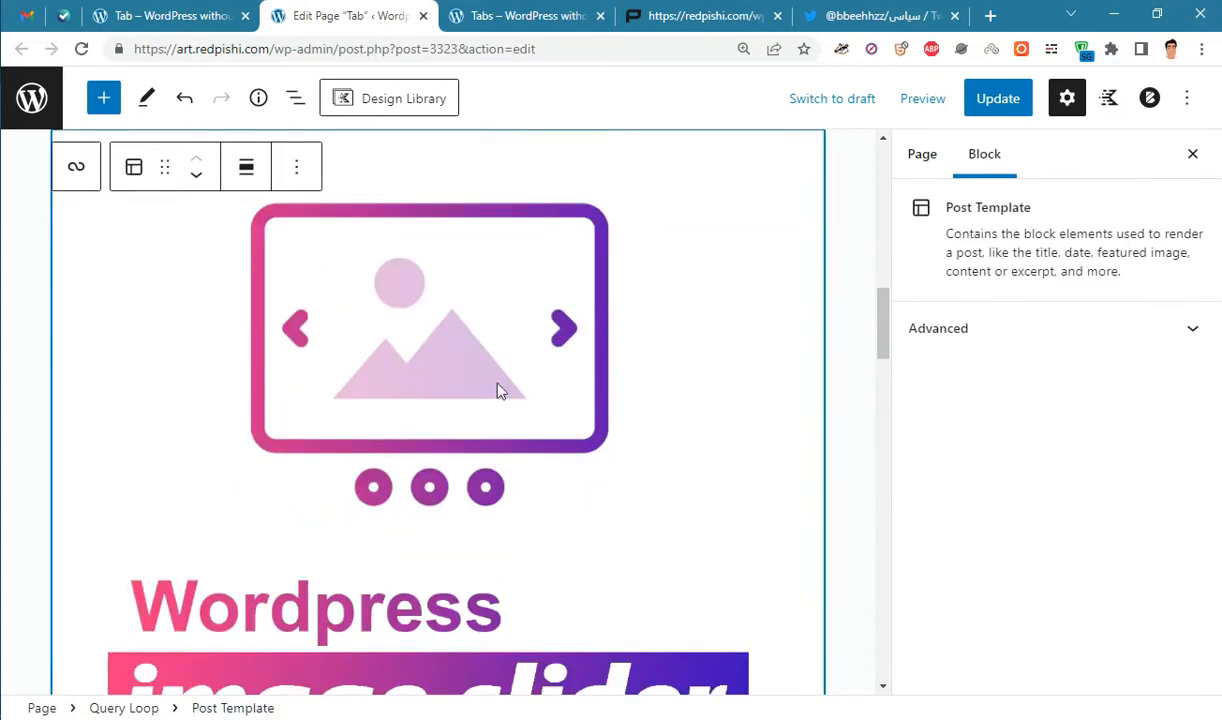
Arrange the loop's post in two columns: title and date left, featured image right
{"action": "scroll", "scroll_direction": "down", "scroll_amount": 3}
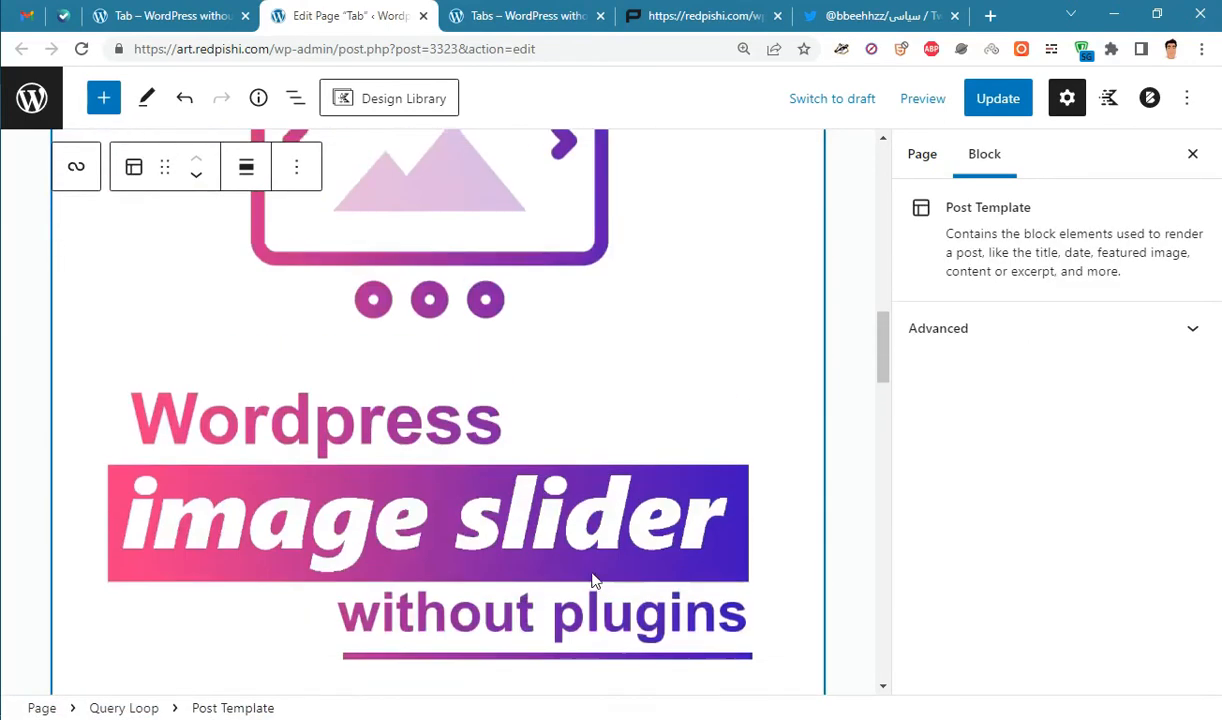
{"action": "left_click", "coordinate": [103, 98]}
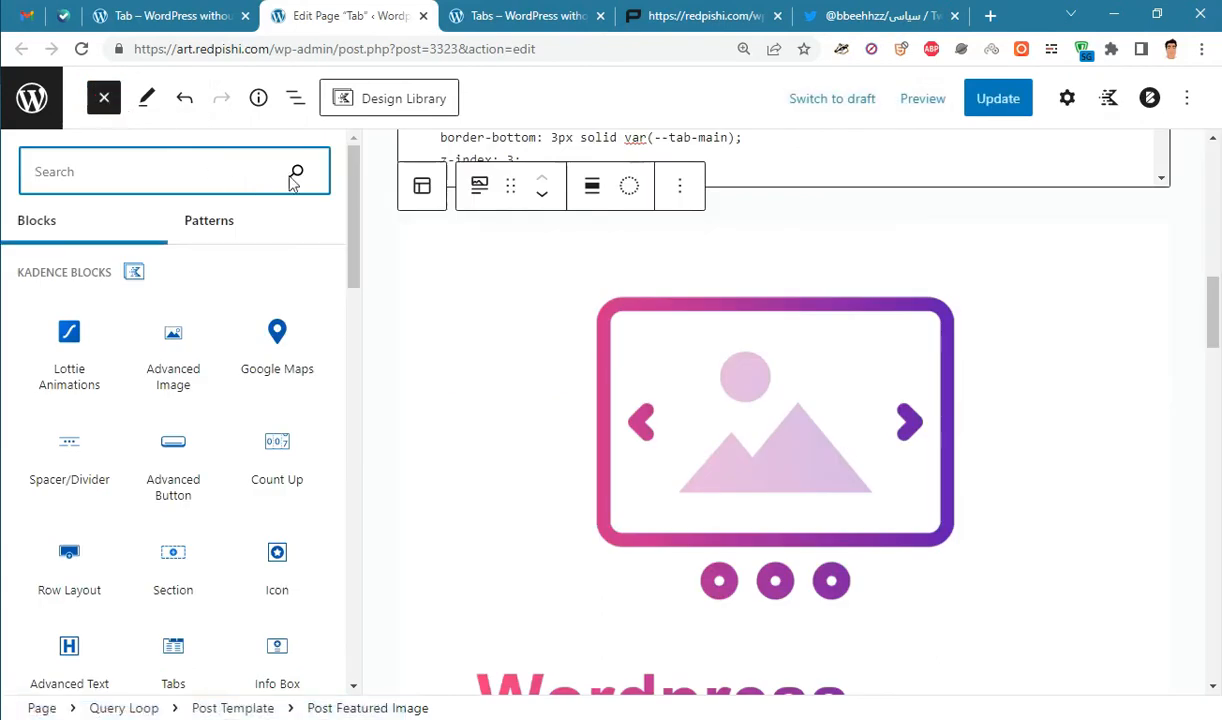
{"action": "scroll", "scroll_direction": "down", "scroll_amount": 3}
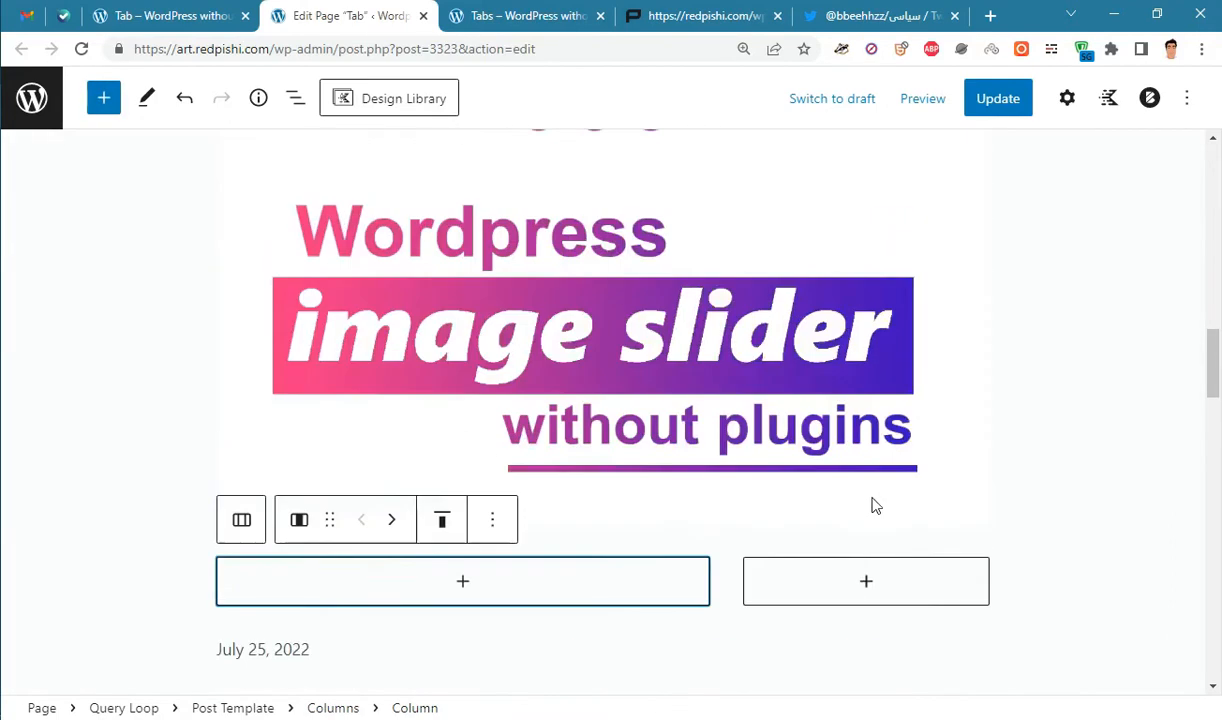
{"action": "left_click", "coordinate": [700, 360]}
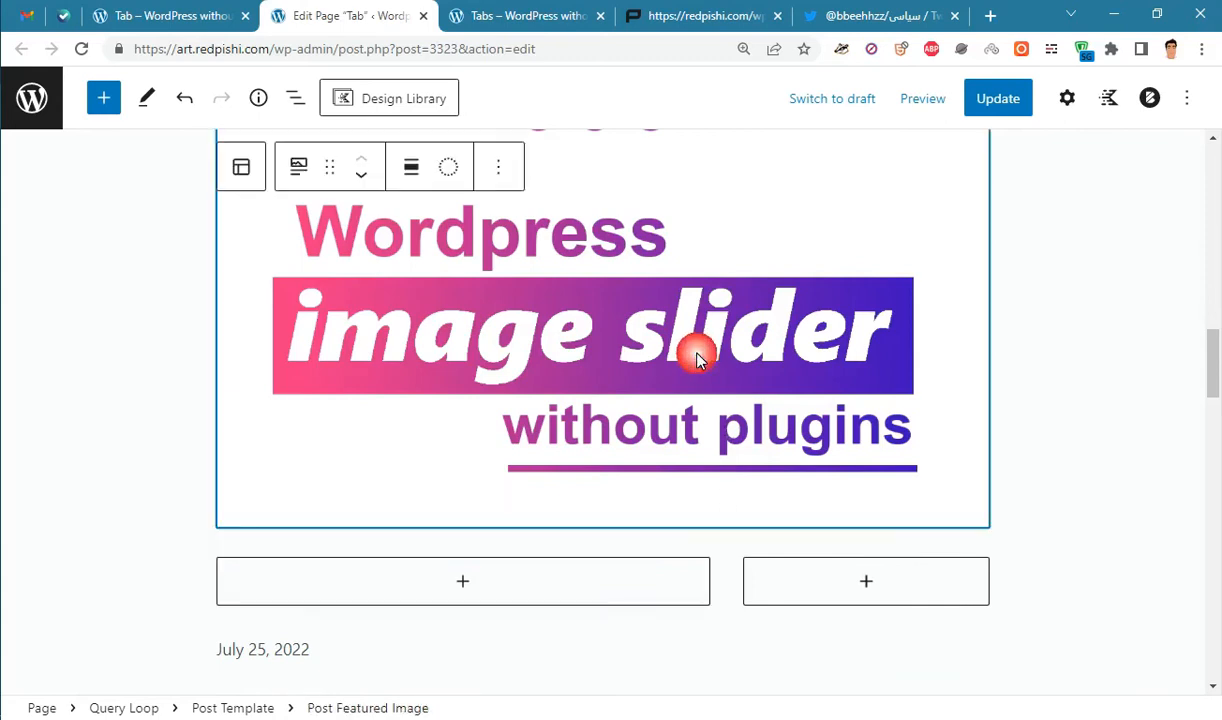
{"action": "mouse_move", "coordinate": [342, 177]}
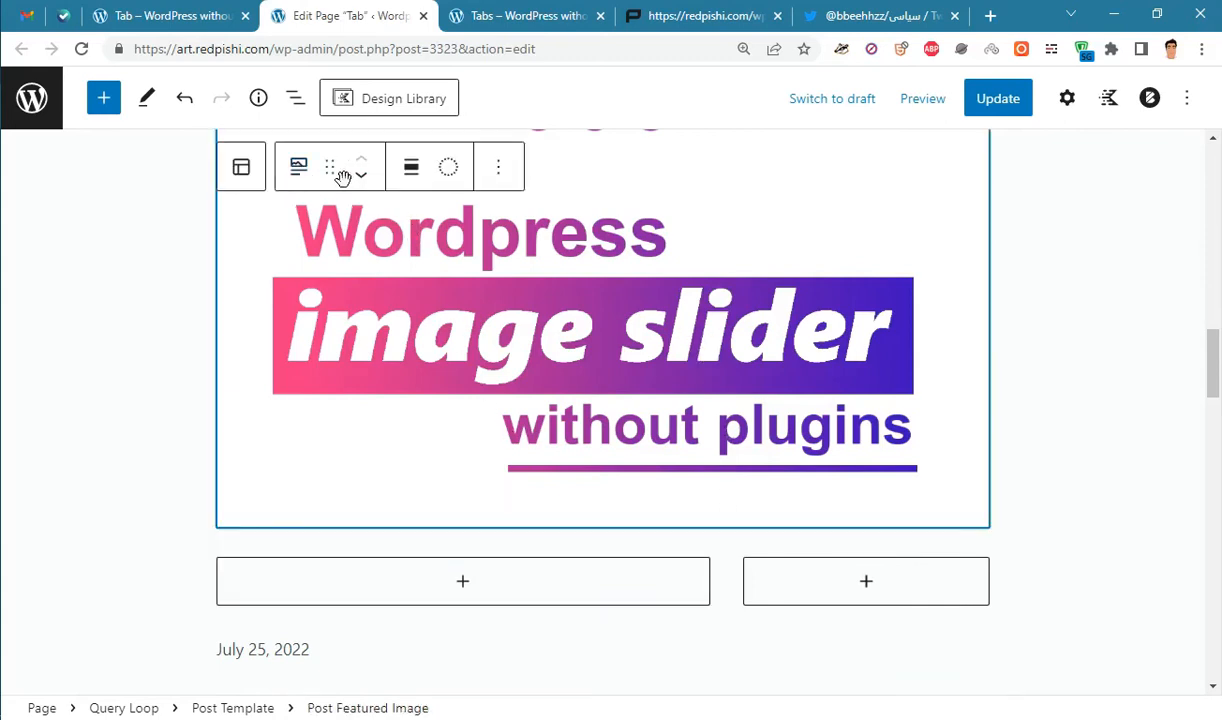
{"action": "scroll", "scroll_direction": "down", "scroll_amount": 3}
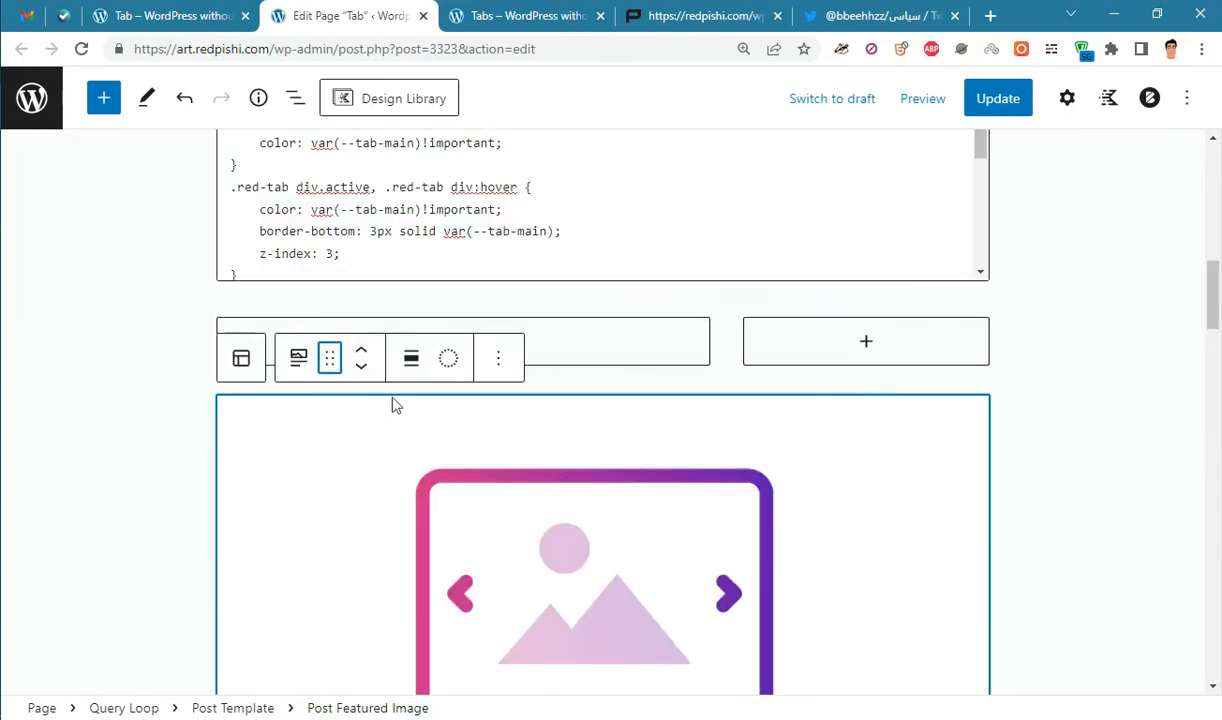
{"action": "left_click", "coordinate": [866, 341]}
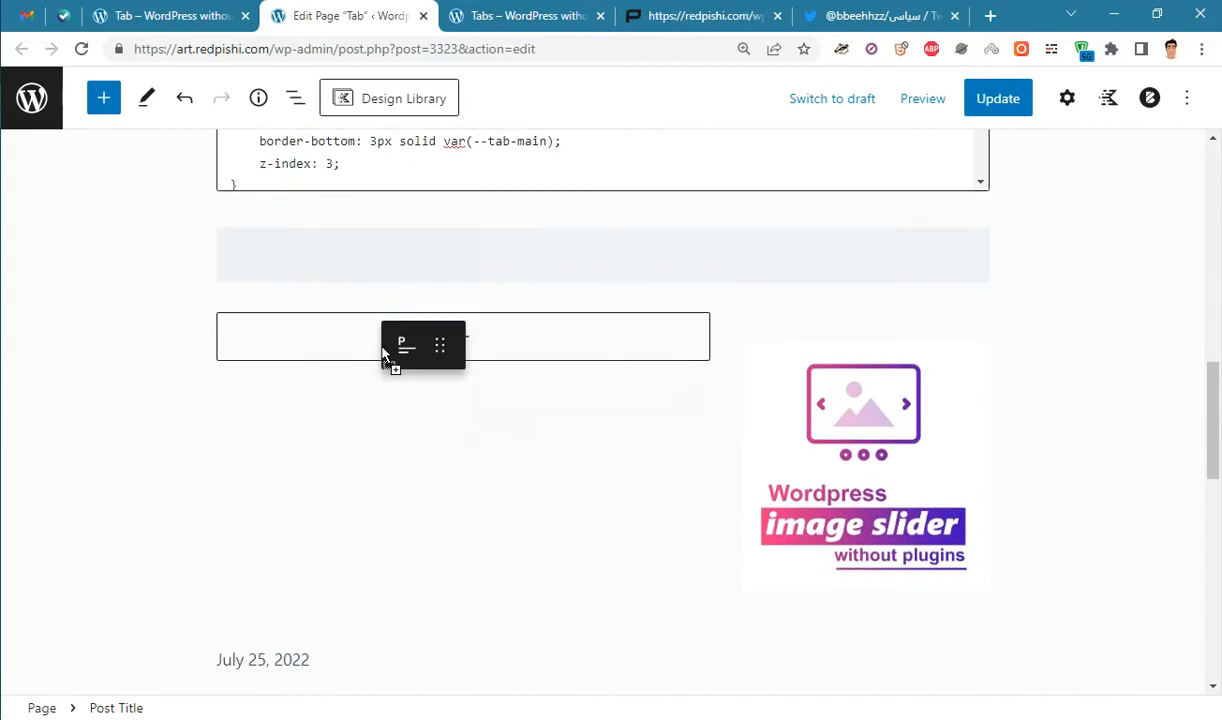
{"action": "scroll", "scroll_direction": "down", "scroll_amount": 3}
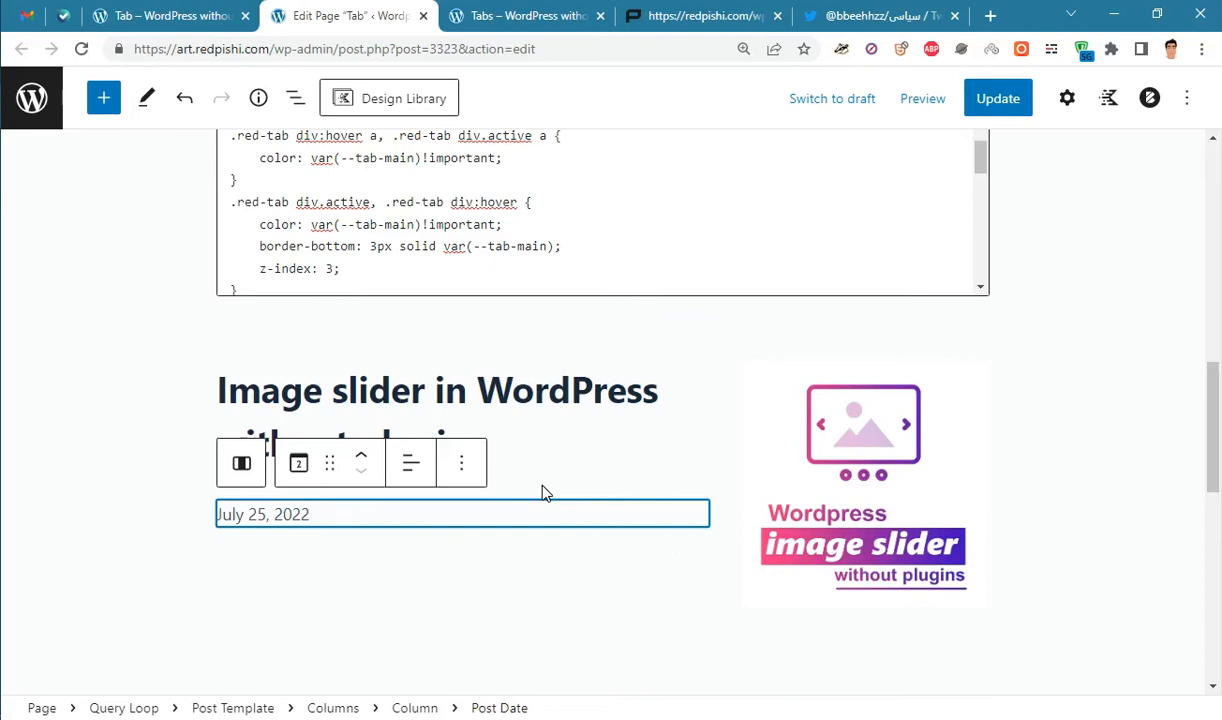
{"action": "left_click", "coordinate": [463, 490]}
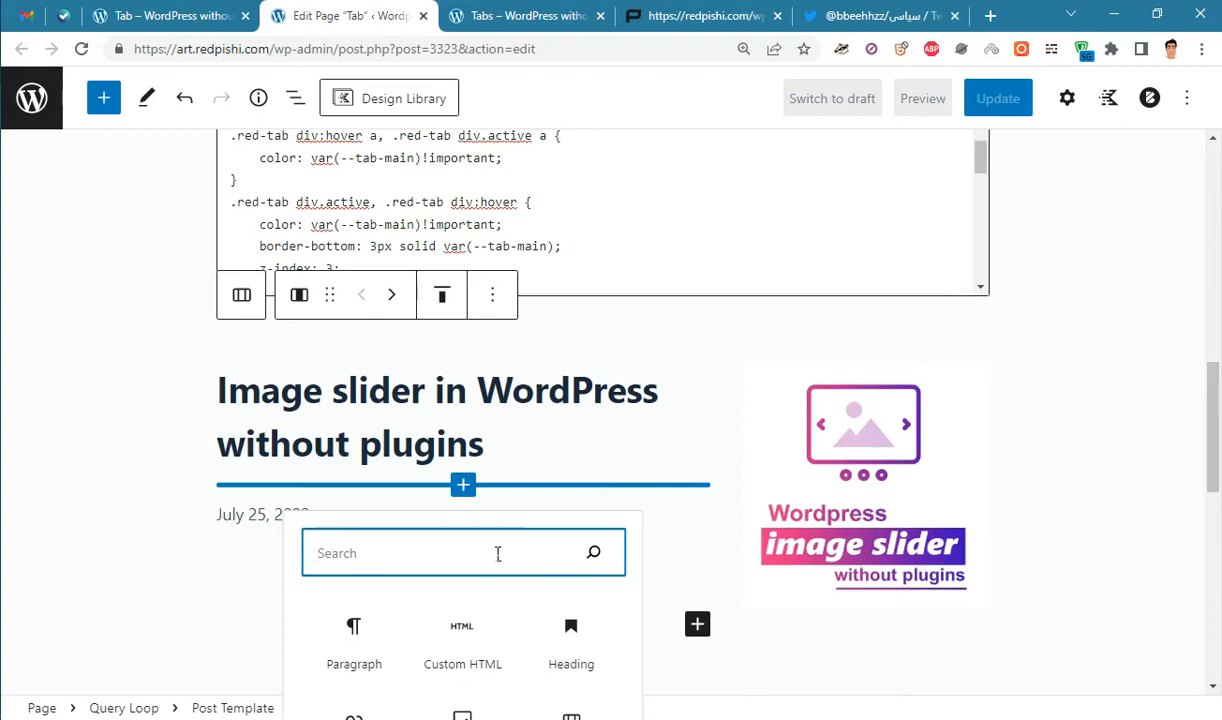
Add a Post Excerpt under the title and set the featured image dimensions to 100%
{"action": "type", "text": "post"}
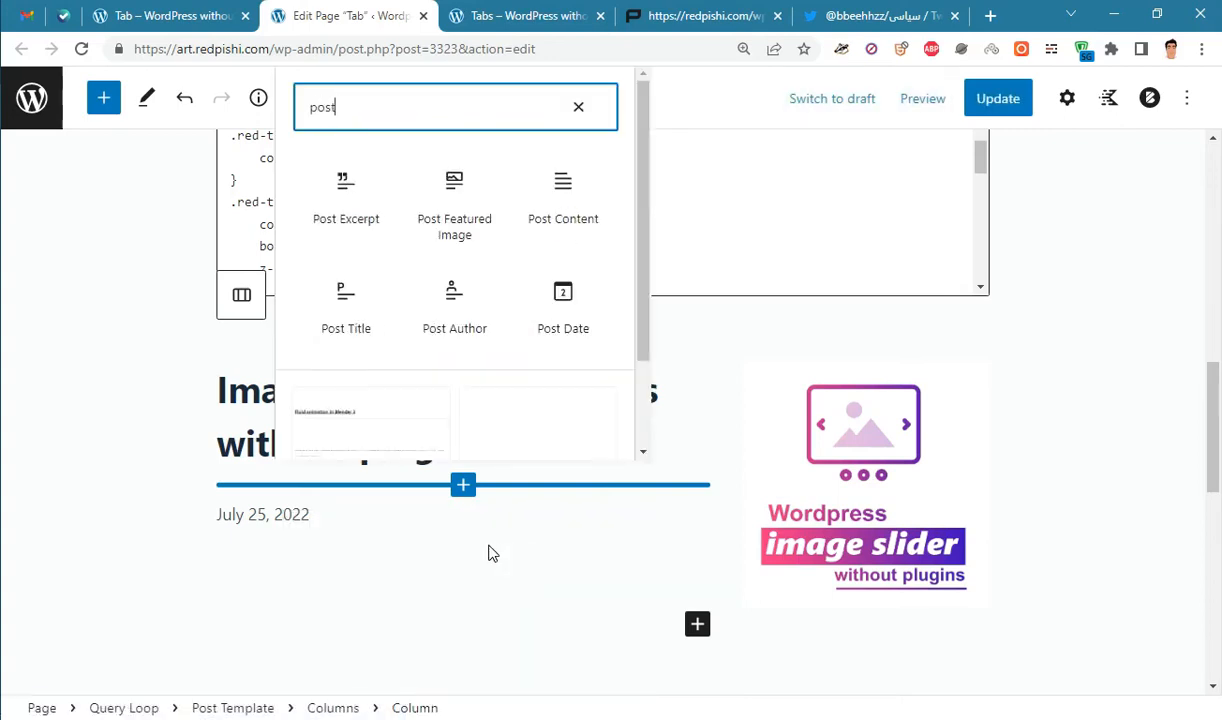
{"action": "left_click", "coordinate": [345, 200]}
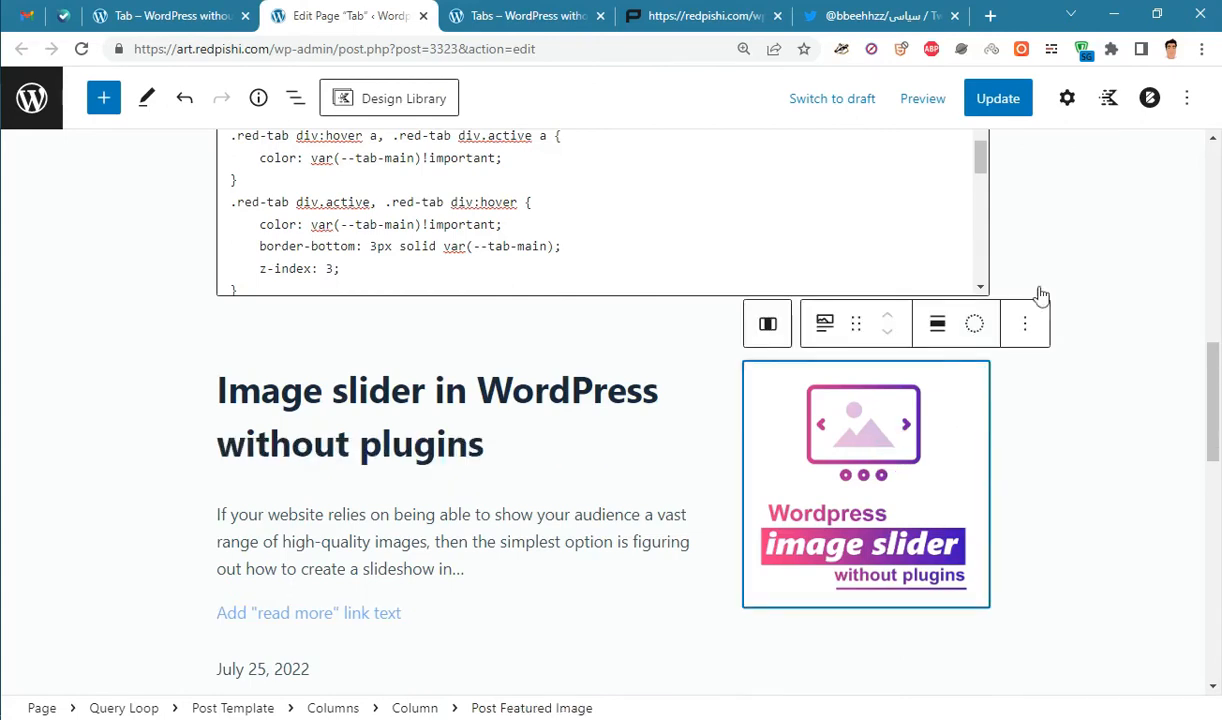
{"action": "left_click", "coordinate": [1067, 98]}
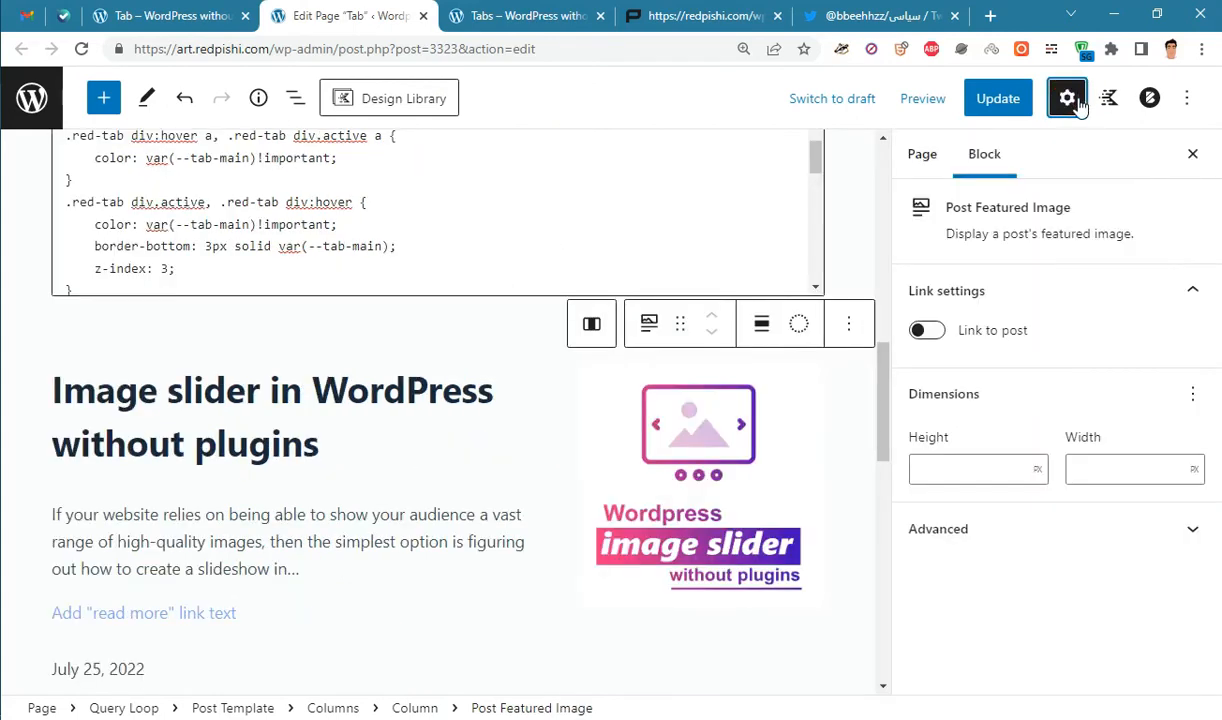
{"action": "left_click", "coordinate": [1037, 469]}
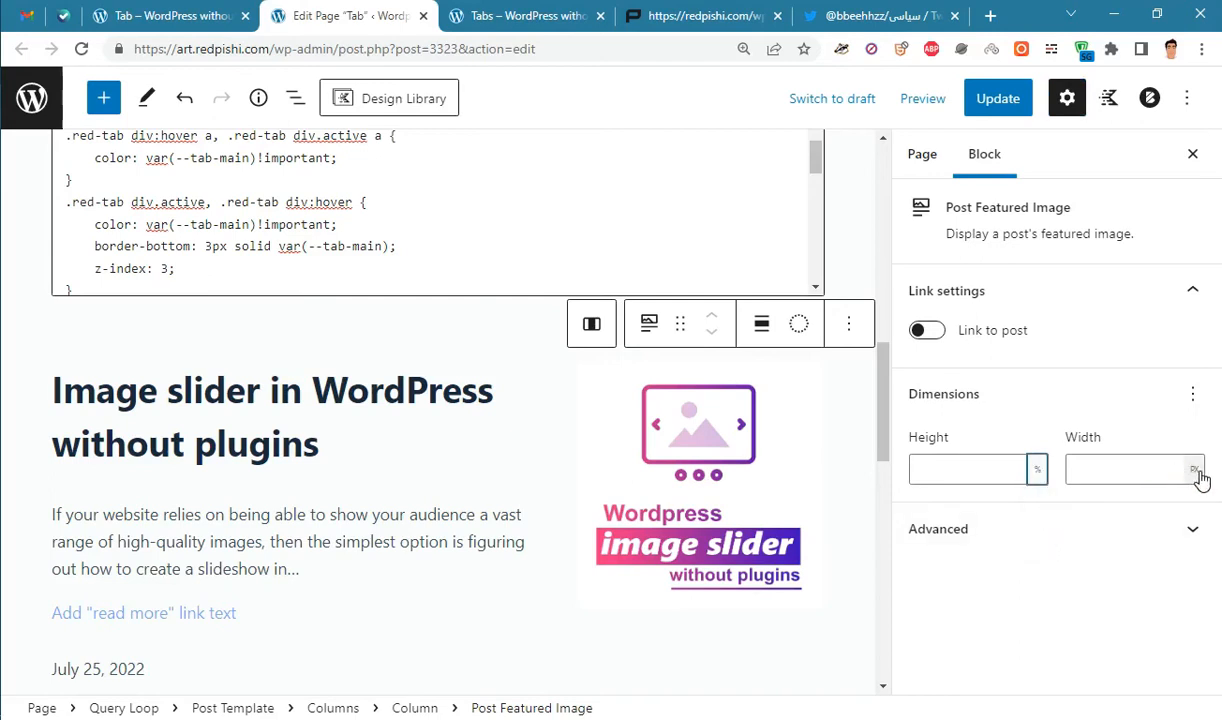
{"action": "left_click", "coordinate": [966, 469]}
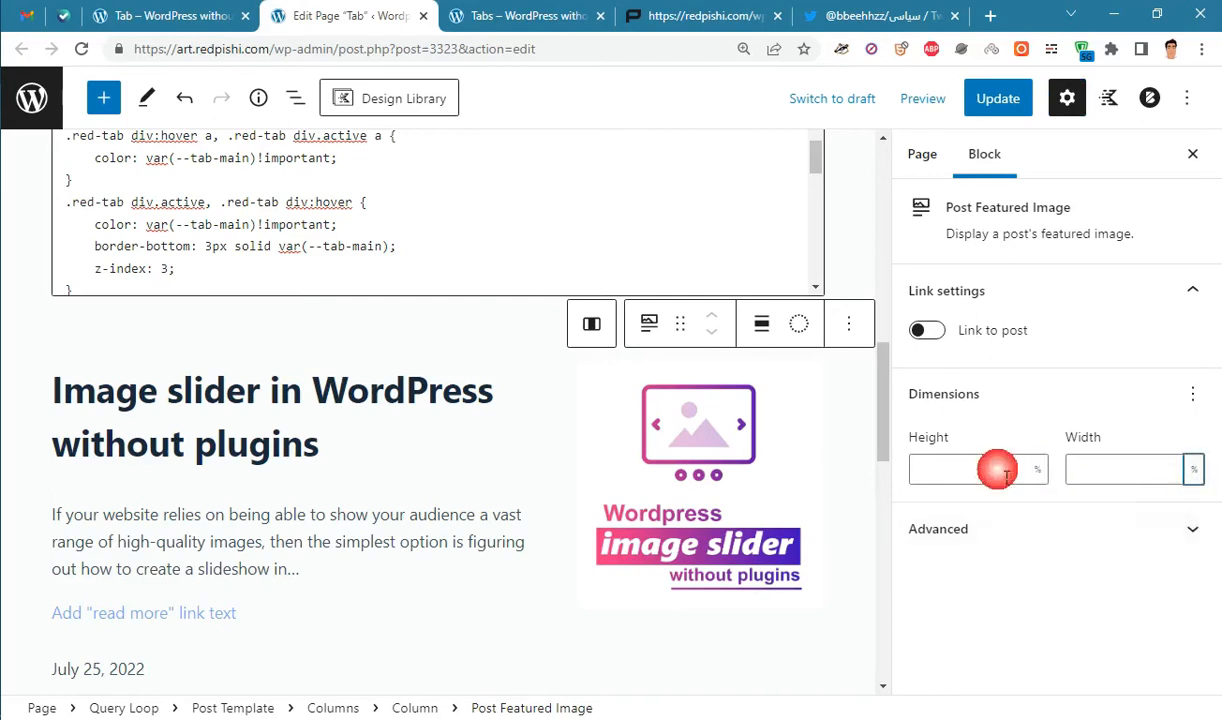
{"action": "type", "text": "100"}
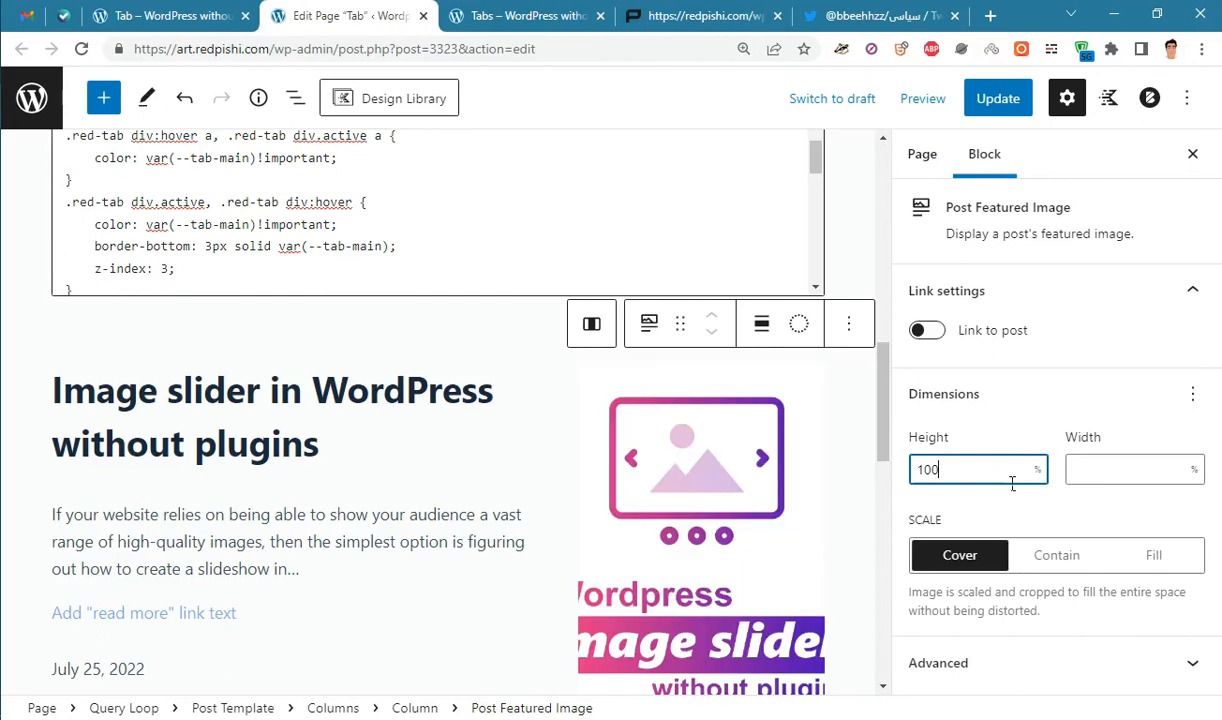
{"action": "type", "text": "100"}
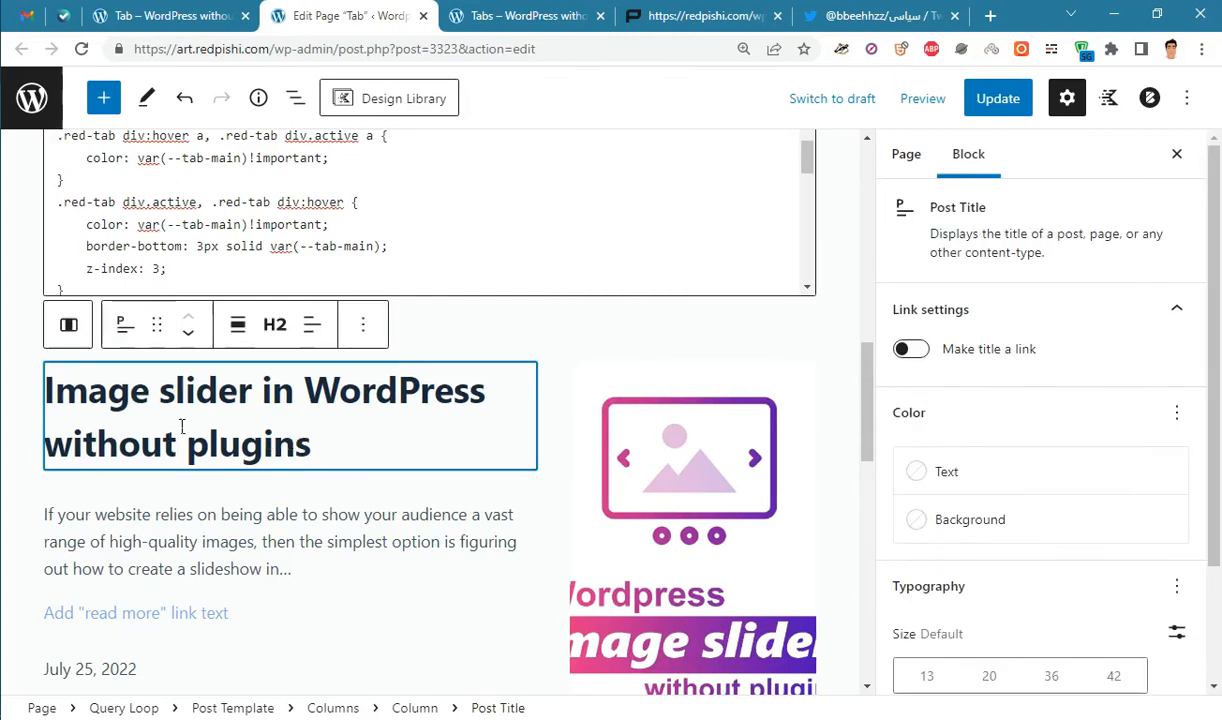
Change the post title's heading level and select the Post Excerpt block
{"action": "left_click", "coordinate": [275, 324]}
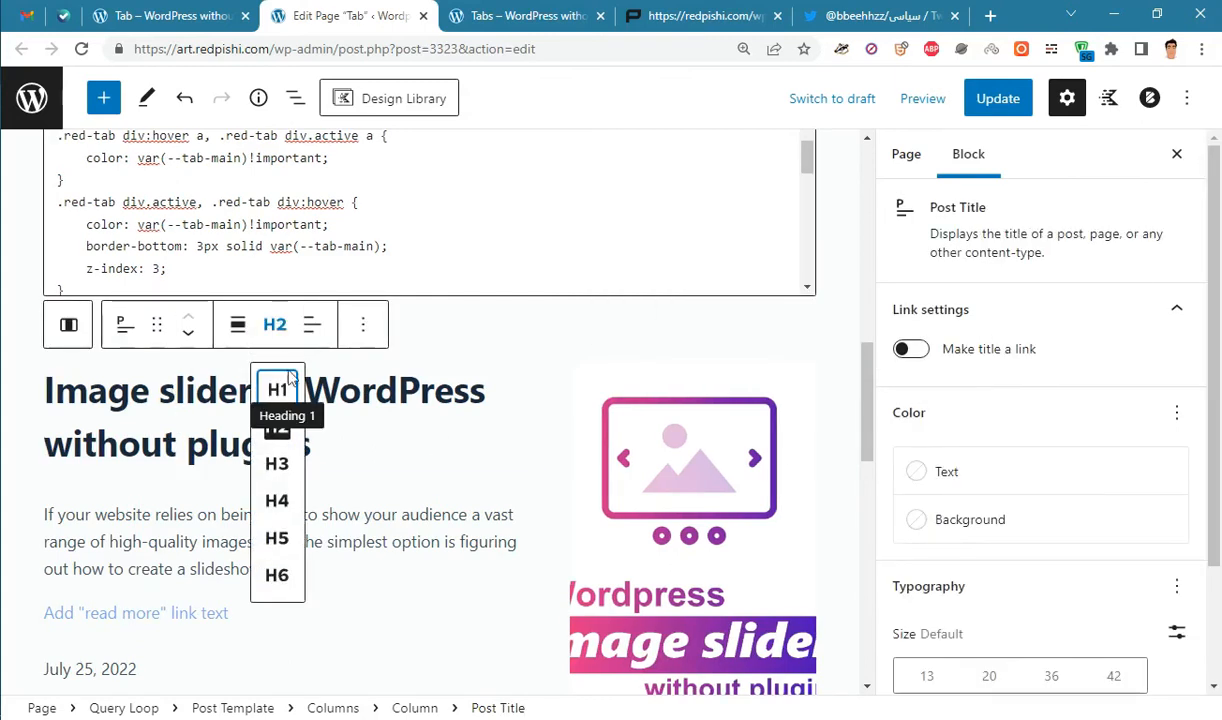
{"action": "mouse_move", "coordinate": [277, 500]}
{"action": "type", "text": "Read more ..."}
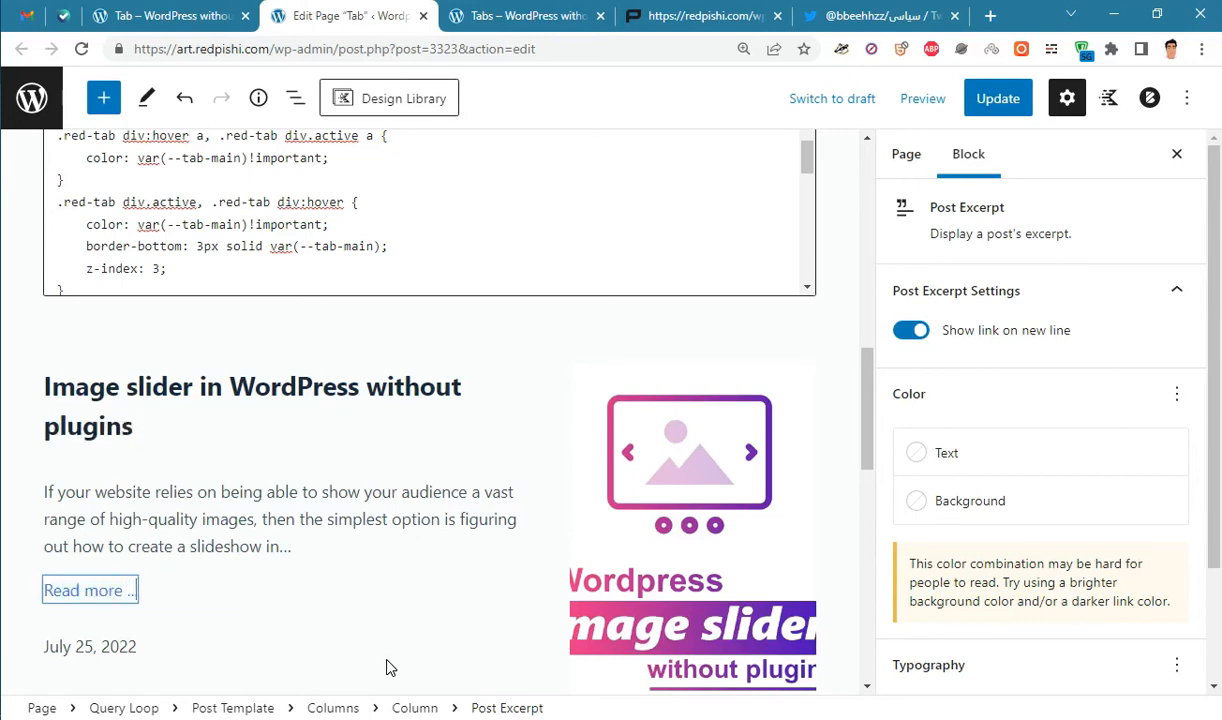
{"action": "left_click", "coordinate": [280, 518]}
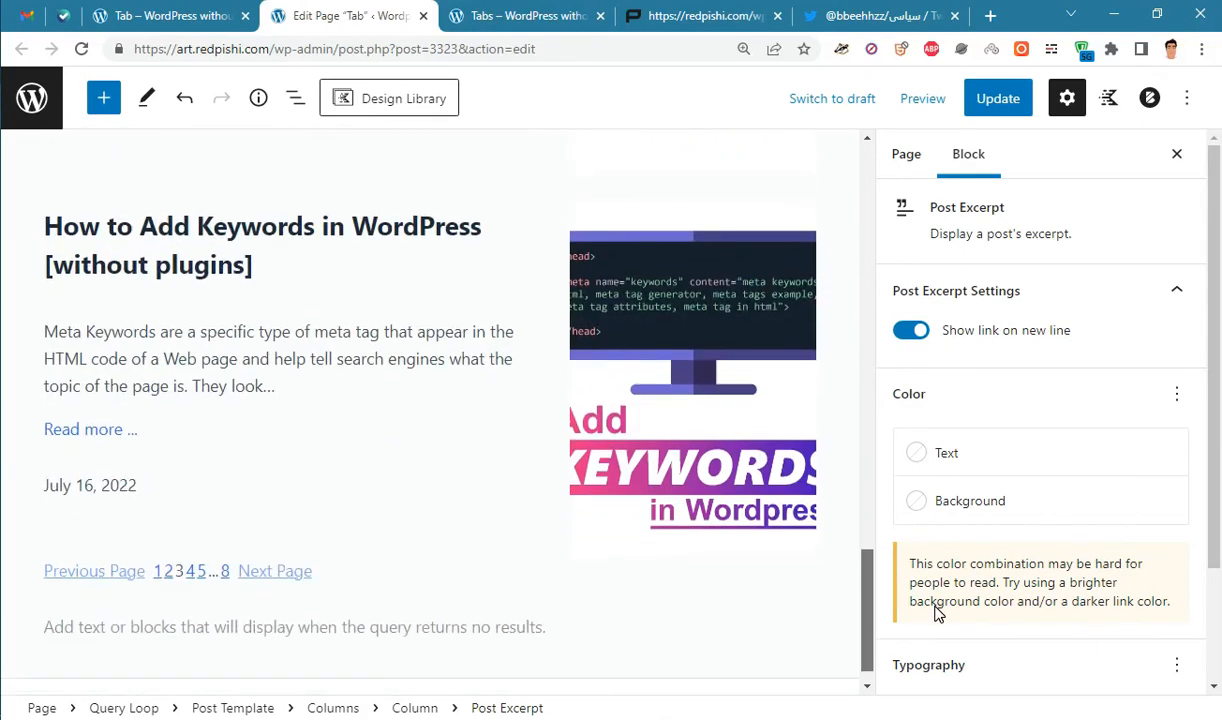
{"action": "scroll", "scroll_direction": "down", "scroll_amount": 3}
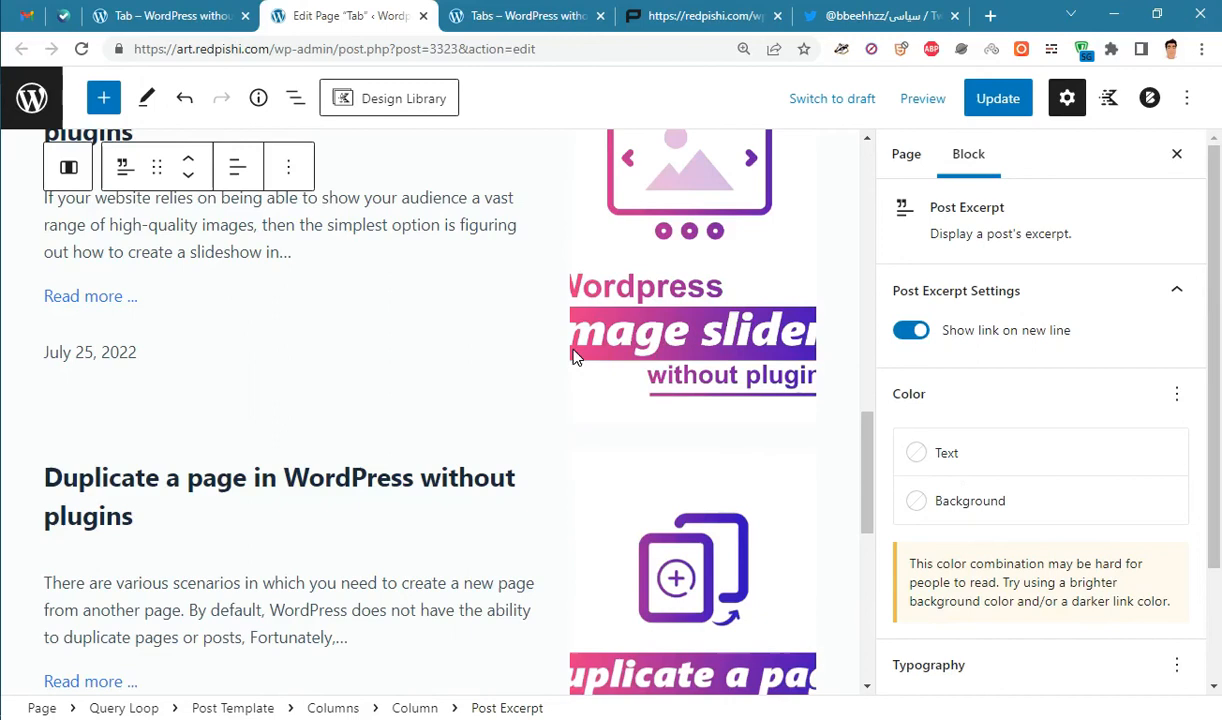
{"action": "left_click", "coordinate": [295, 98]}
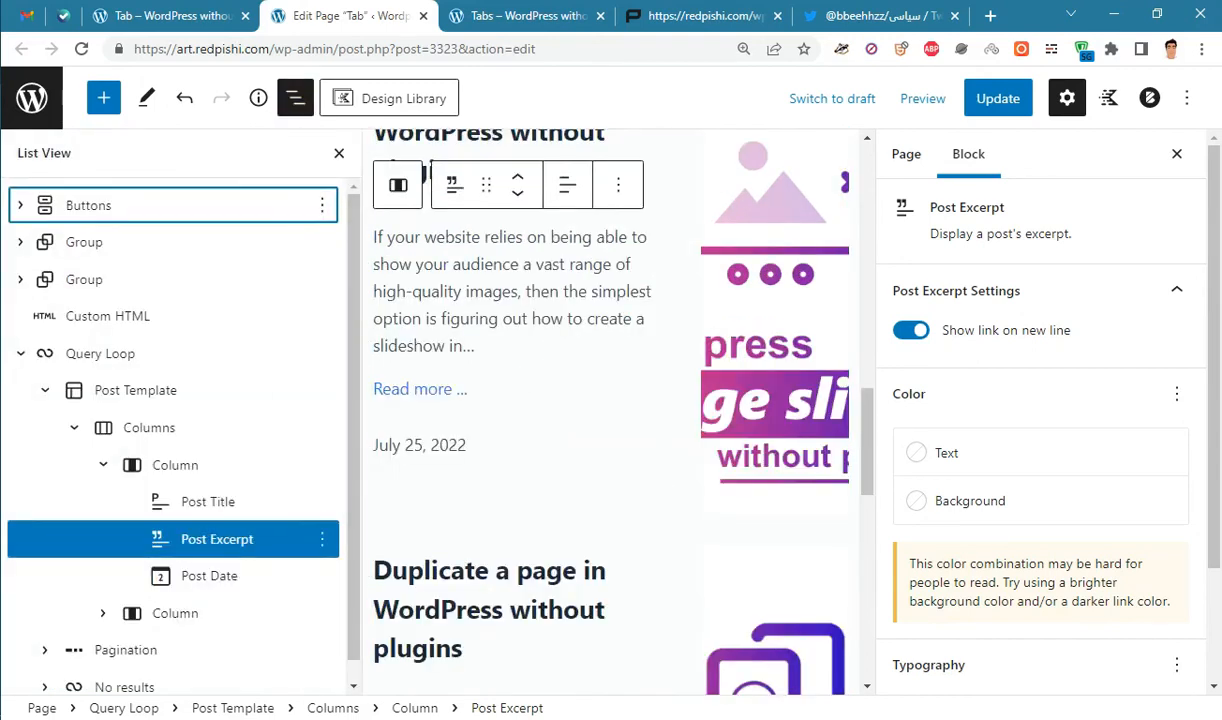
Wrap the Query Loop in a Group with CSS class 'tab-content', then view the live page
{"action": "left_click", "coordinate": [100, 353]}
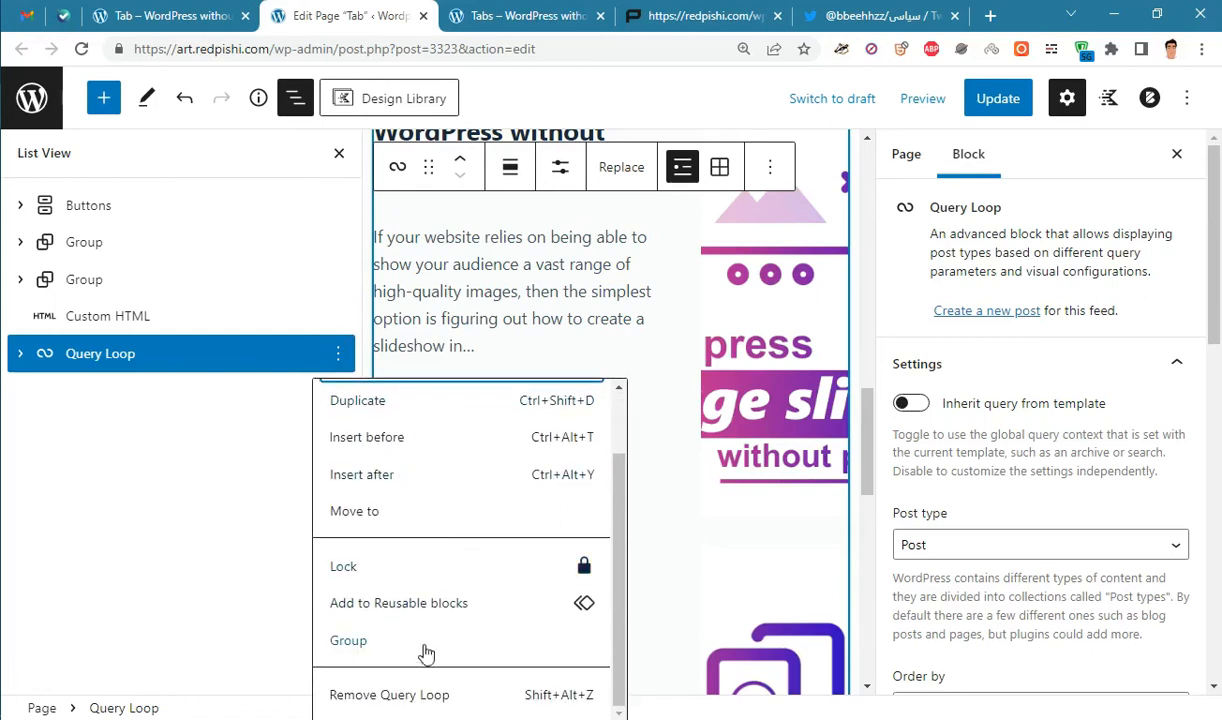
{"action": "left_click", "coordinate": [348, 640]}
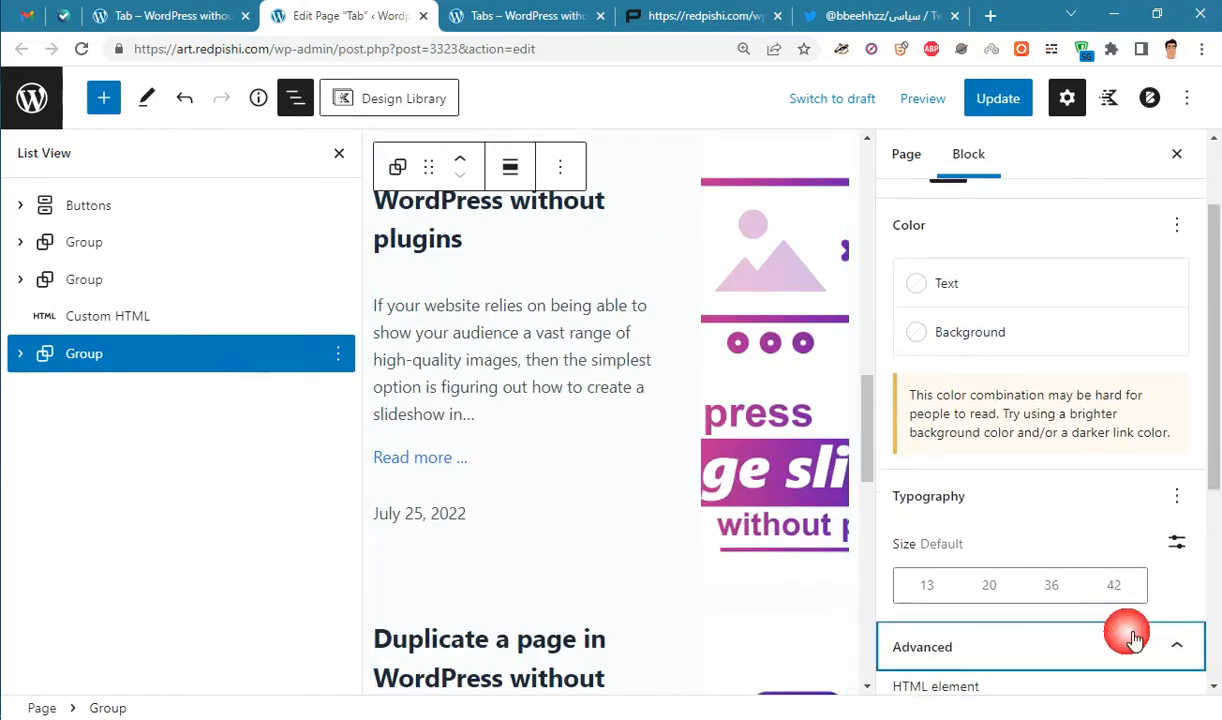
{"action": "left_click", "coordinate": [705, 16]}
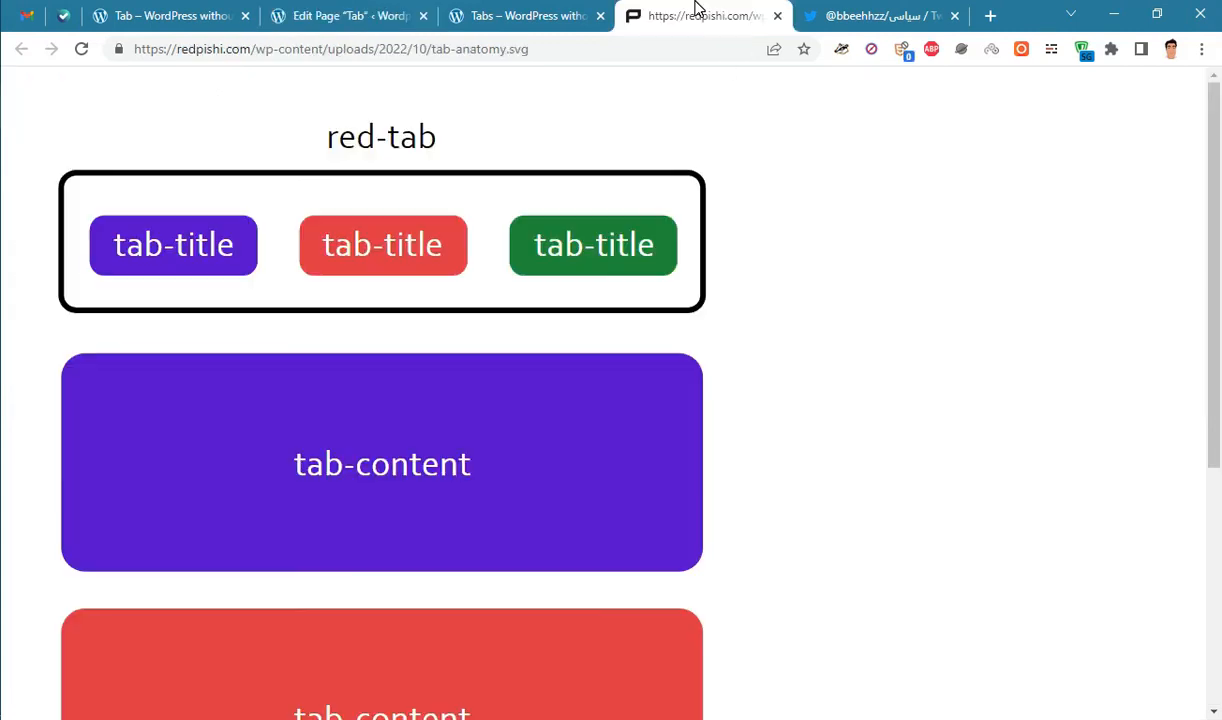
{"action": "double_click", "coordinate": [382, 463]}
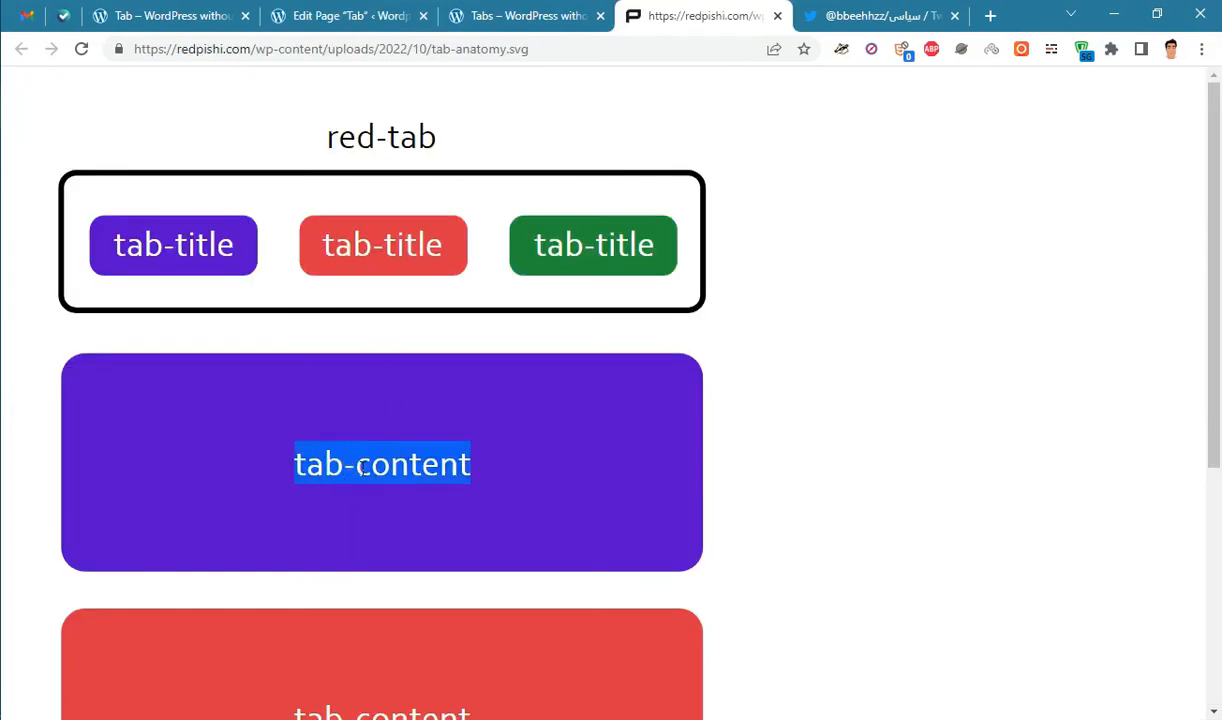
{"action": "left_click", "coordinate": [345, 15]}
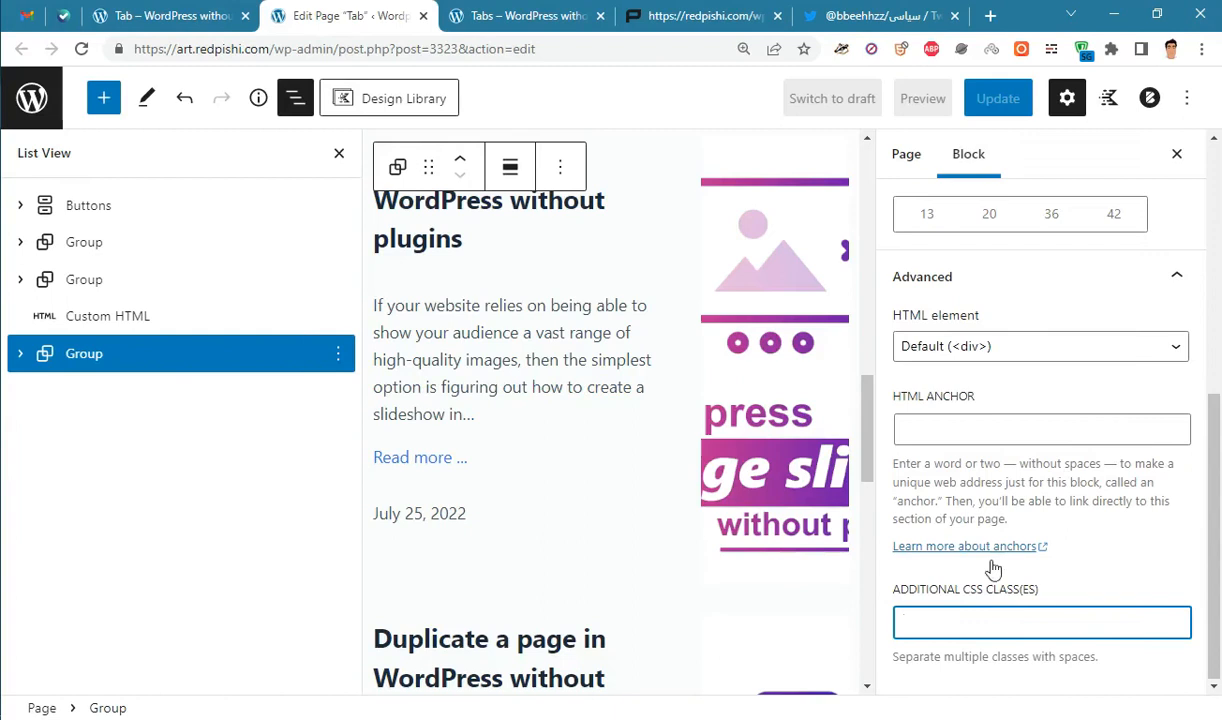
{"action": "type", "text": "tab-content"}
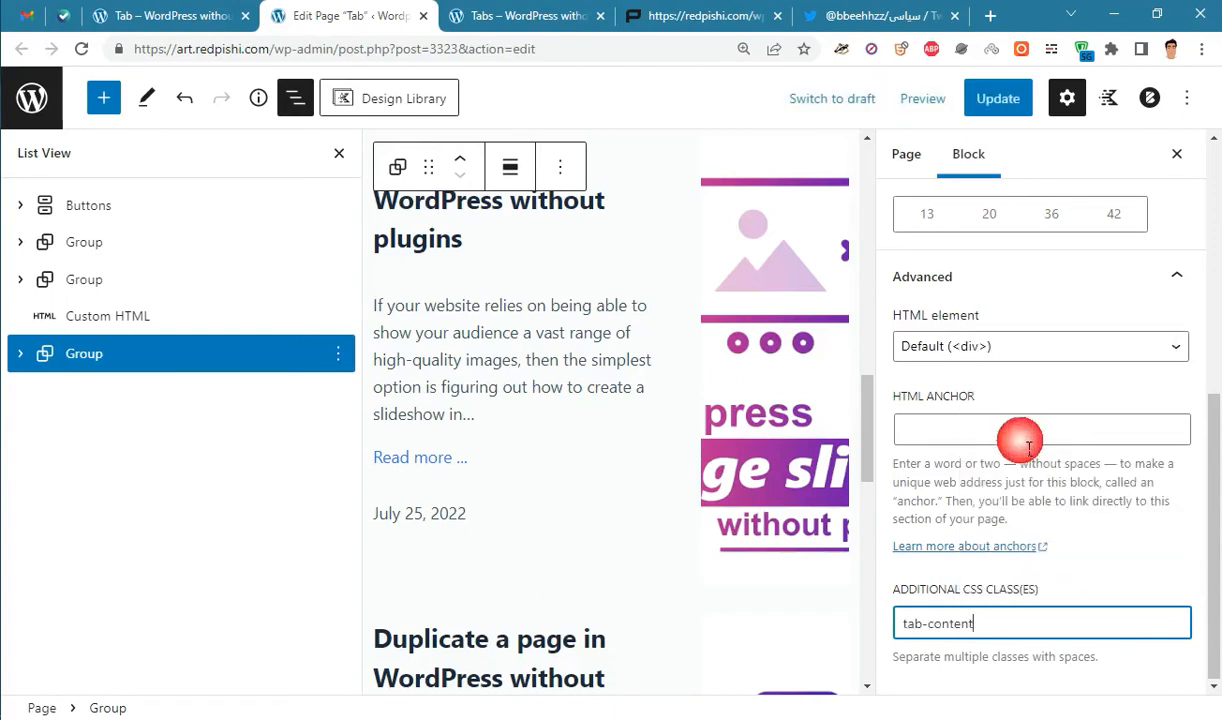
{"action": "left_click", "coordinate": [997, 98]}
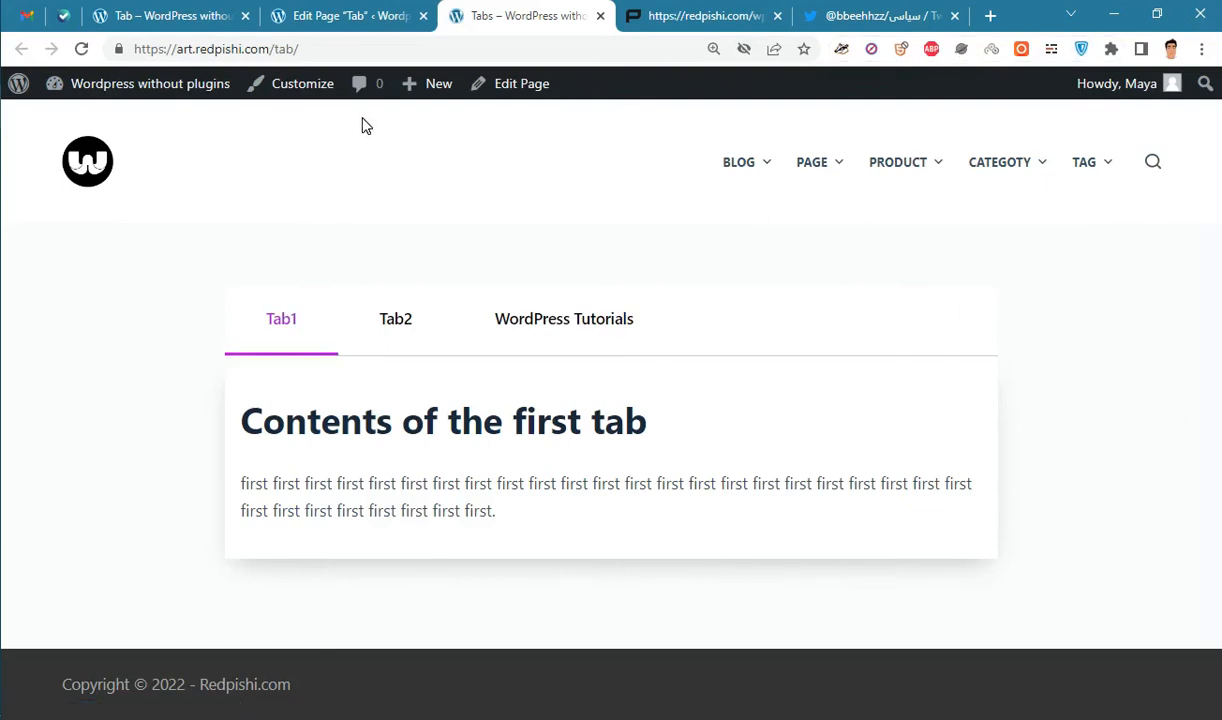
{"action": "mouse_move", "coordinate": [343, 581]}
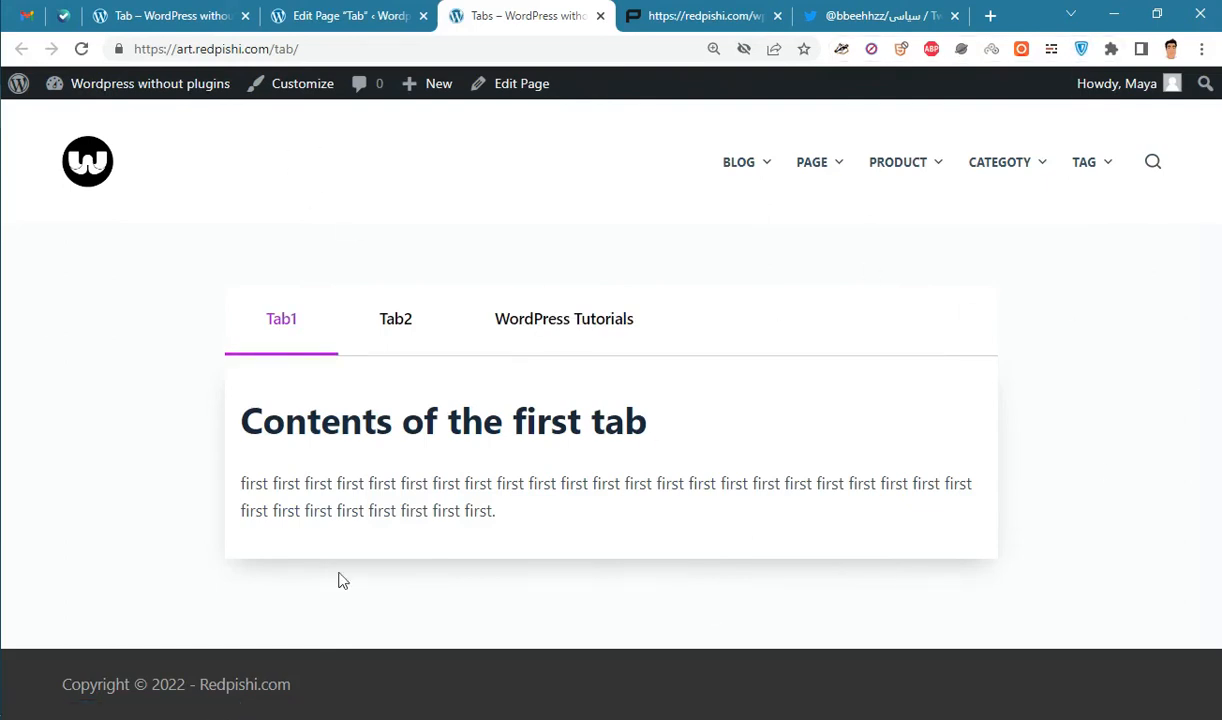
On the live page, view Tab2, then scroll the WordPress Tutorials posts before returning to the editor
{"action": "left_click", "coordinate": [388, 318]}
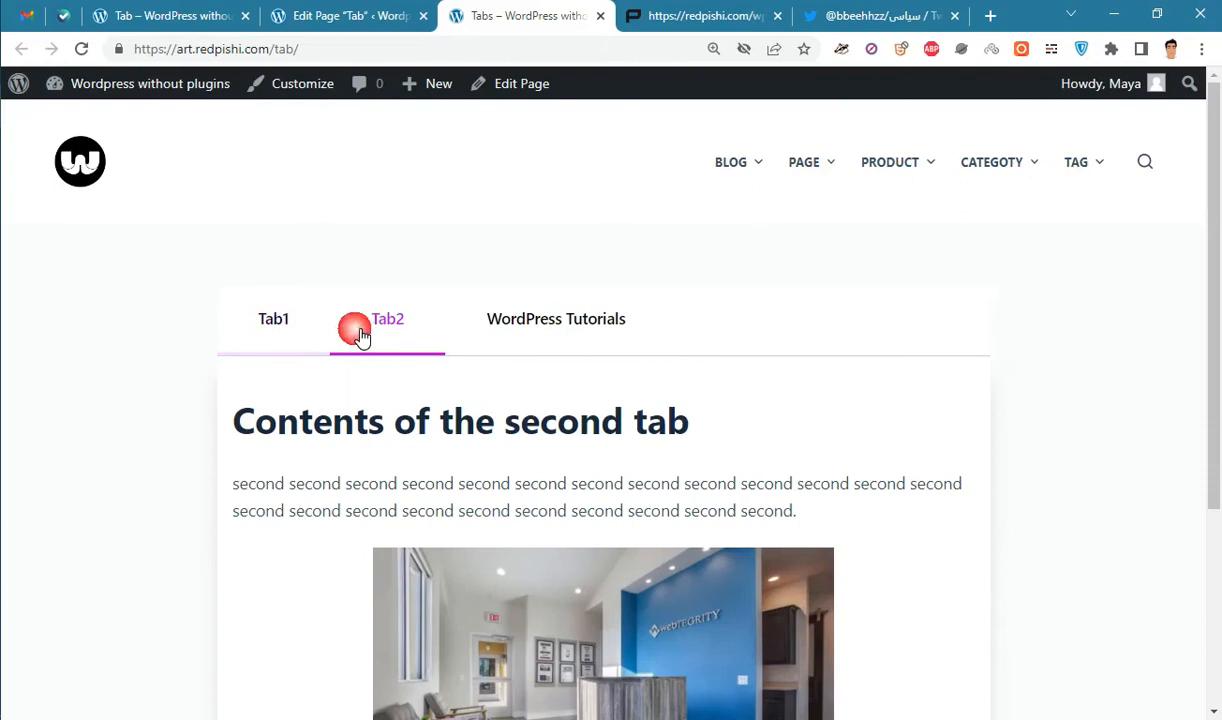
{"action": "left_click", "coordinate": [556, 318]}
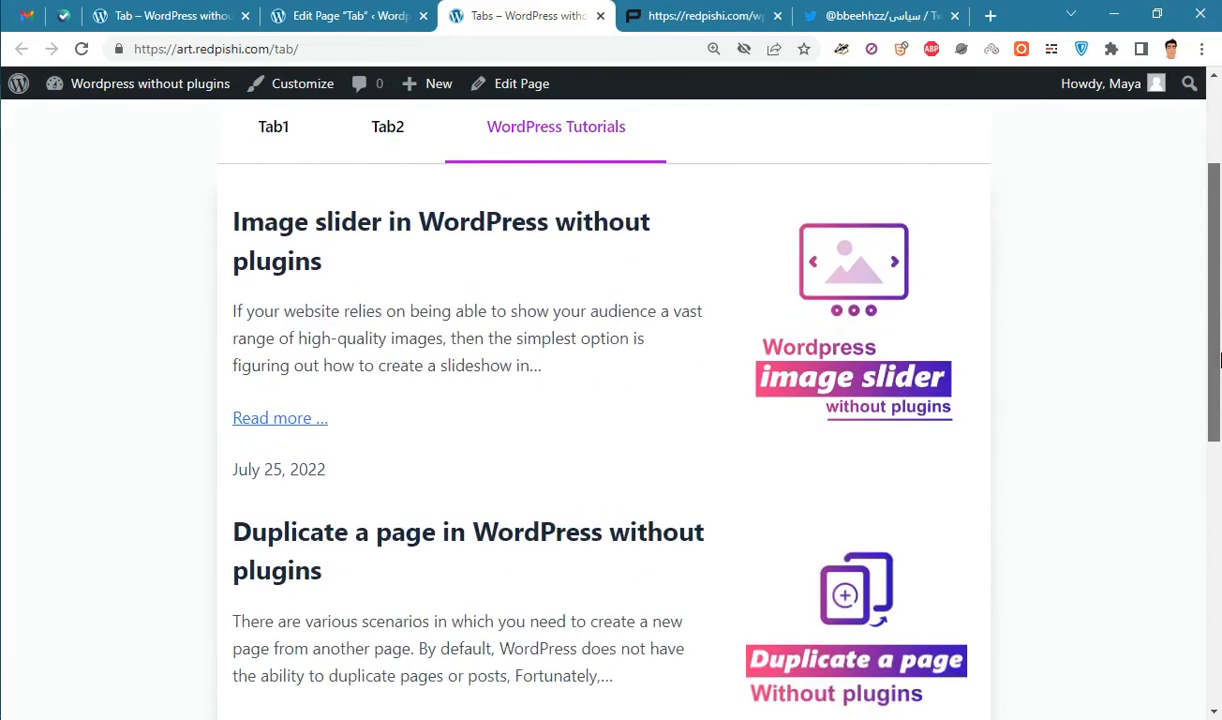
{"action": "scroll", "scroll_direction": "down", "scroll_amount": 3}
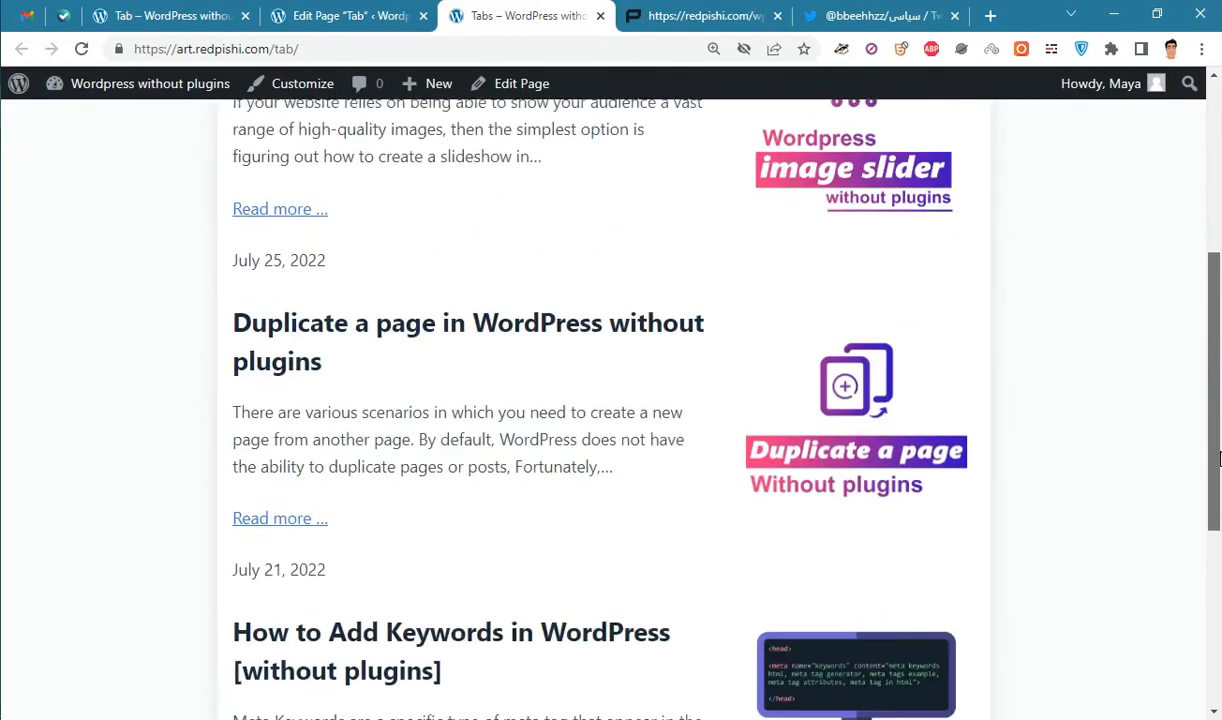
{"action": "scroll", "scroll_direction": "down", "scroll_amount": 3}
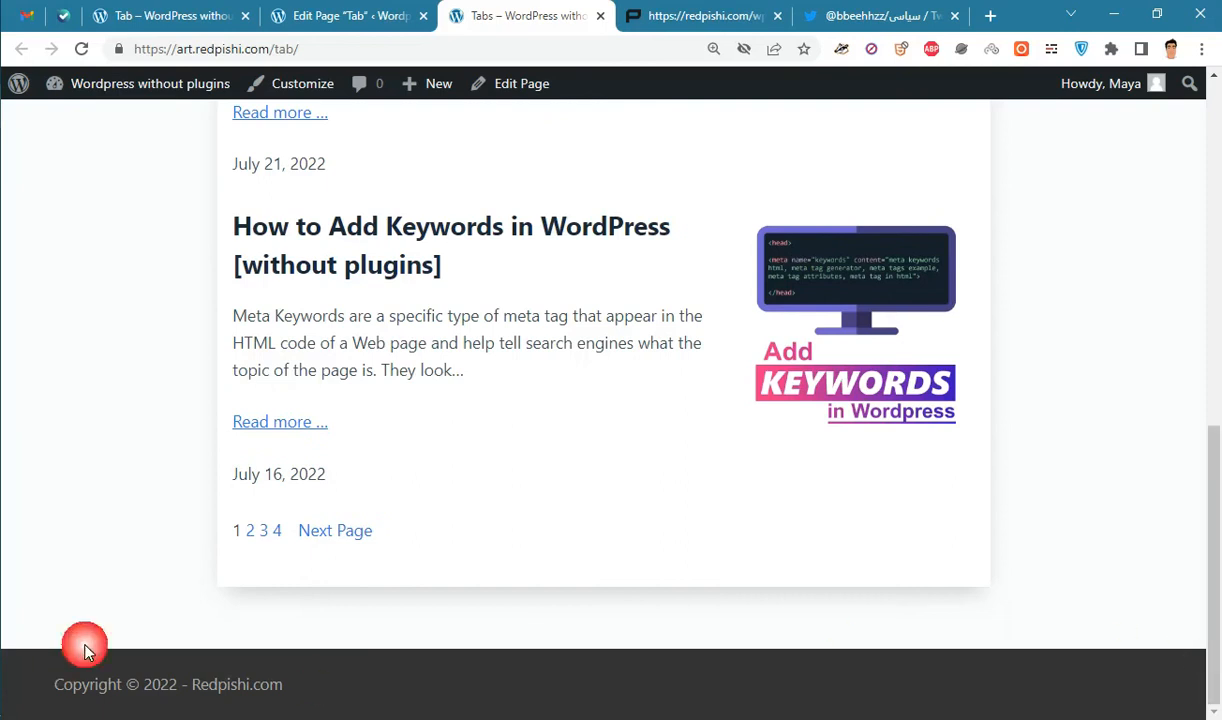
{"action": "mouse_move", "coordinate": [335, 530]}
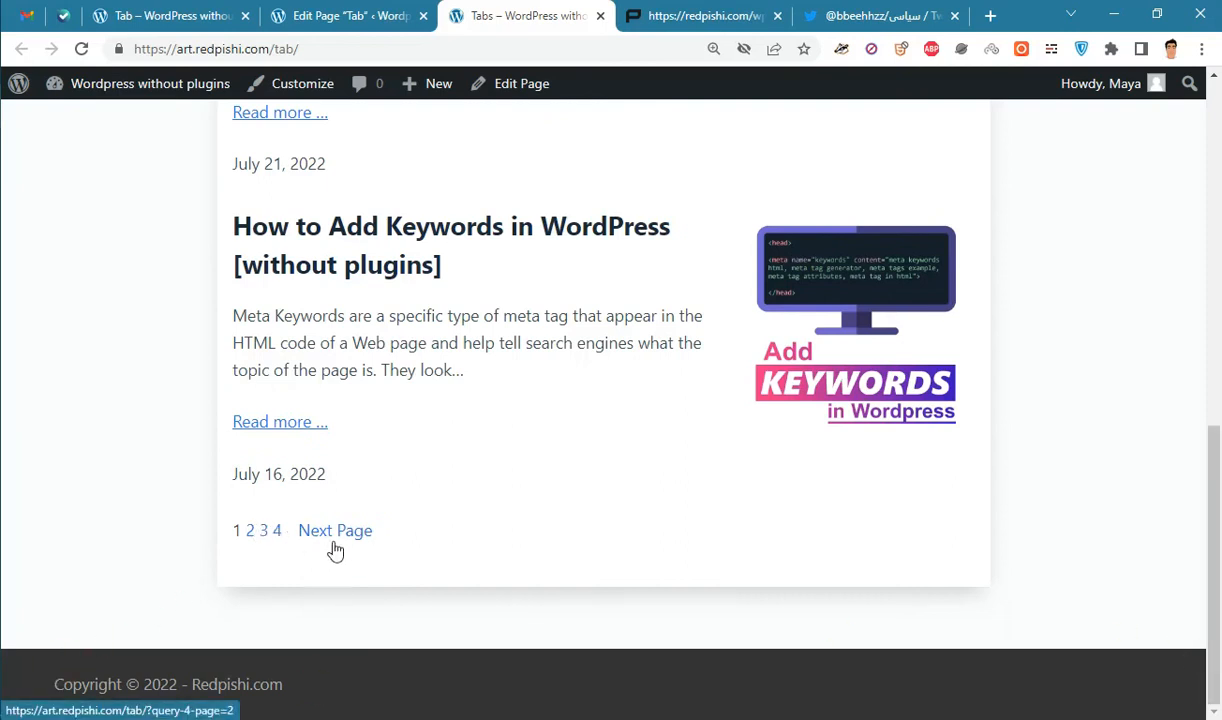
{"action": "mouse_move", "coordinate": [287, 530]}
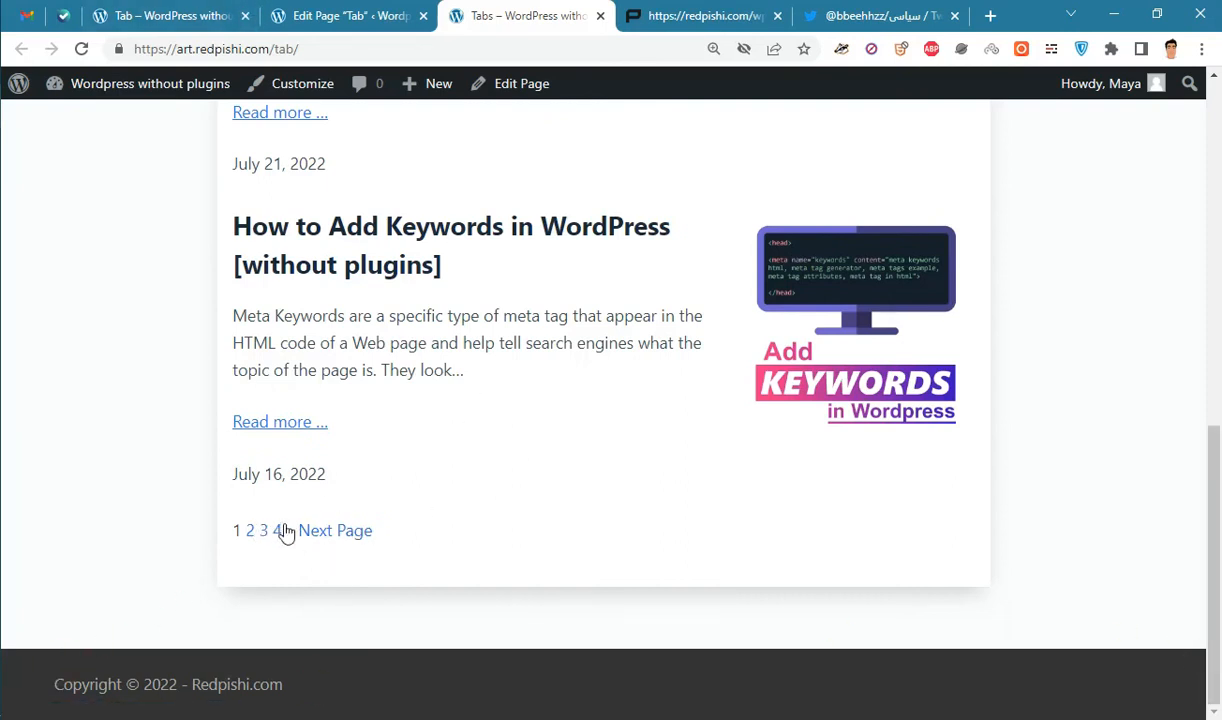
{"action": "mouse_move", "coordinate": [580, 537]}
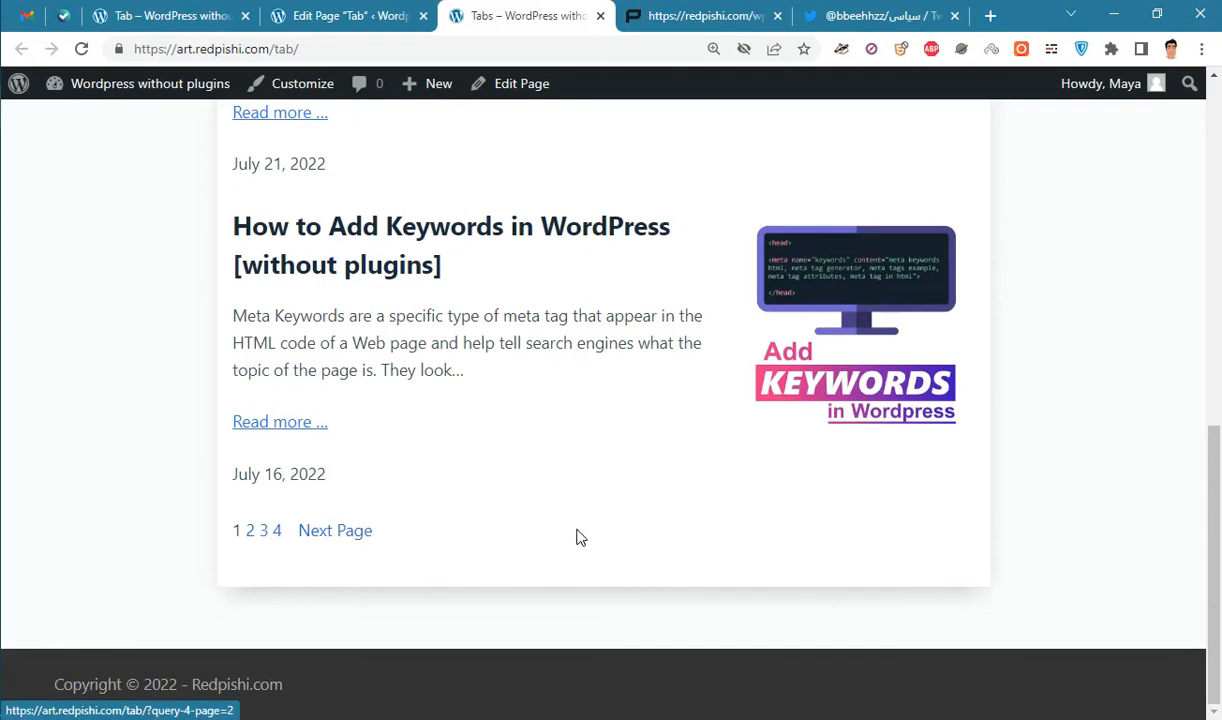
{"action": "left_click", "coordinate": [340, 16]}
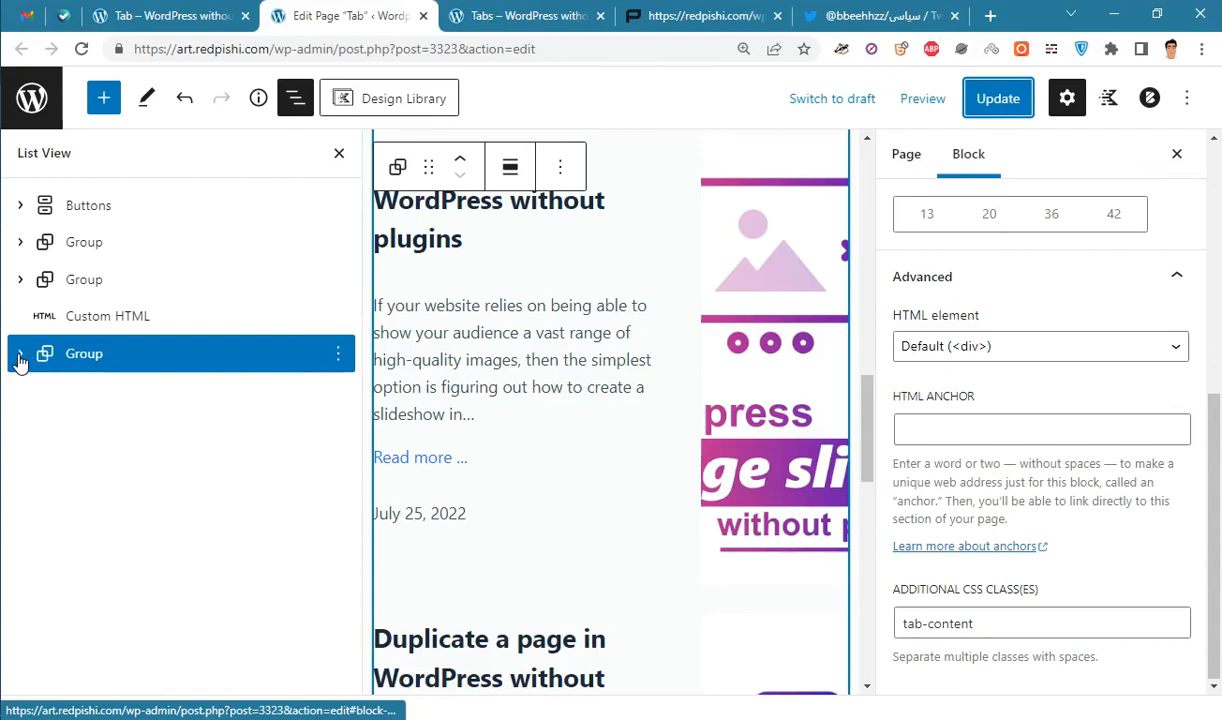
Expand the Group and Query Loop, browse gradient backgrounds for post columns, and update the page
{"action": "left_click", "coordinate": [20, 353]}
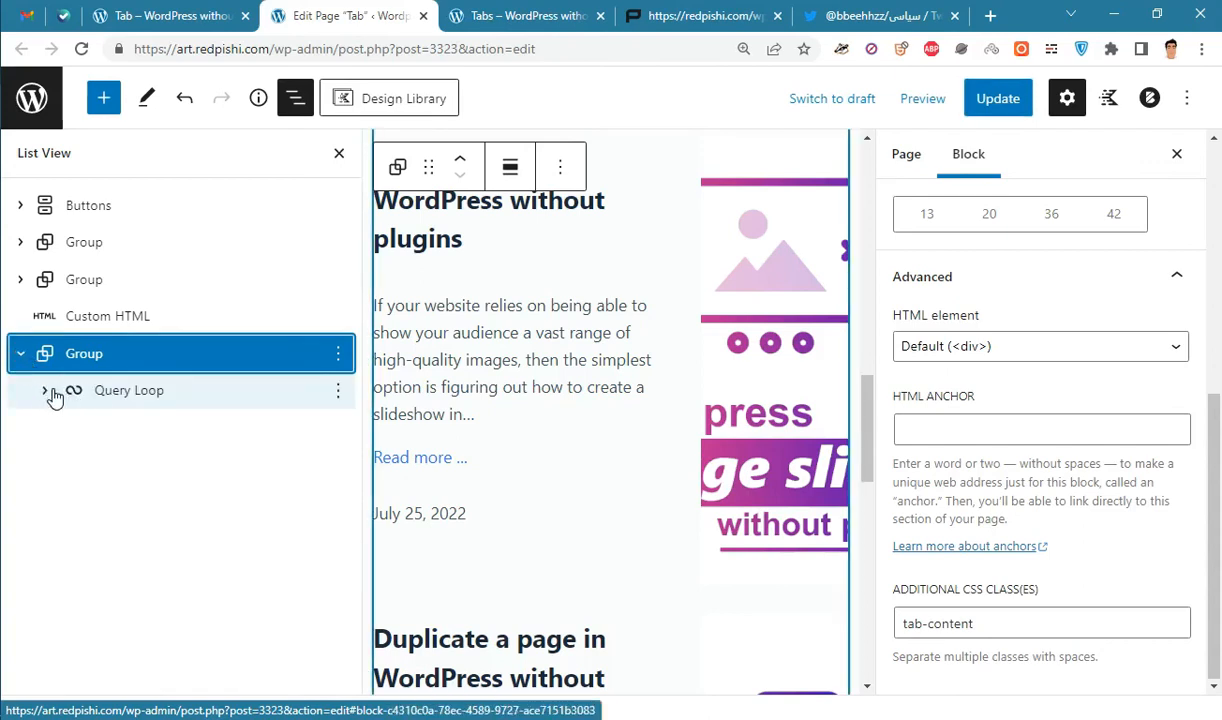
{"action": "left_click", "coordinate": [129, 390]}
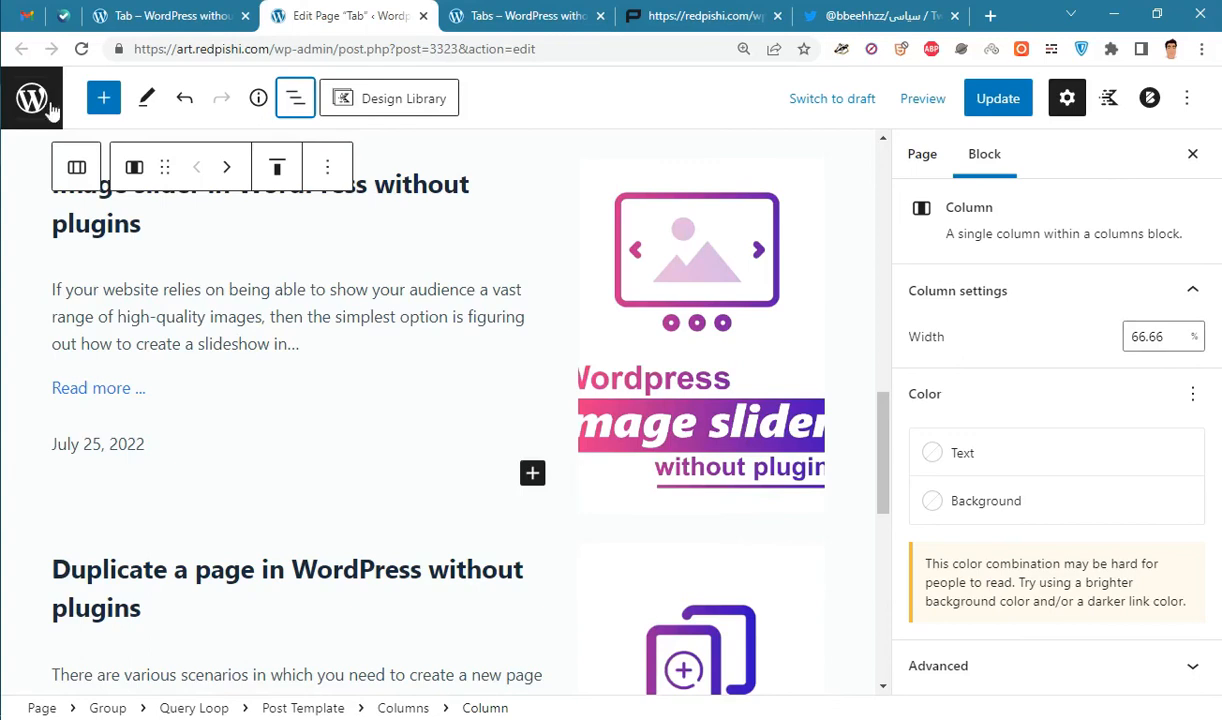
{"action": "left_click", "coordinate": [294, 98]}
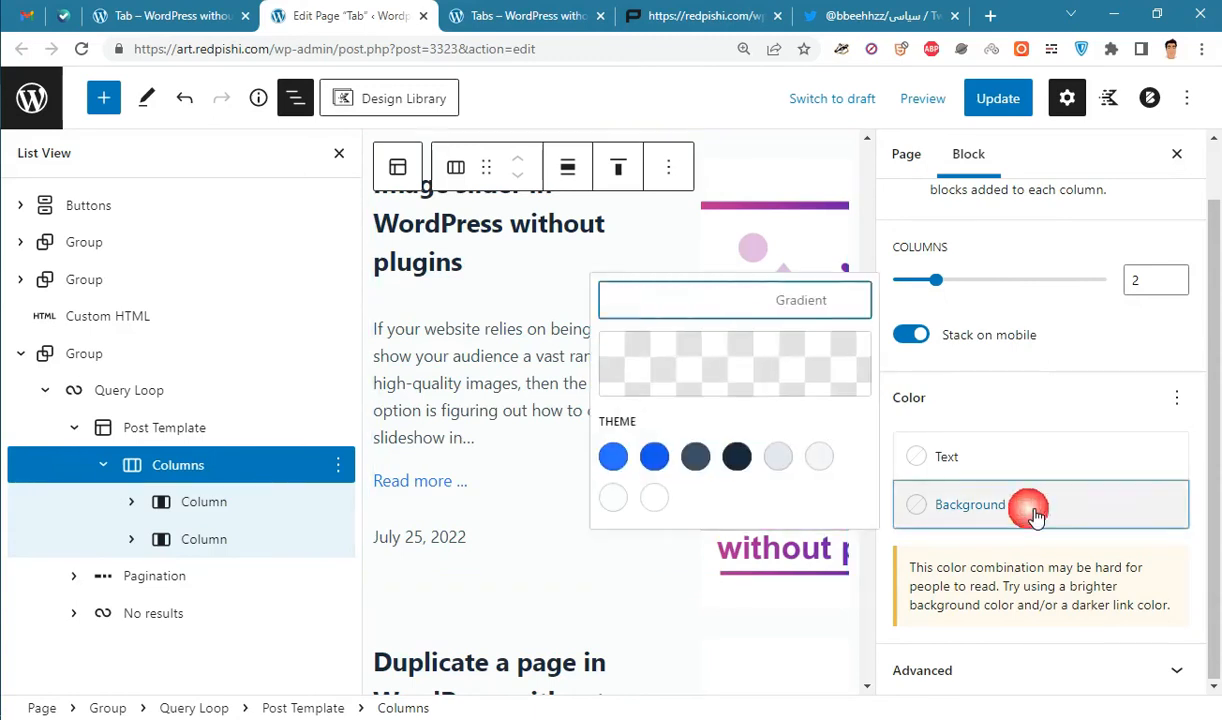
{"action": "left_click", "coordinate": [785, 153]}
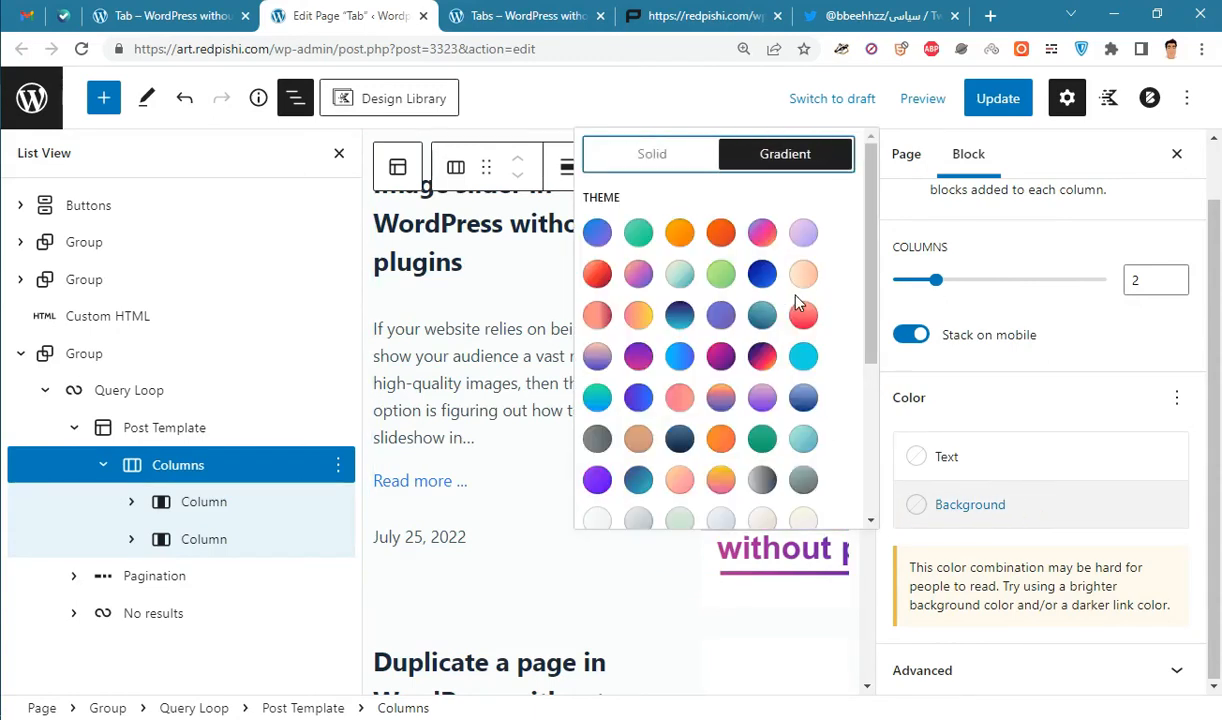
{"action": "mouse_move", "coordinate": [803, 232]}
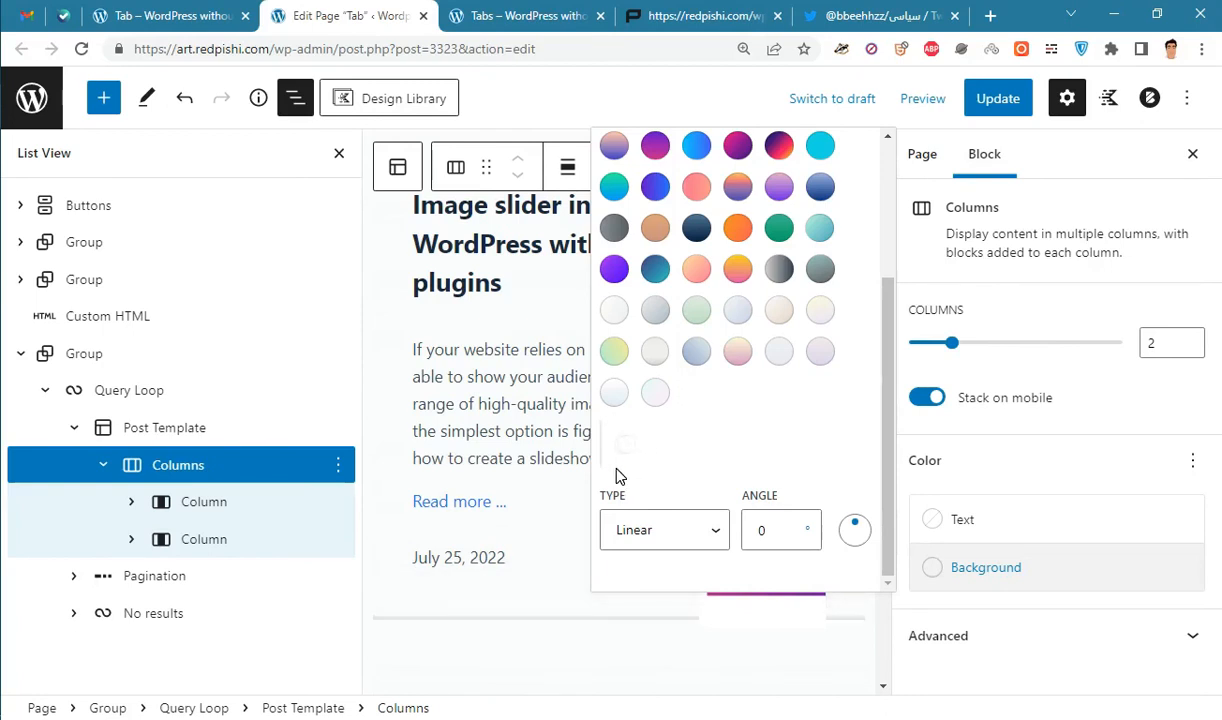
{"action": "left_click", "coordinate": [997, 97]}
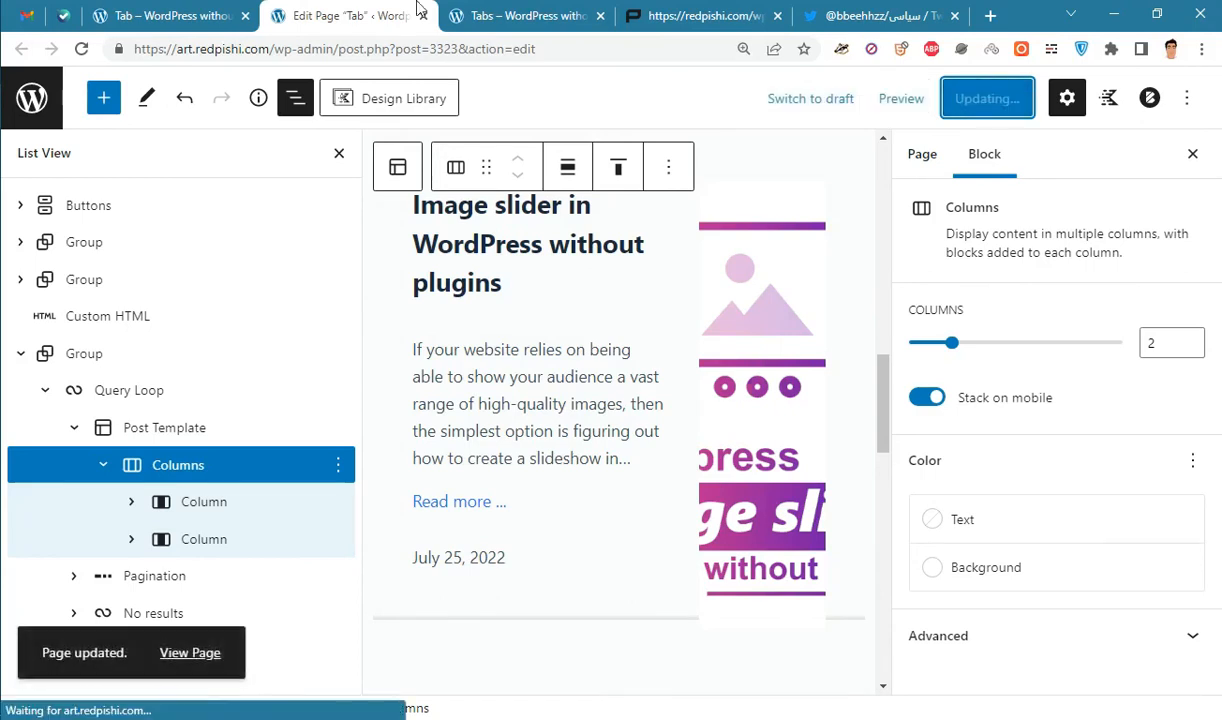
{"action": "left_click", "coordinate": [520, 16]}
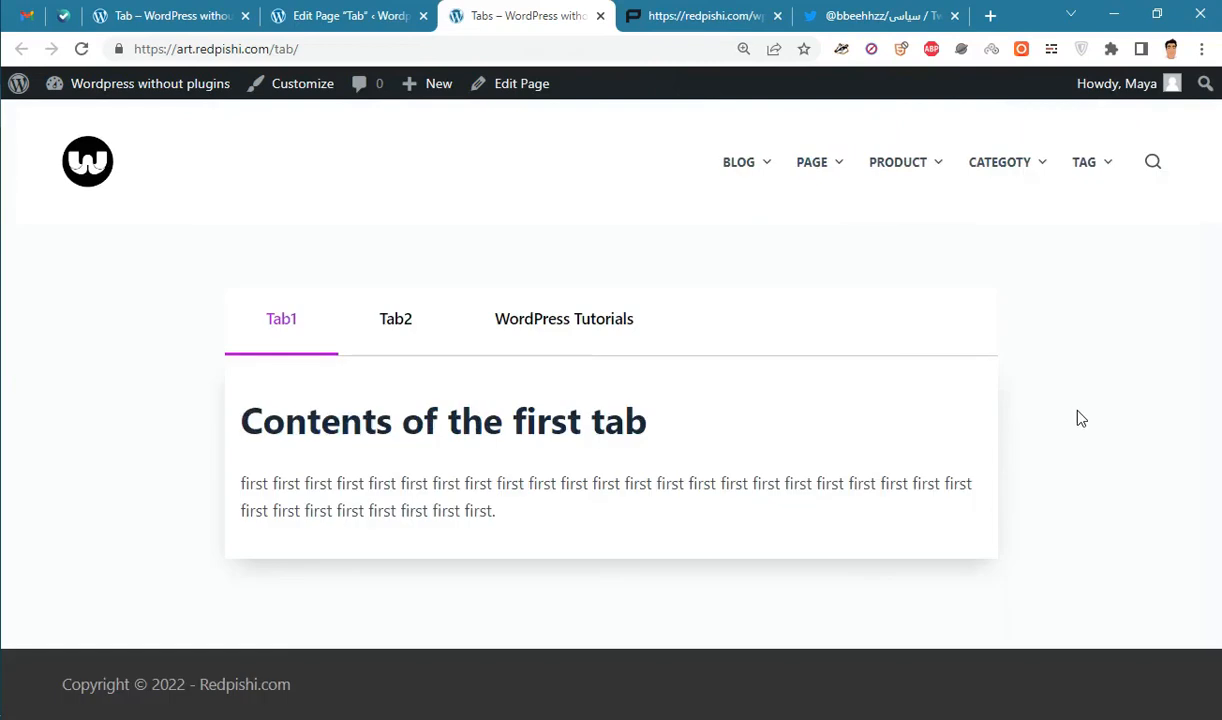
Open the live WordPress Tutorials tab and scroll to check the divider lines between posts
{"action": "left_click", "coordinate": [563, 318]}
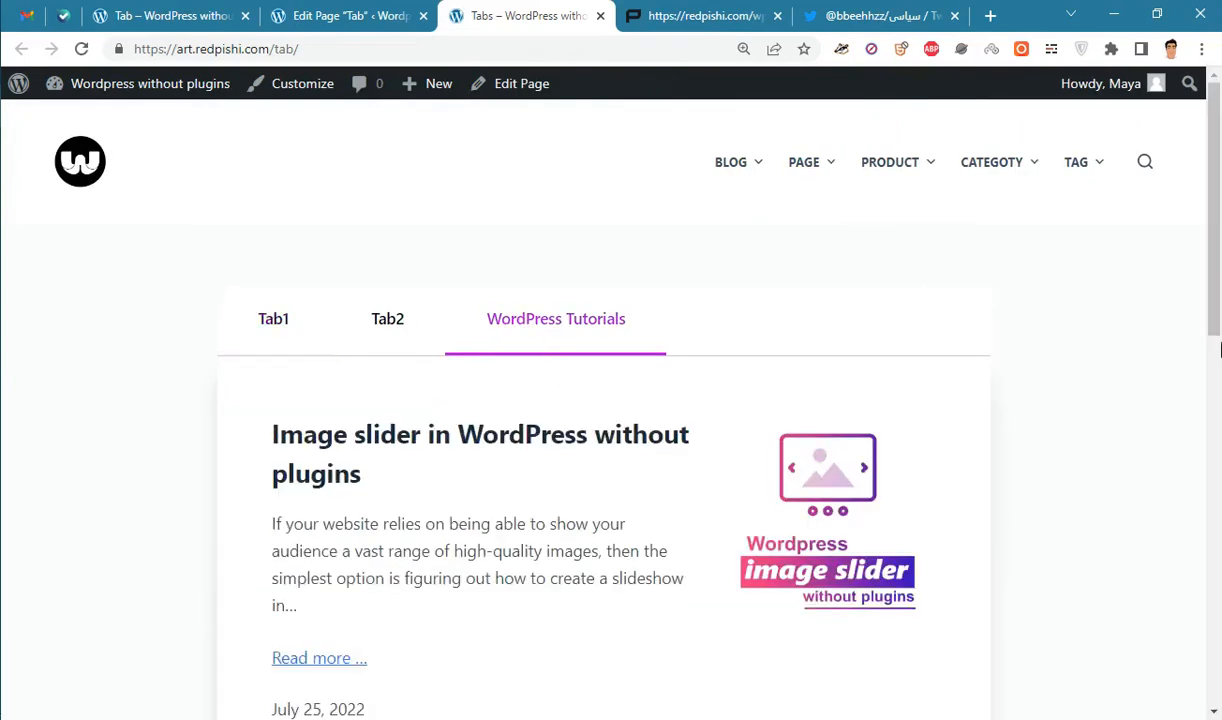
{"action": "scroll", "scroll_direction": "down", "scroll_amount": 3}
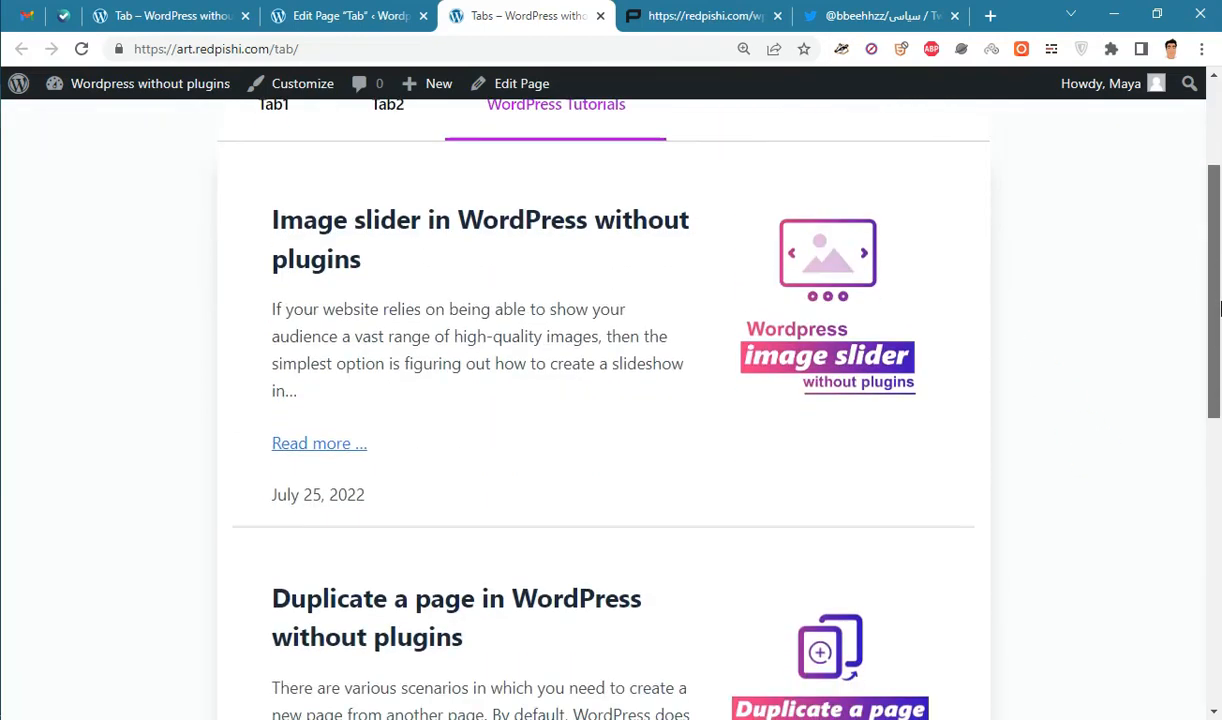
{"action": "scroll", "scroll_direction": "down", "scroll_amount": 3}
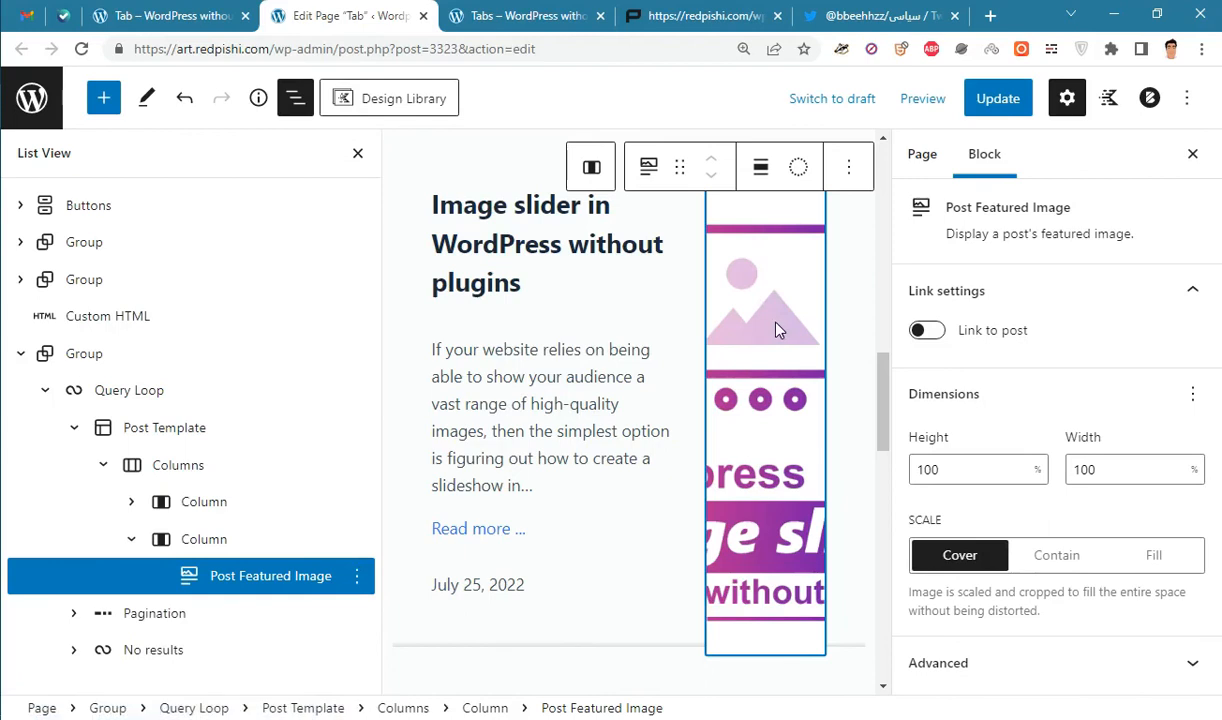
Switch back to the browser tab showing the live Tabs page
{"action": "left_click", "coordinate": [925, 330]}
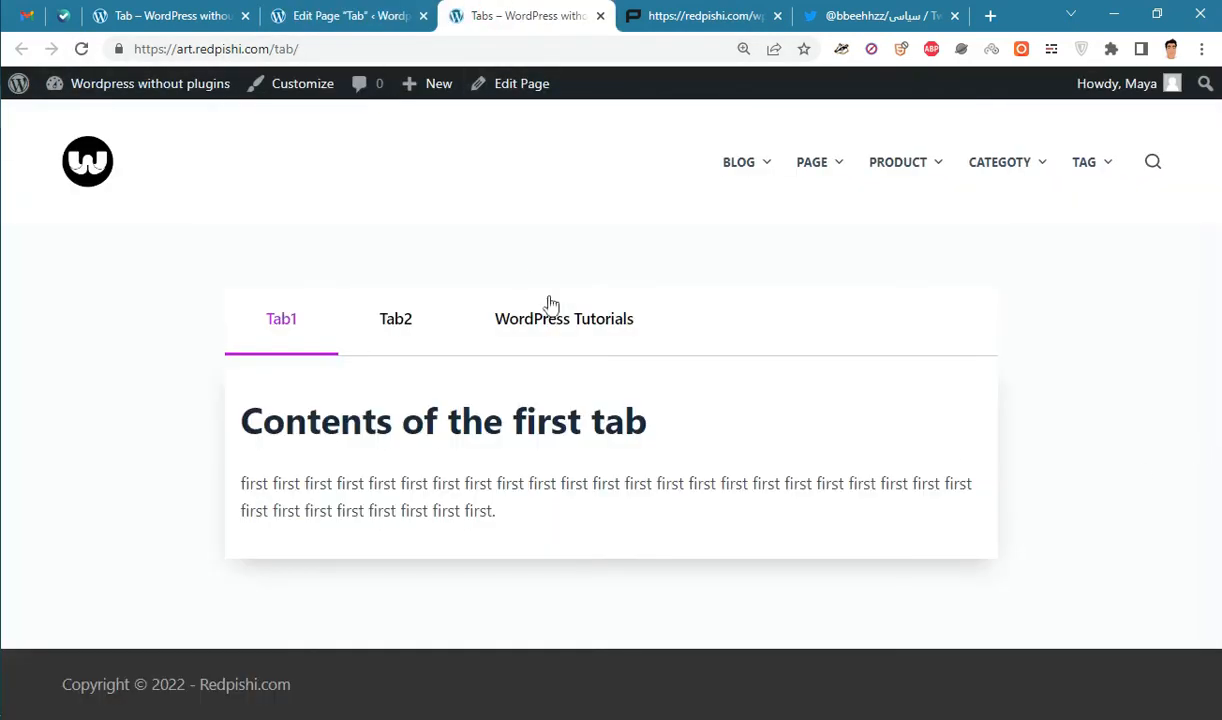
Show the WordPress Tutorials tab and scroll down to its last divided post
{"action": "left_click", "coordinate": [563, 318]}
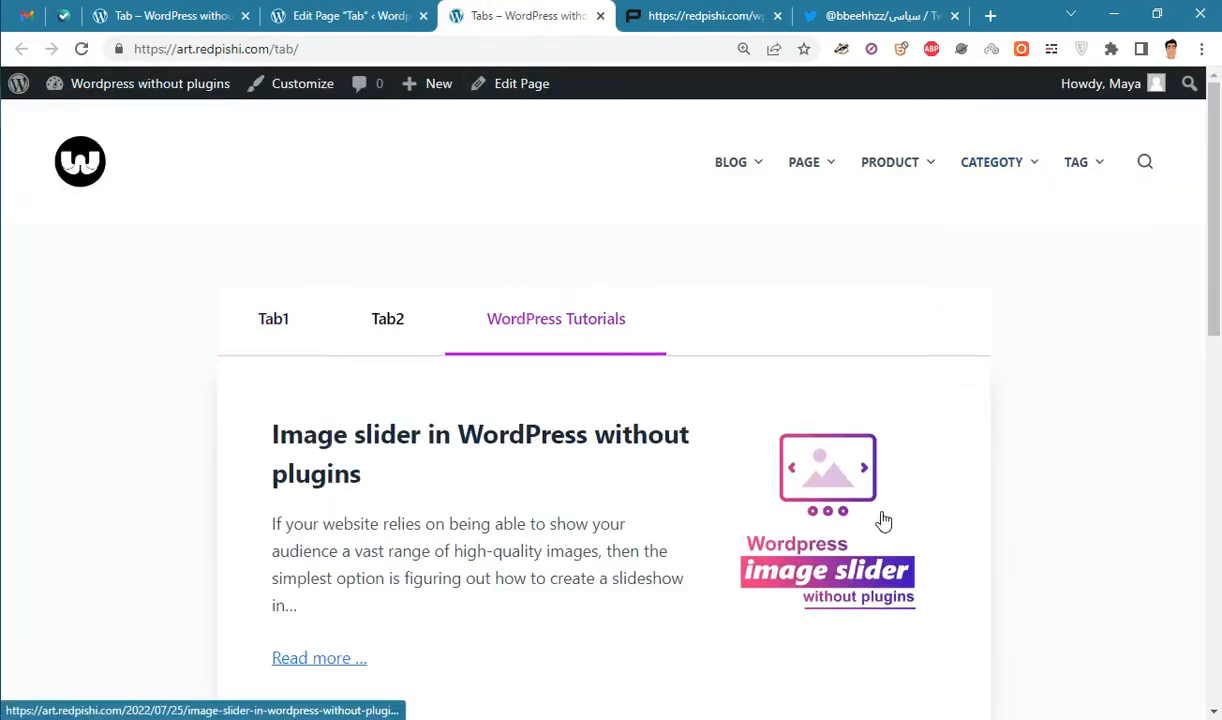
{"action": "scroll", "scroll_direction": "down", "scroll_amount": 3}
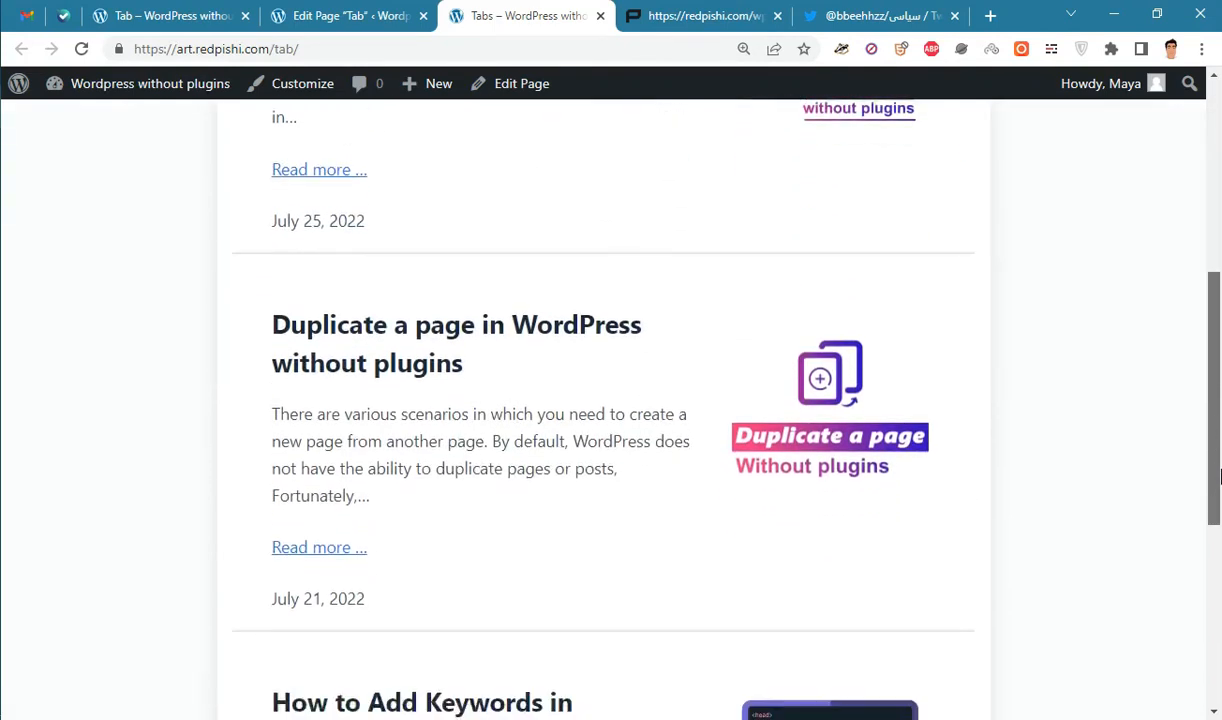
{"action": "scroll", "scroll_direction": "down", "scroll_amount": 3}
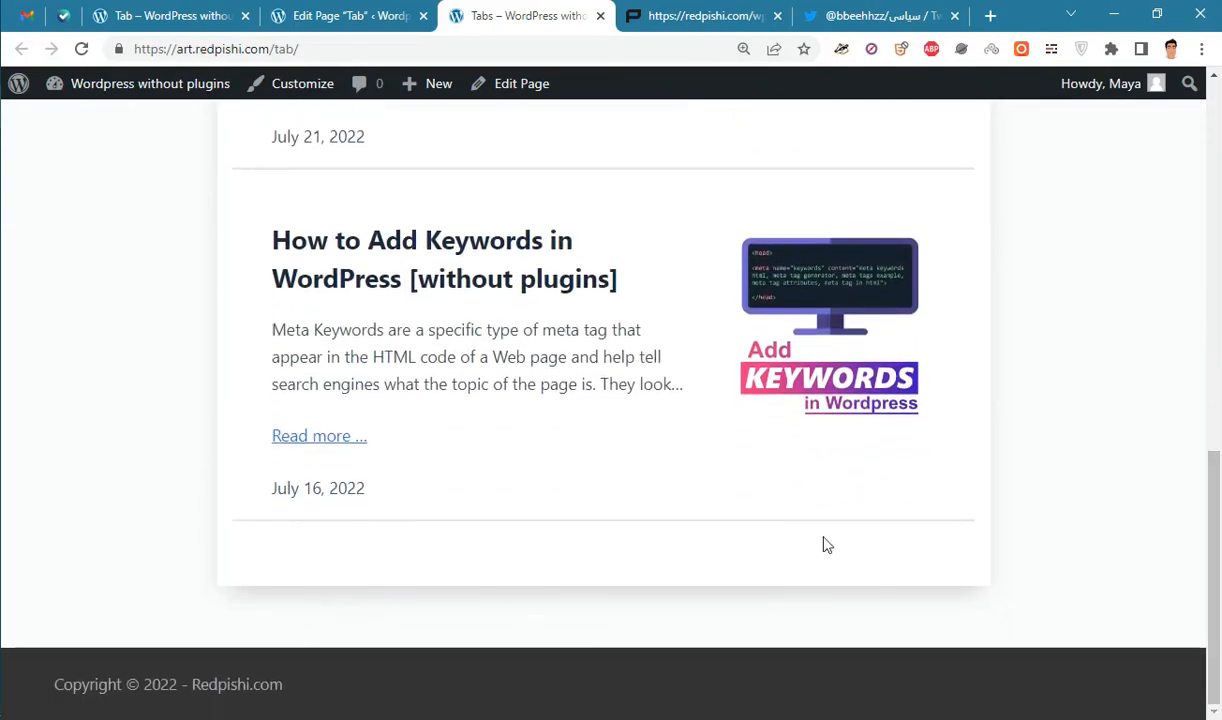